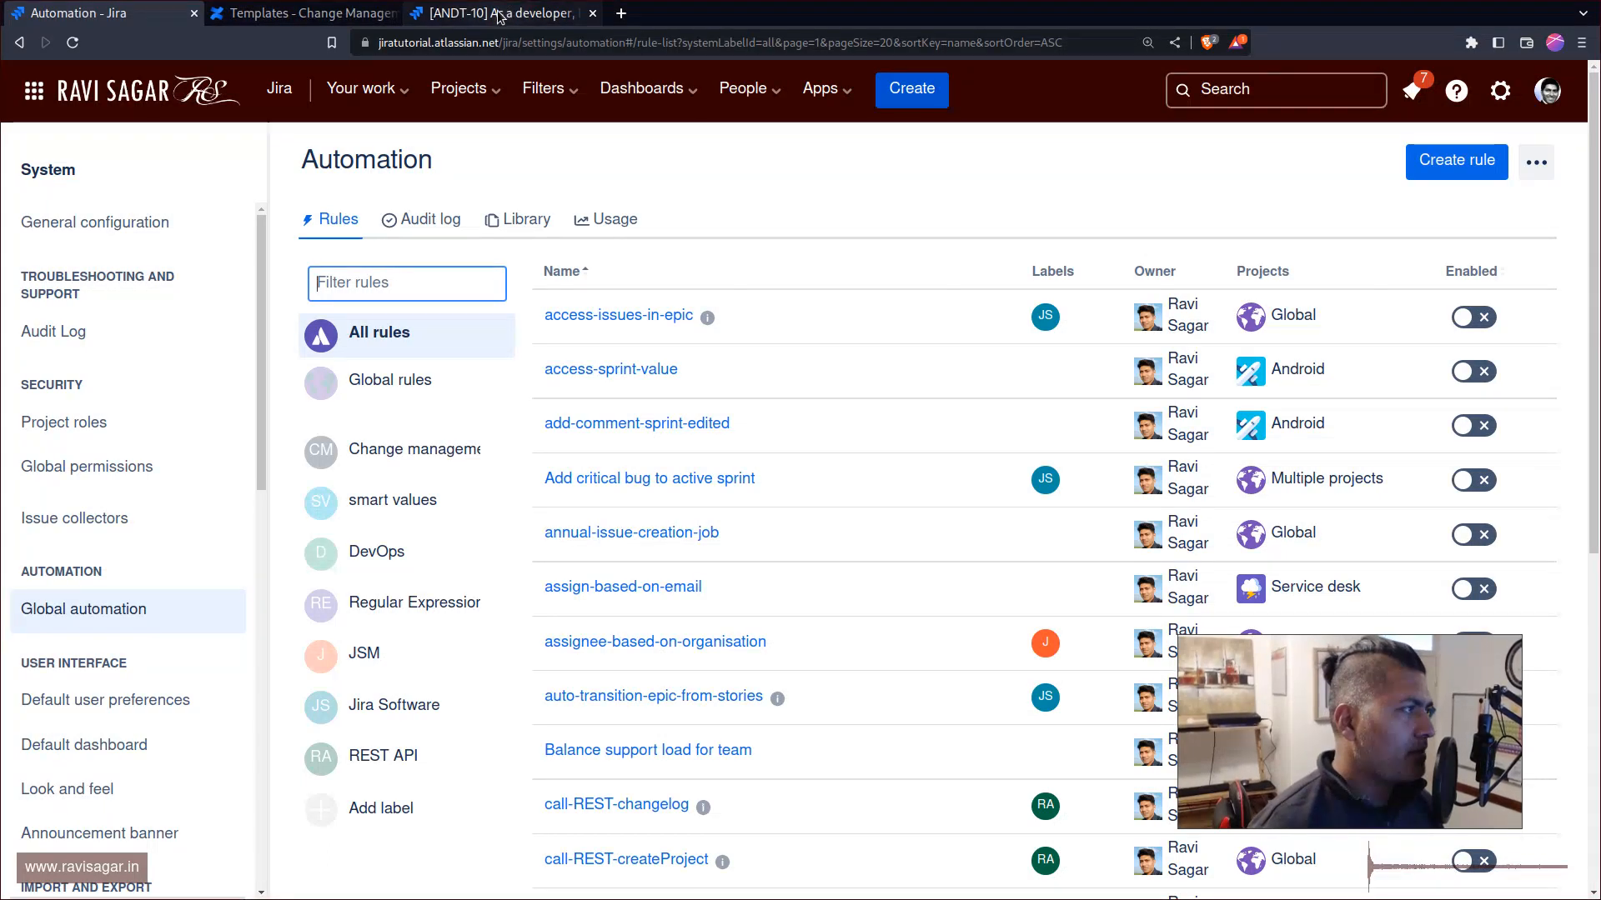
Review the ANDT-10 issue and Confluence templates, then start a new automation rule.
click(500, 12)
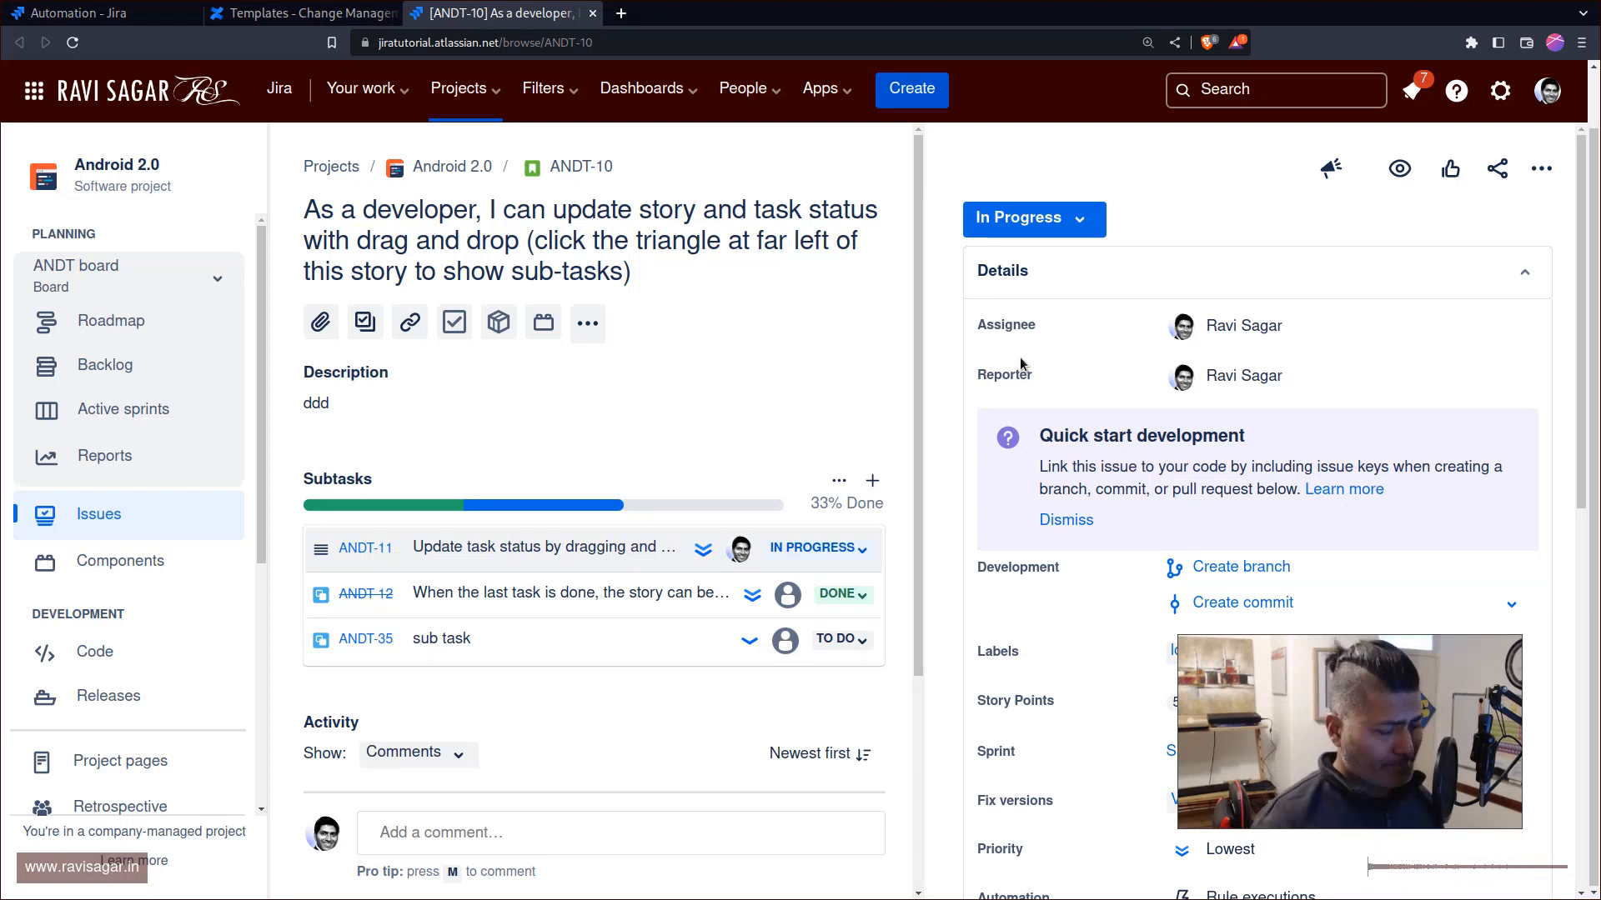
click(301, 11)
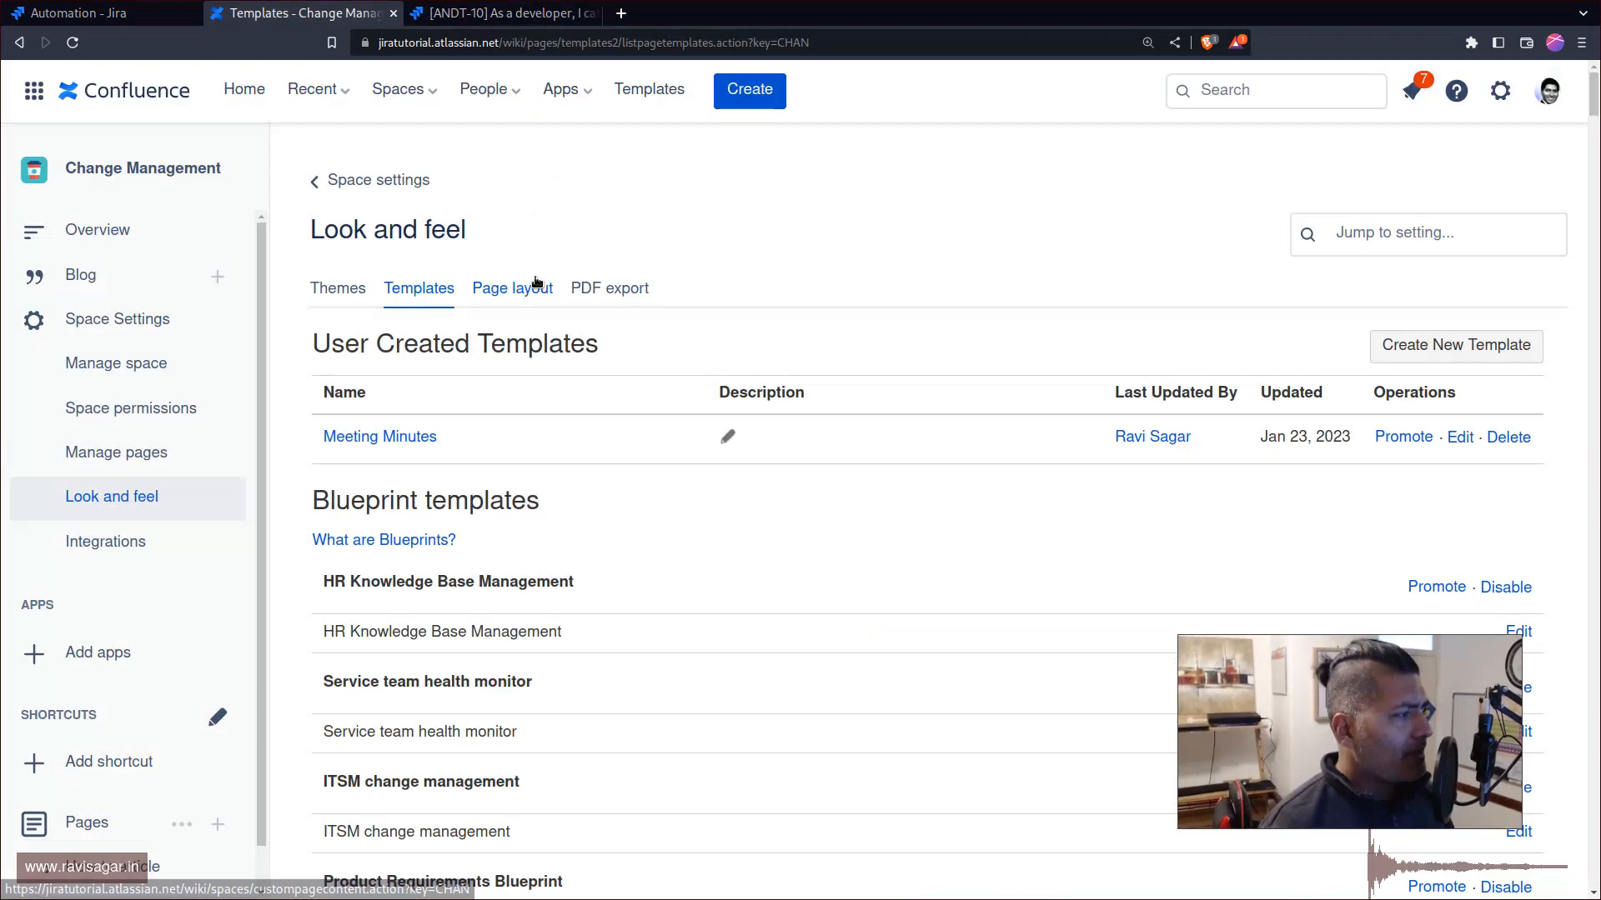
click(500, 13)
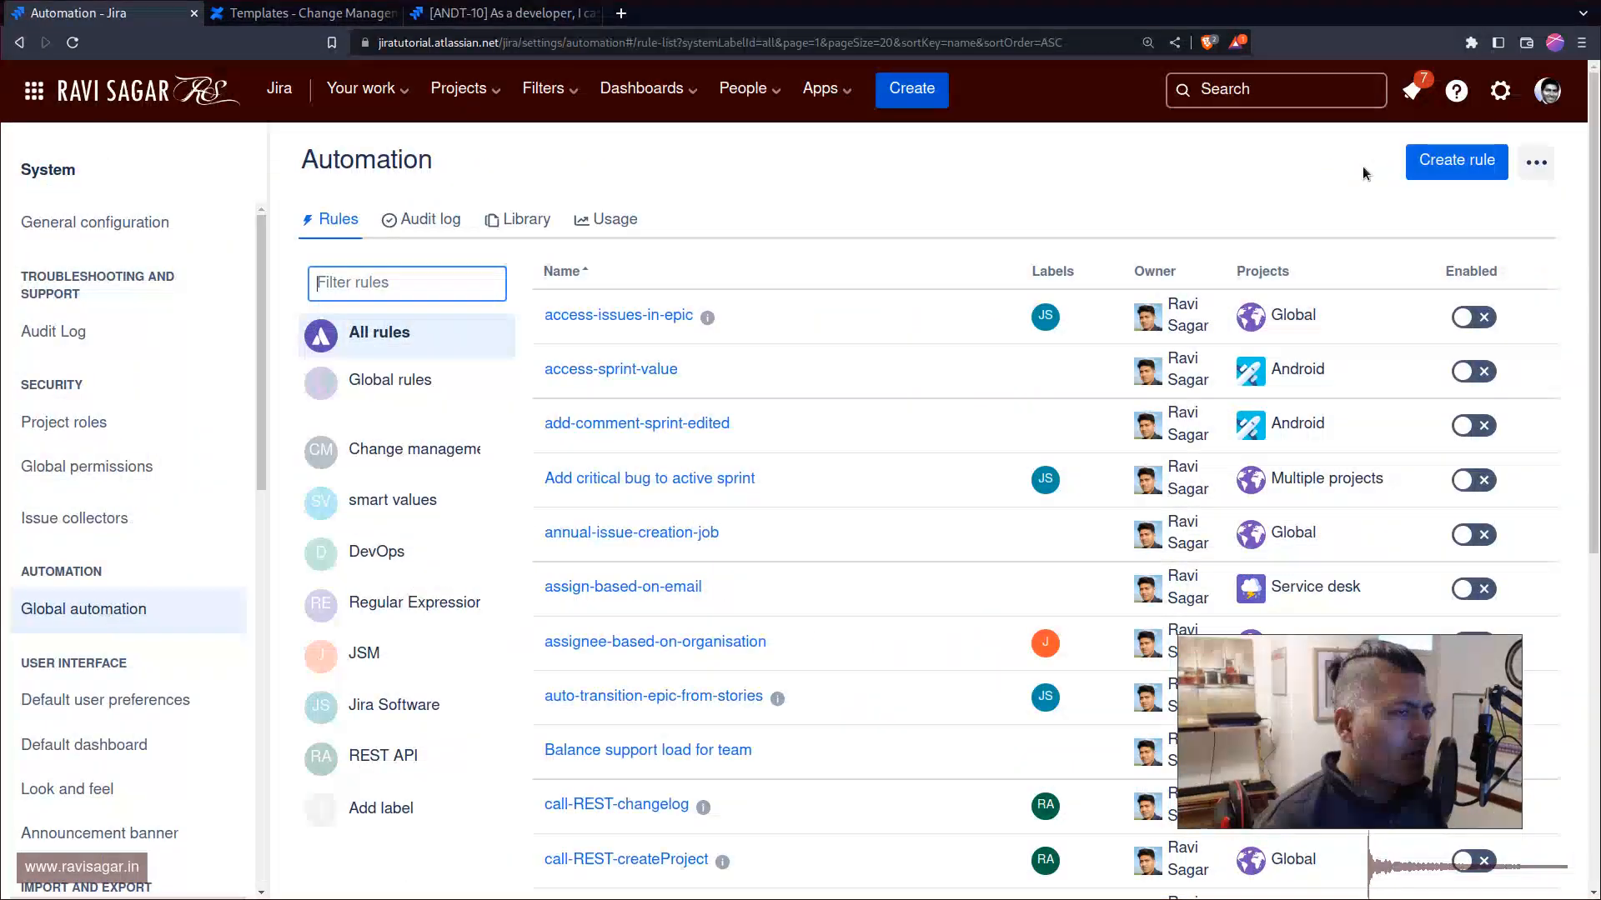
click(1454, 161)
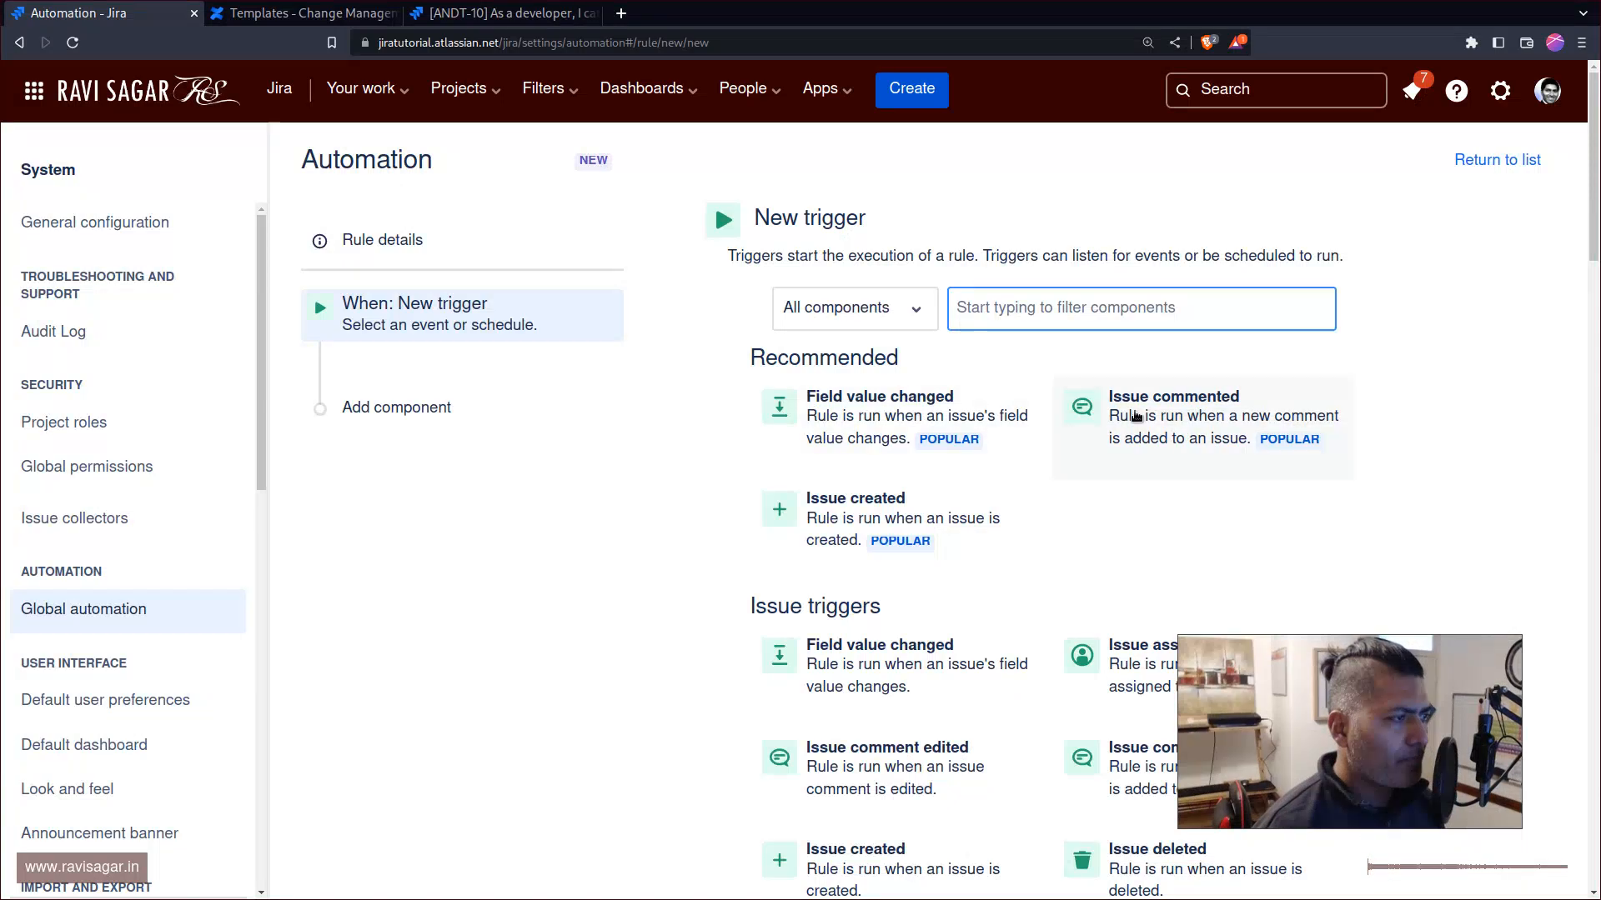
mouse_move(1139, 307)
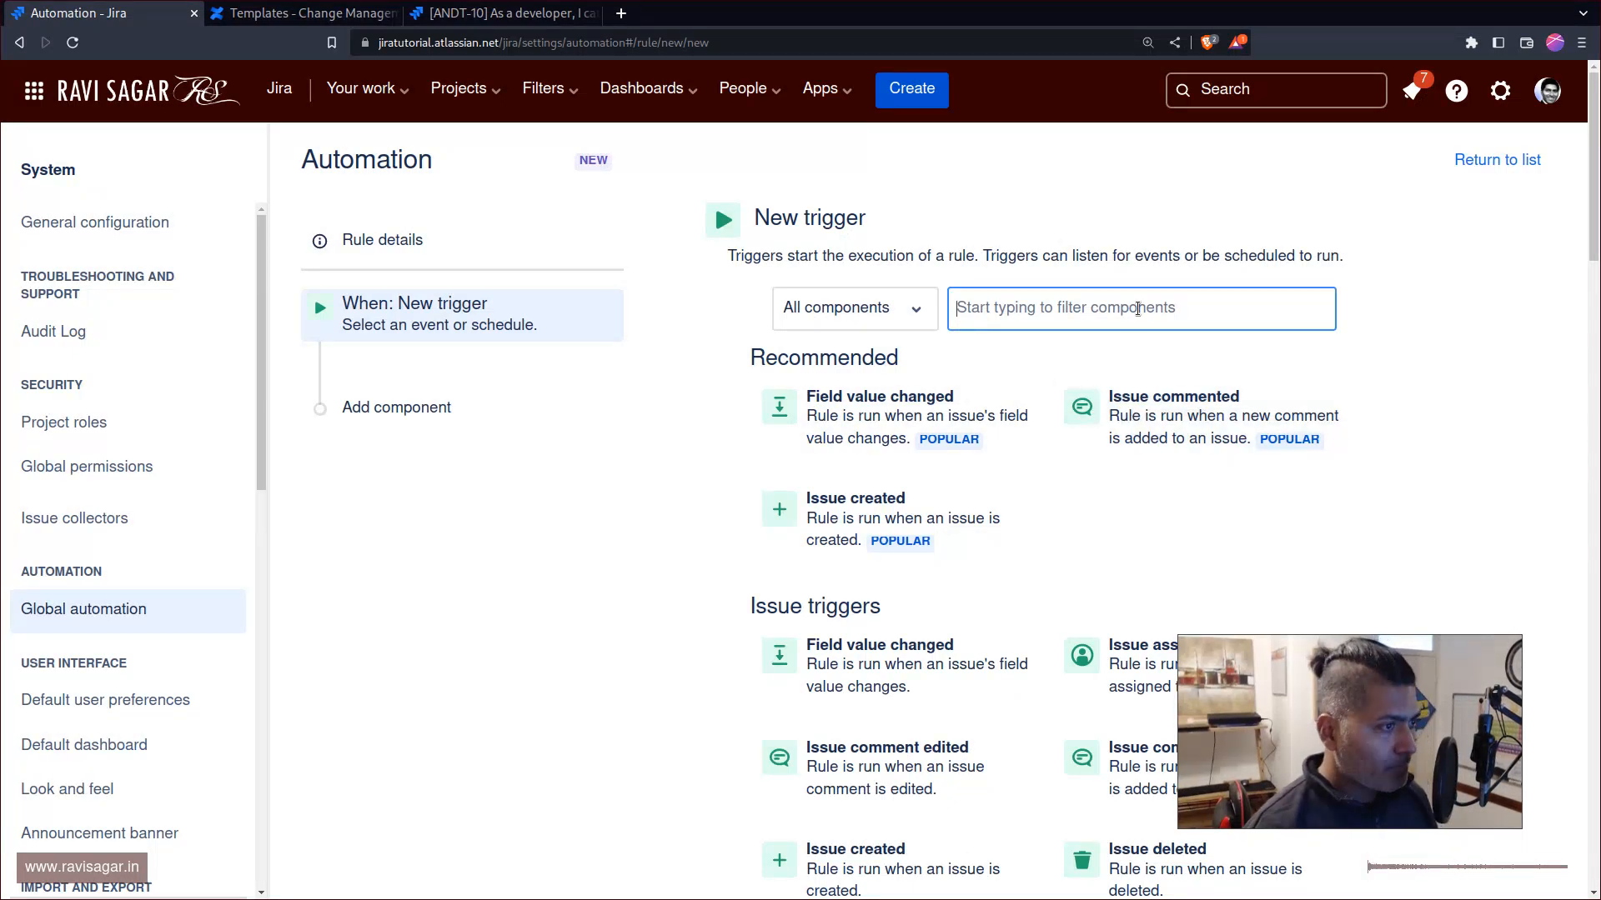
Name the rule 'create-page' in Rule details.
click(380, 238)
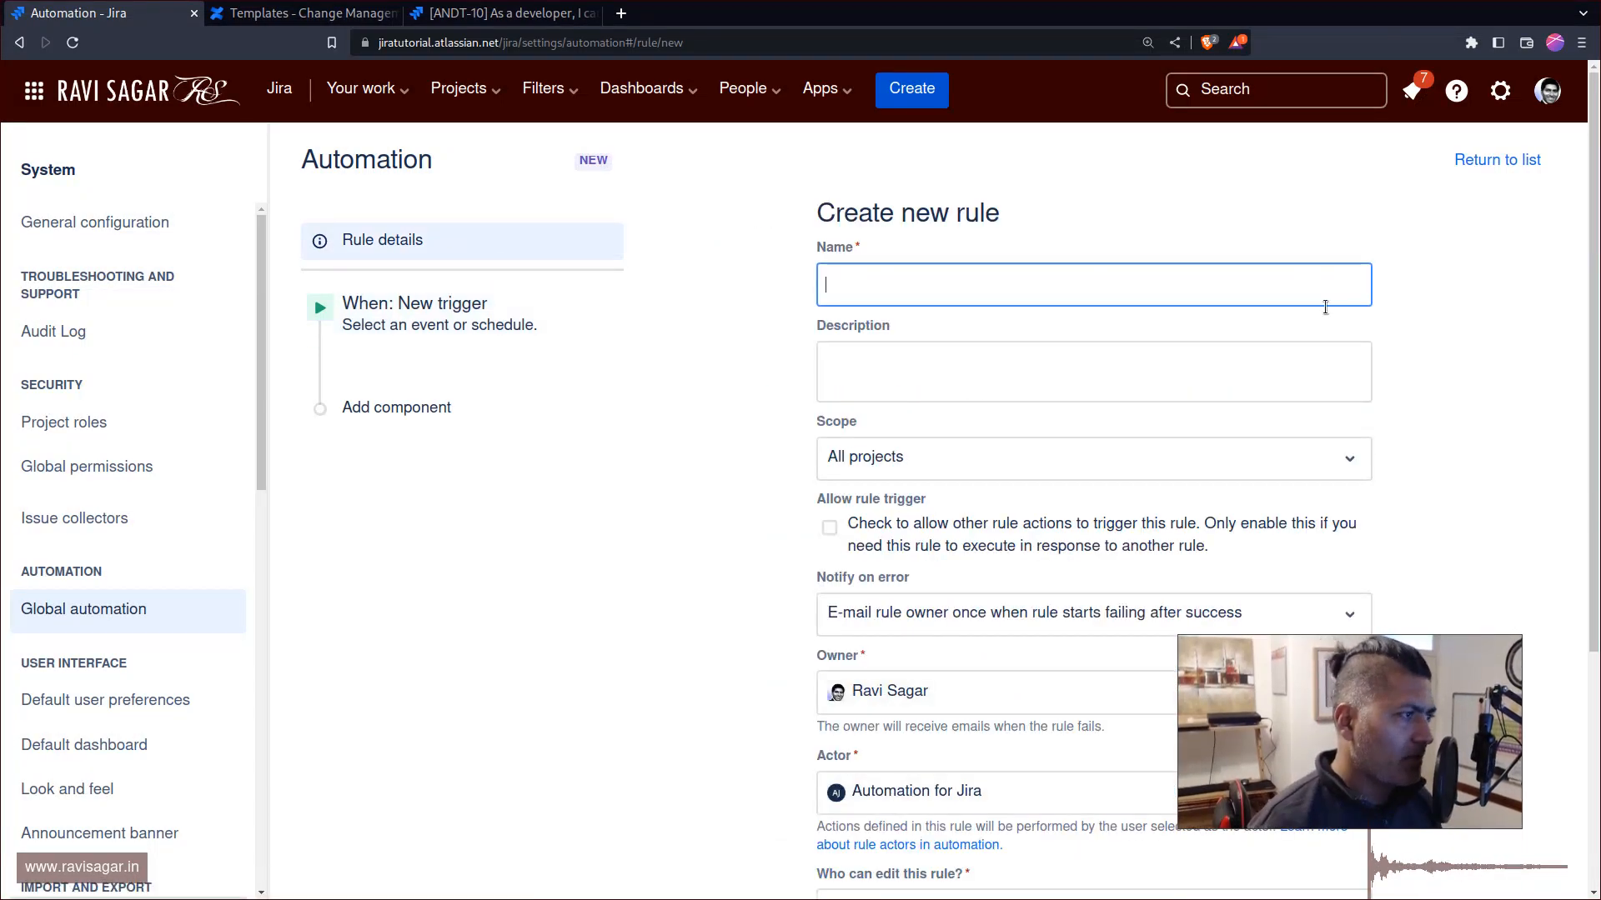
text(create-page)
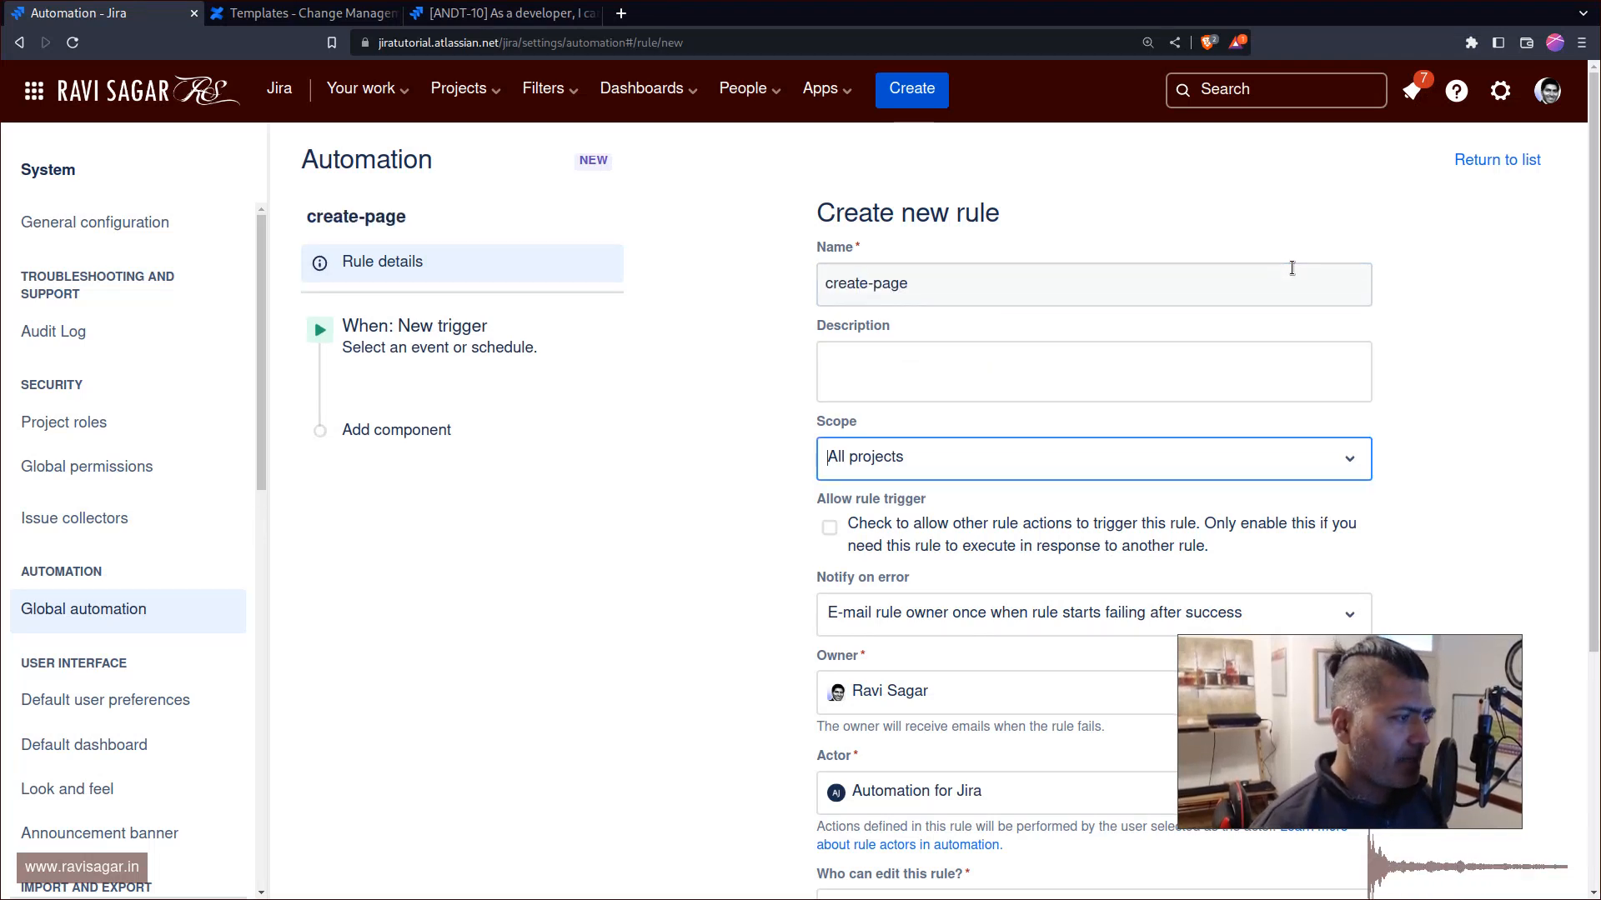
click(1092, 457)
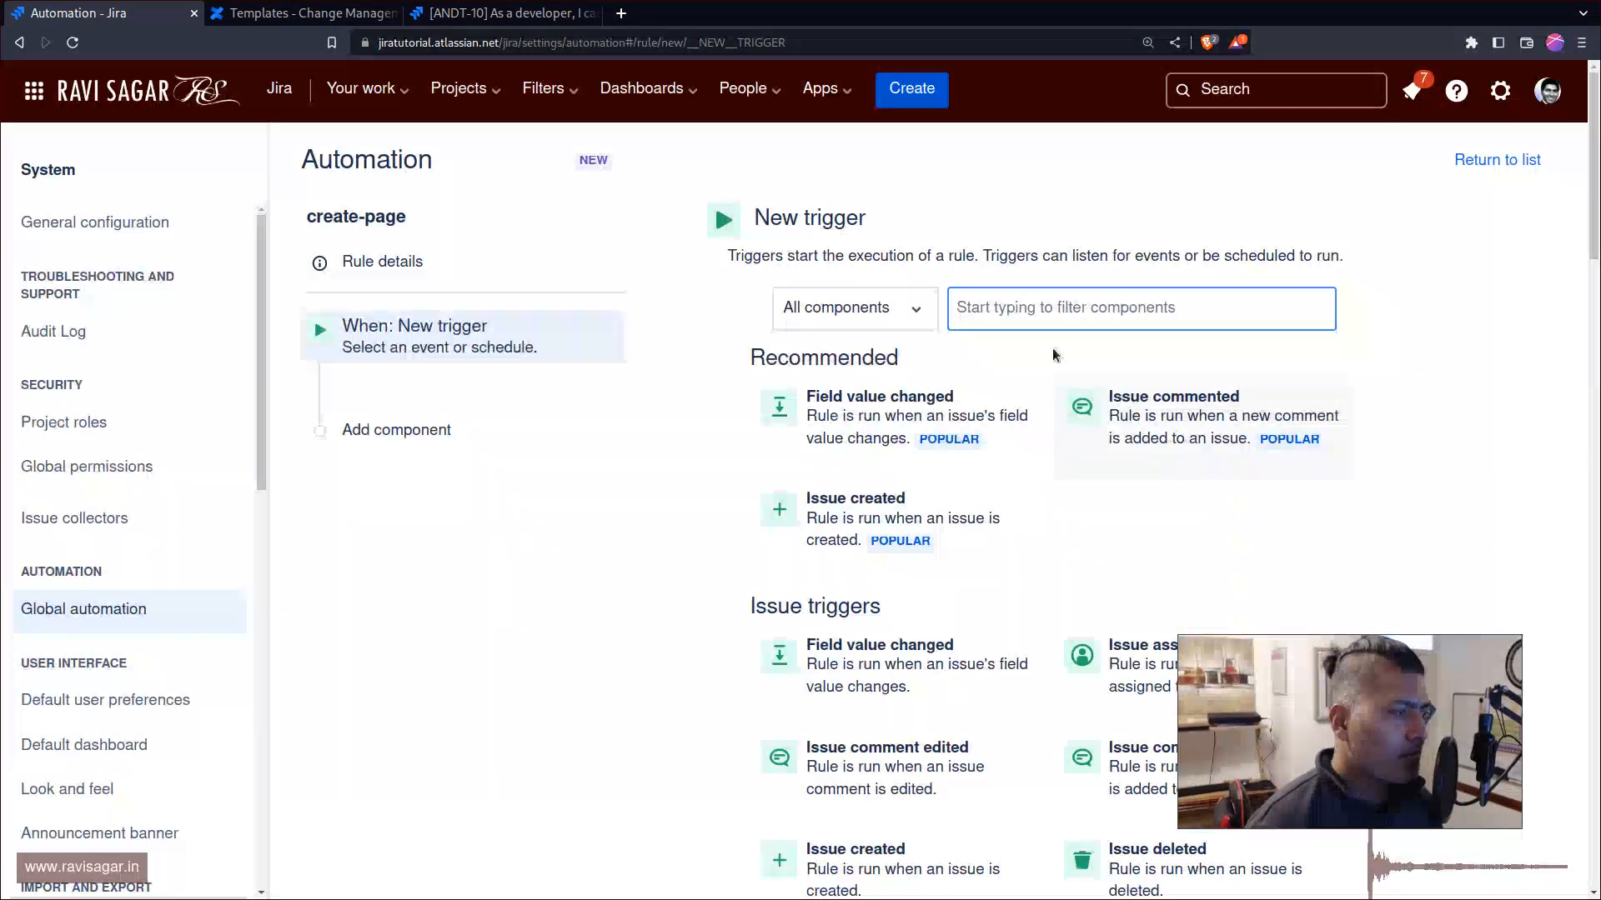
Set the trigger to Issue transitioned with To status Done and save it.
text(tra)
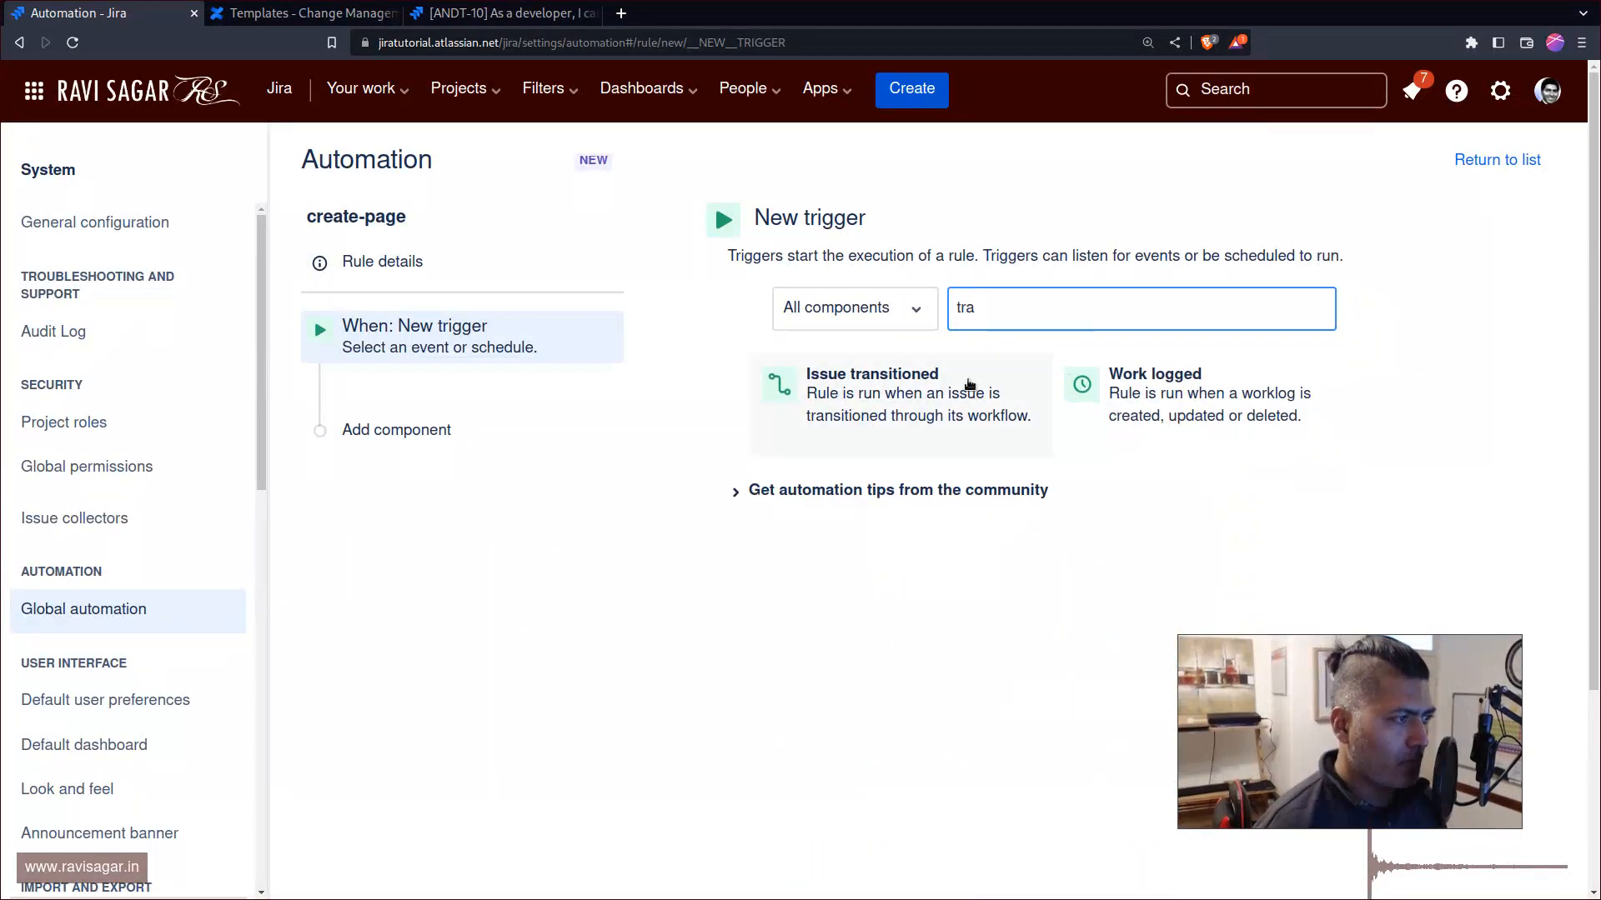
click(872, 393)
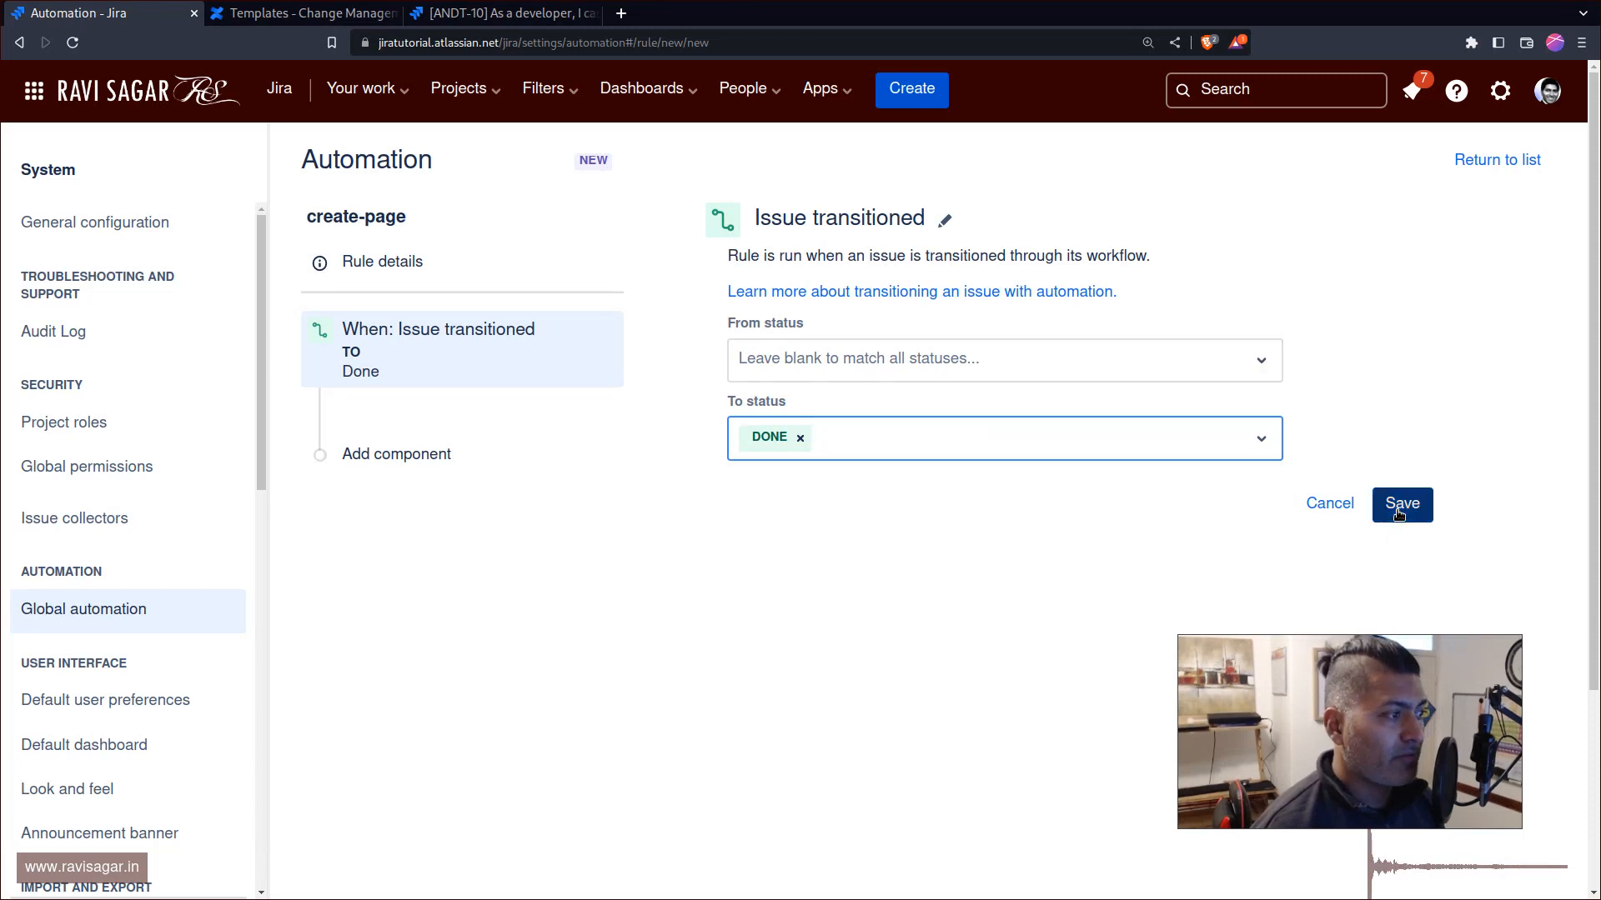
click(1401, 504)
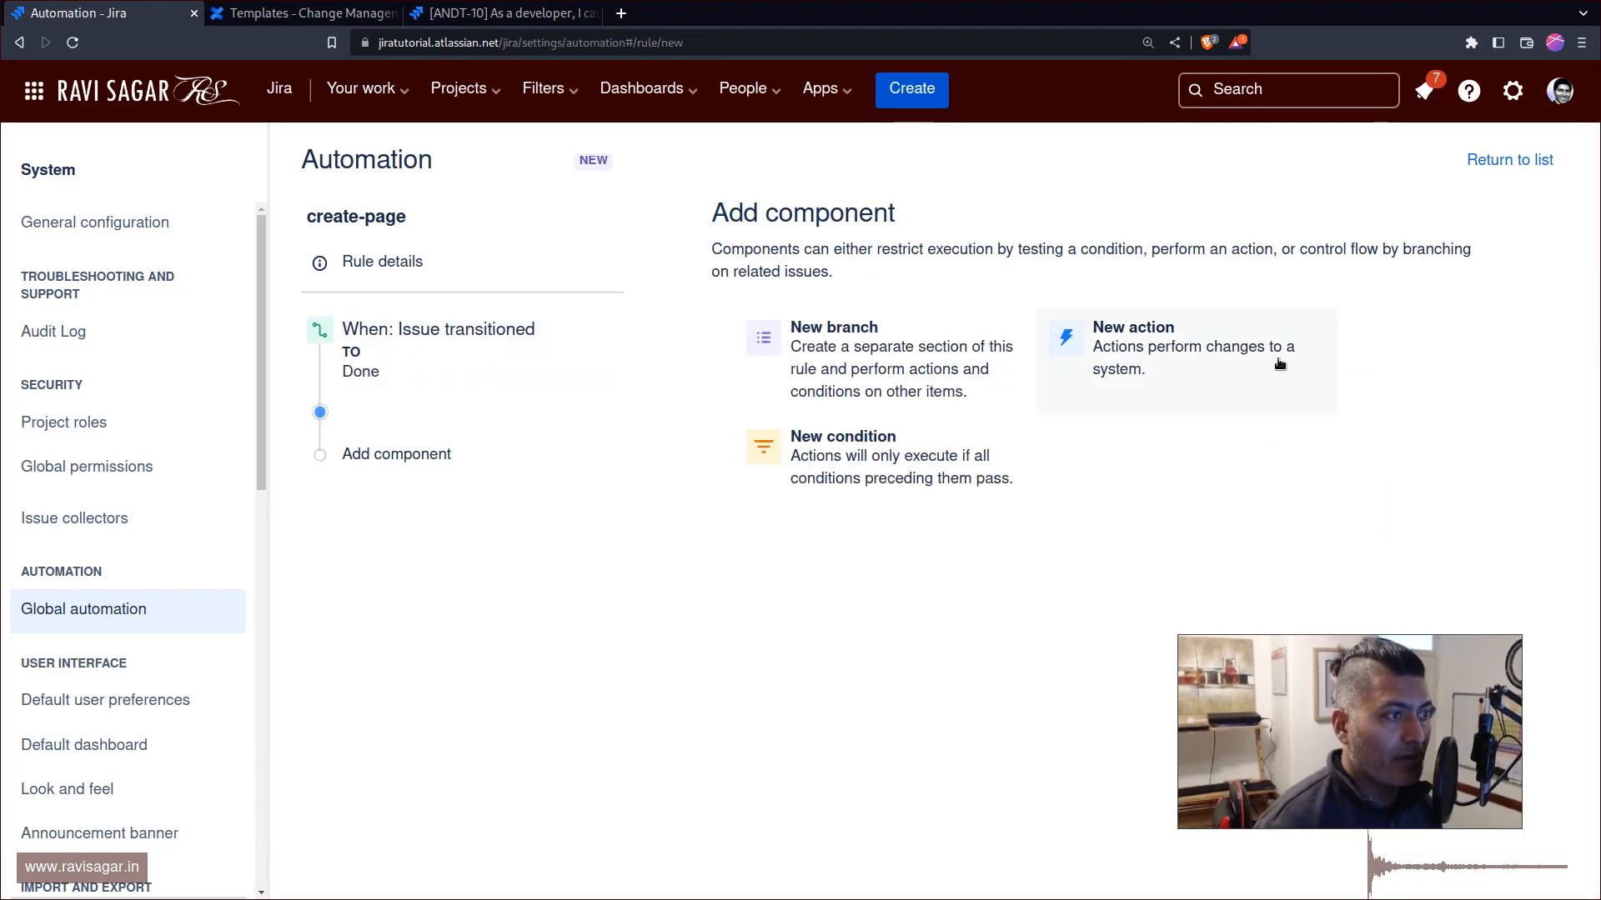
Add a Create page in Confluence action connected to the jiratutorial site.
click(1184, 347)
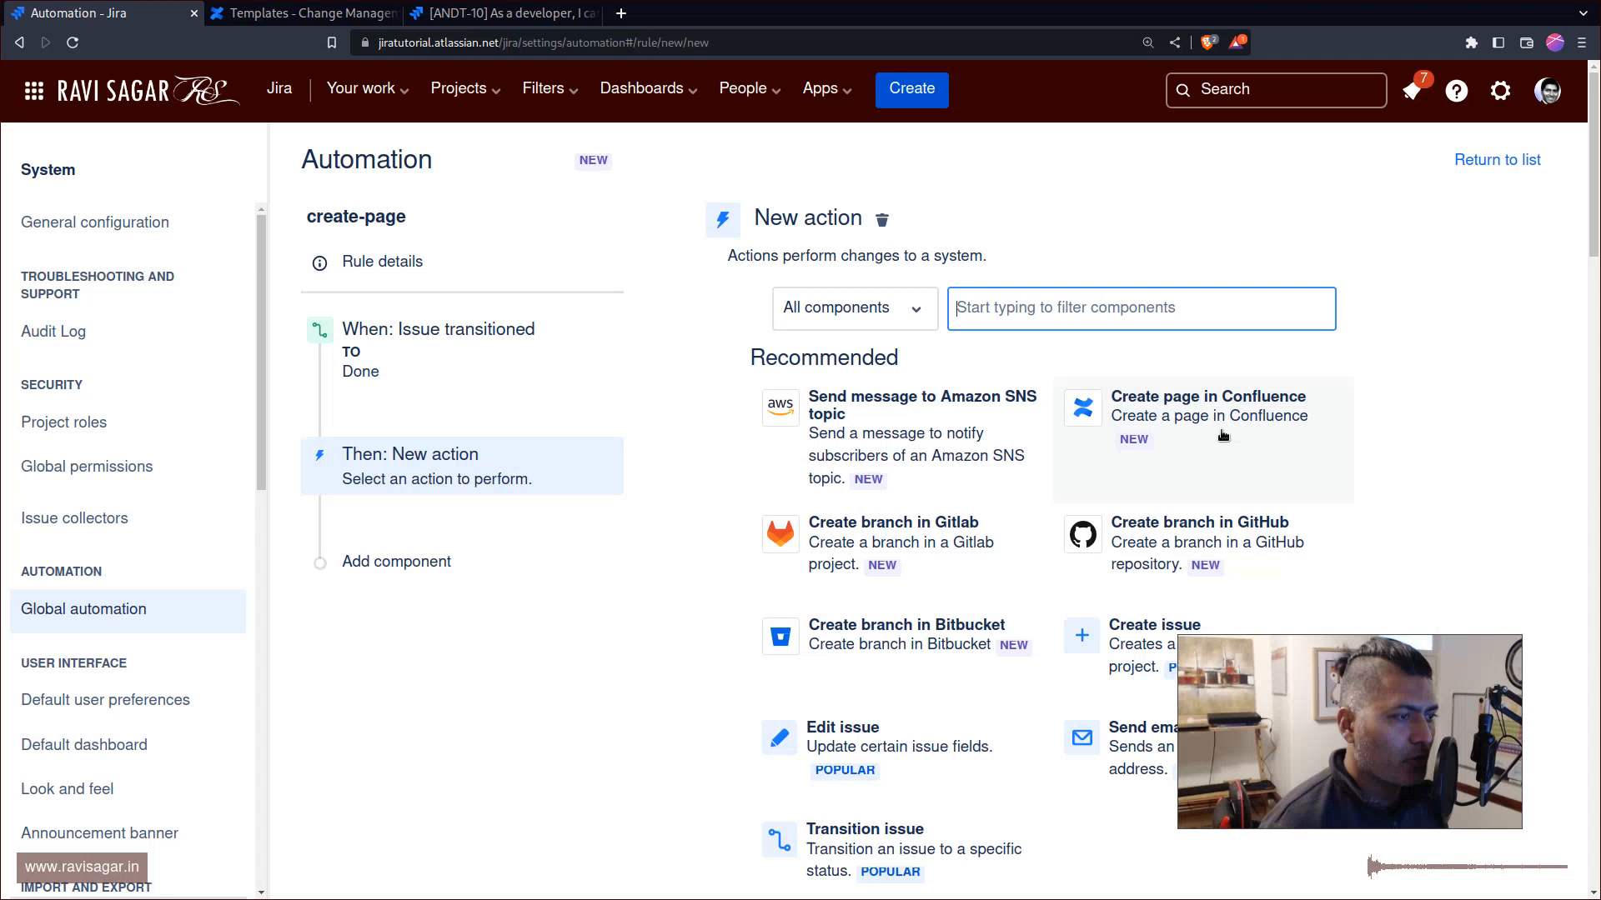
click(1207, 397)
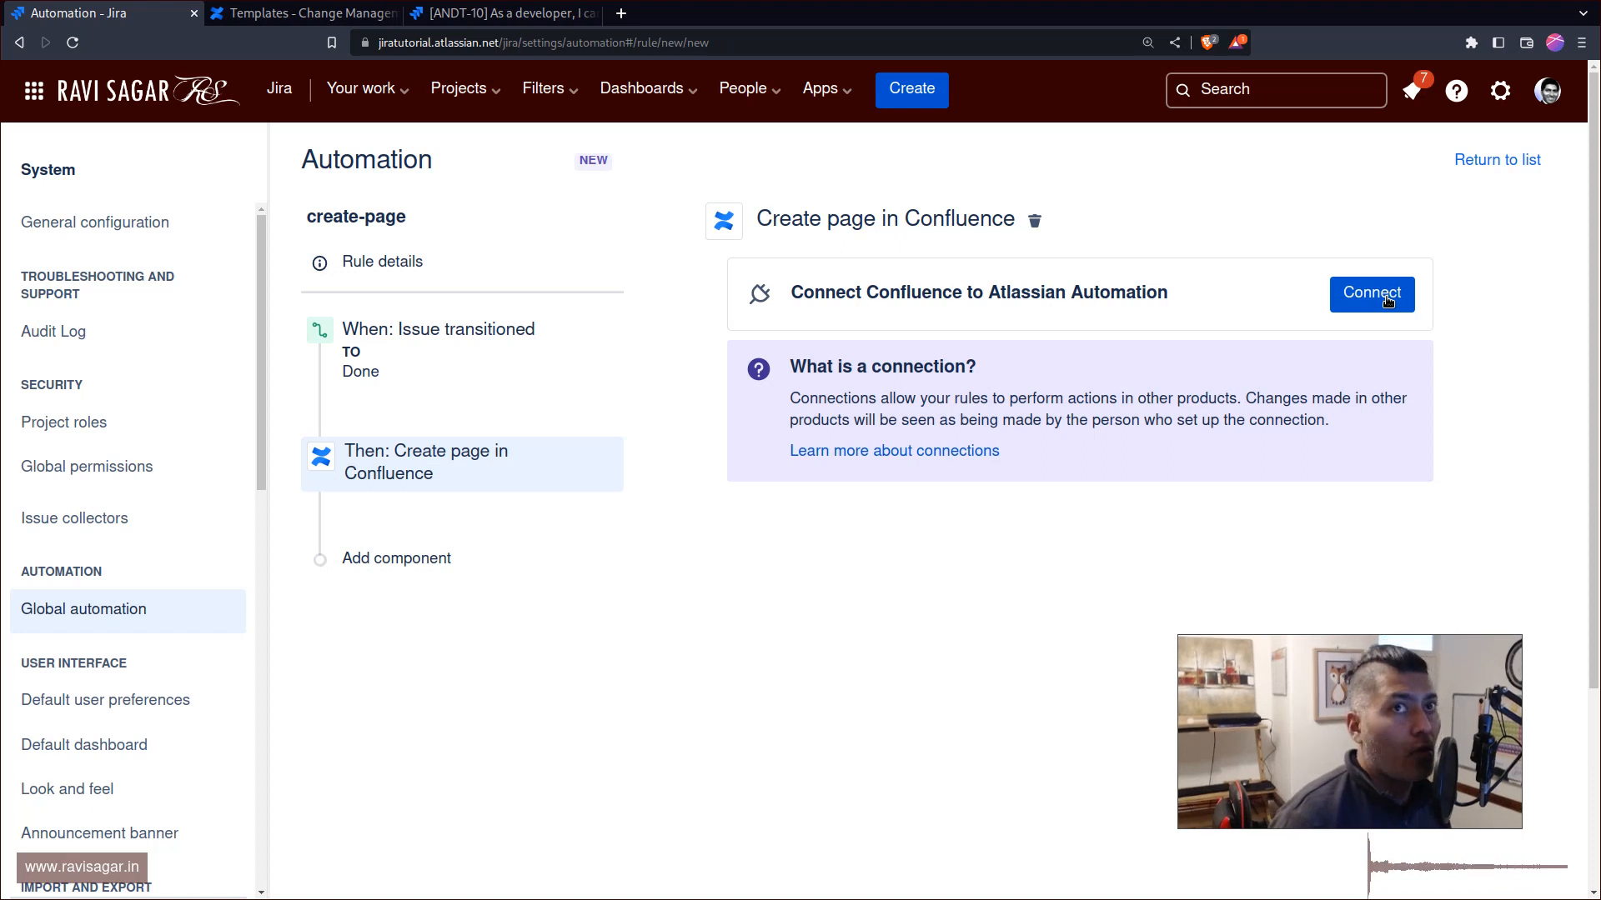
click(1370, 294)
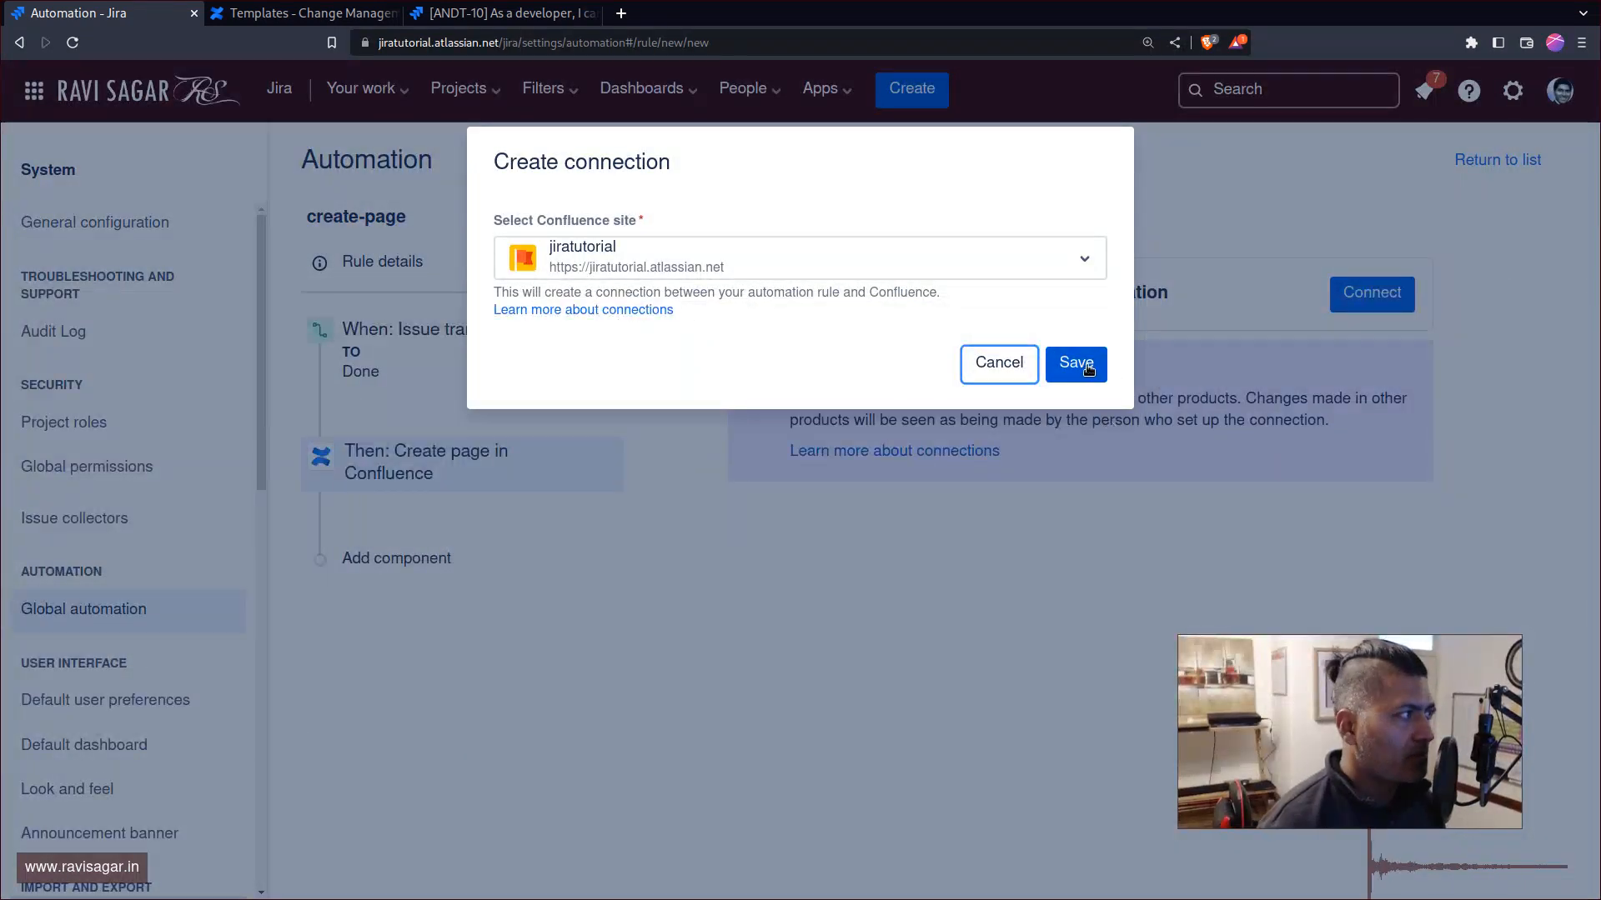
click(1075, 364)
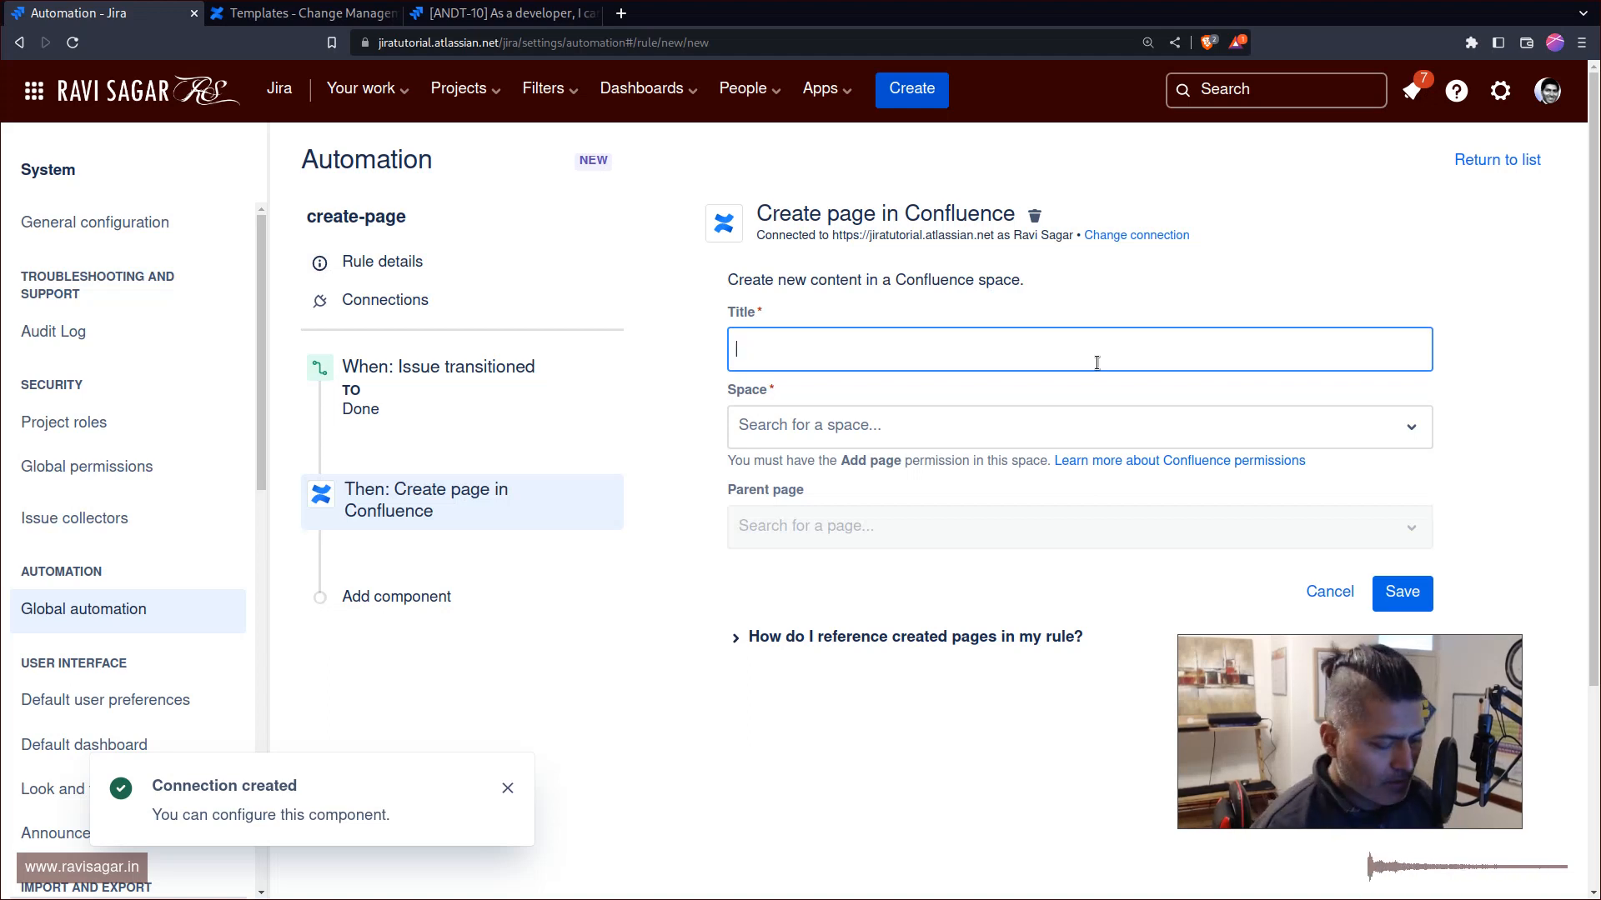
Set the page title to {{triggerIssue}}.
text({{}})
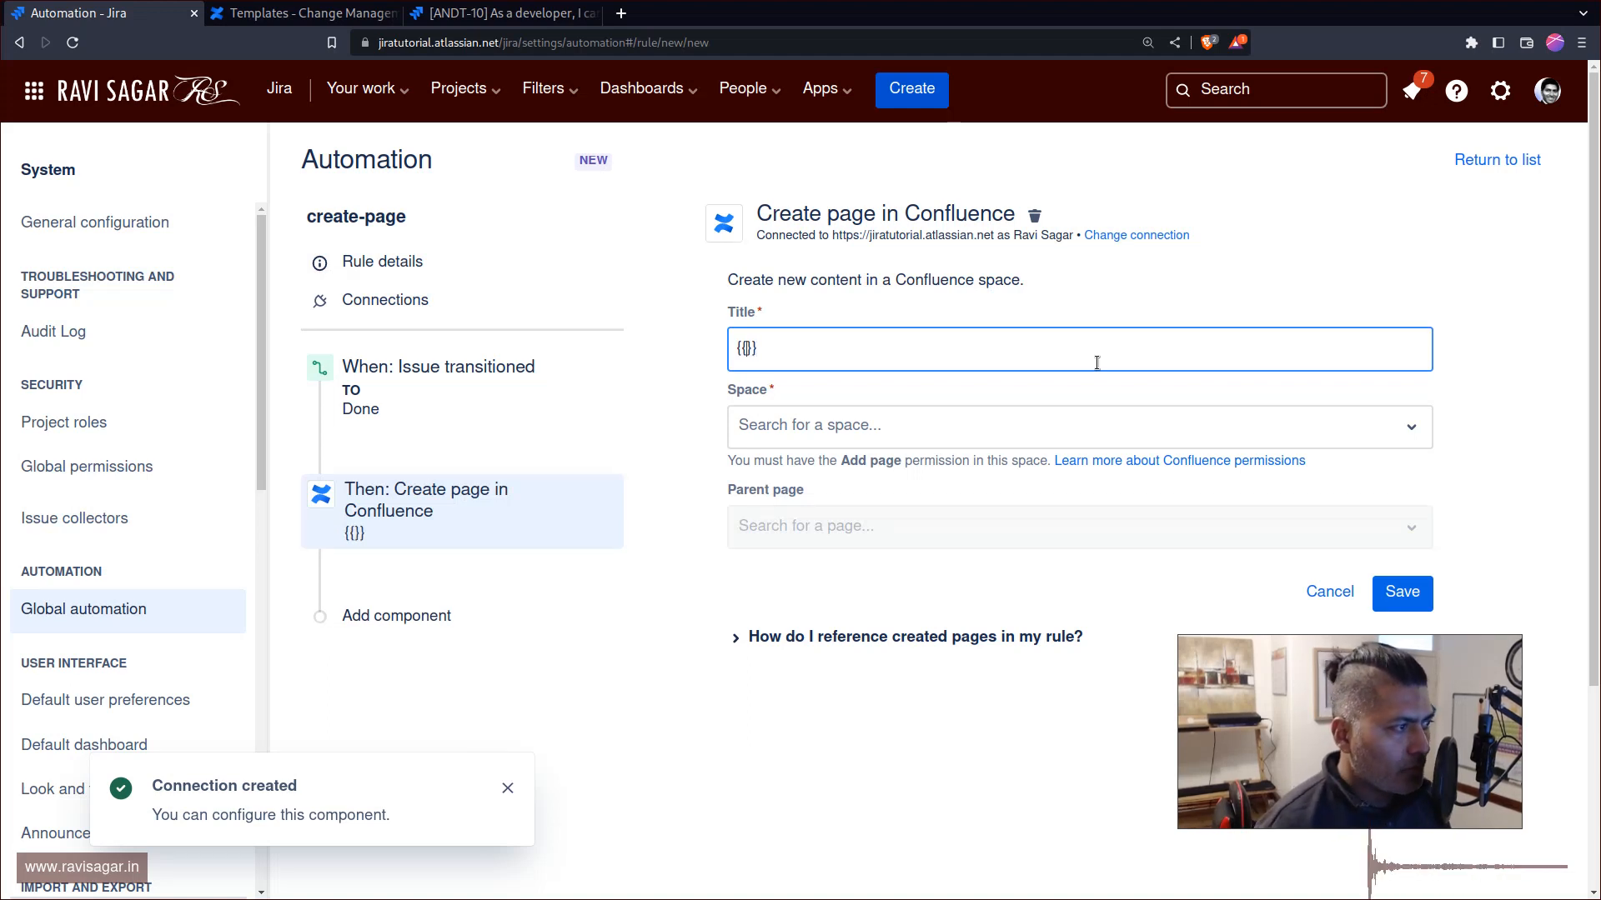
text(trigger)
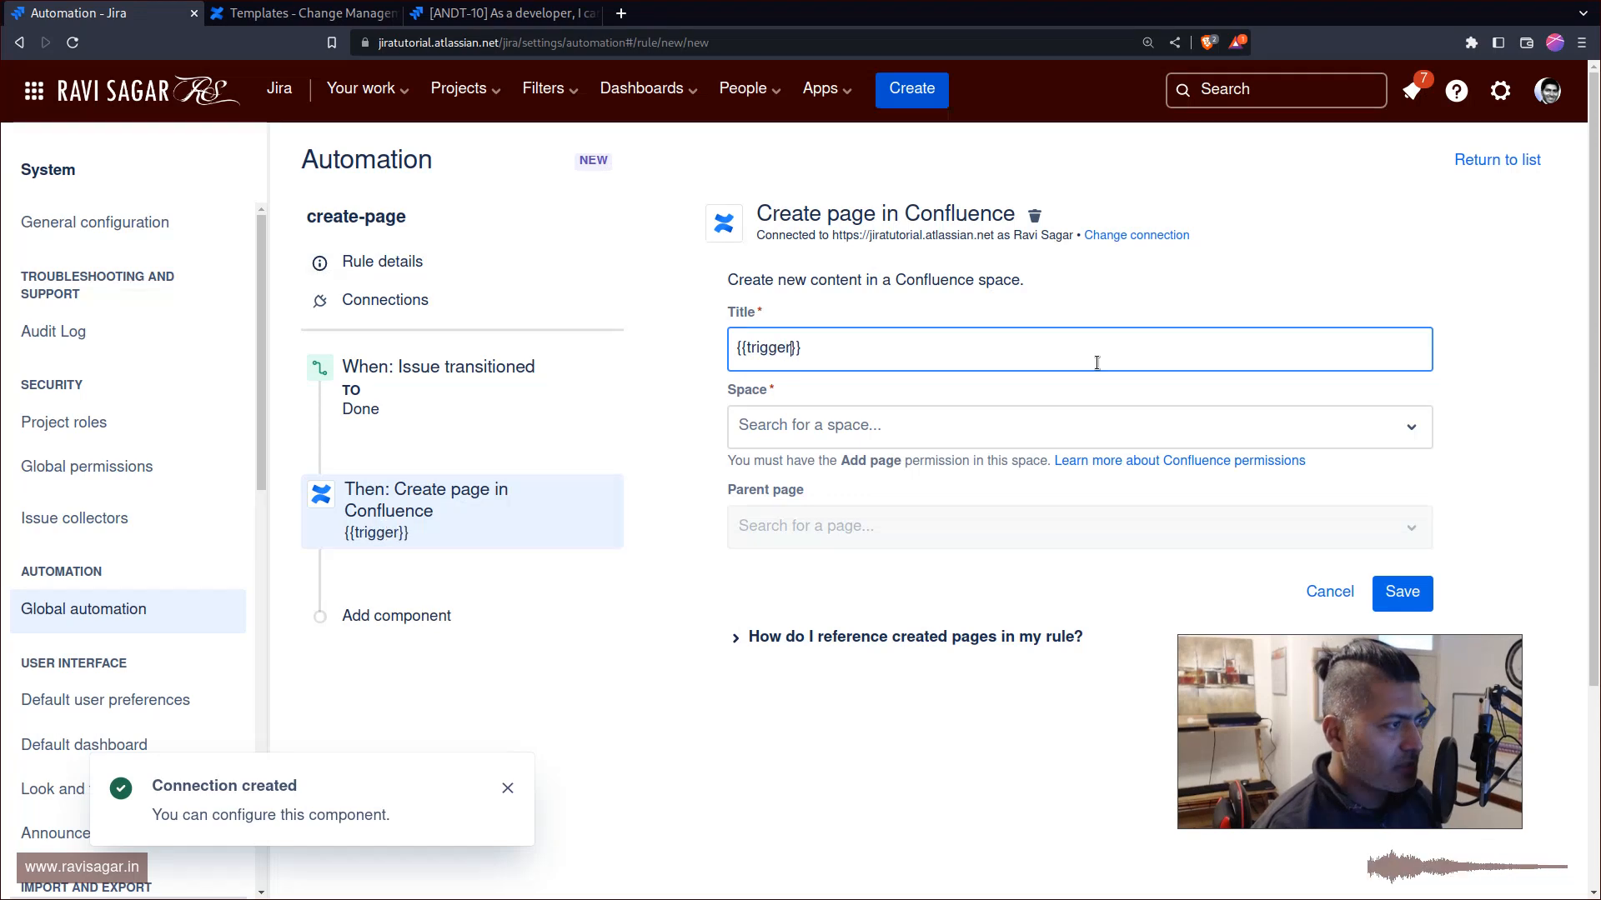
text(Issue)
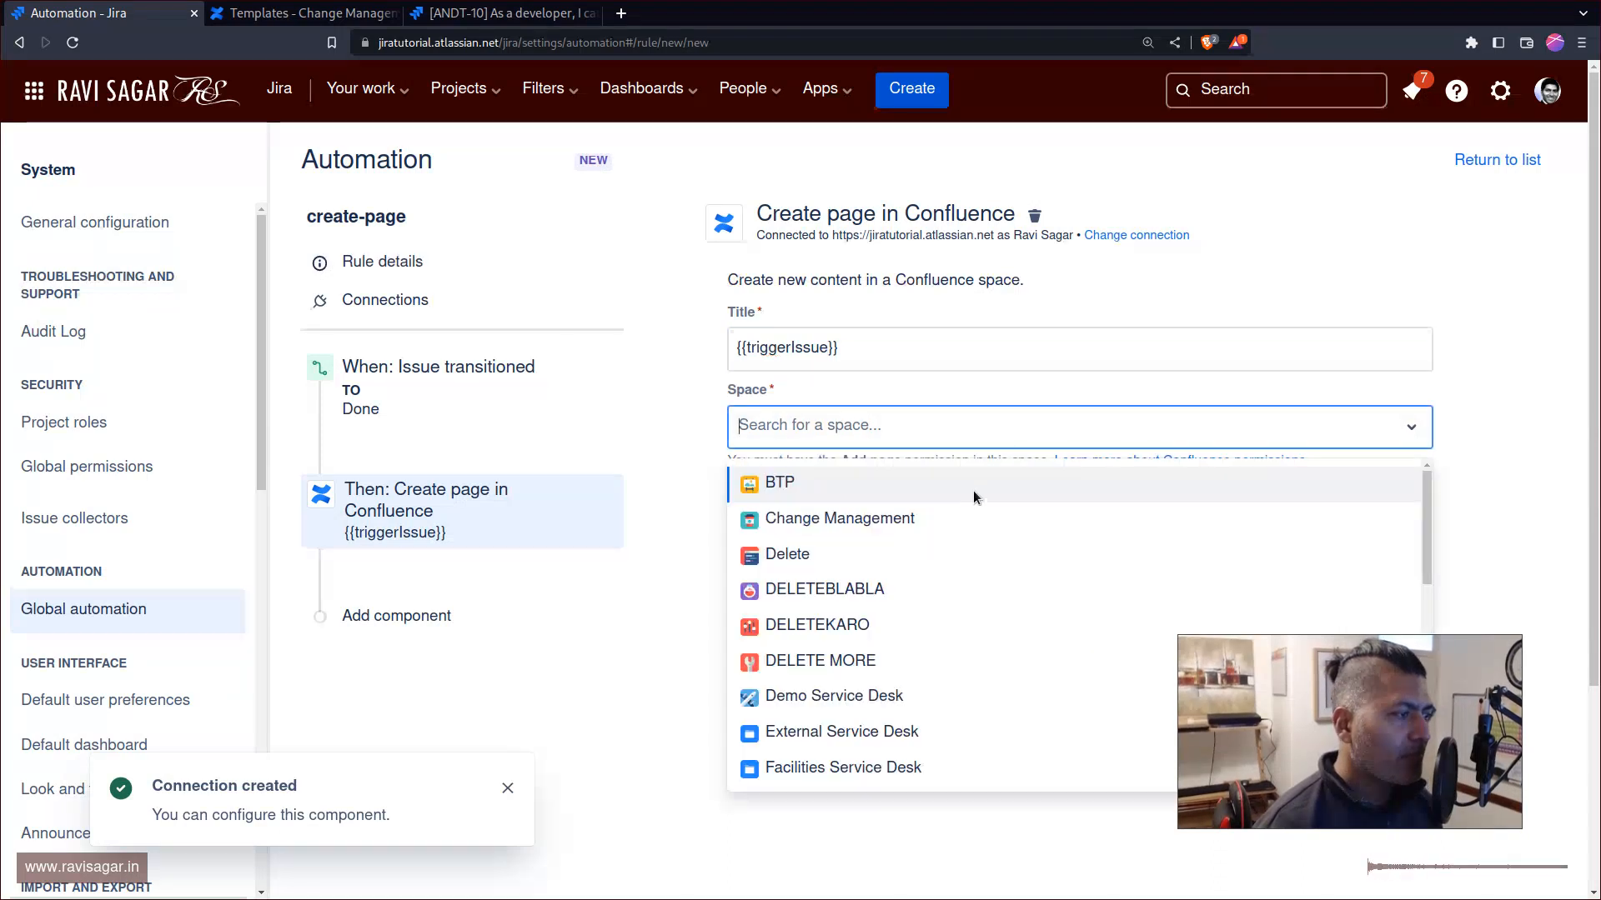
Choose Change Management as space and parent page, with the Meeting Minutes template.
click(839, 517)
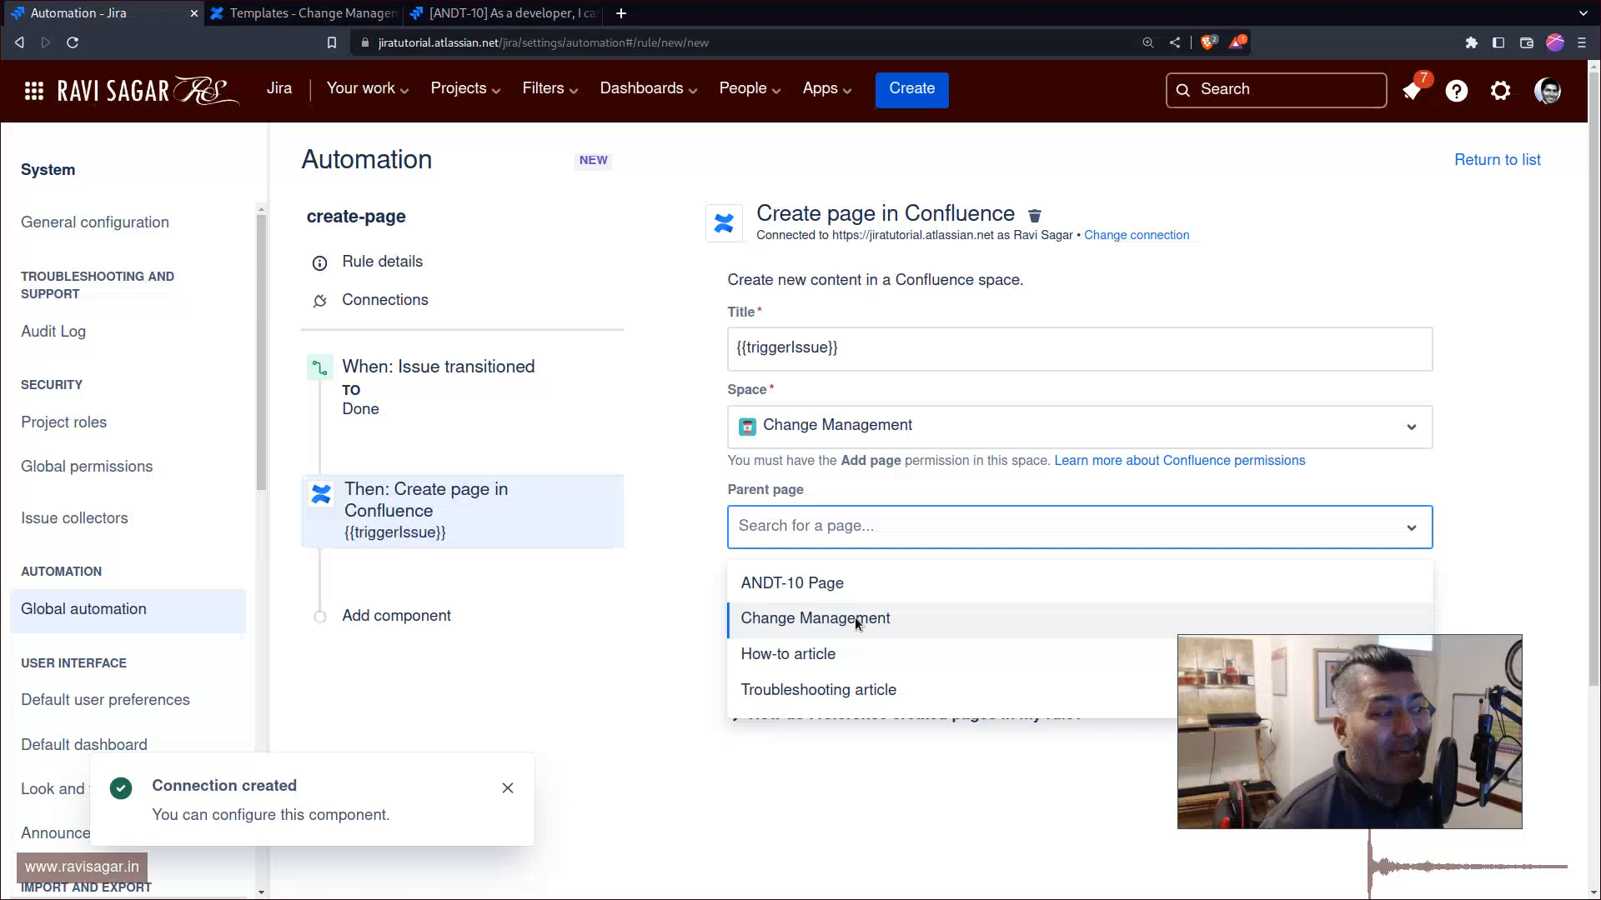
click(814, 617)
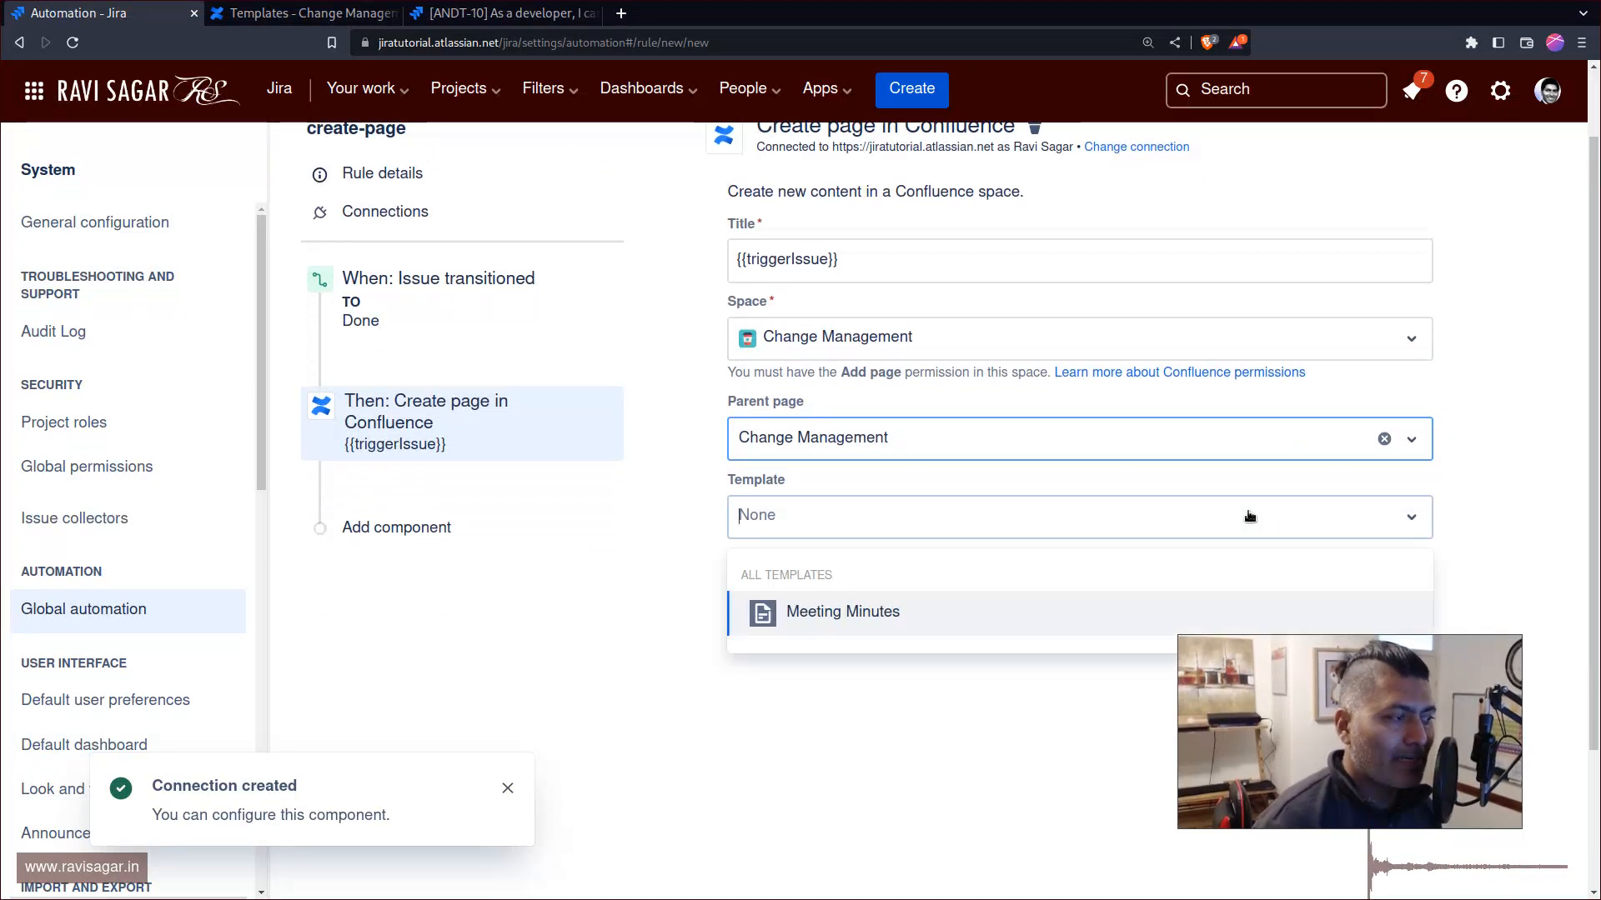
click(843, 612)
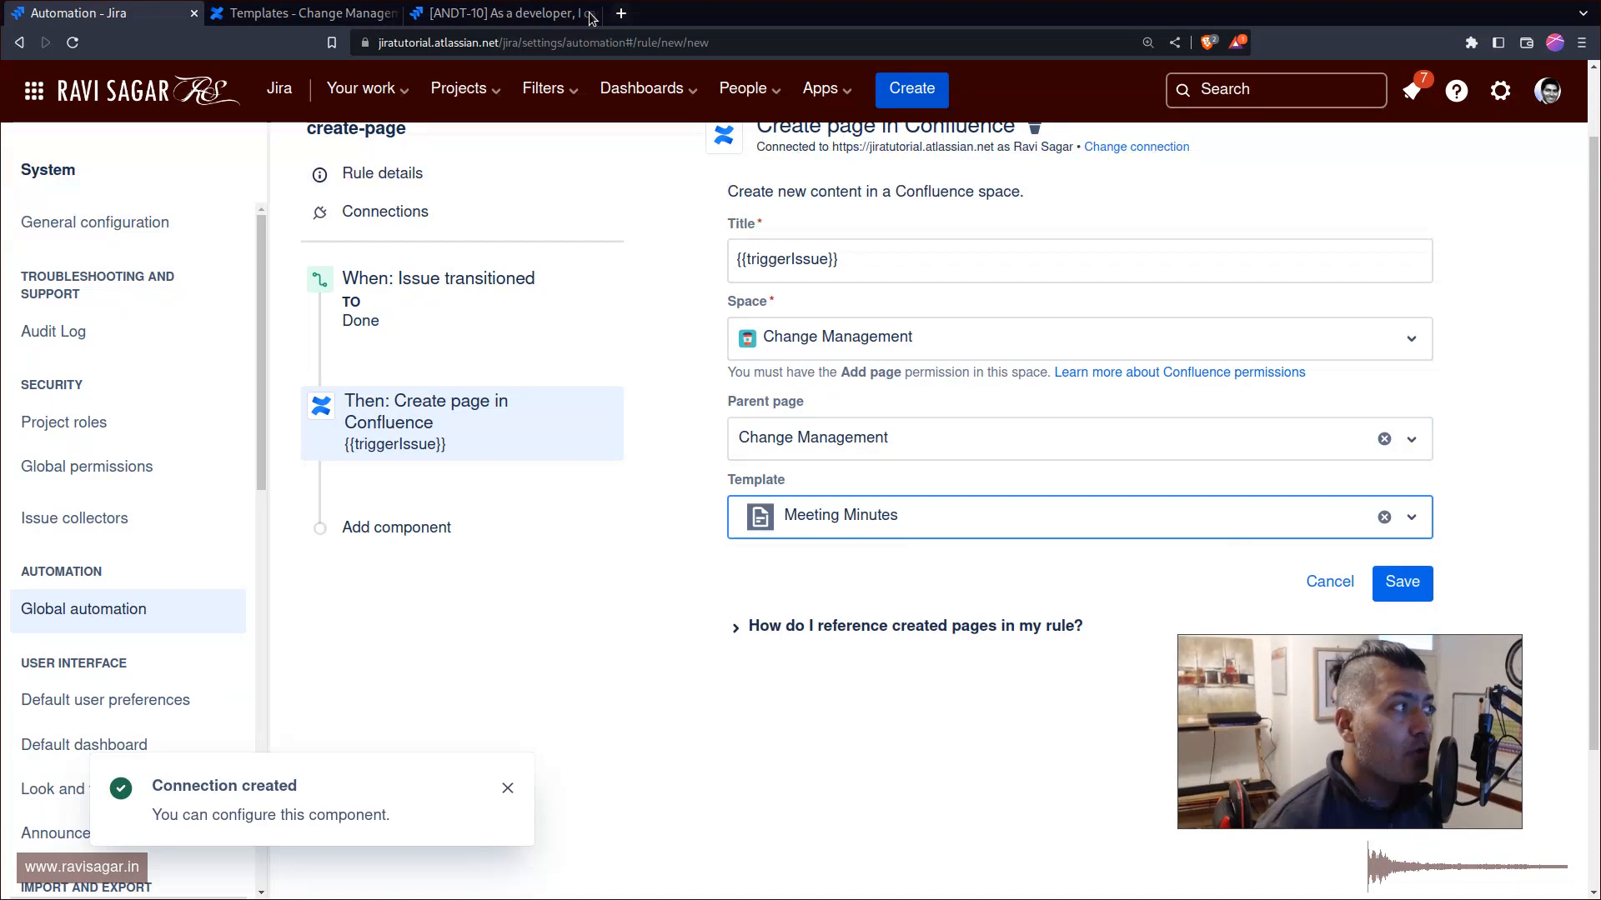
click(302, 12)
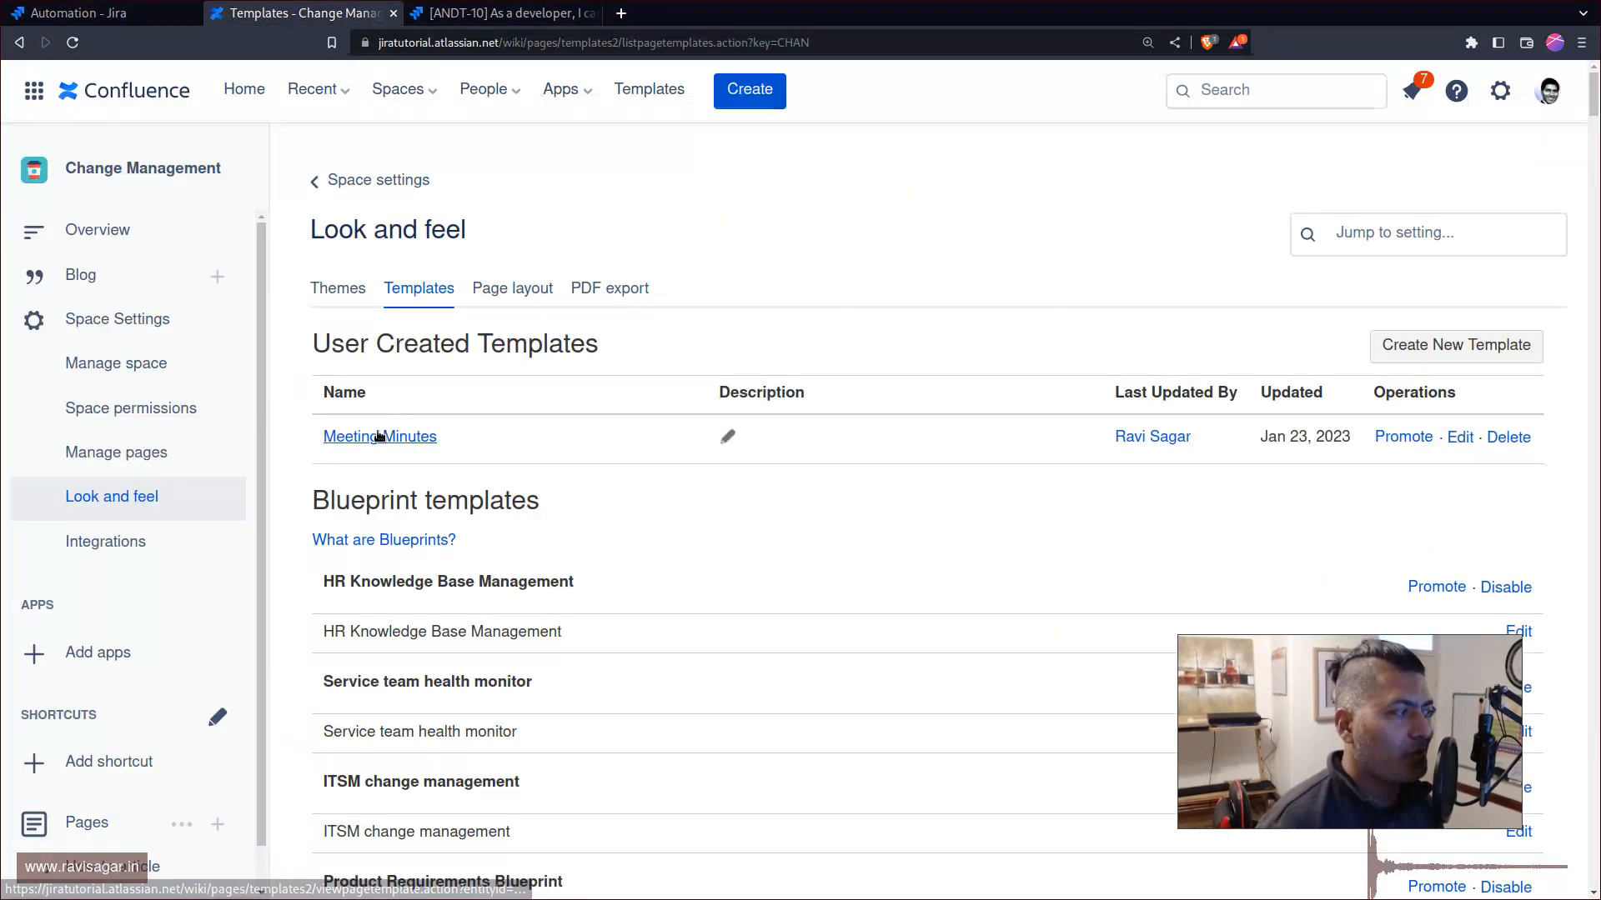
Preview the Meeting Minutes template, then start editing it.
click(378, 435)
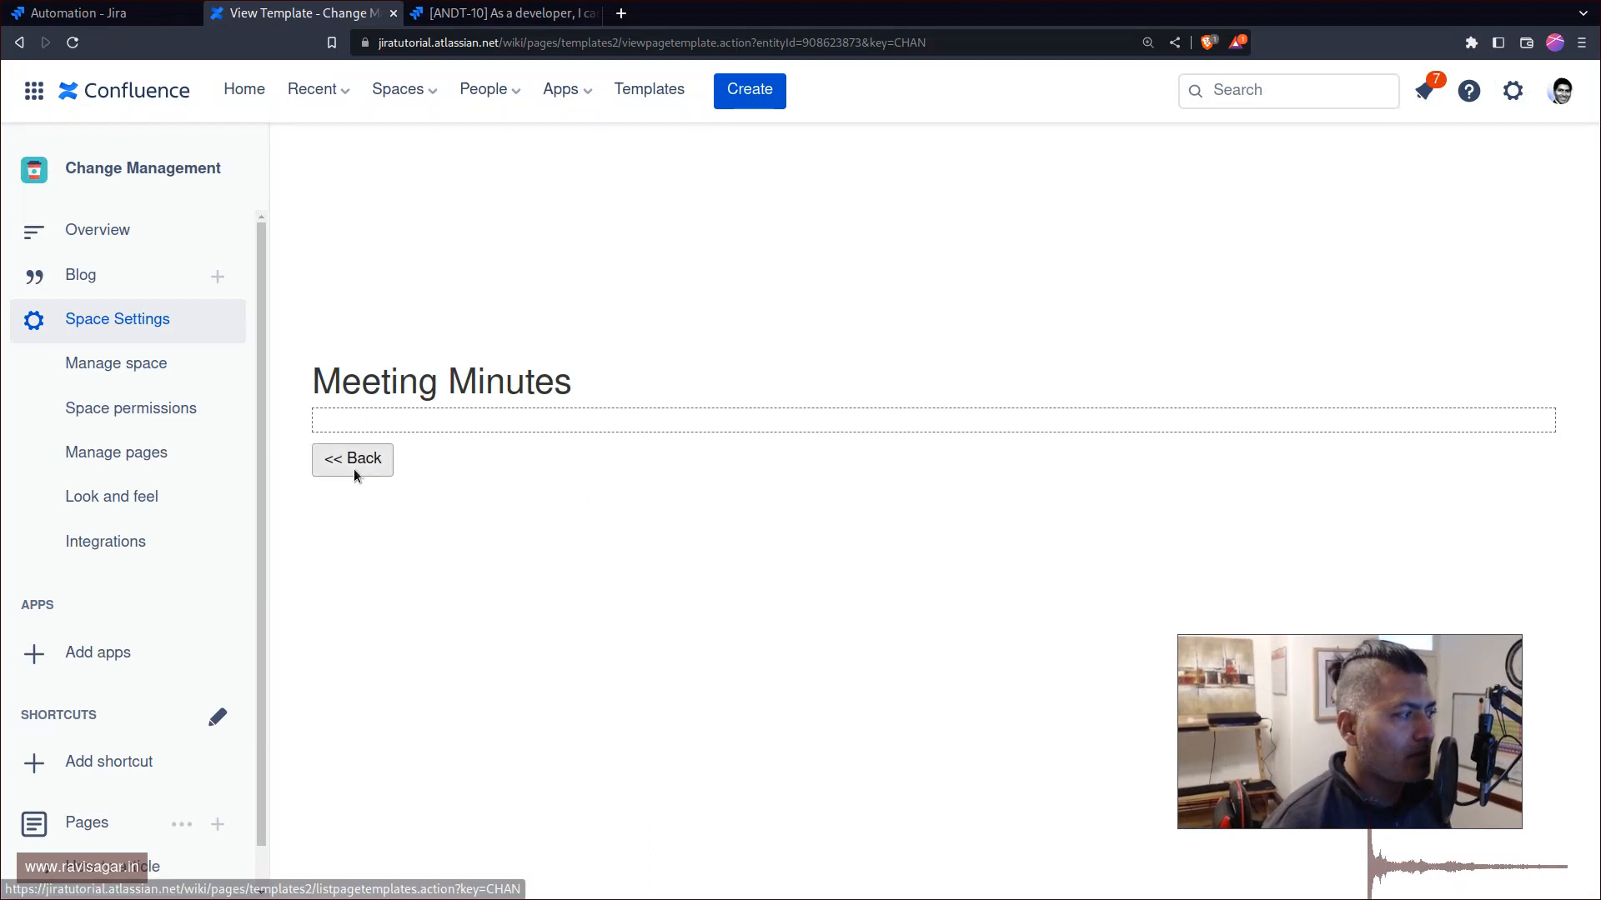
click(352, 458)
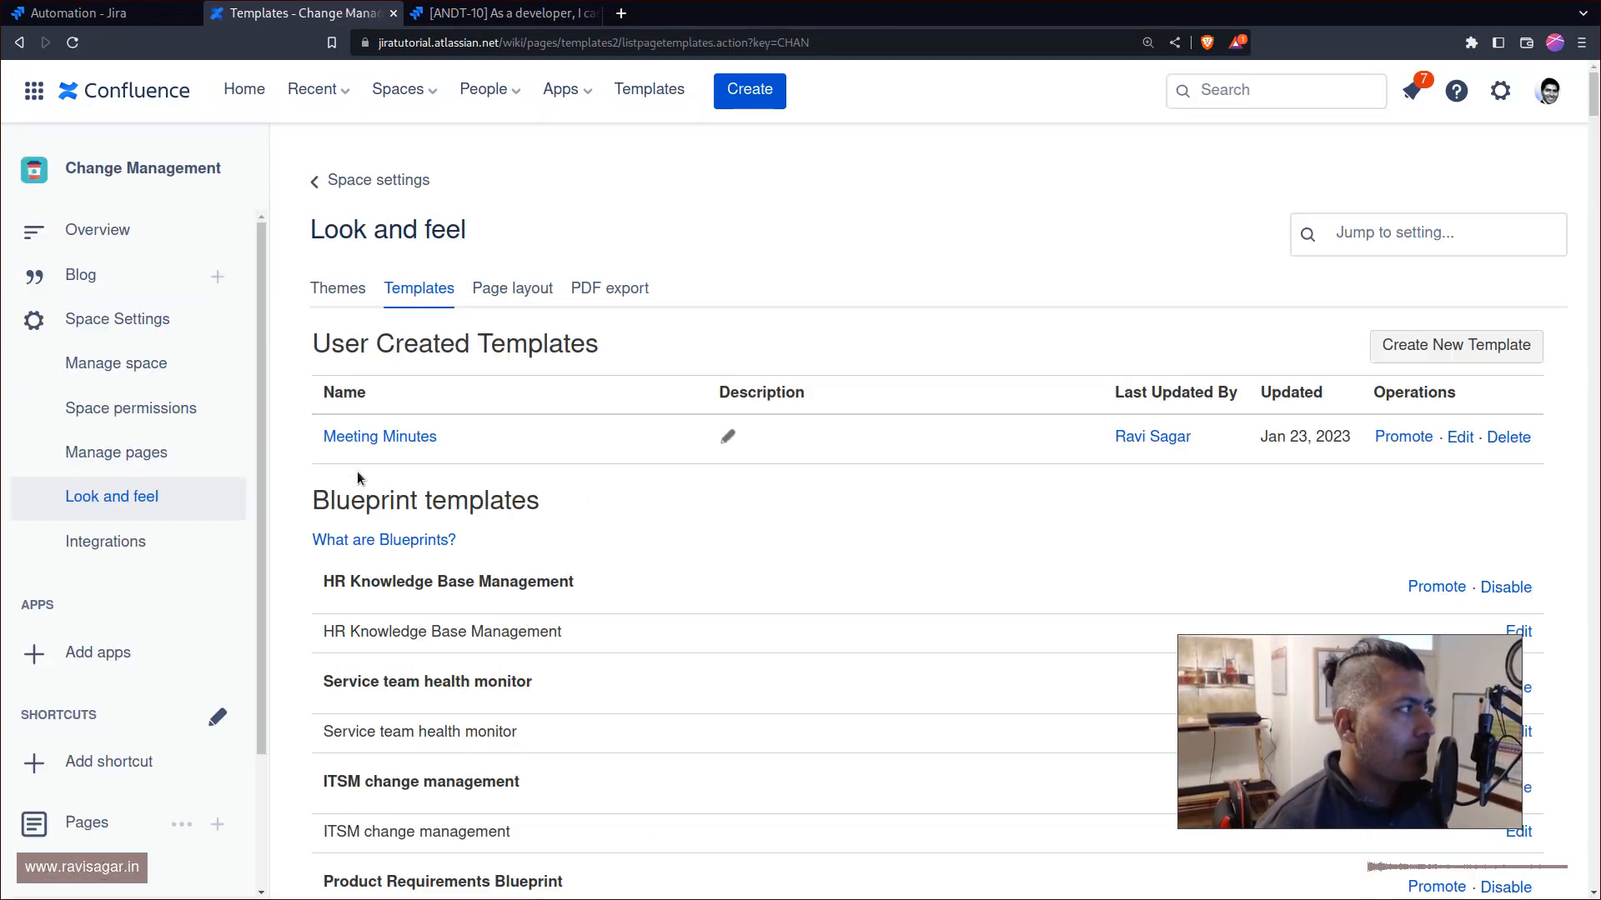
mouse_move(1419, 471)
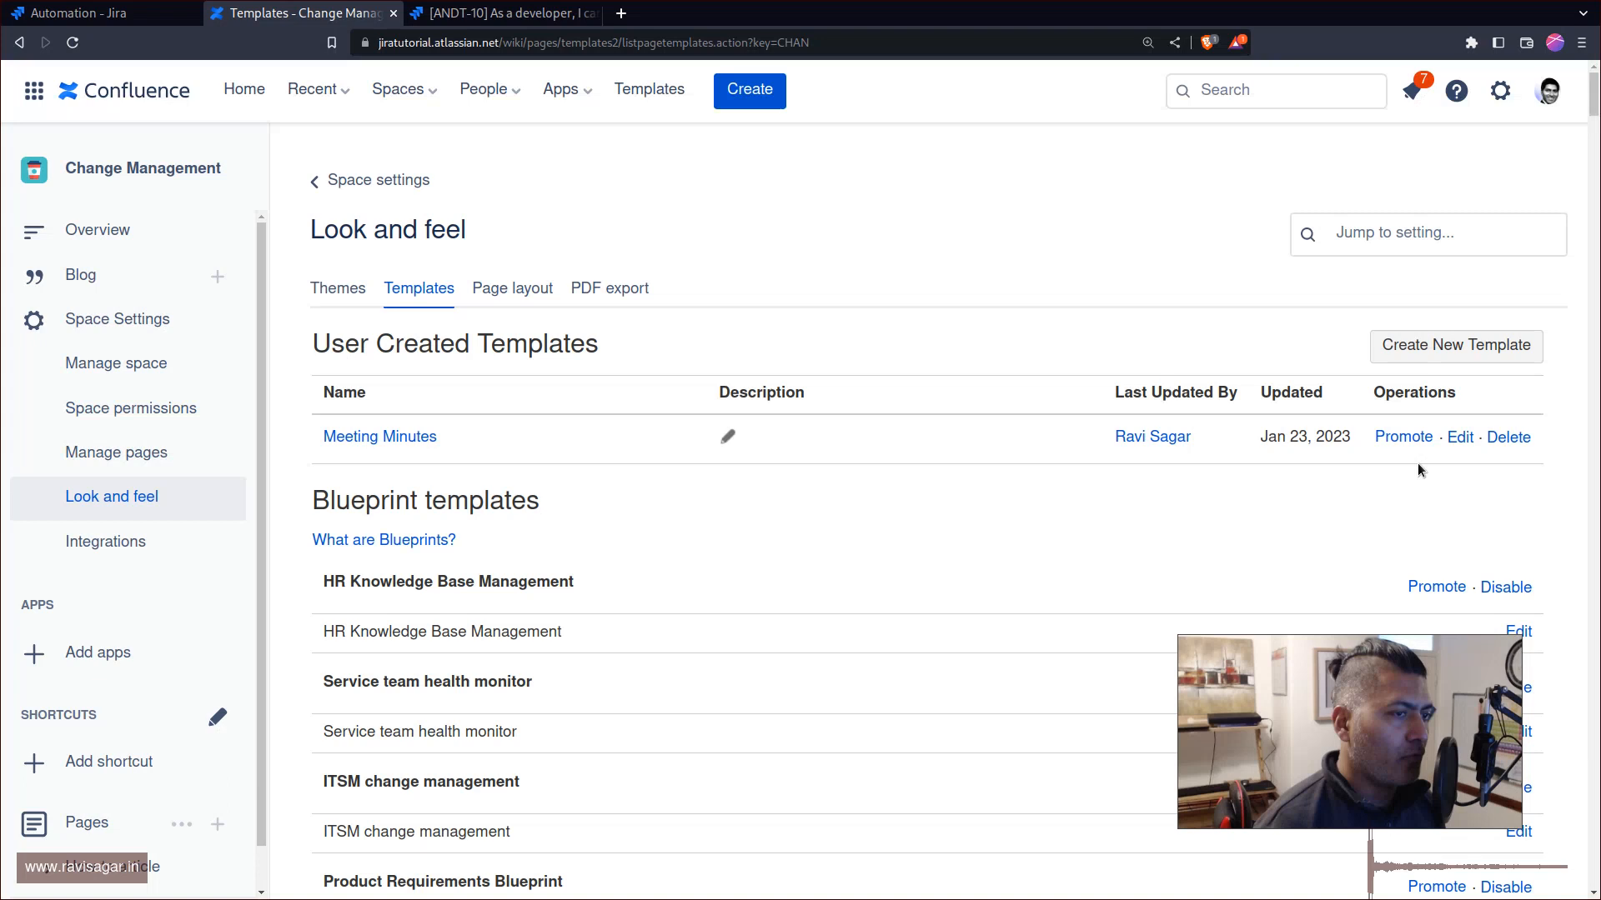
click(1459, 435)
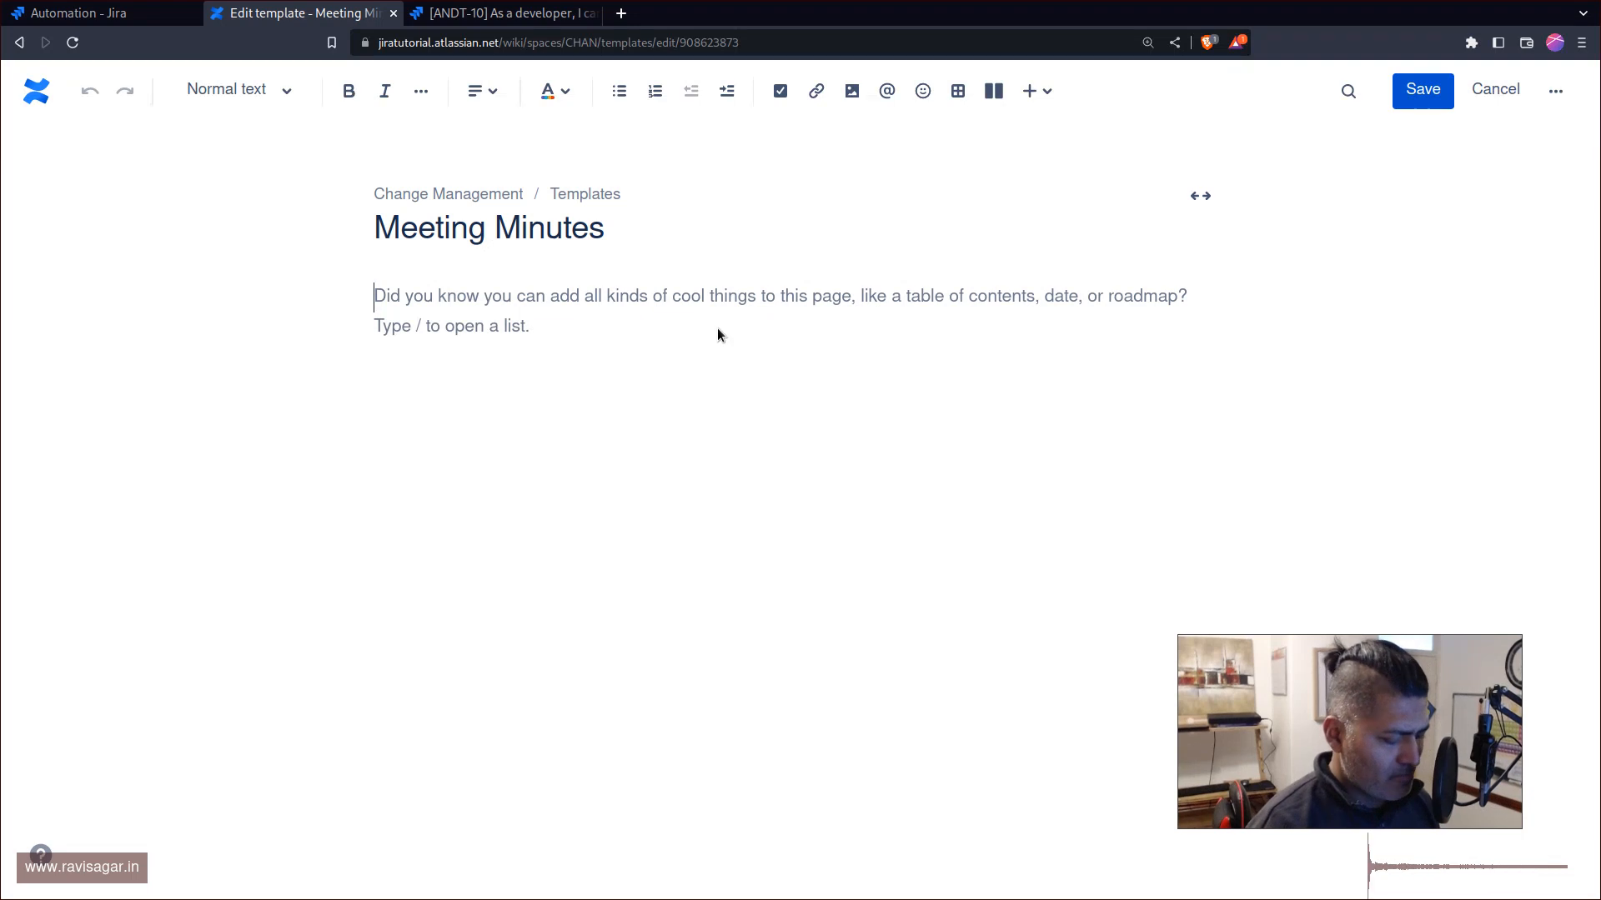
Add the line 'Please enter details' to the template body.
text(P)
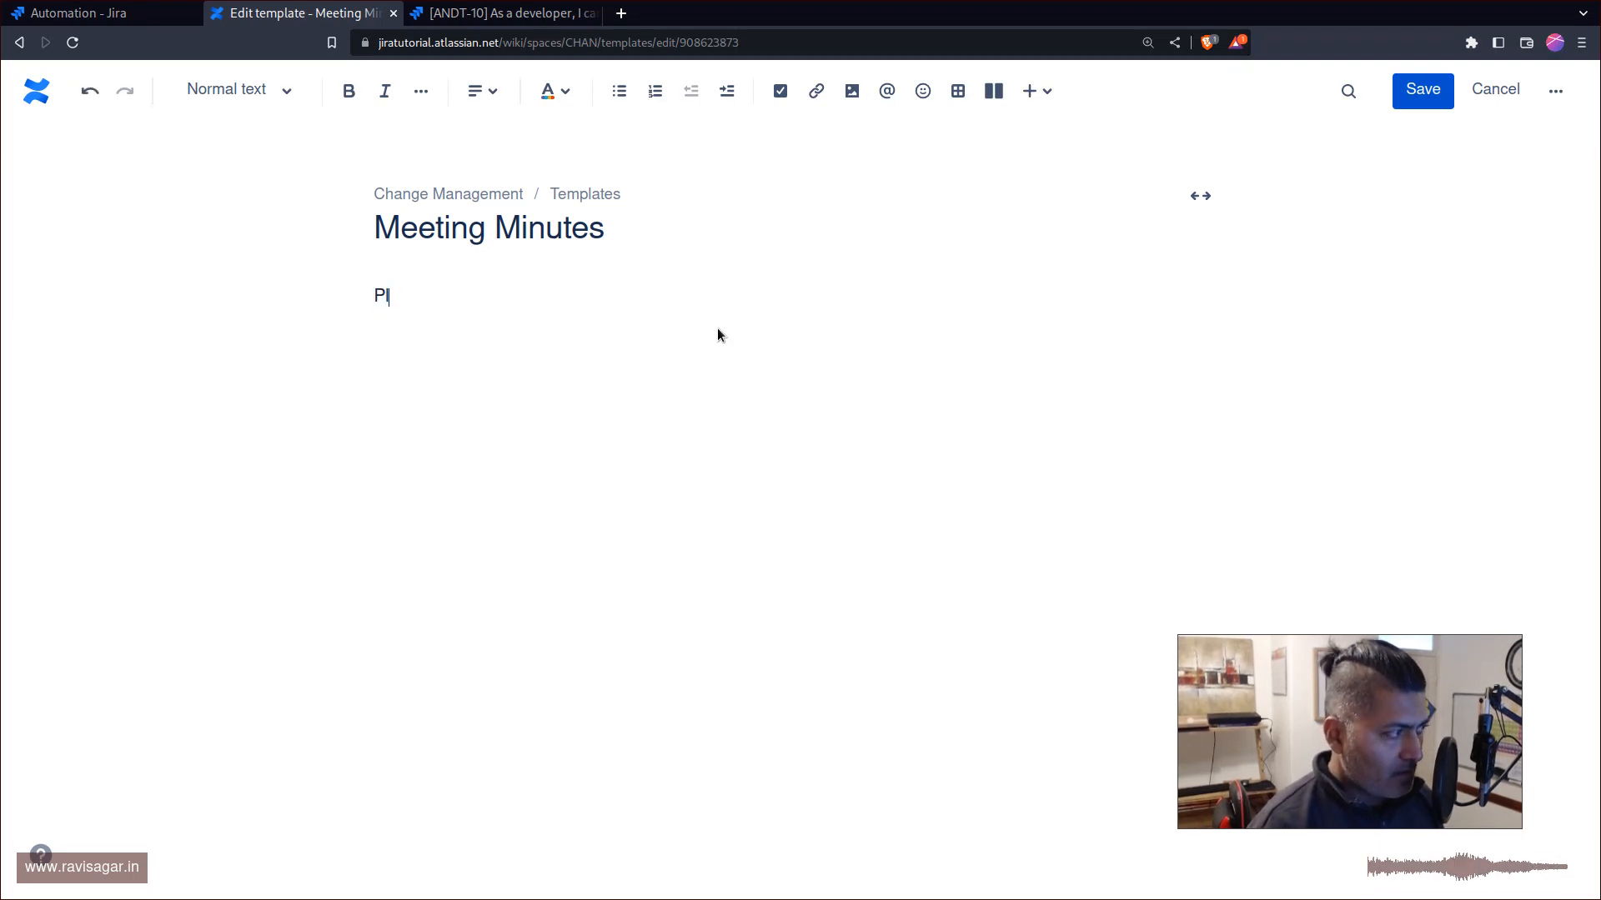
text(lease enter details)
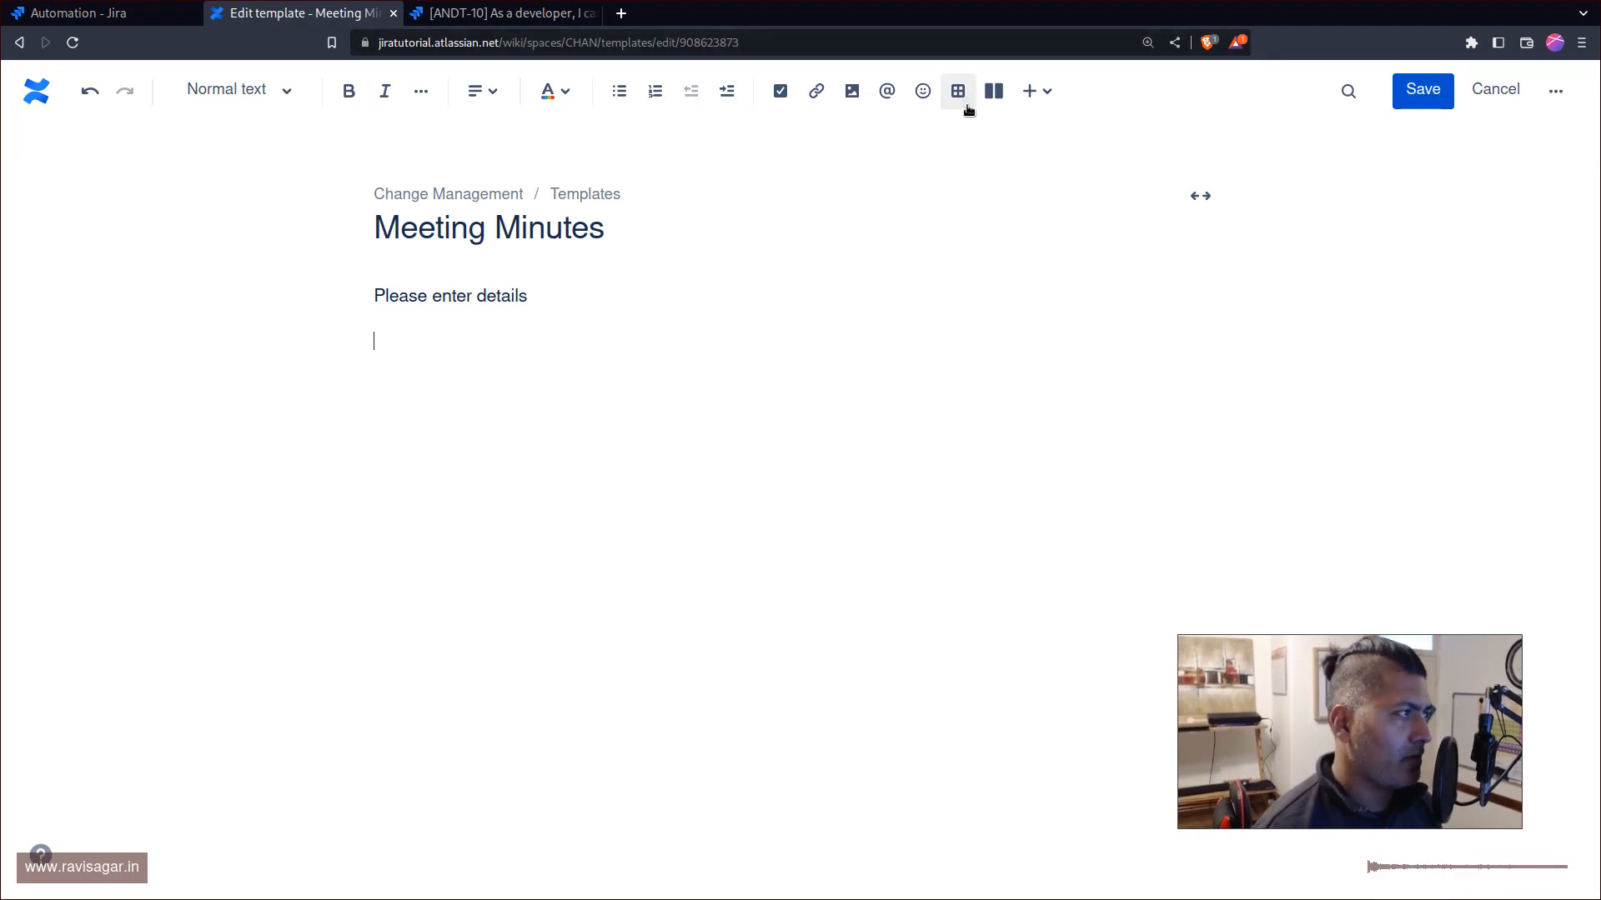
mouse_move(1028, 90)
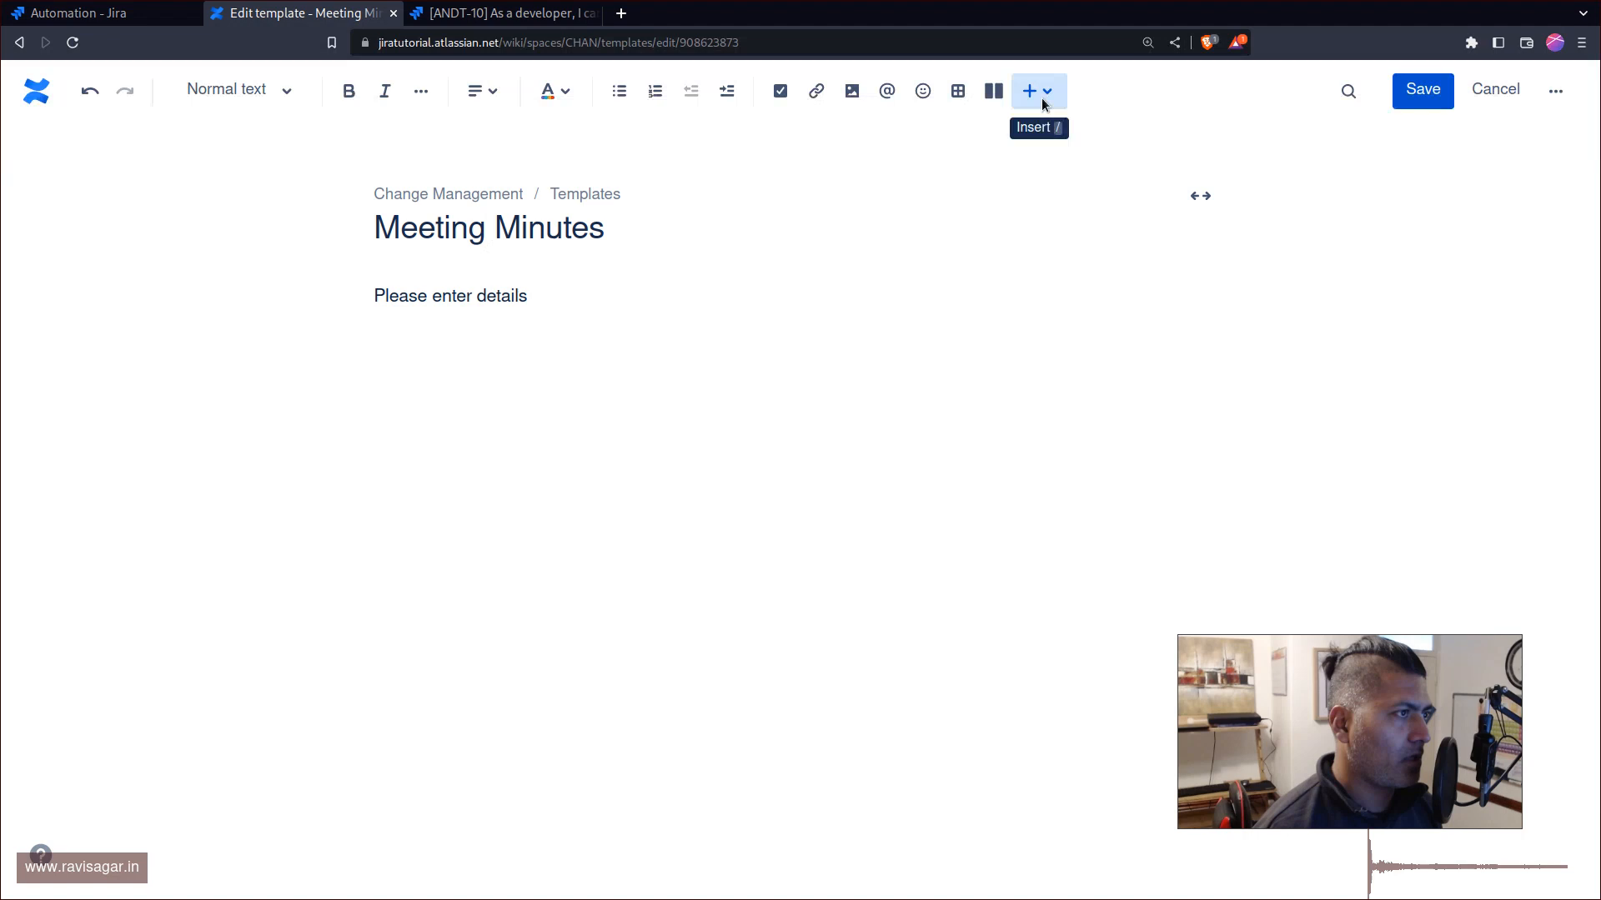
click(1029, 90)
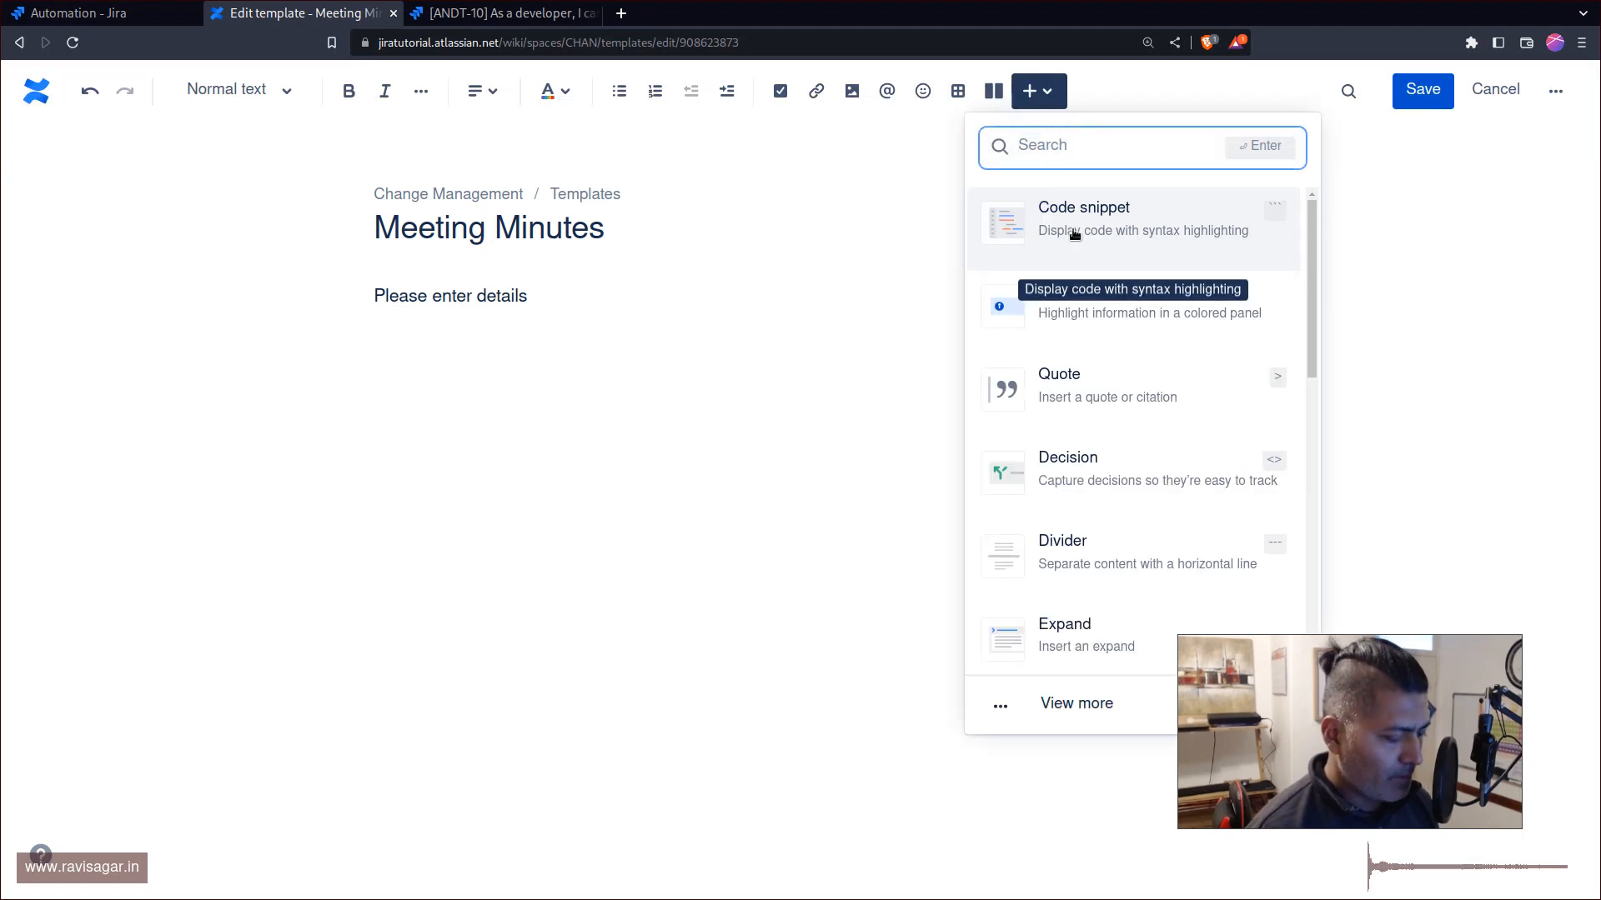
Fill the table header row with Date, Summary, Responsibility.
click(957, 90)
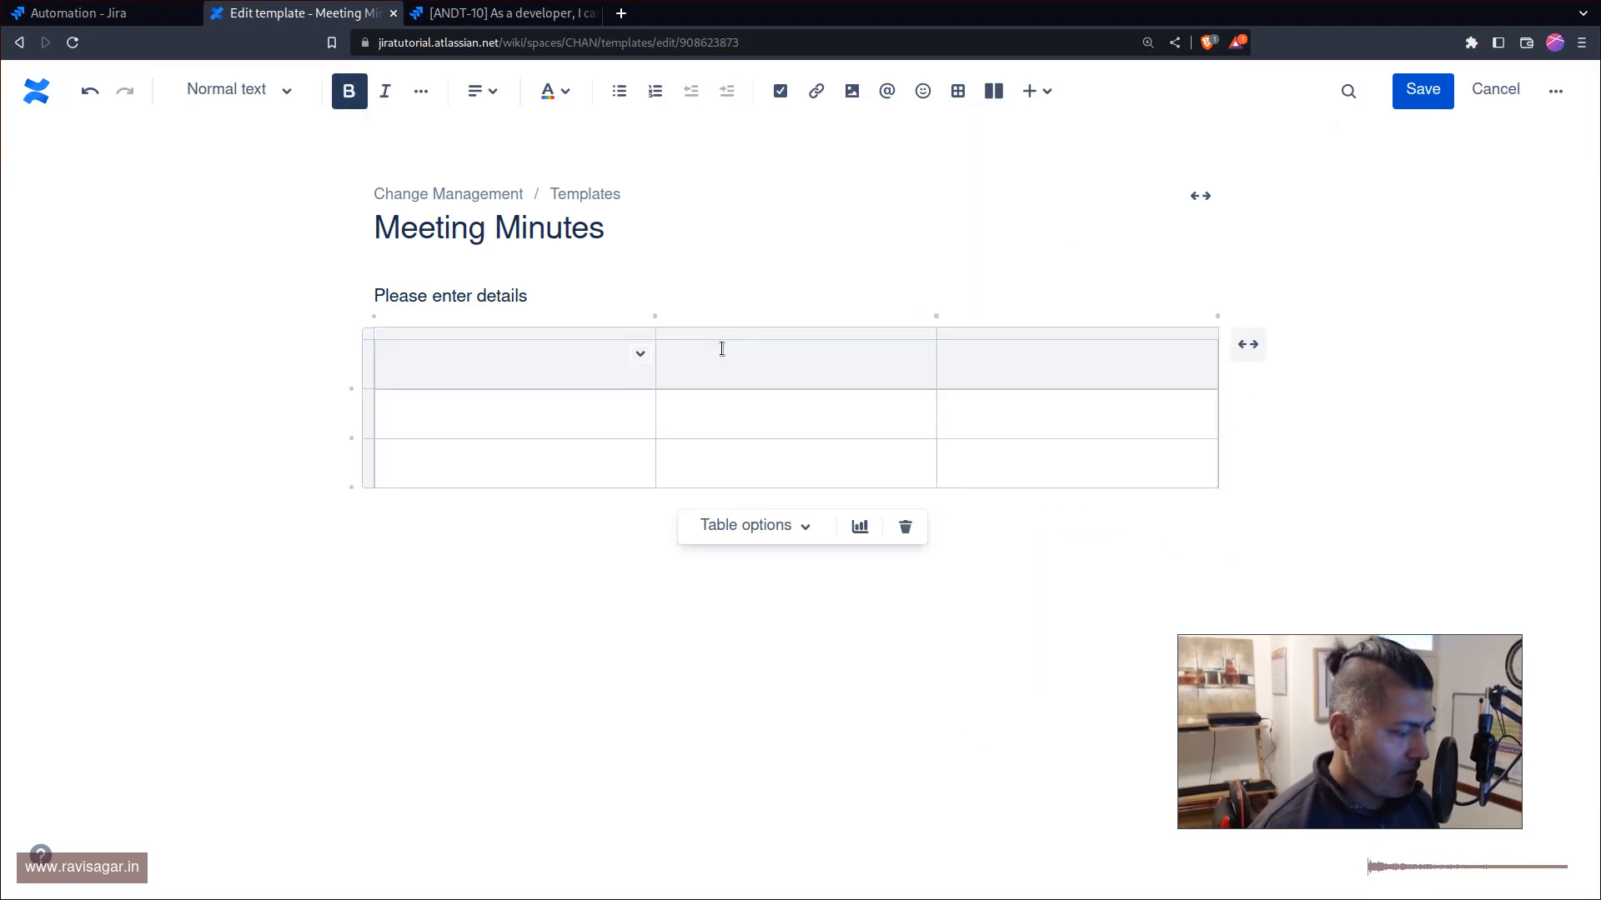
text(Dat)
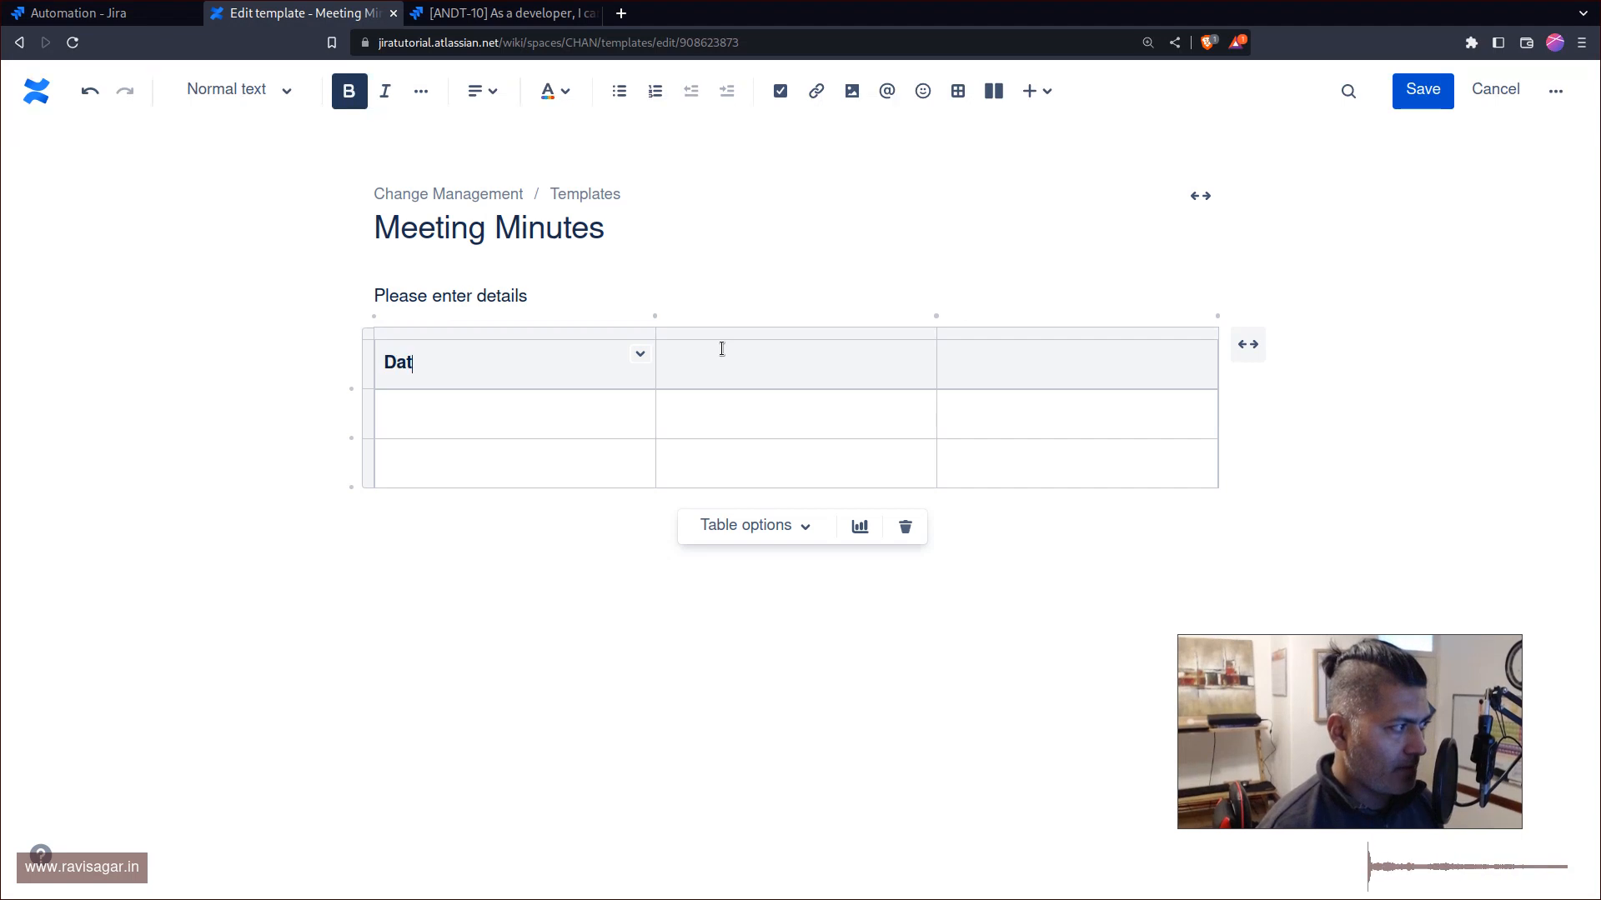
text(Summary)
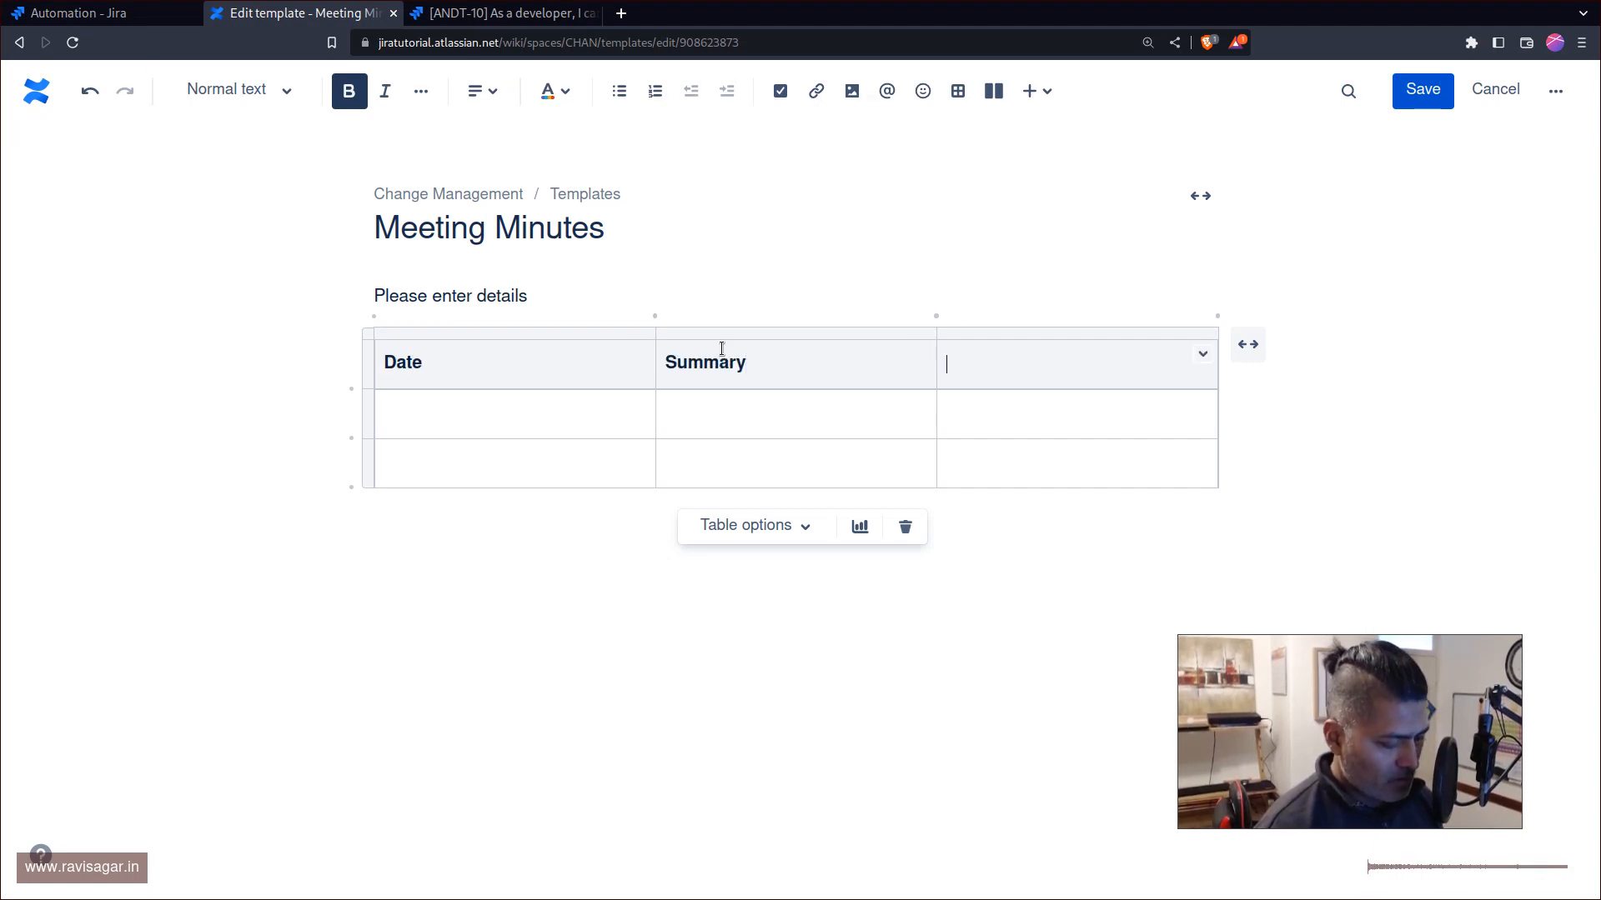
text(Responsibility)
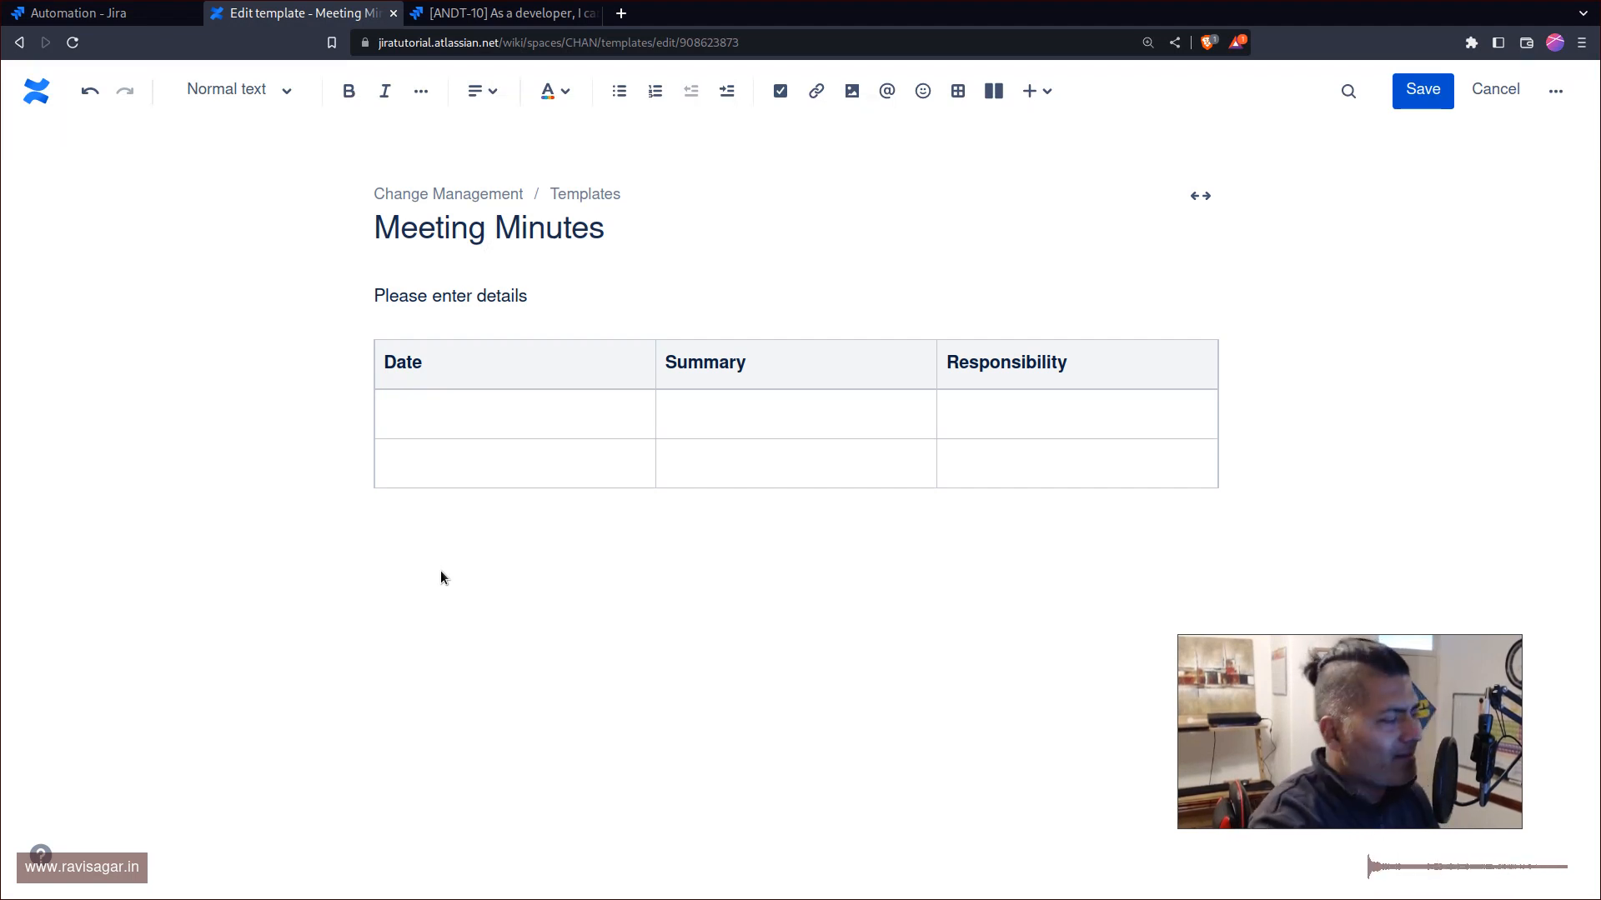
Add a 'Summary' line below the table and style it as a heading.
click(408, 521)
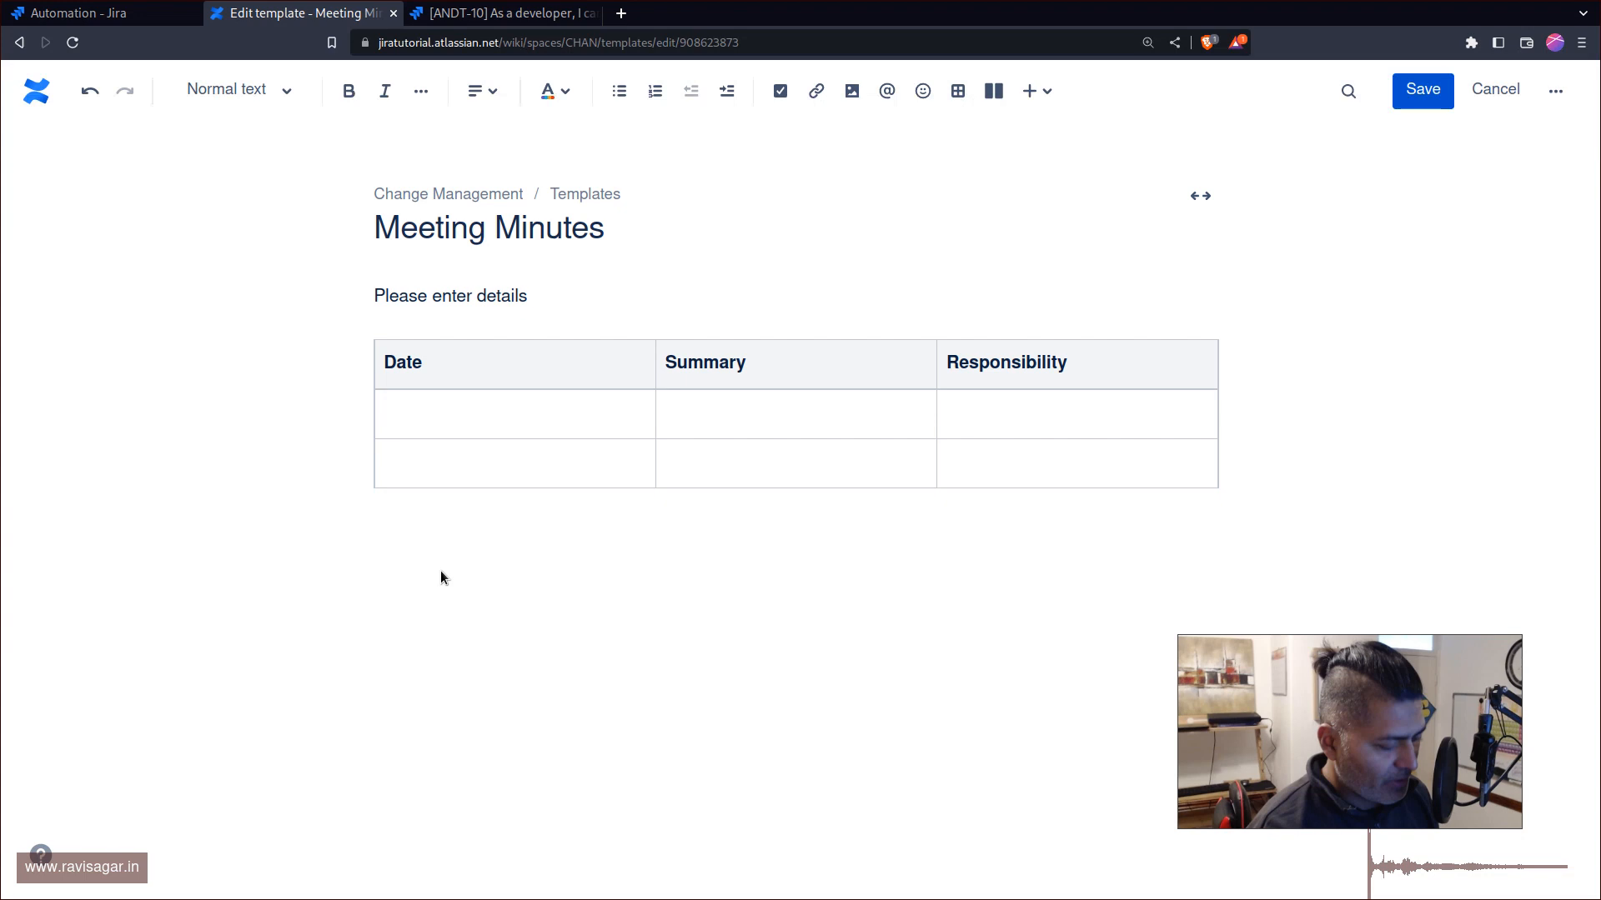
text(Summary)
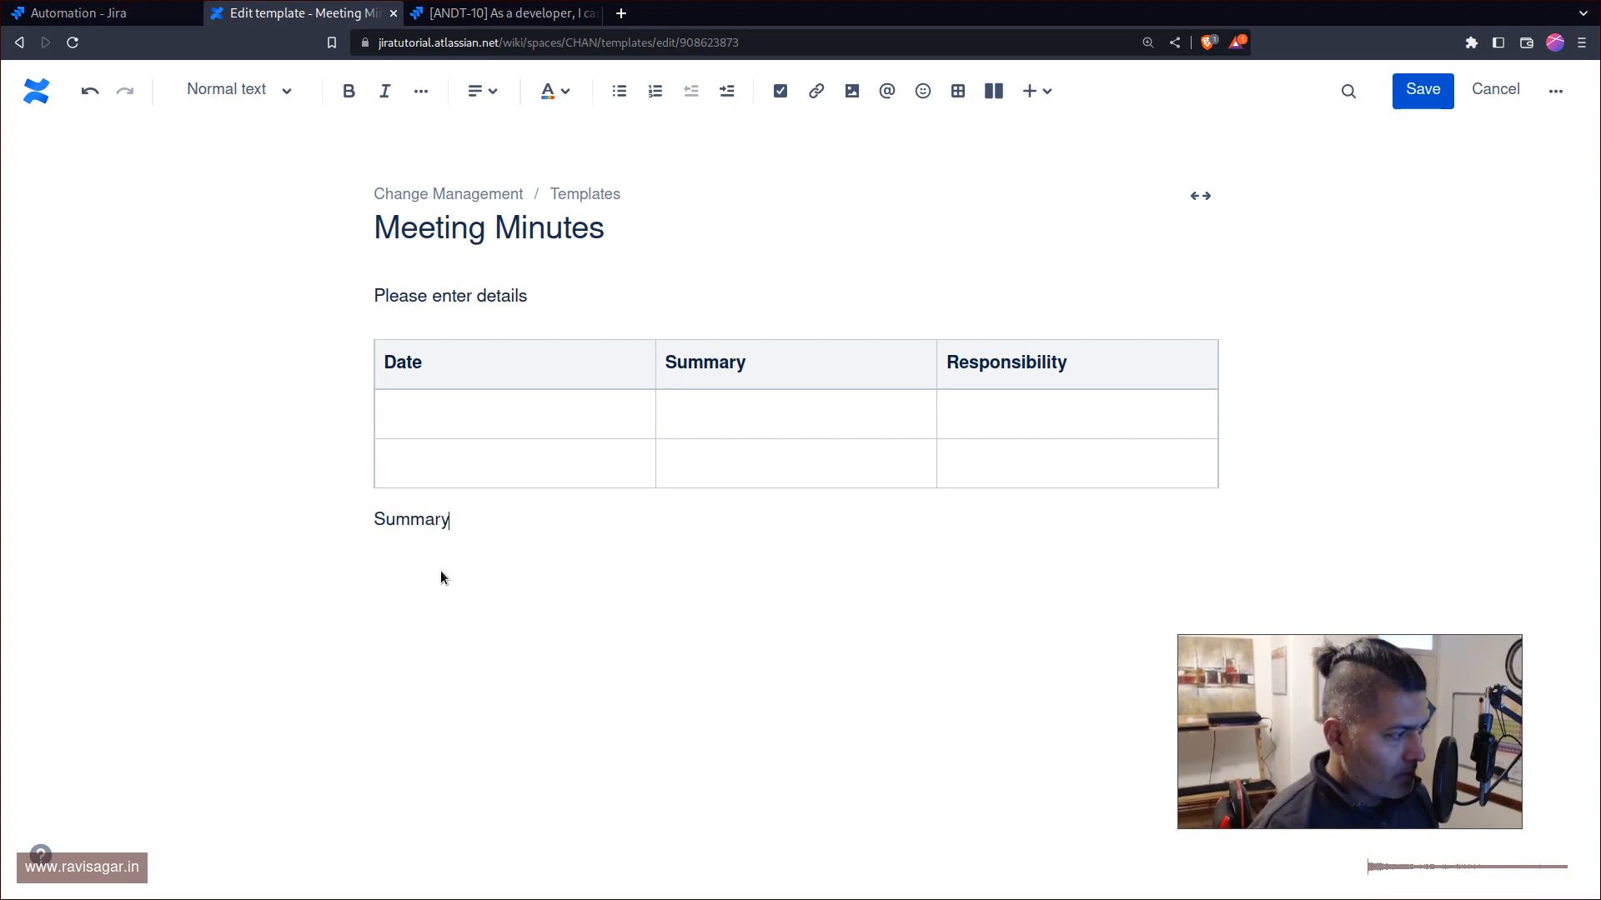
click(235, 90)
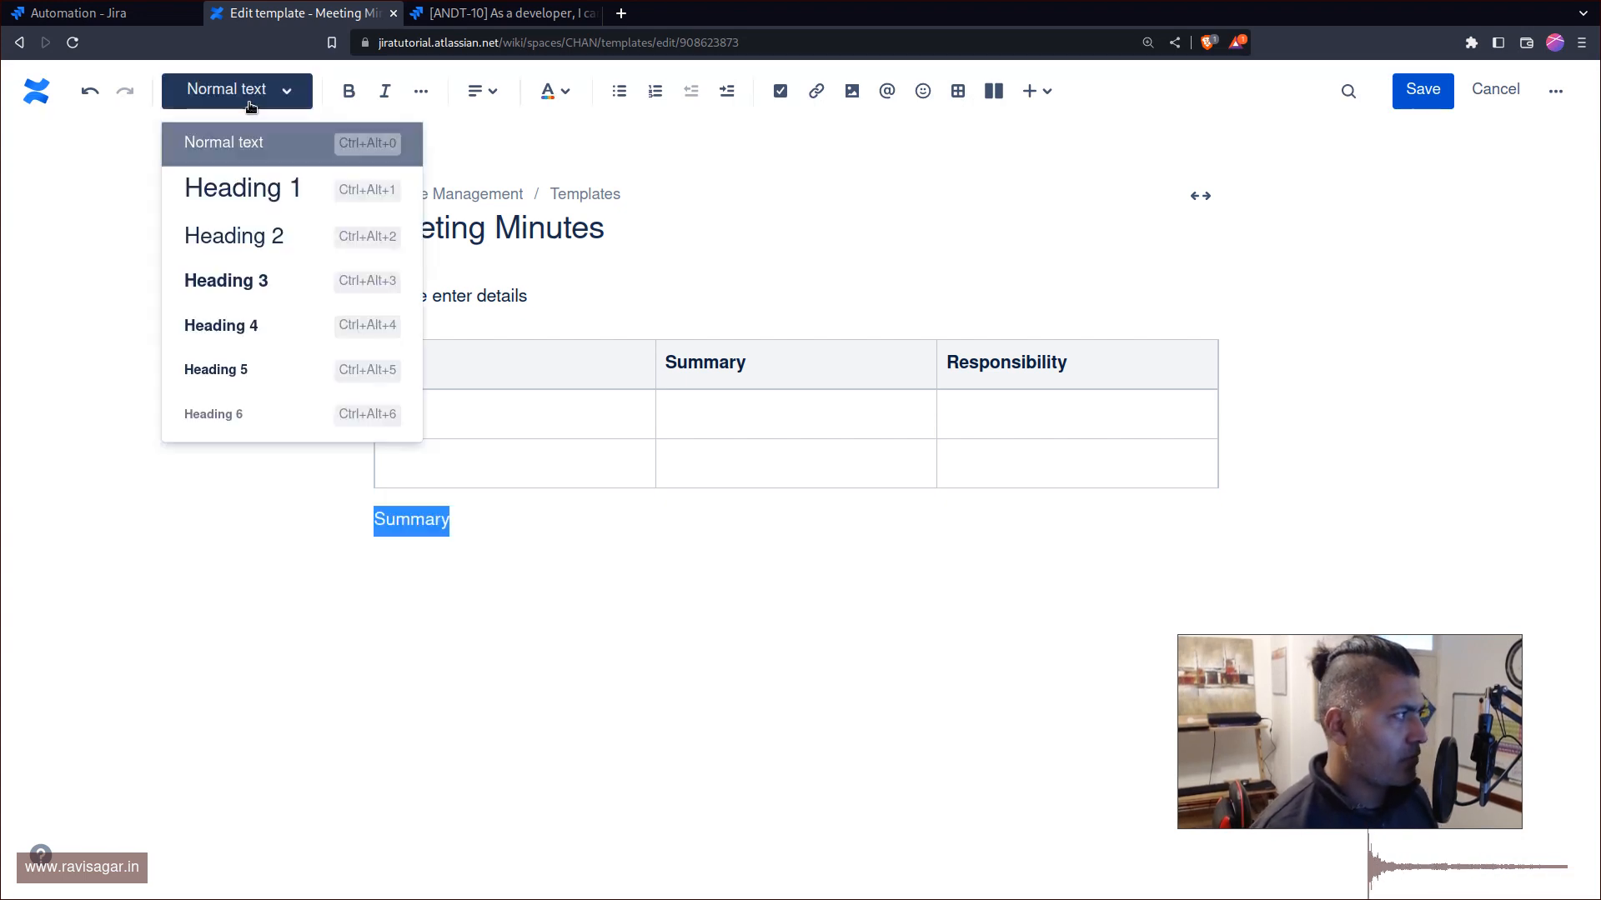
click(243, 189)
text(B)
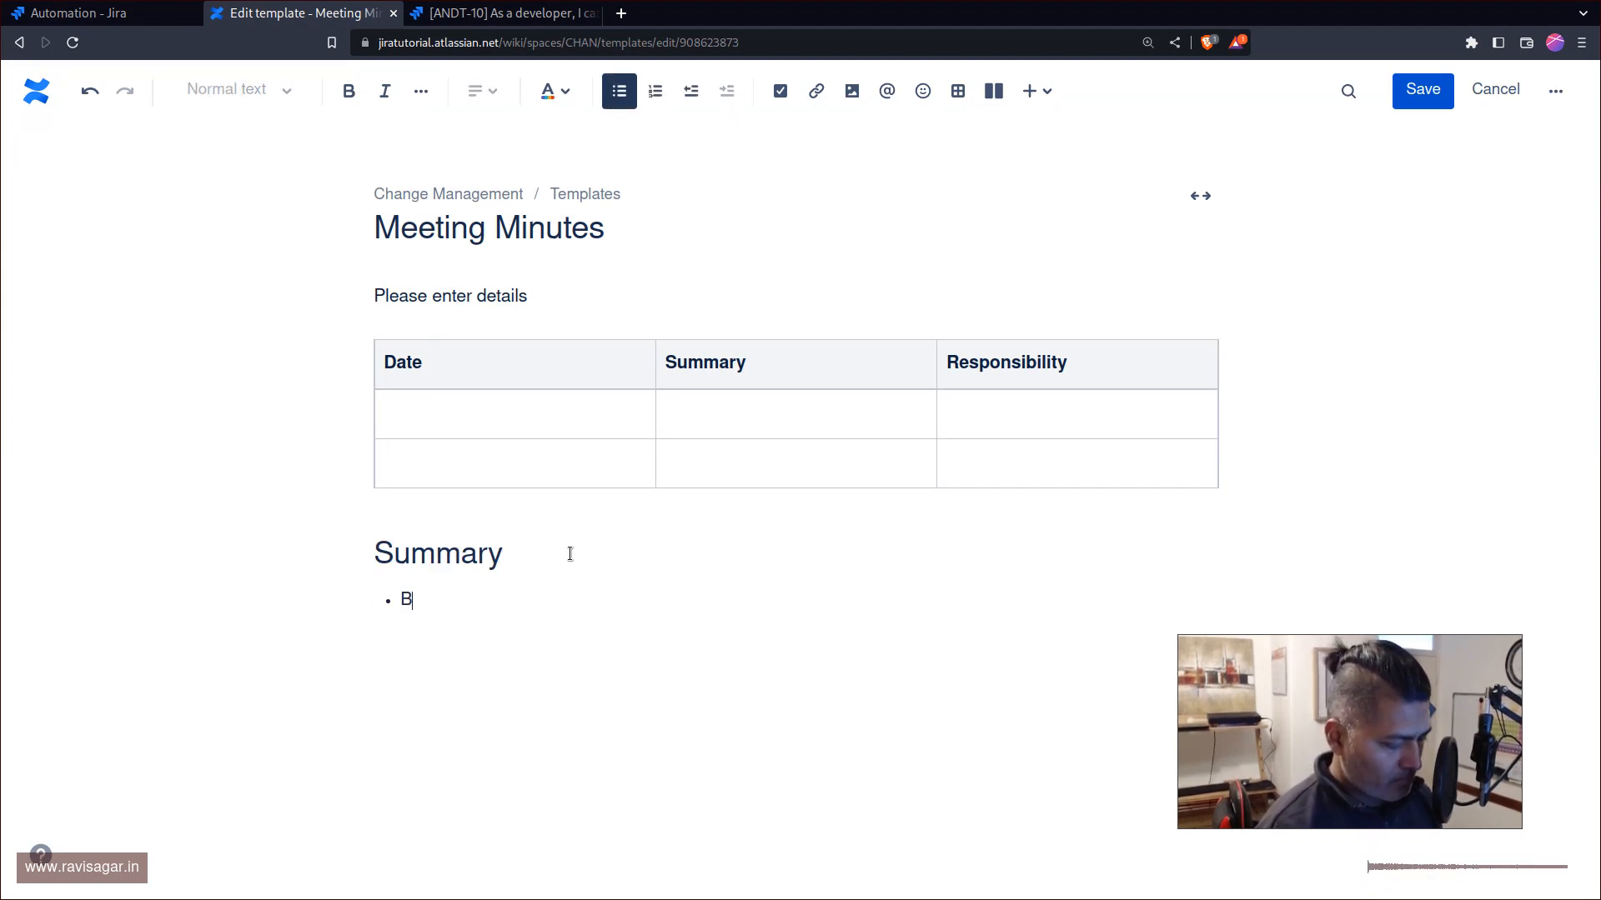
Add two Bullet items under the heading and save the template.
text(ullet)
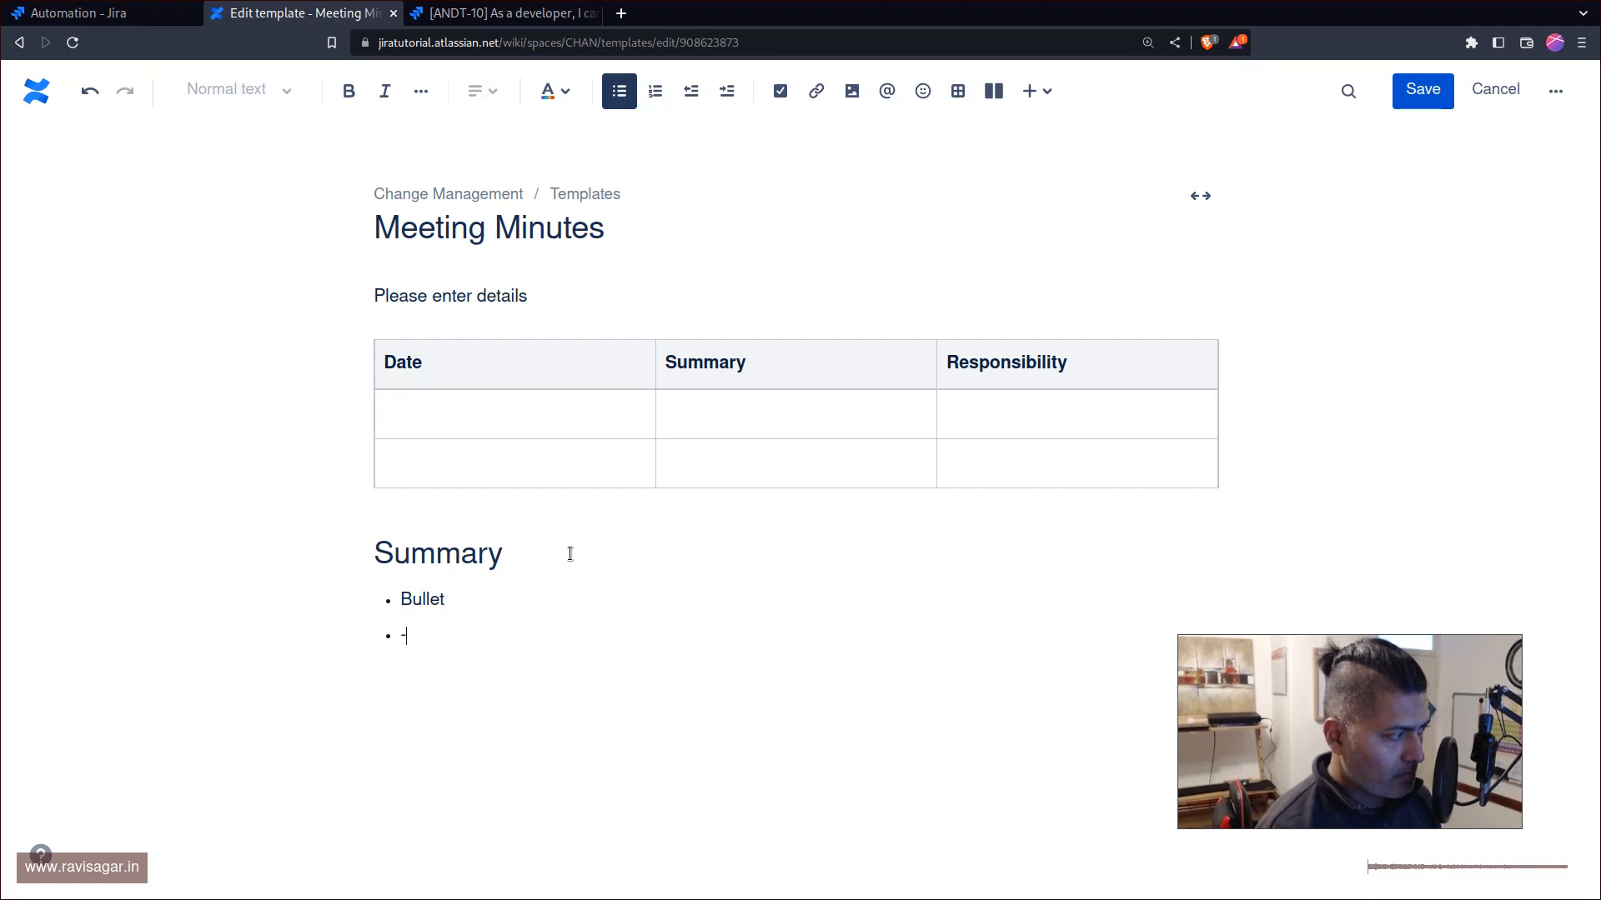
text(Bullet)
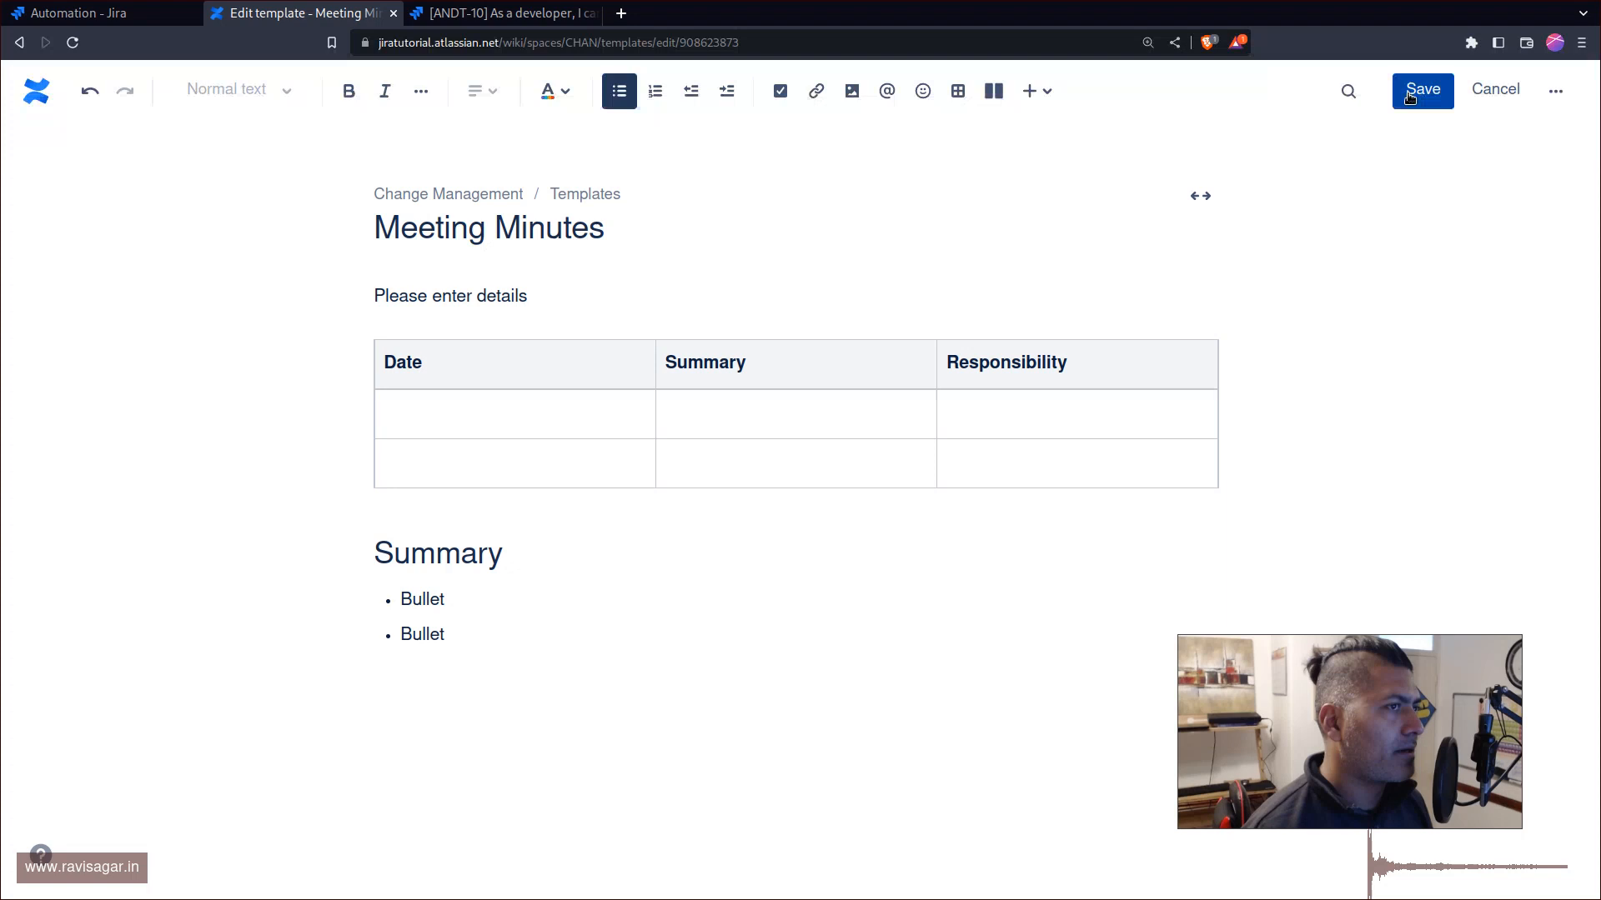
click(1421, 90)
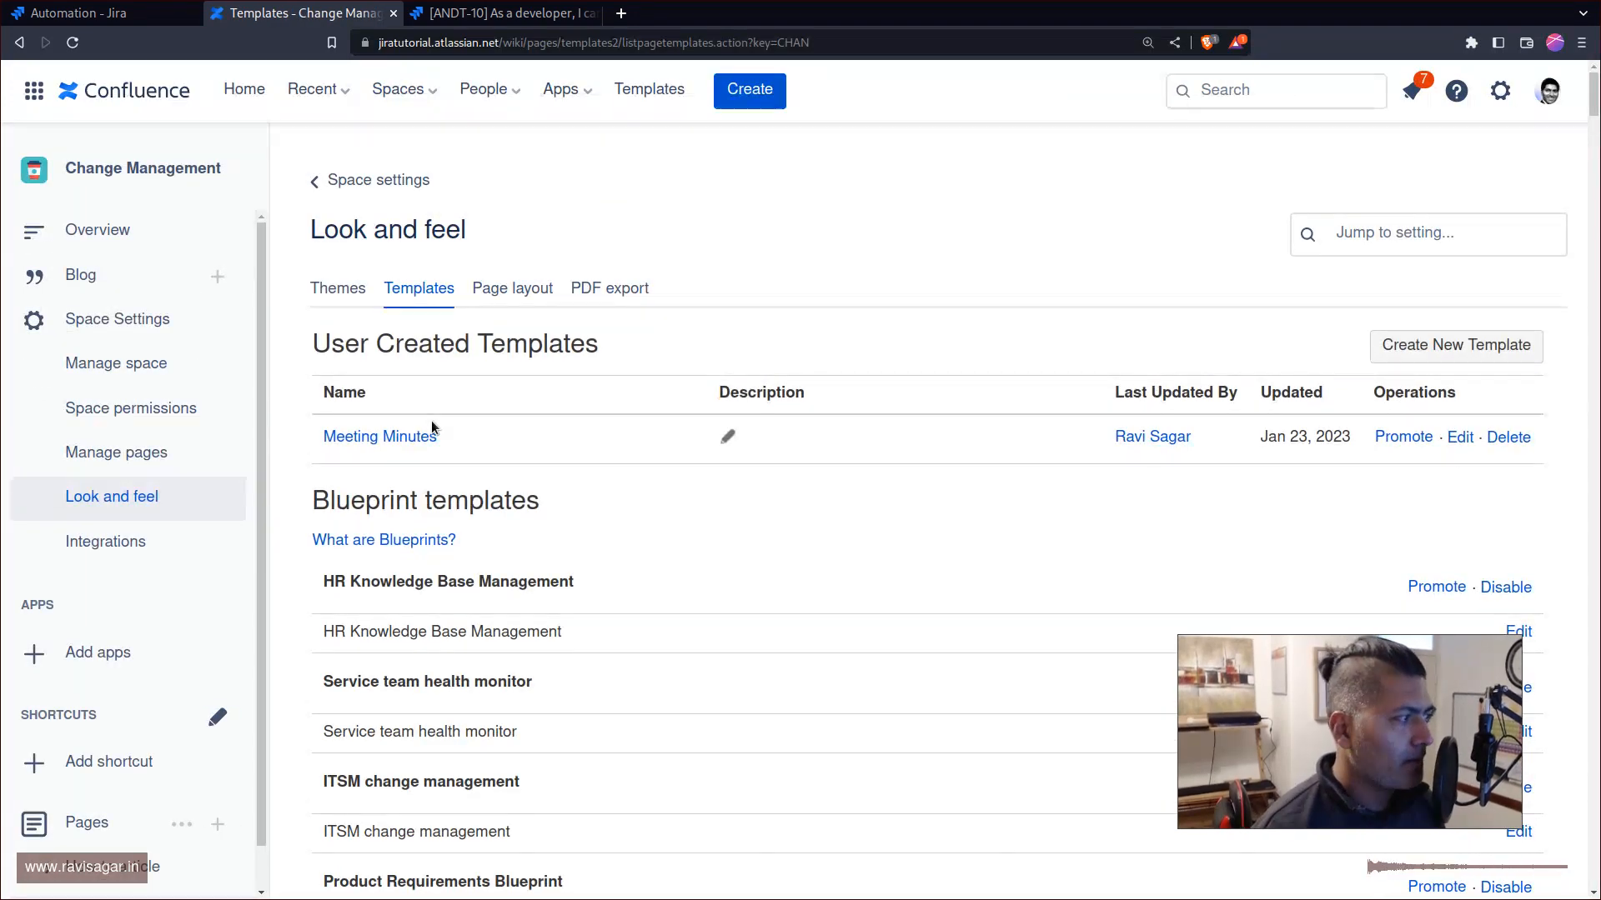
Preview the saved Meeting Minutes template and return to the Jira rule.
click(378, 435)
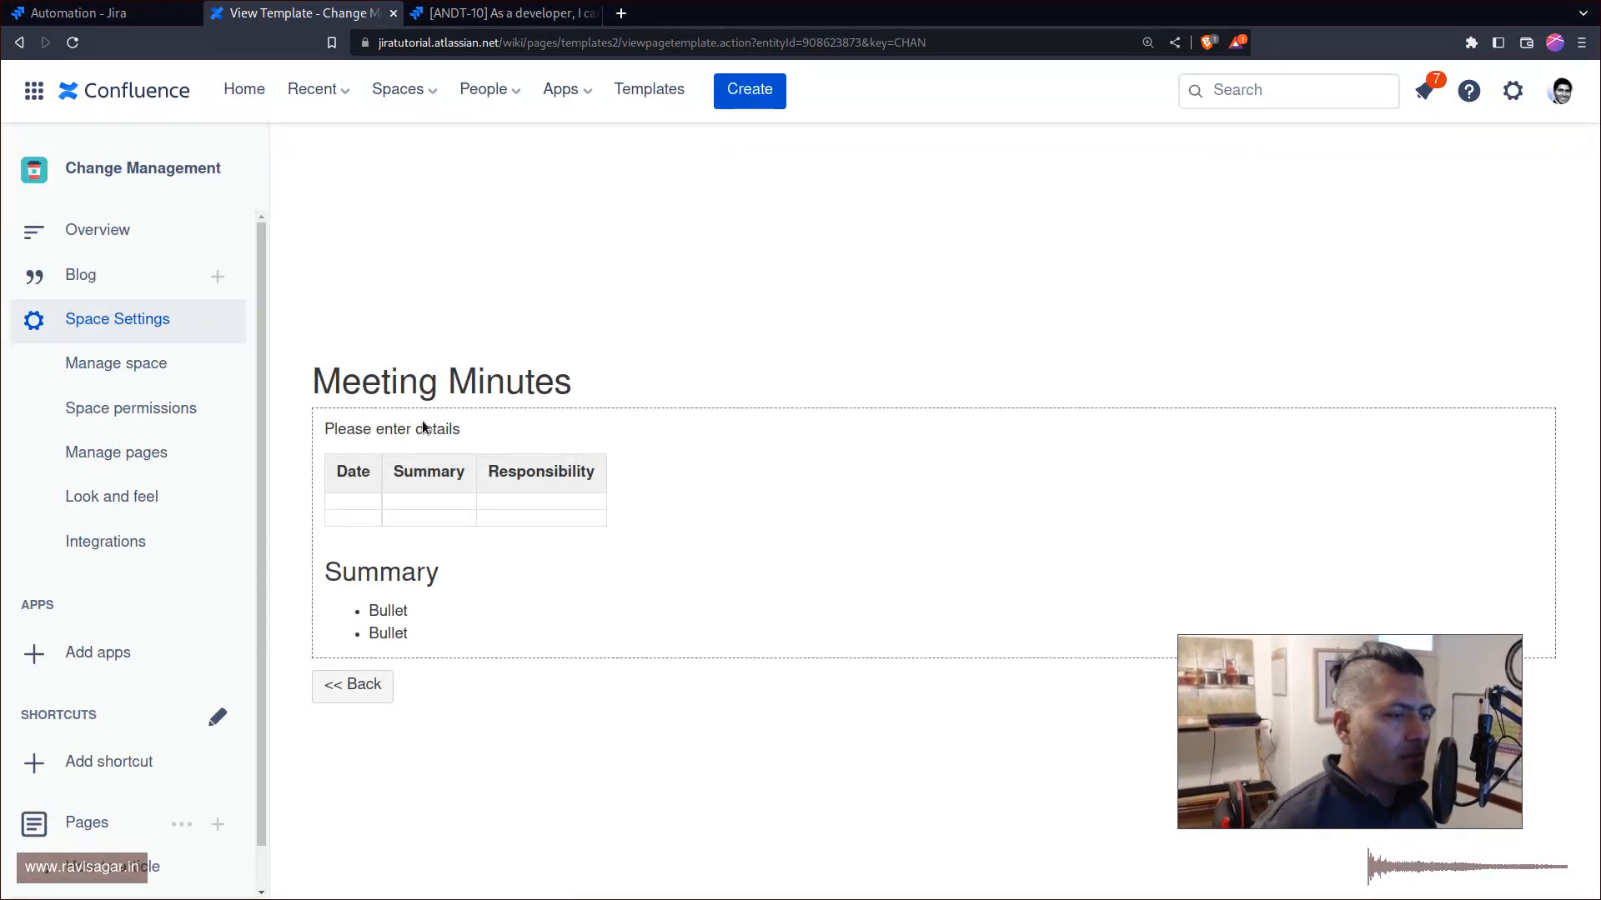
click(97, 13)
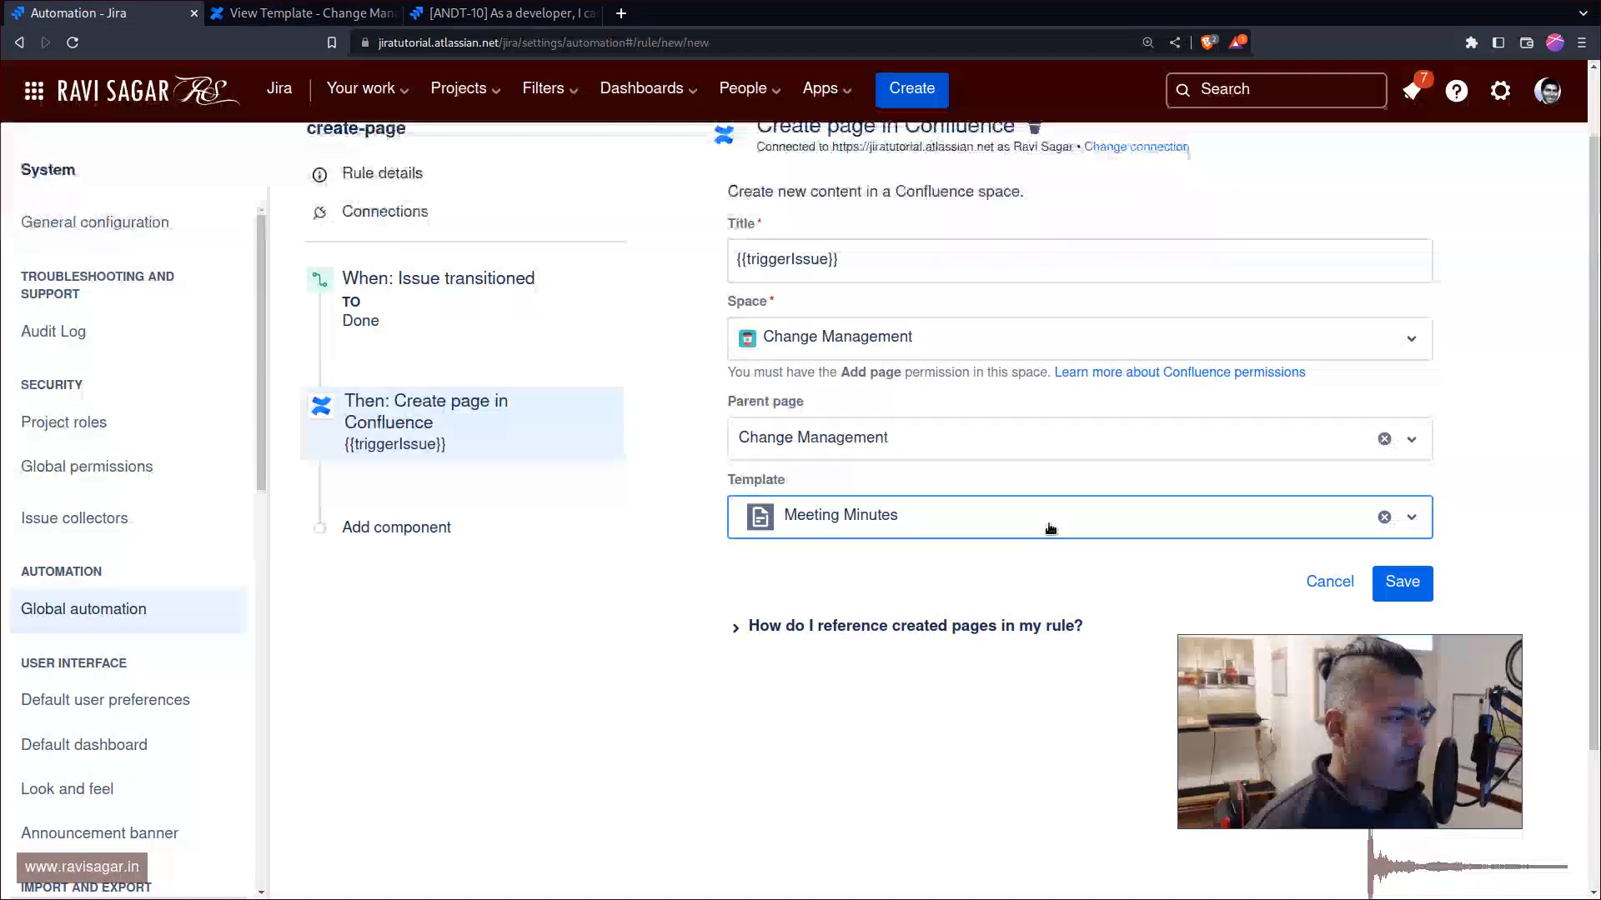
mouse_move(1349, 620)
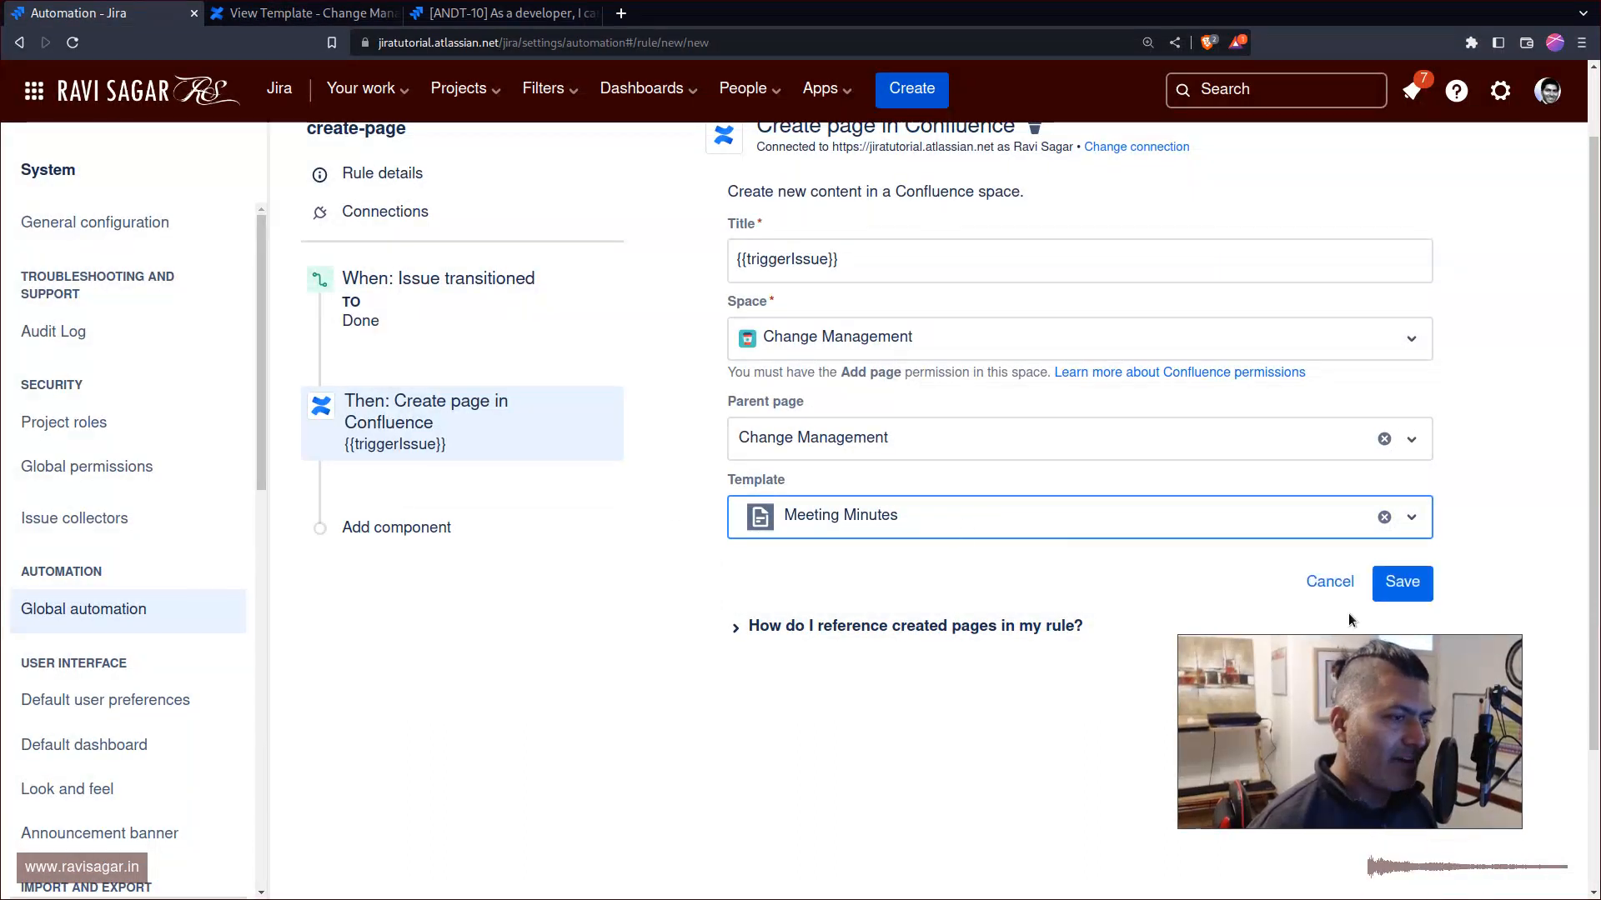
Save the Confluence page action, reopen it and reveal the {{createdPage}} smart value help.
click(1400, 582)
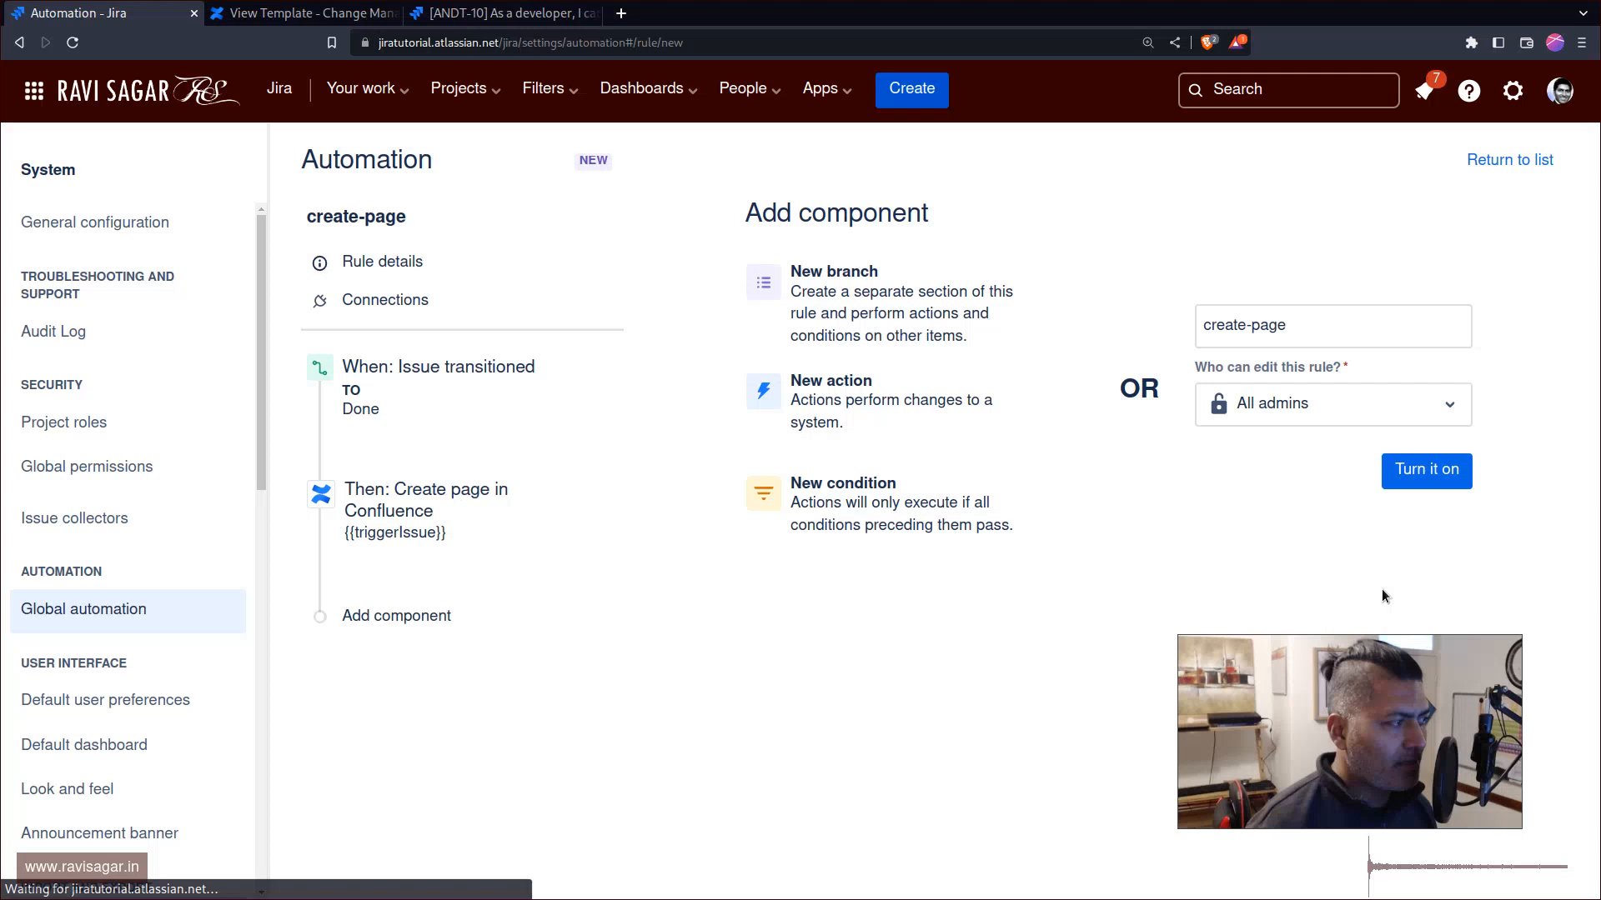
click(427, 510)
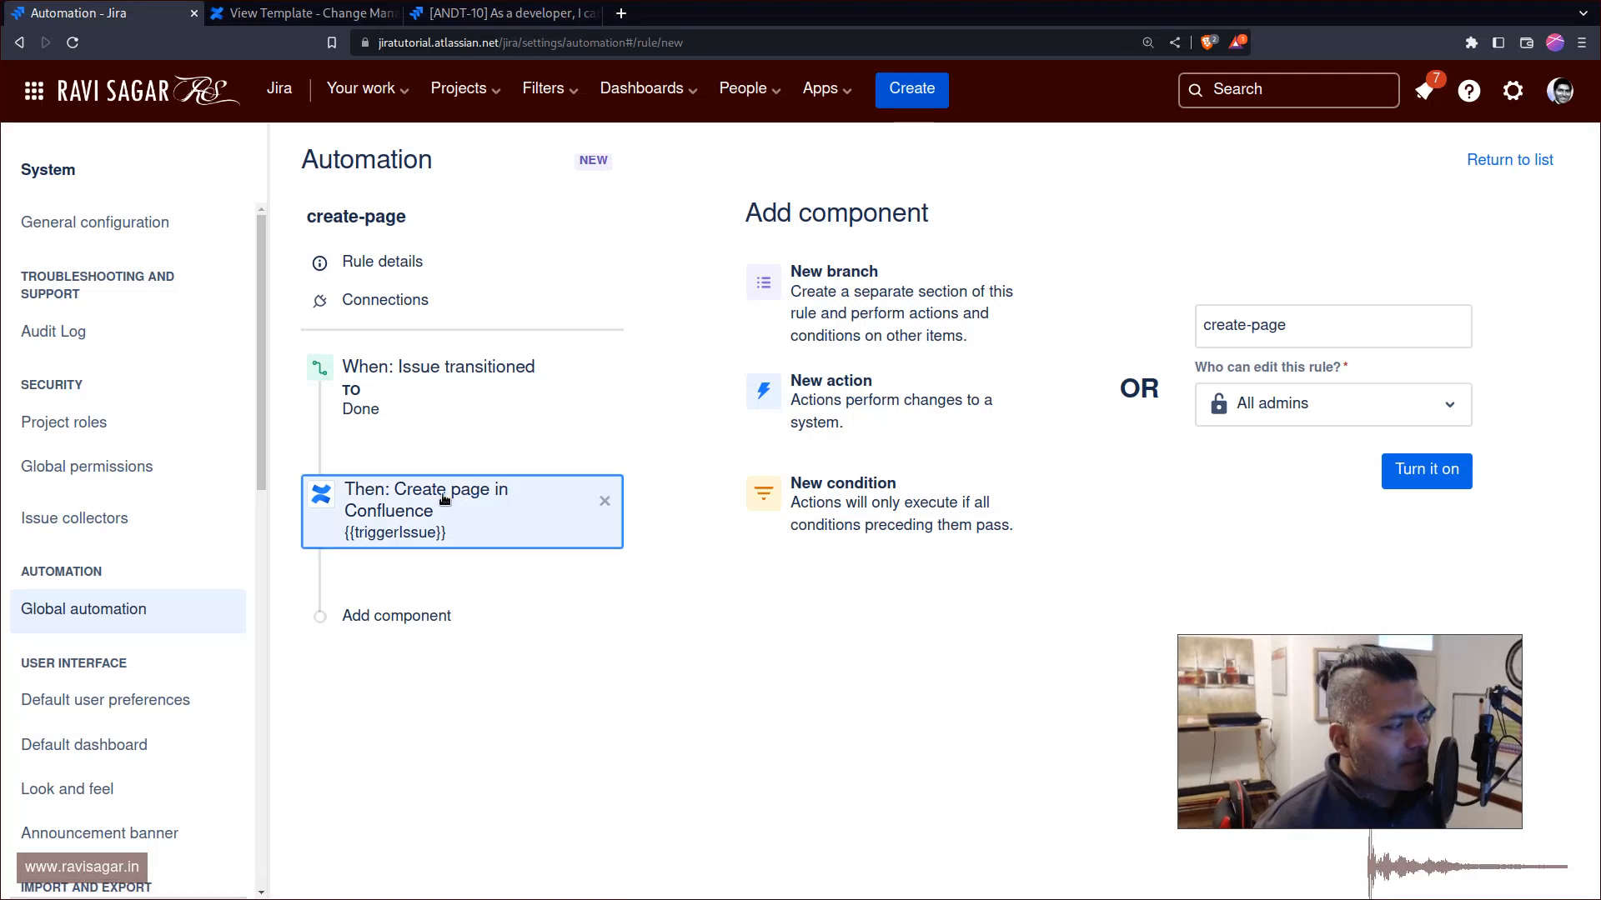
click(460, 510)
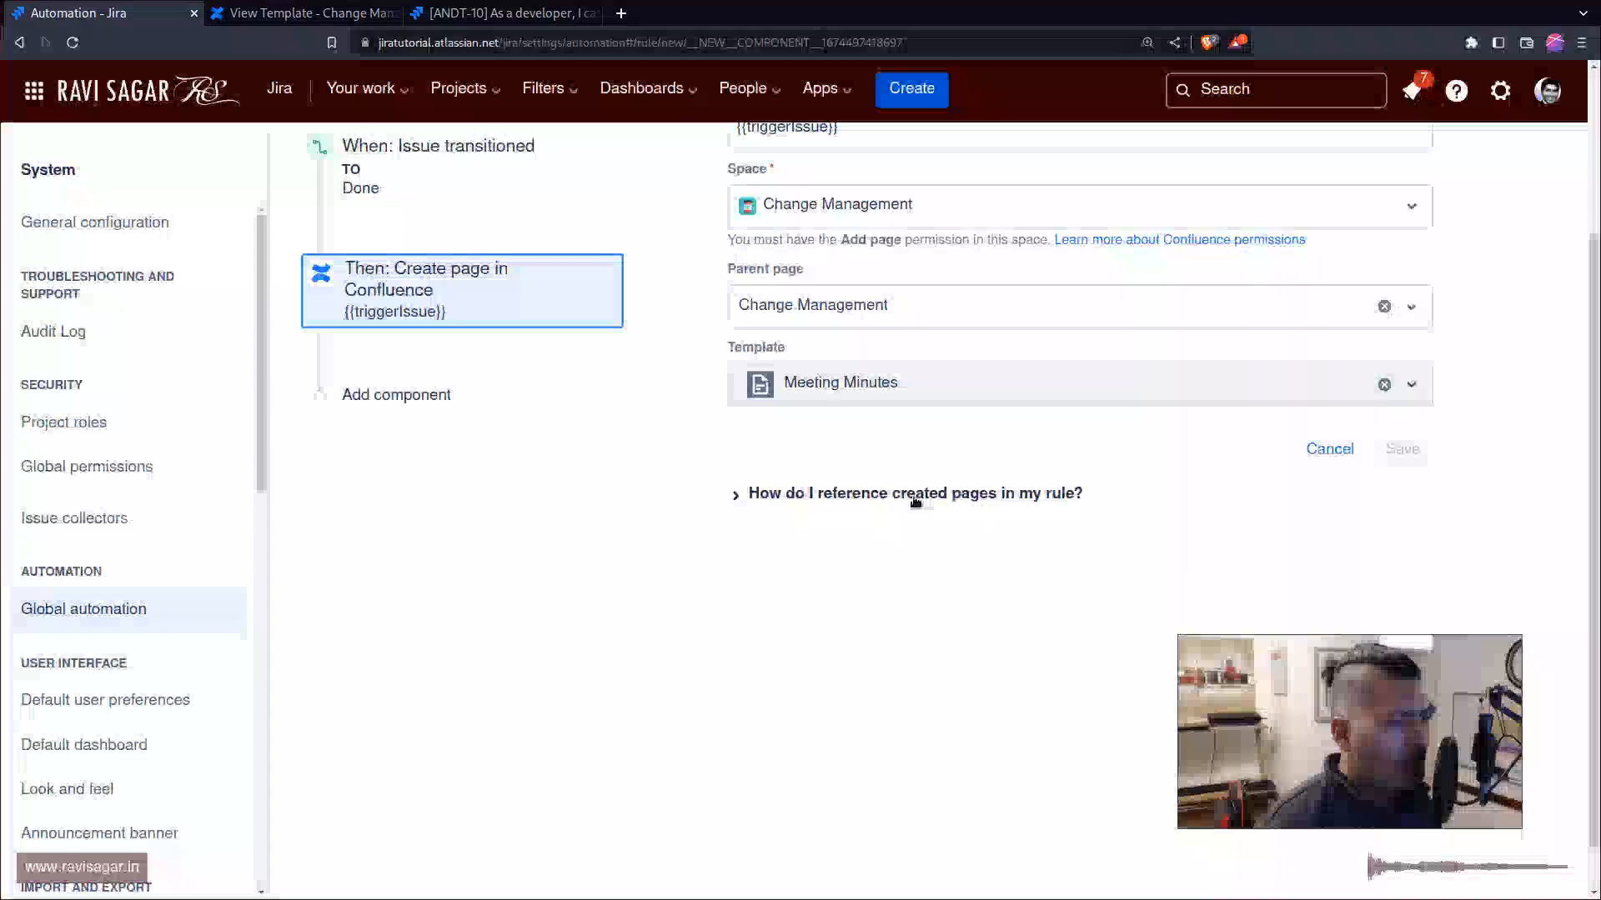
click(915, 493)
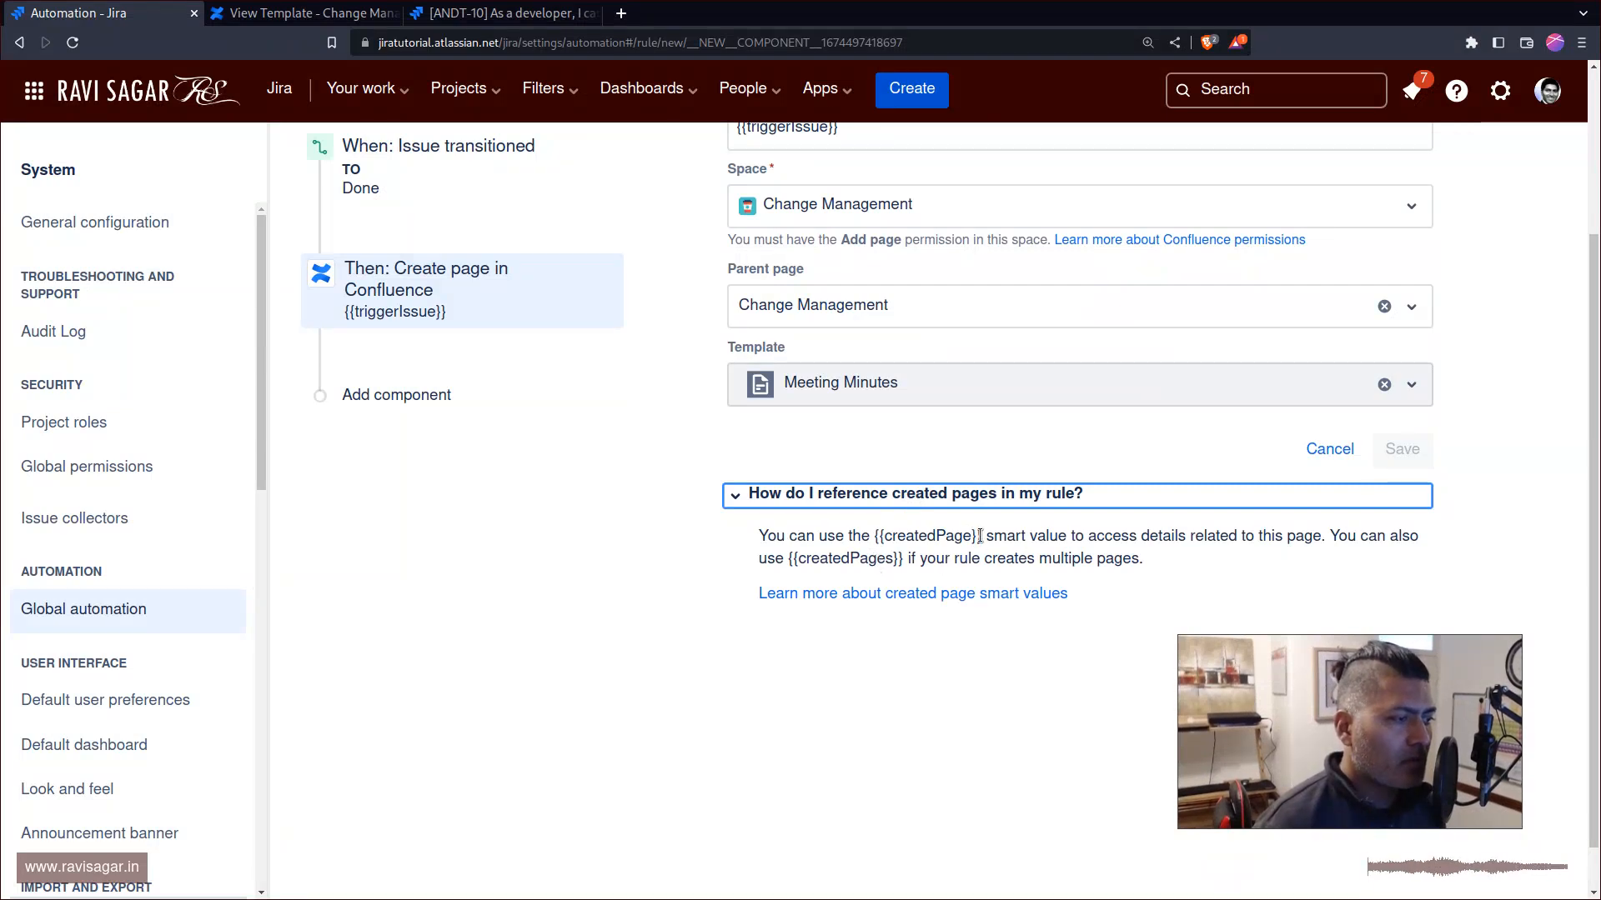
double_click(924, 535)
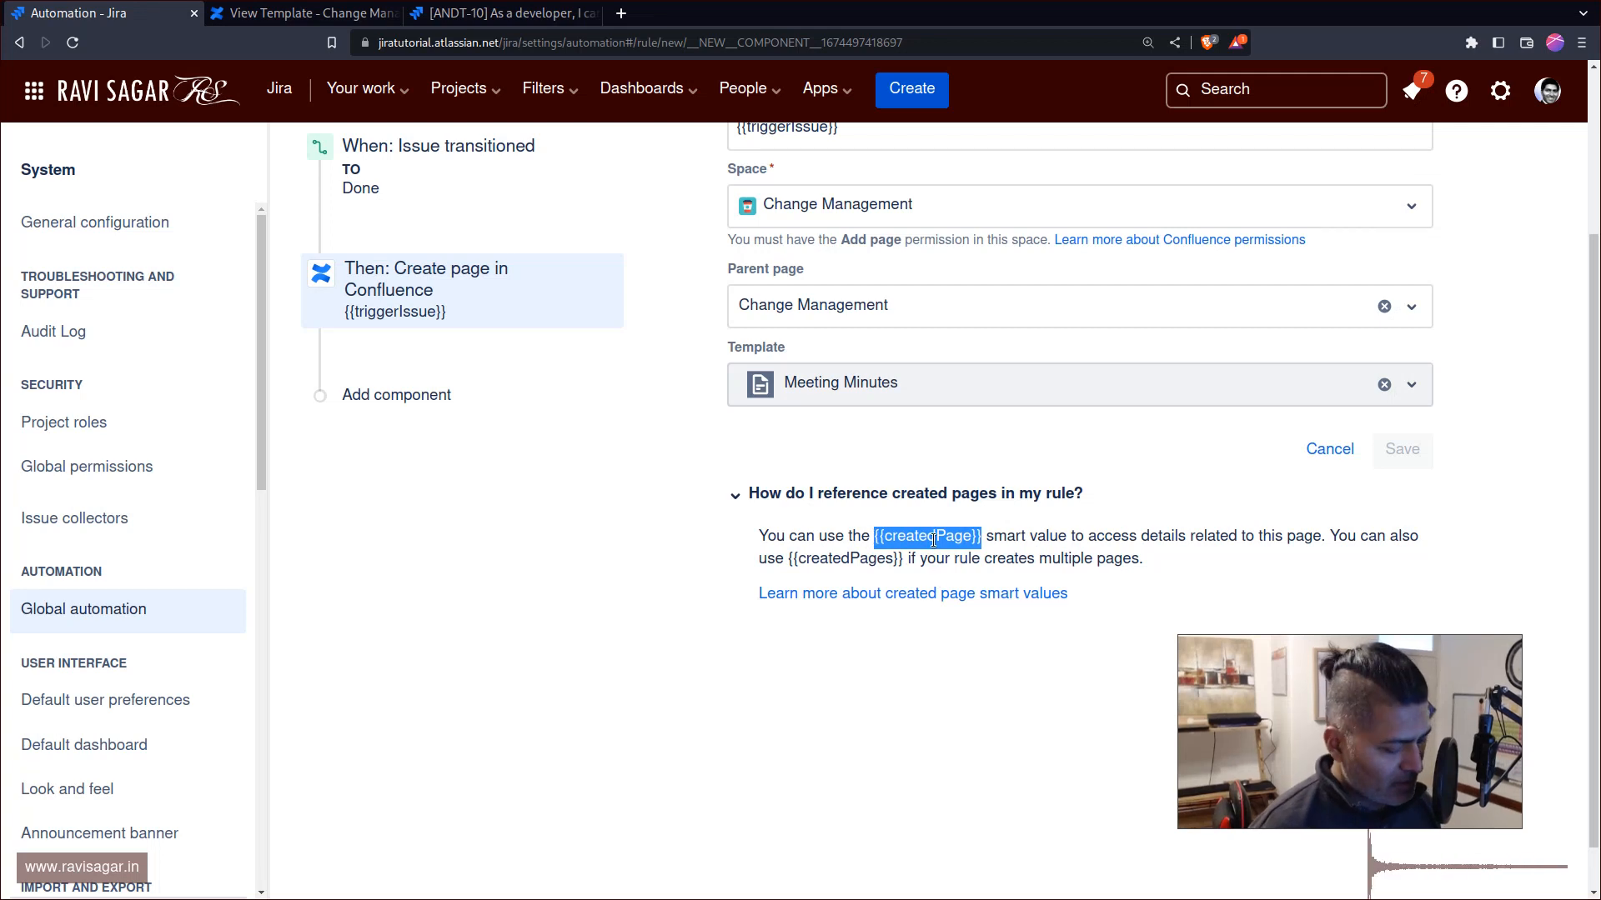
mouse_move(999, 575)
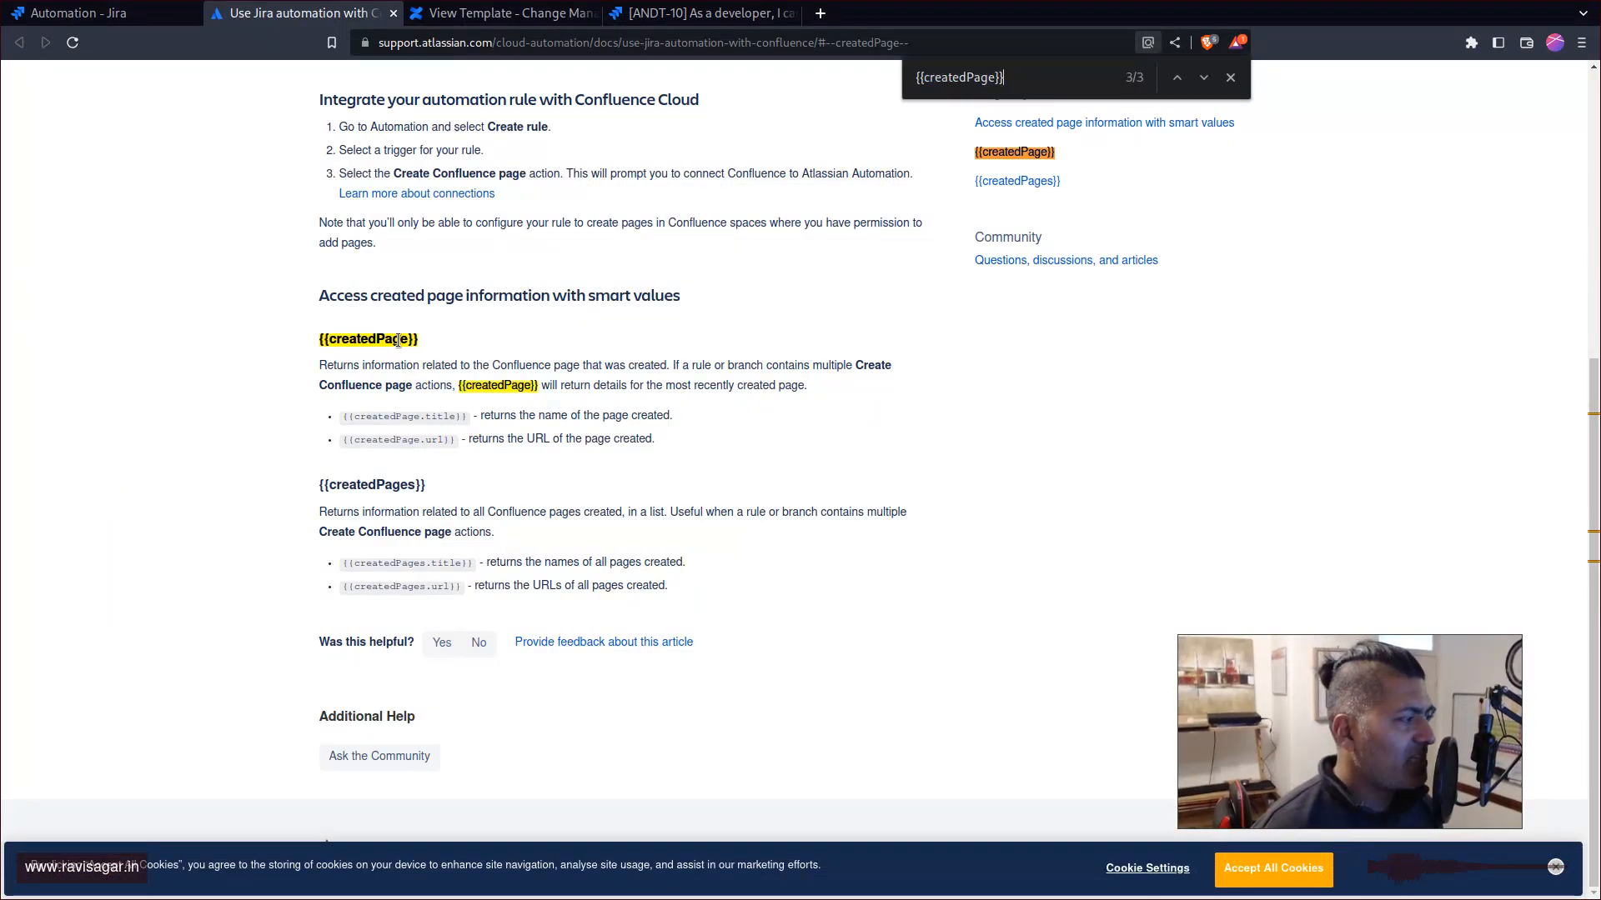
mouse_move(419, 417)
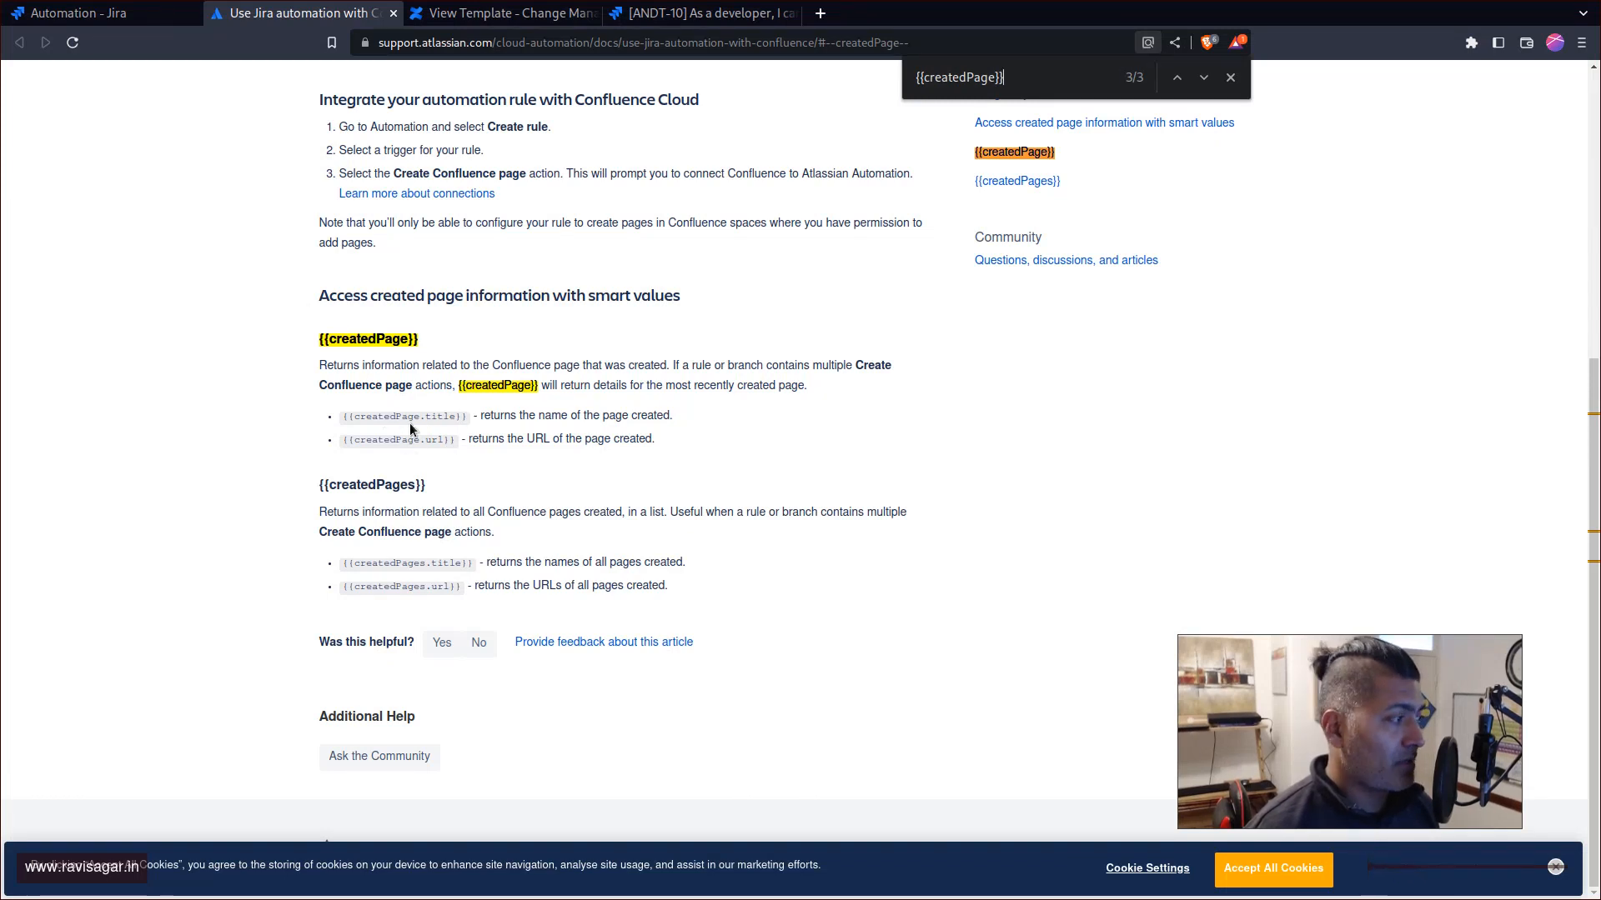
mouse_move(398, 438)
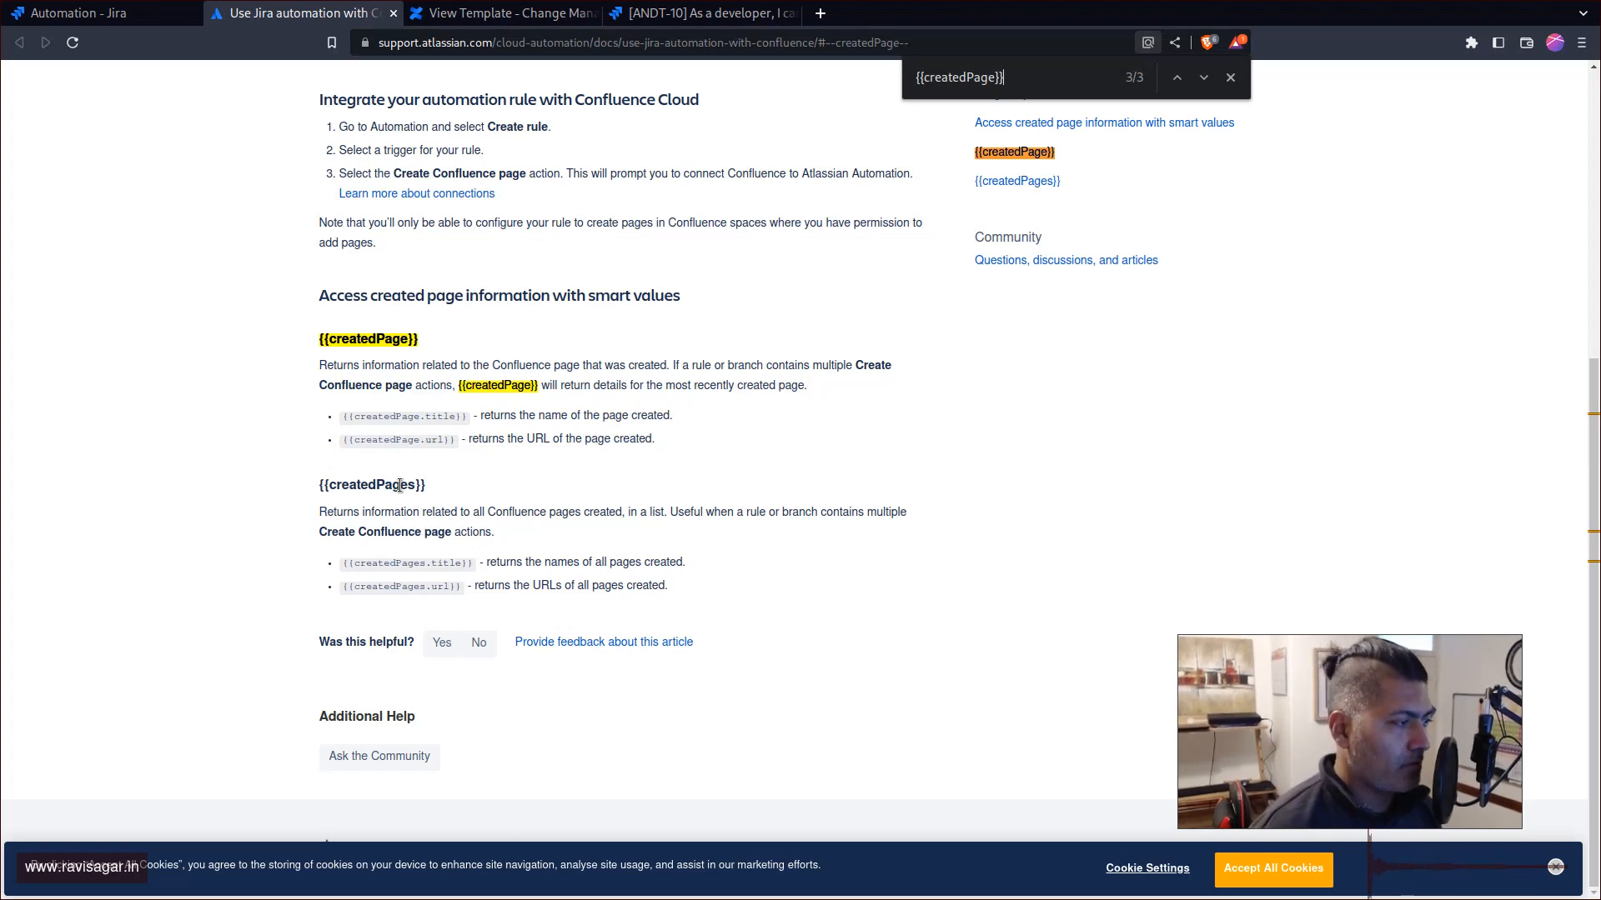
mouse_move(465, 567)
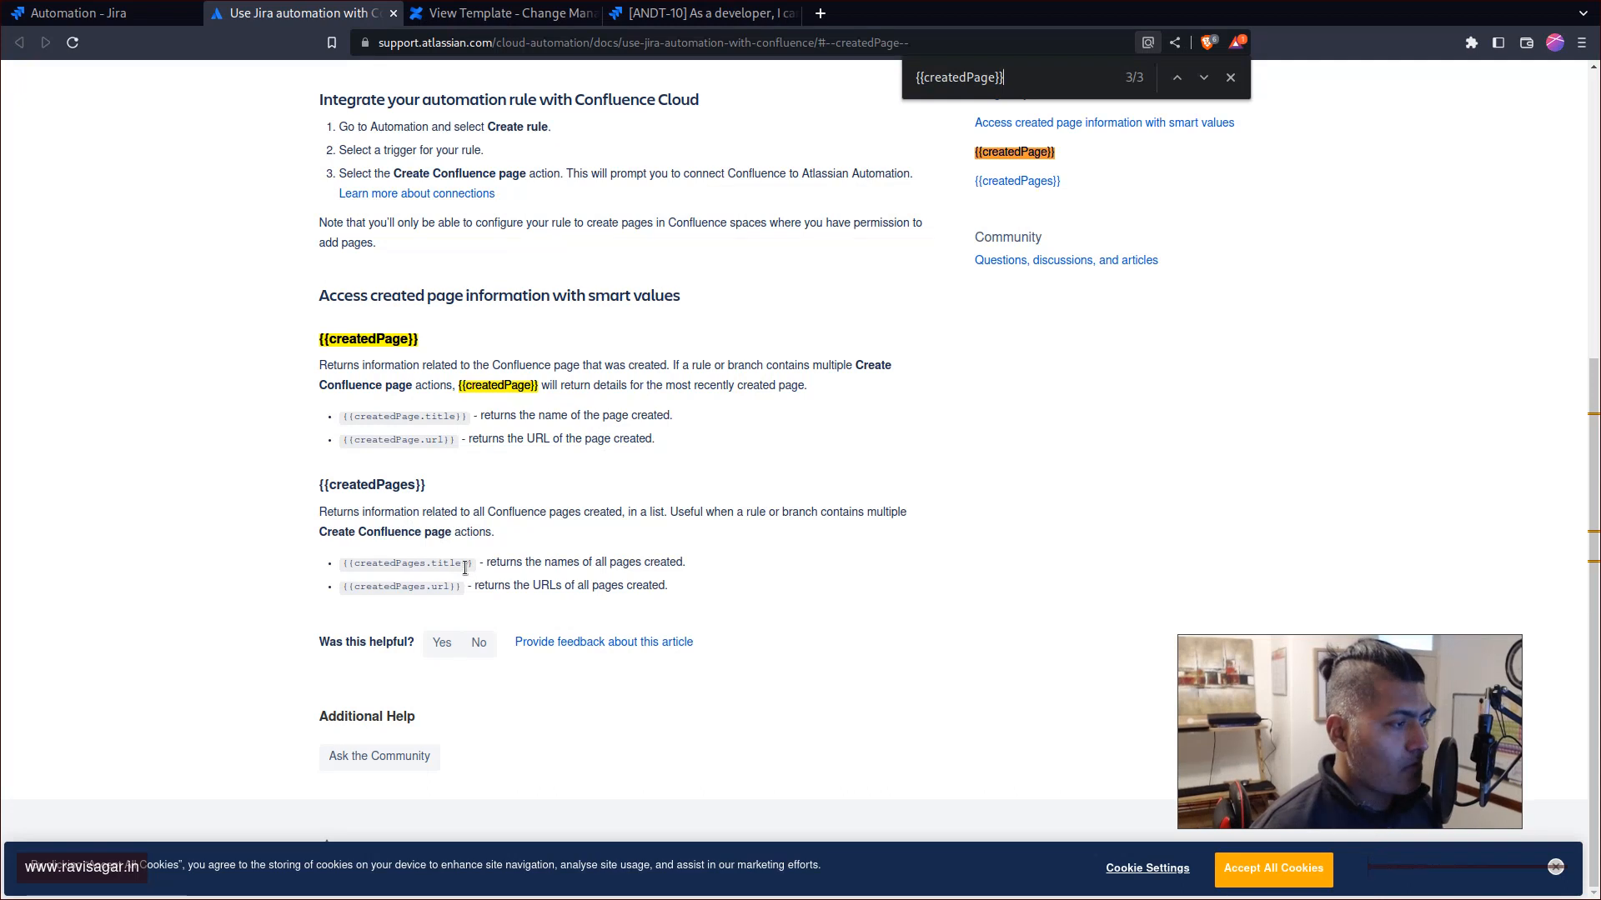
mouse_move(540, 460)
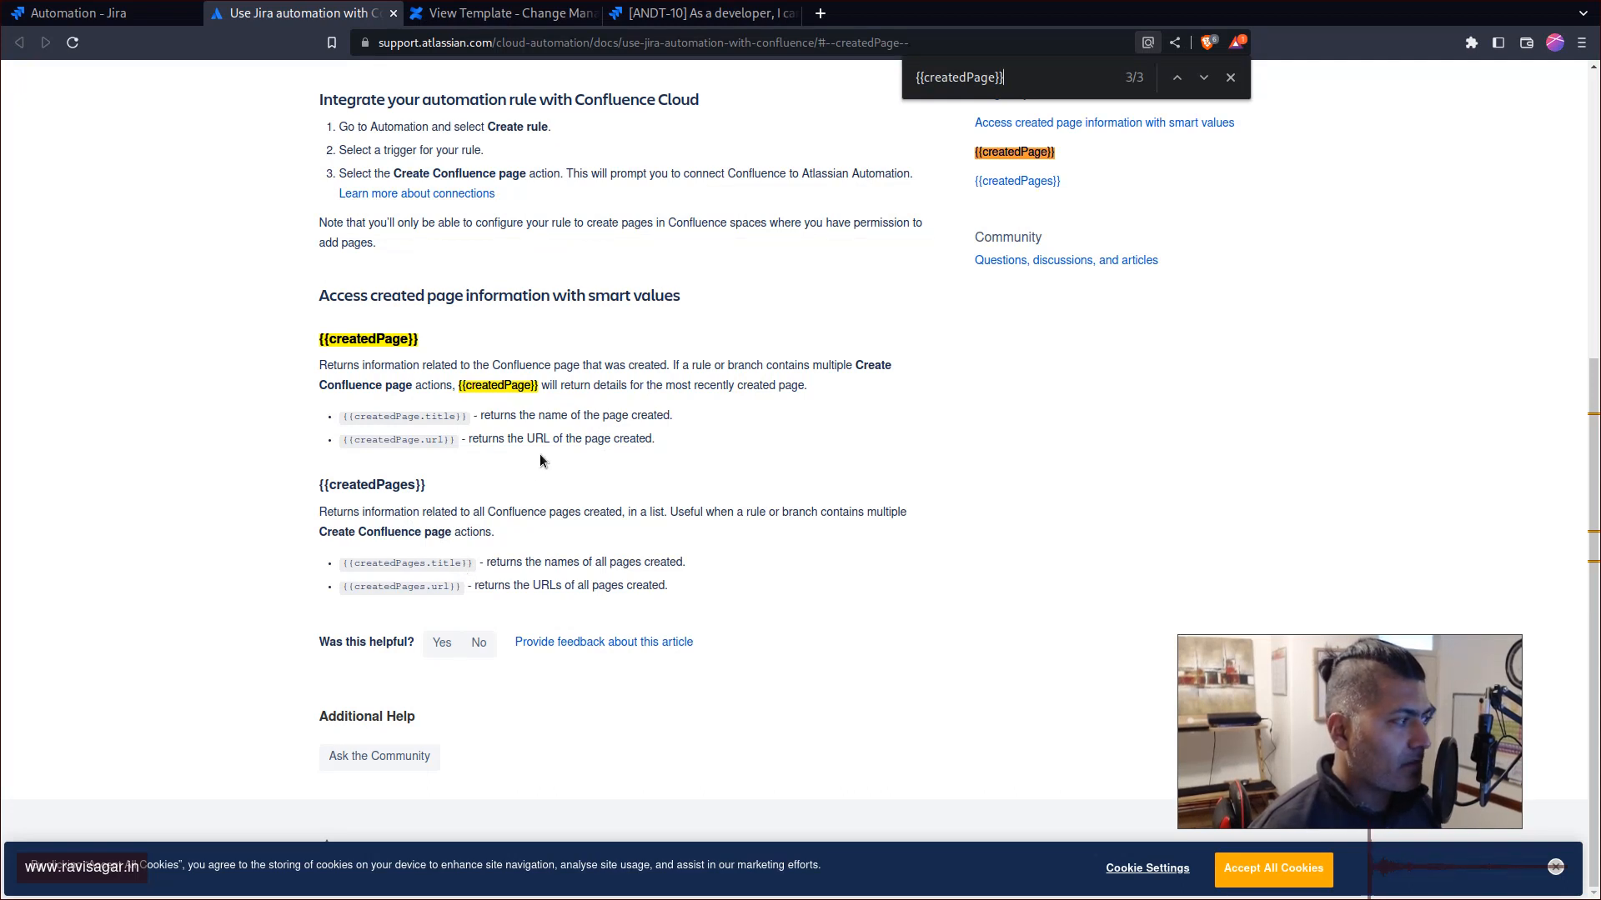
mouse_move(470, 420)
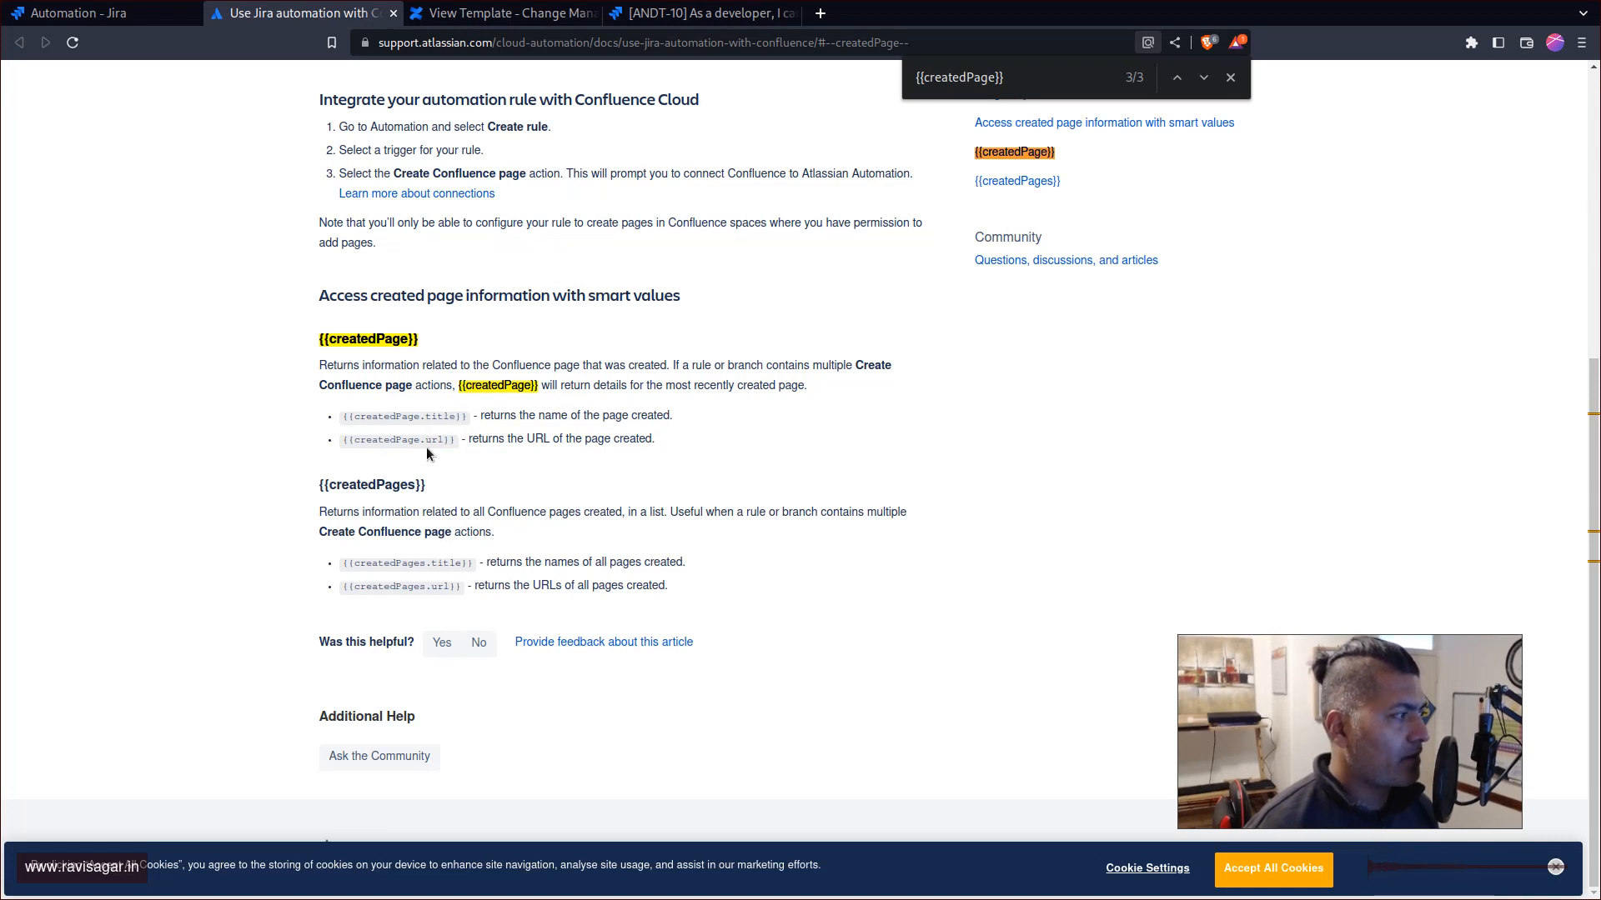
Return from the support article to the Jira automation rule.
click(97, 12)
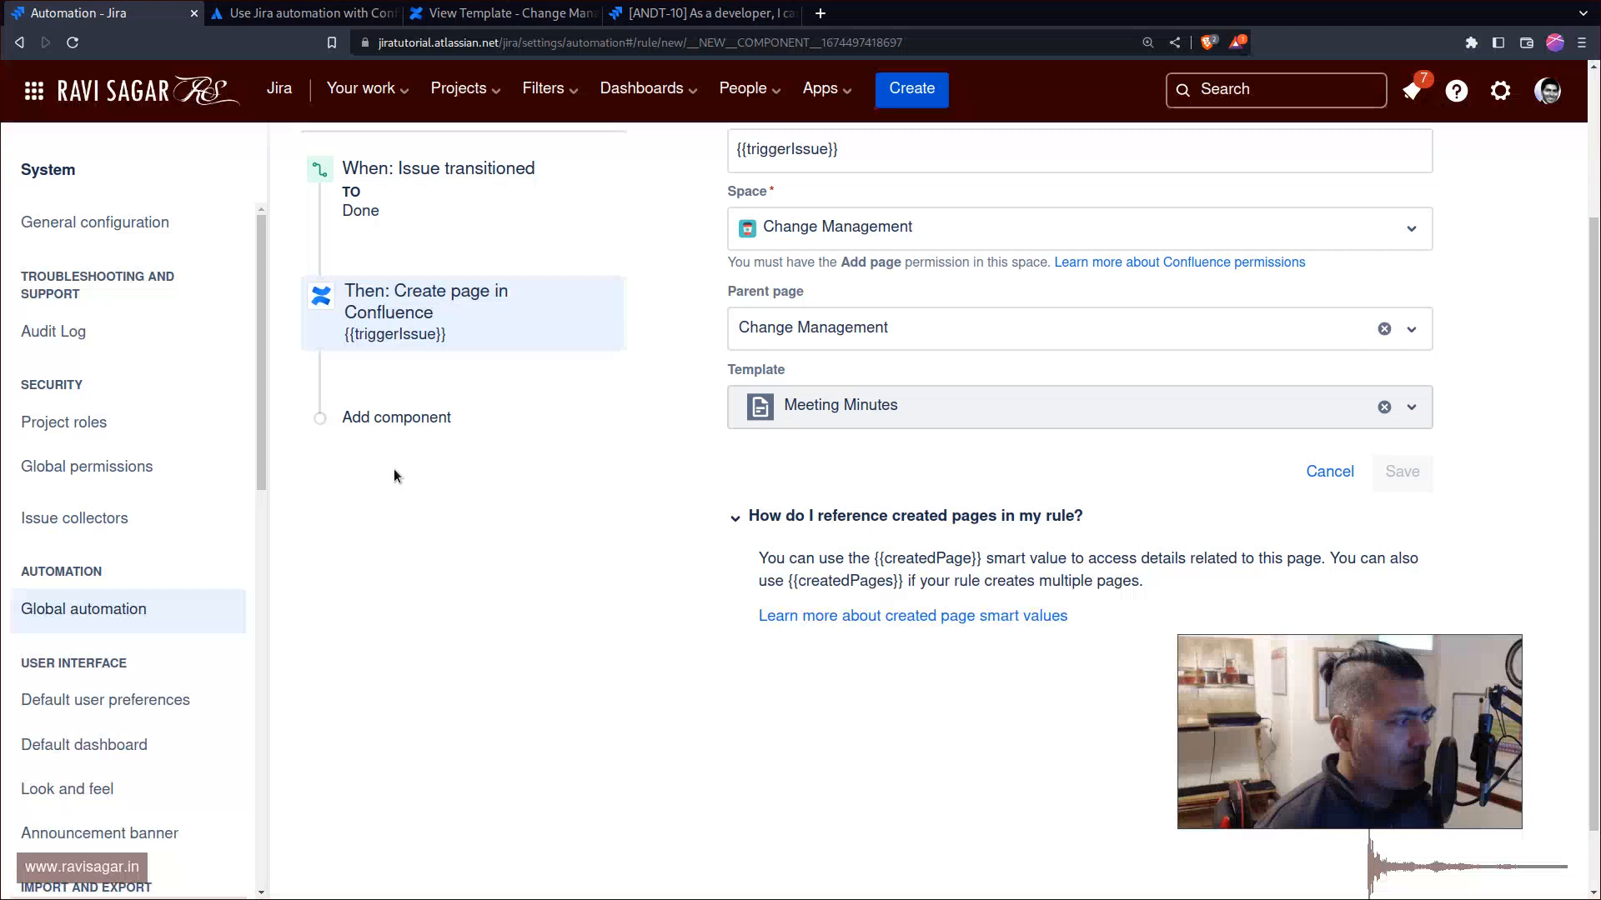
Add a Comment on issue action to the rule.
click(397, 417)
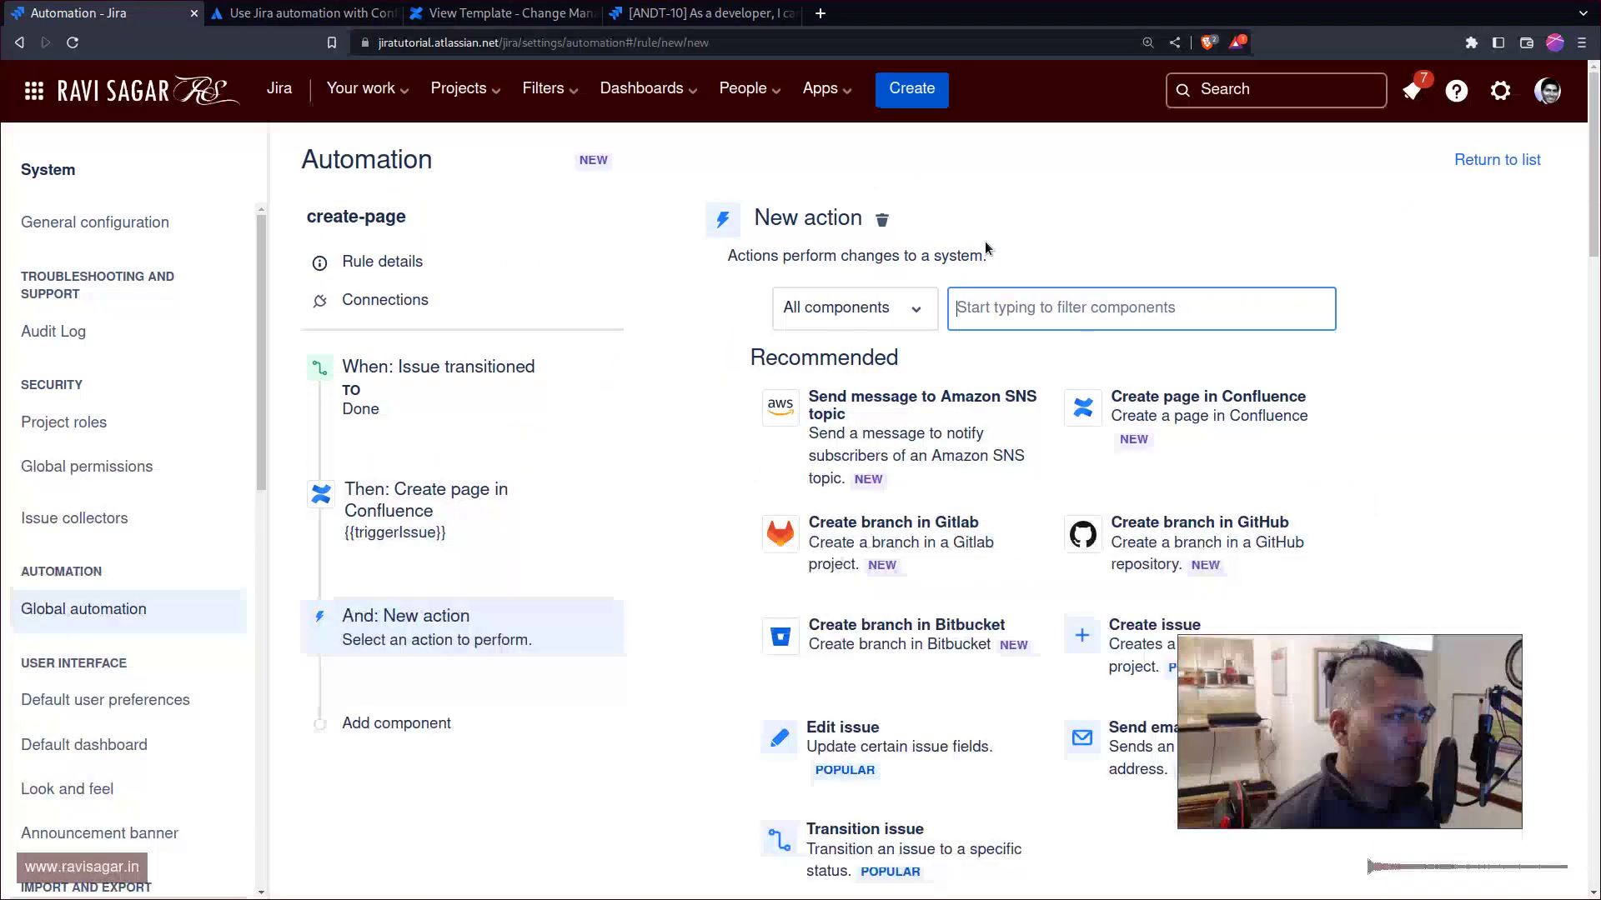
text(comm)
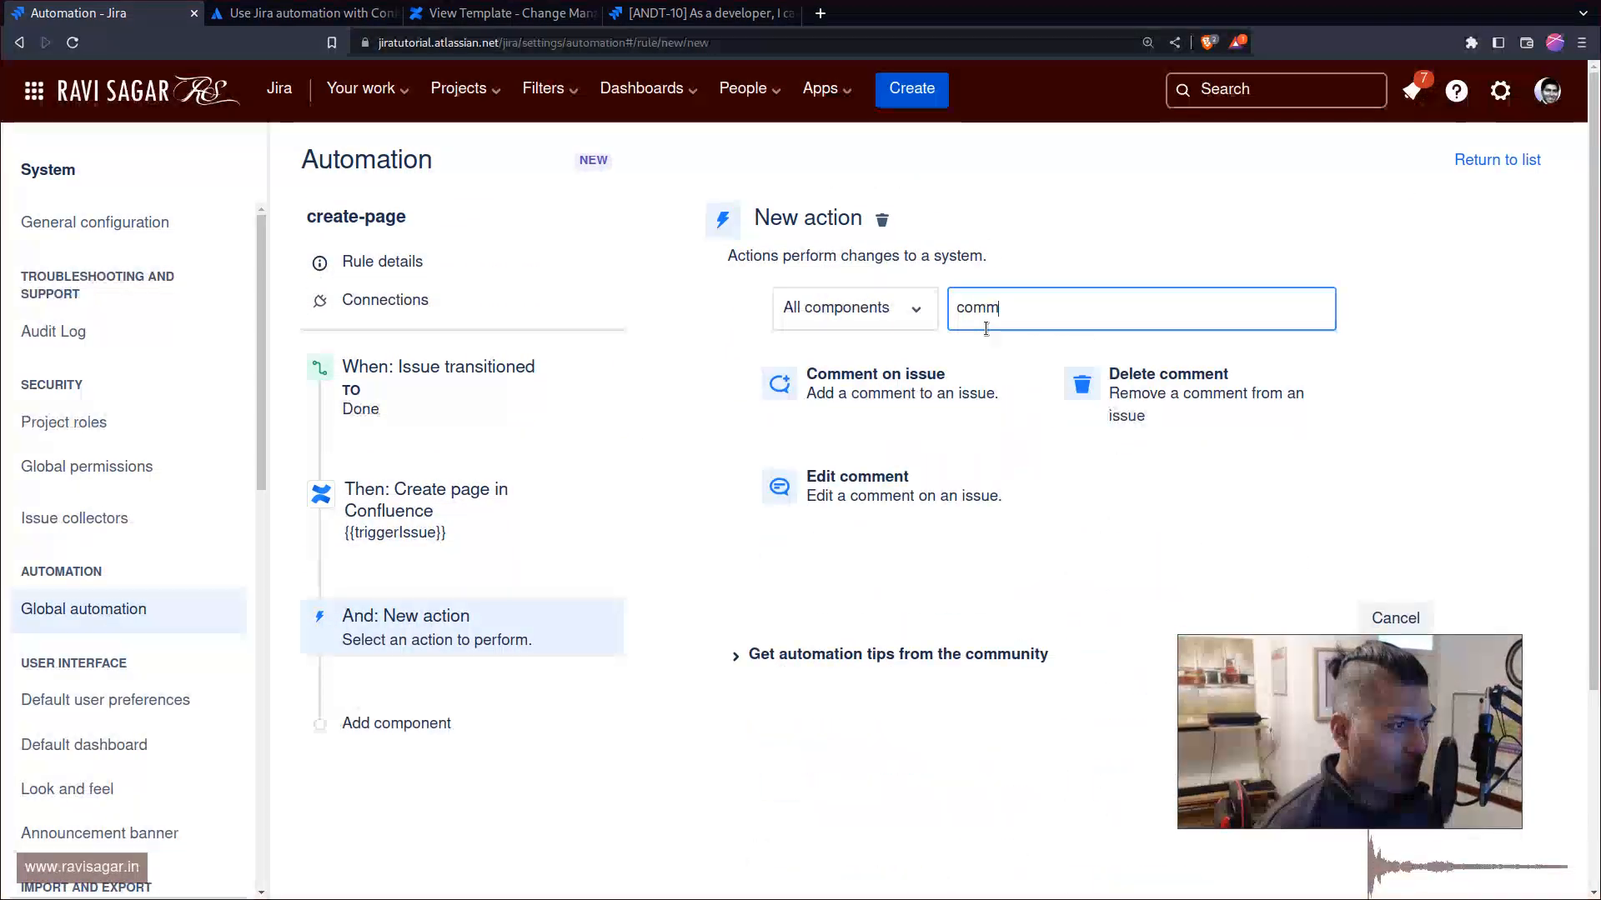
click(874, 383)
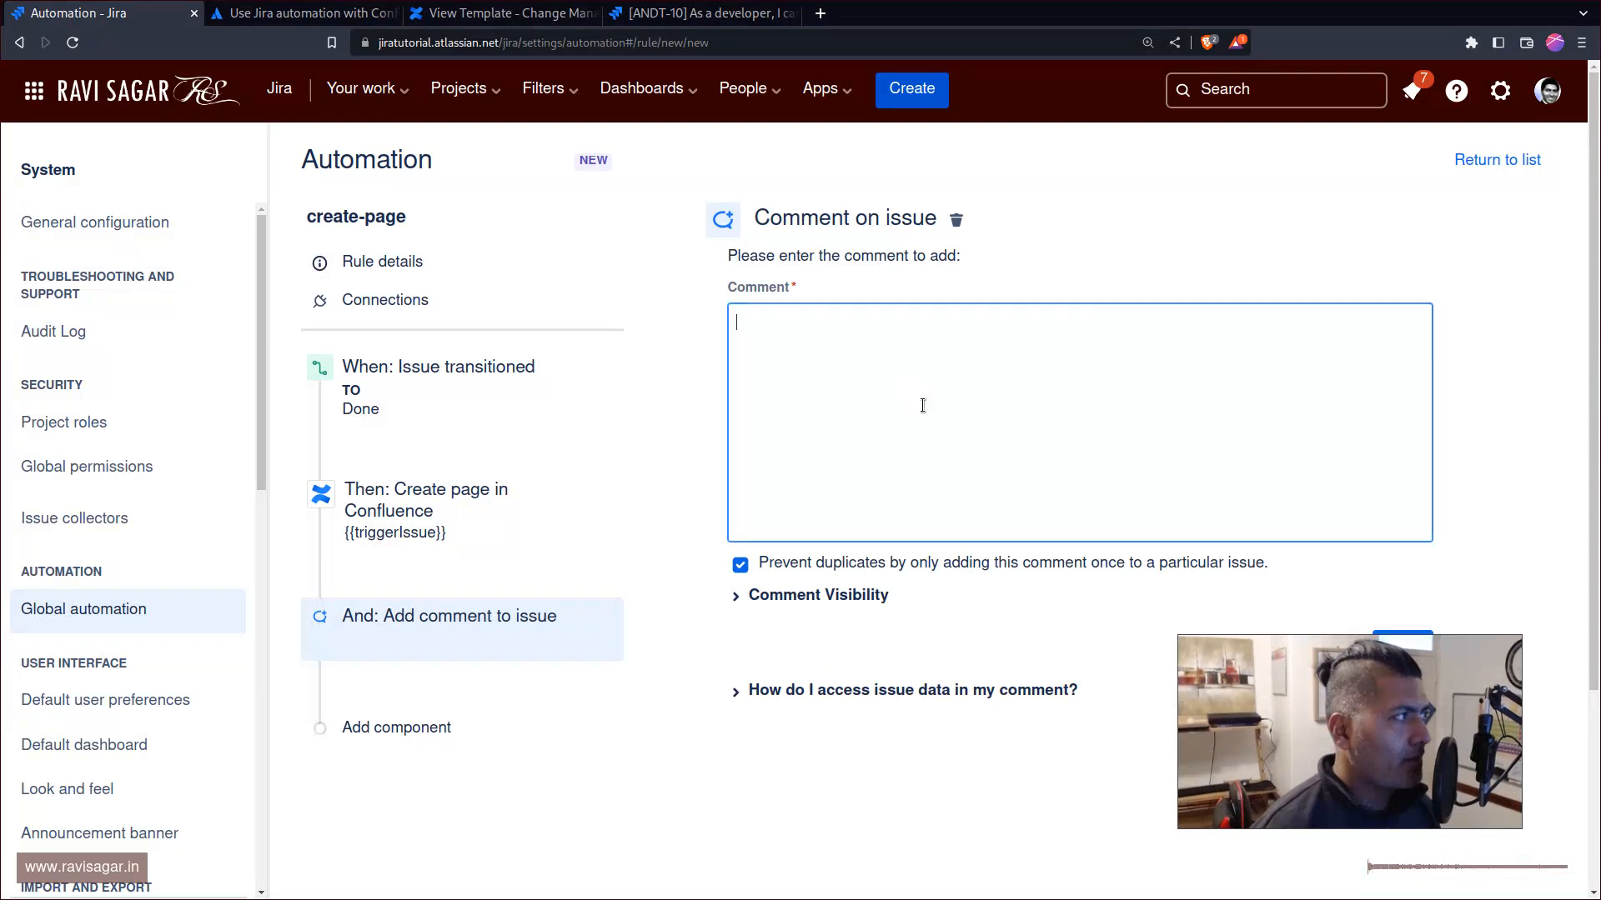
Copy {{createdPage.url}} from the docs into the comment field.
click(302, 12)
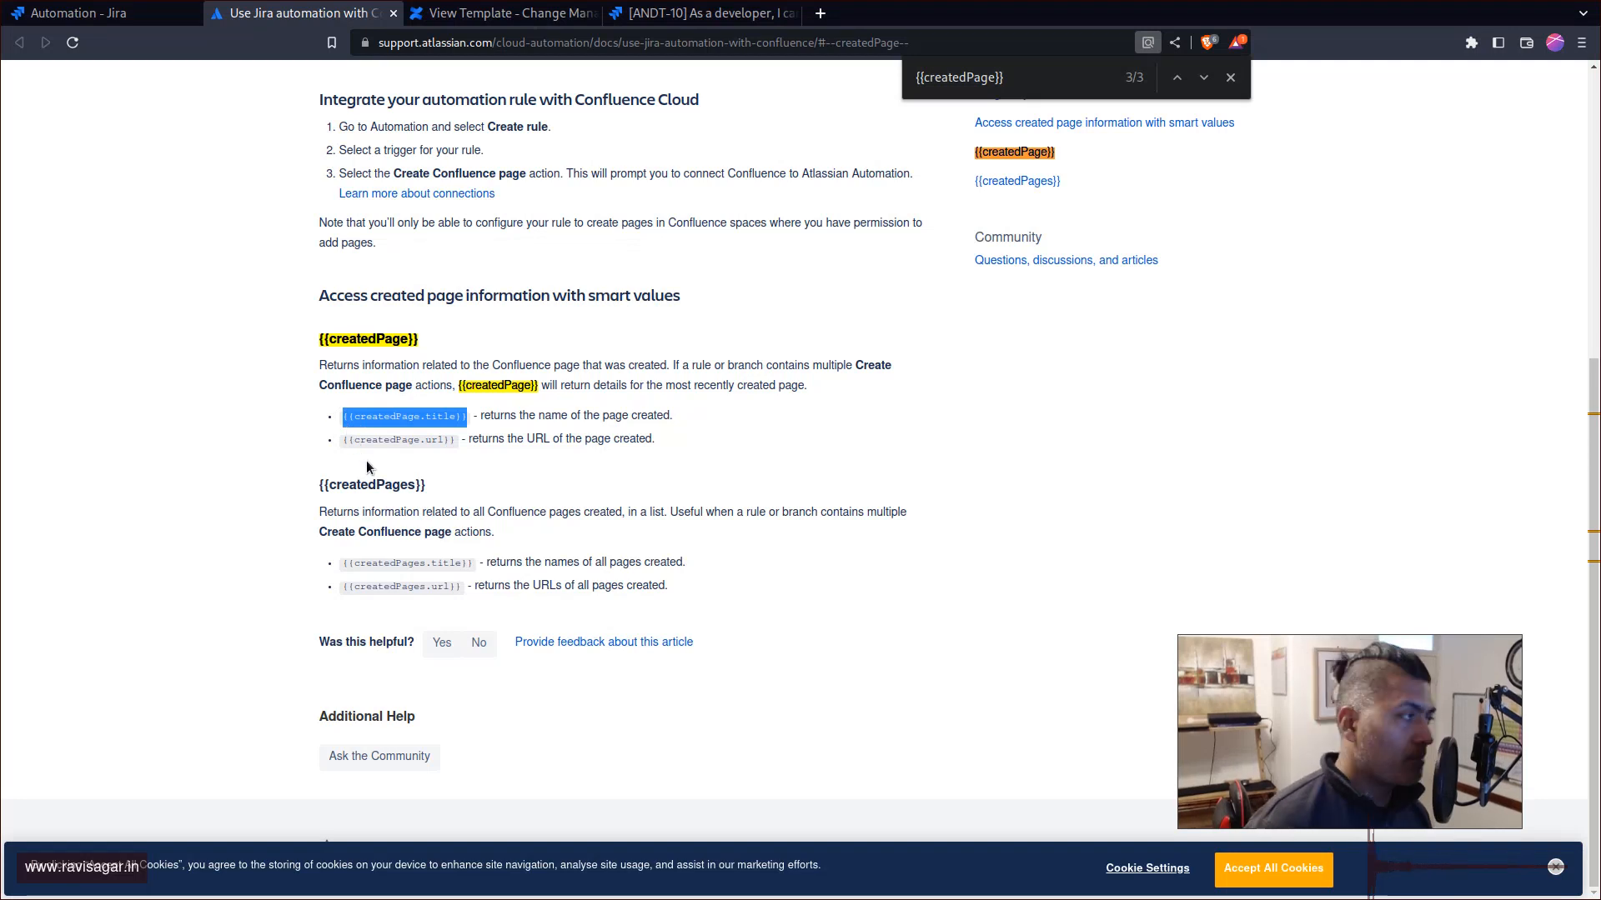
click(91, 11)
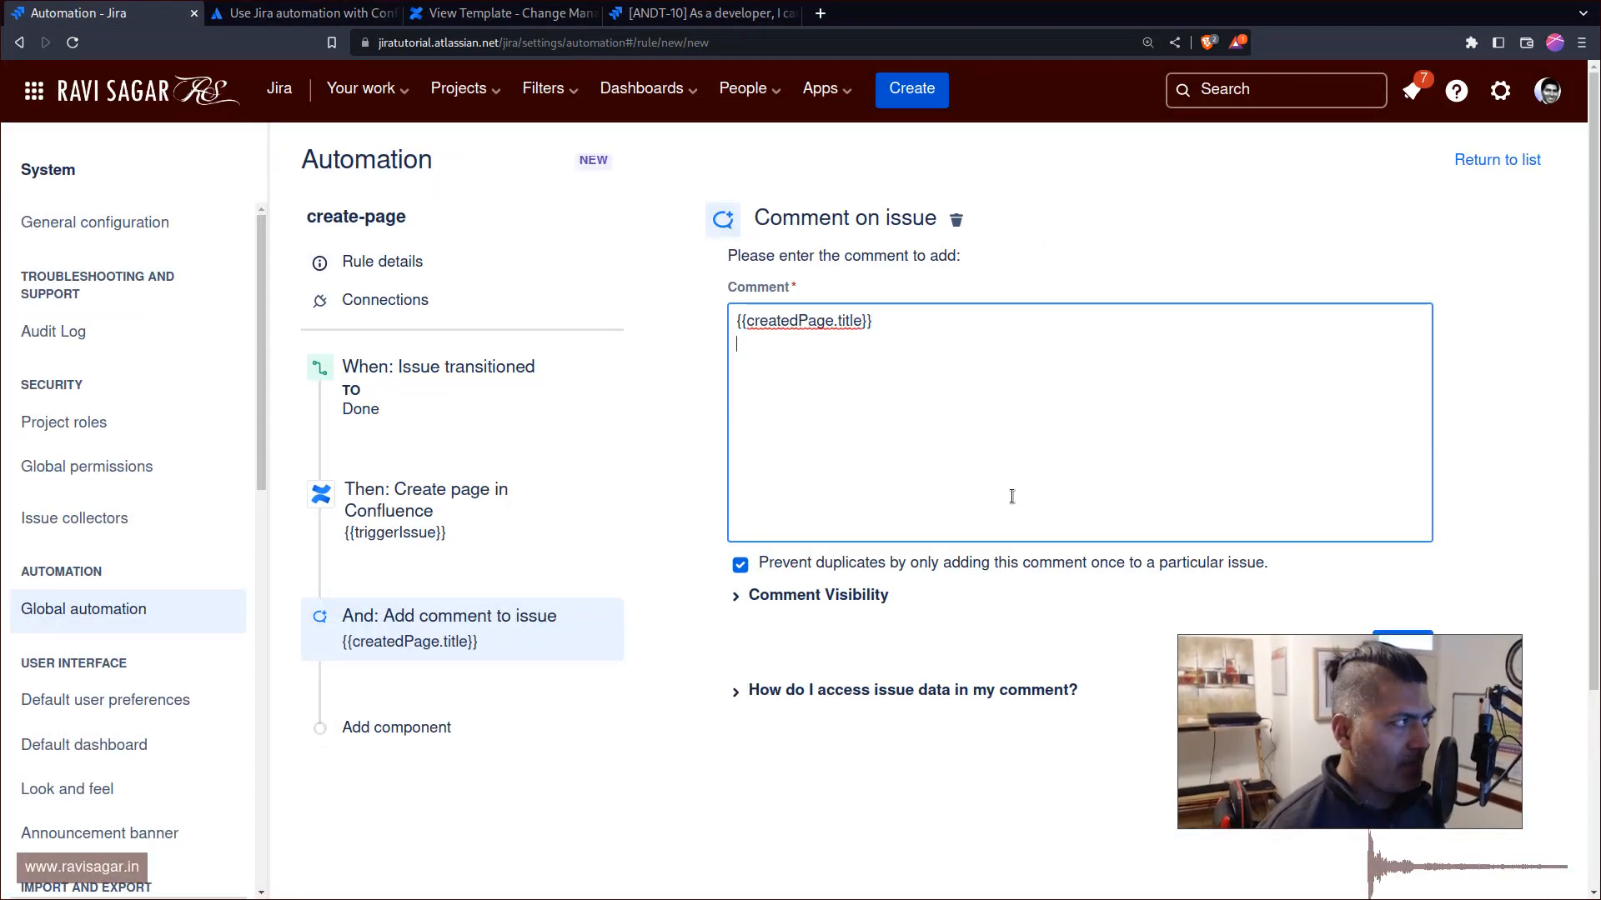
click(302, 12)
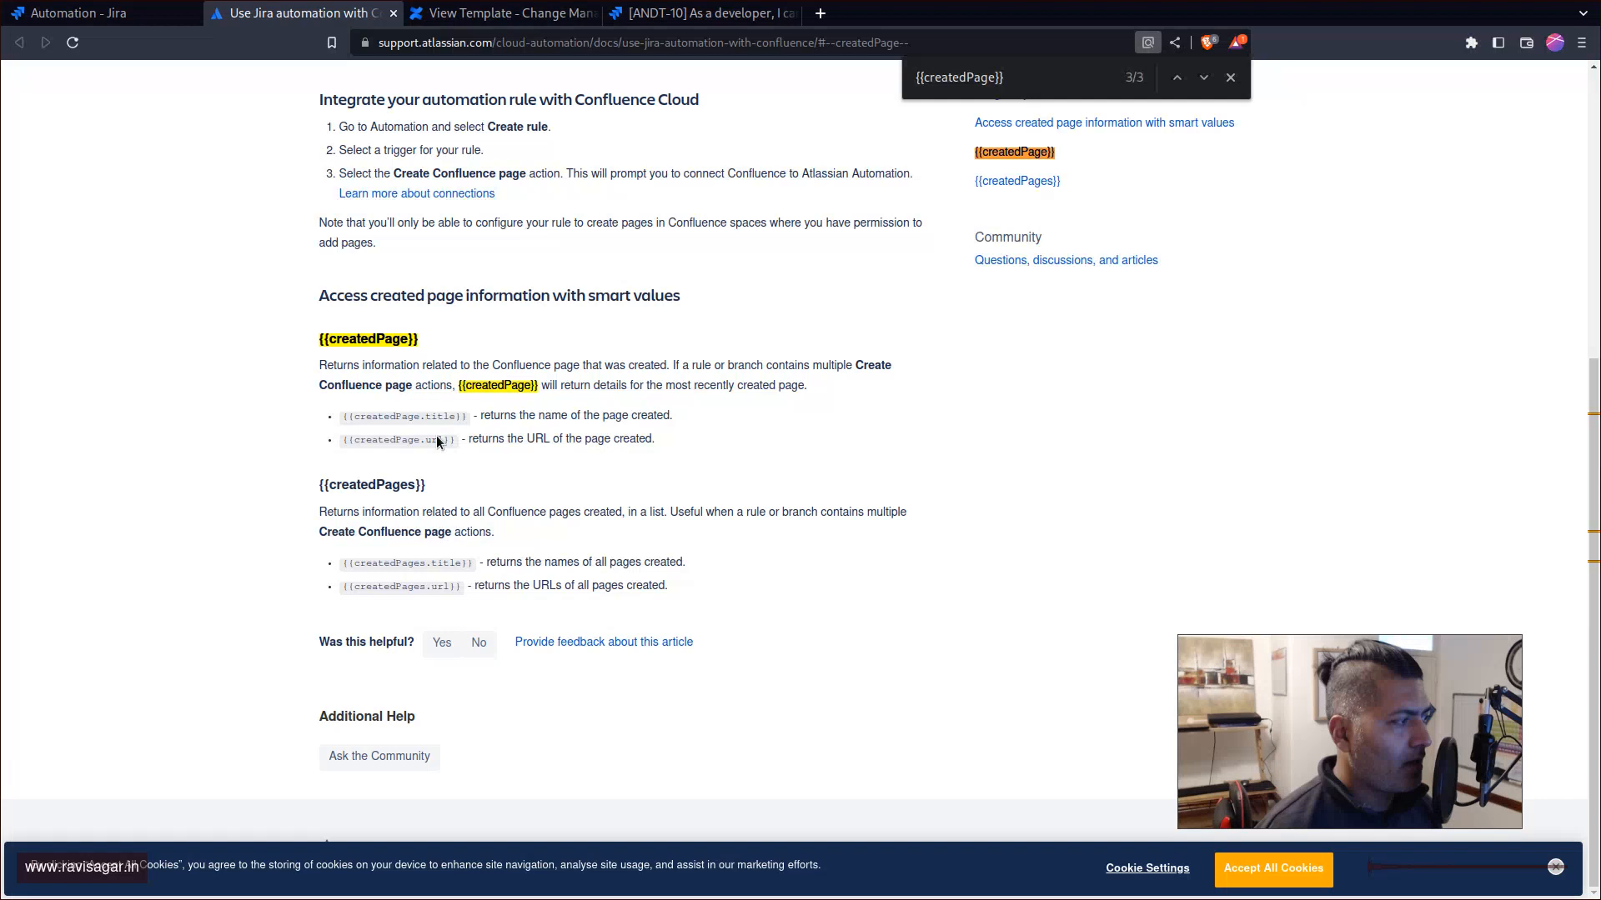
double_click(398, 439)
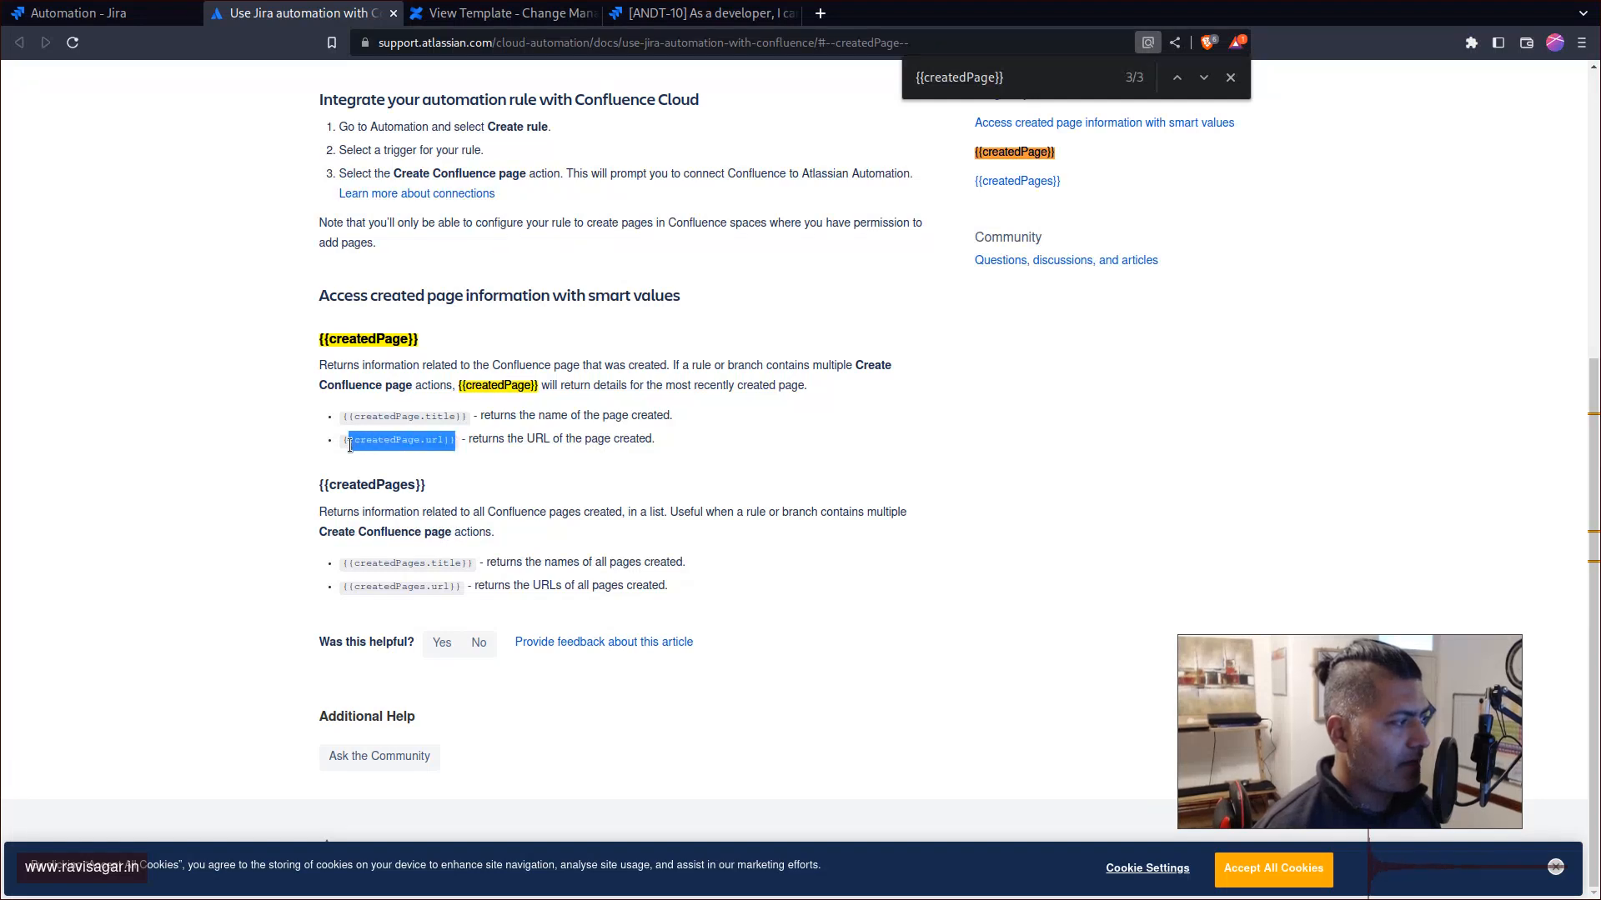
click(92, 12)
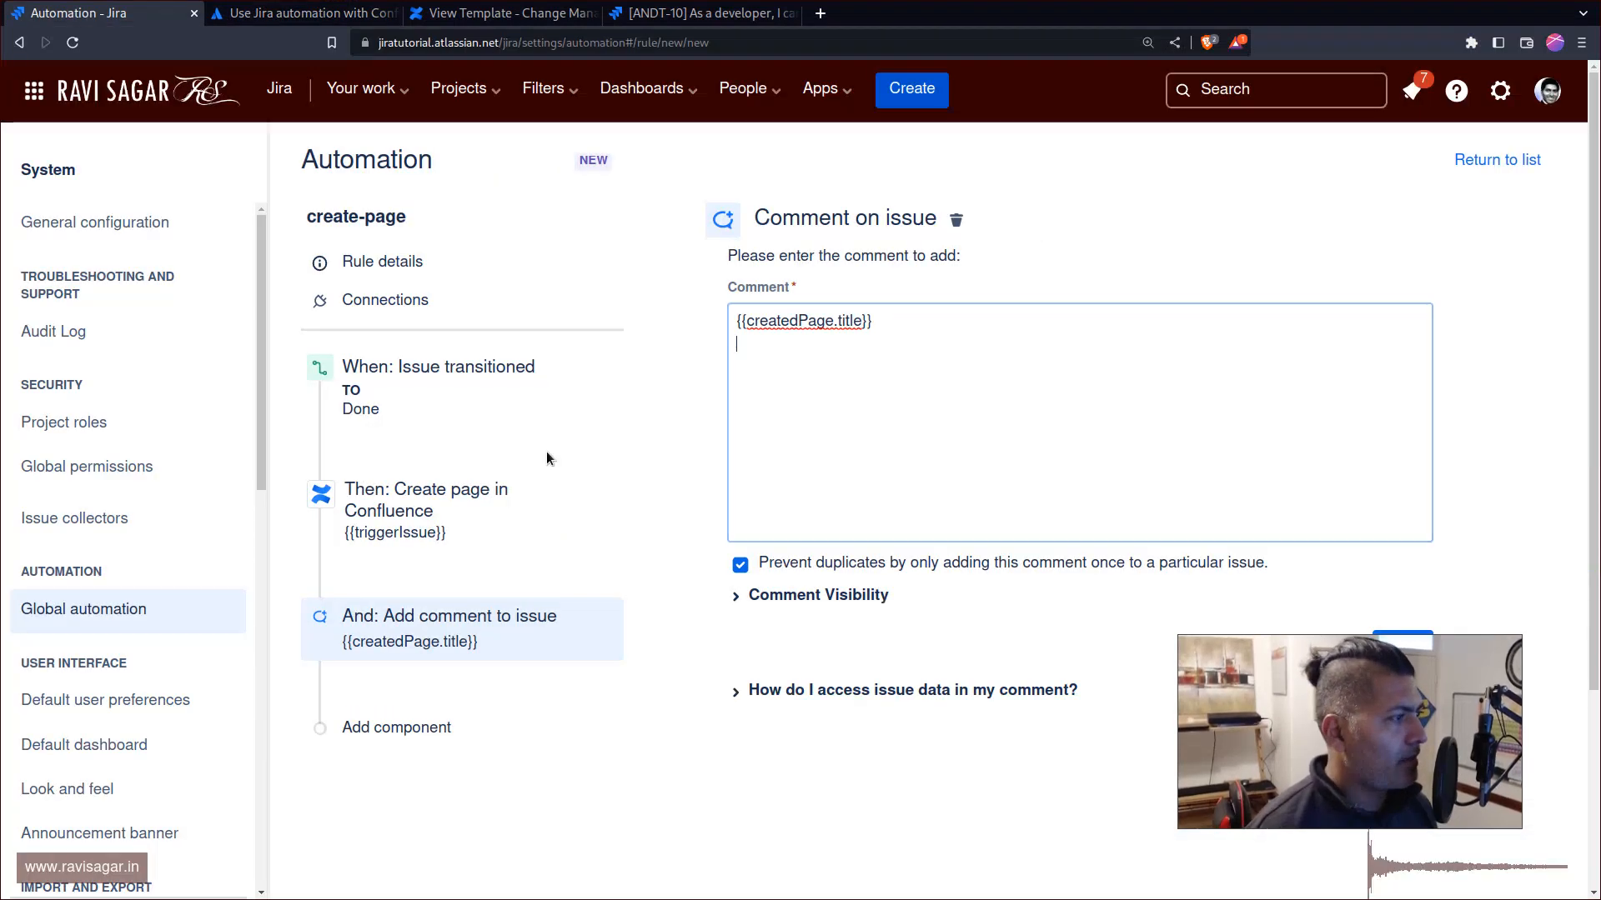
text({{createdPage.url}})
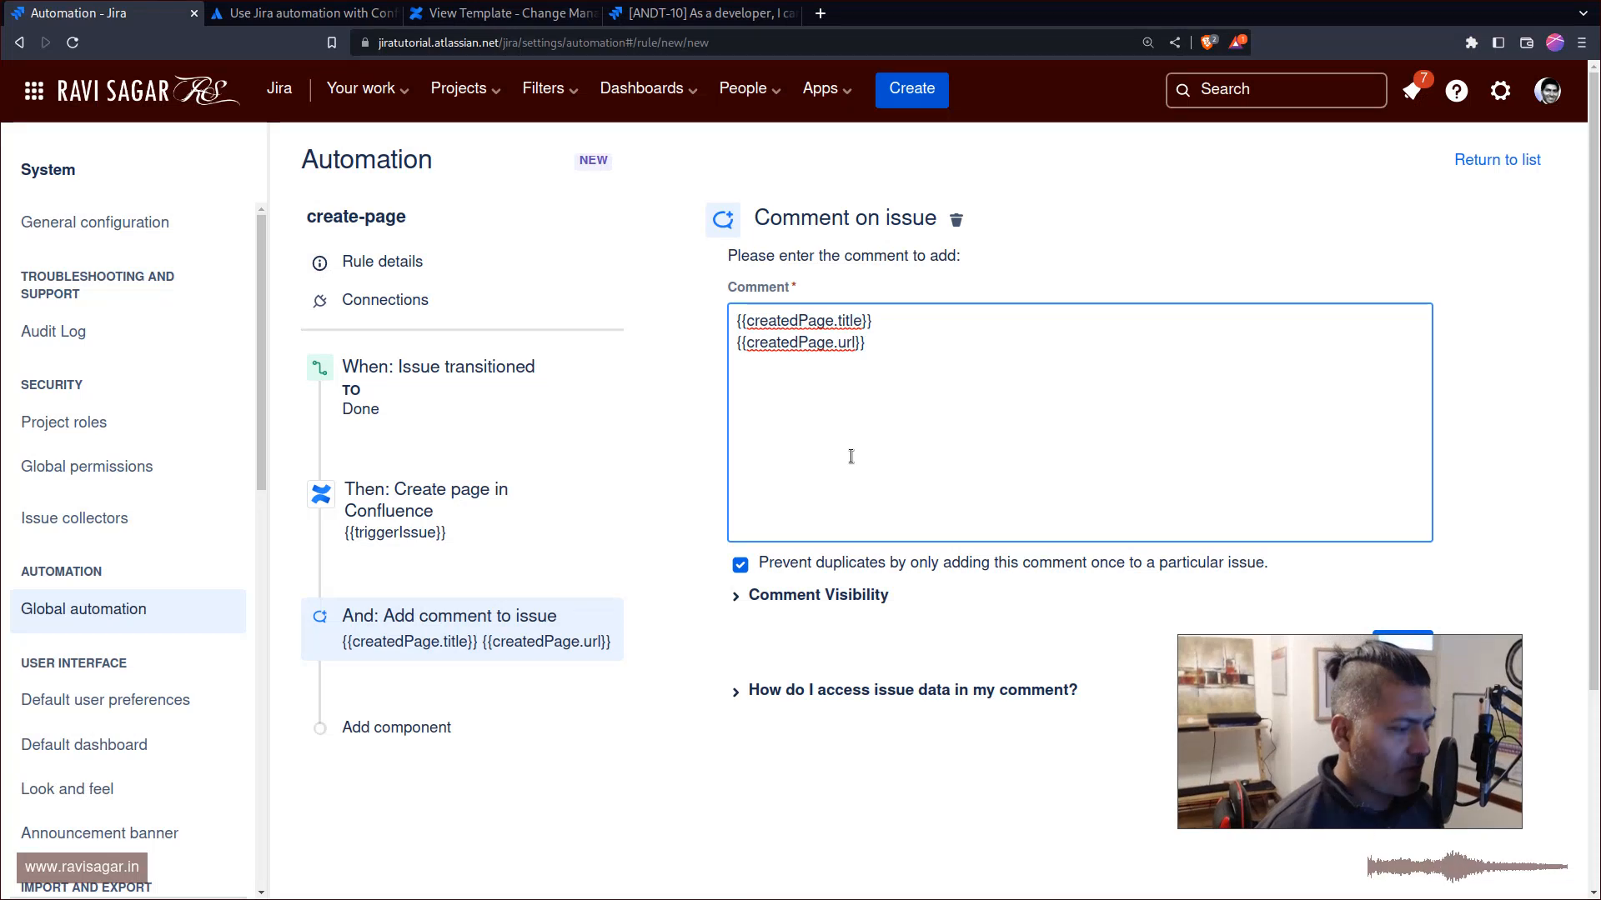
Add the heading line 'Recently Created Page' to the comment and insert a new action before it.
text(e)
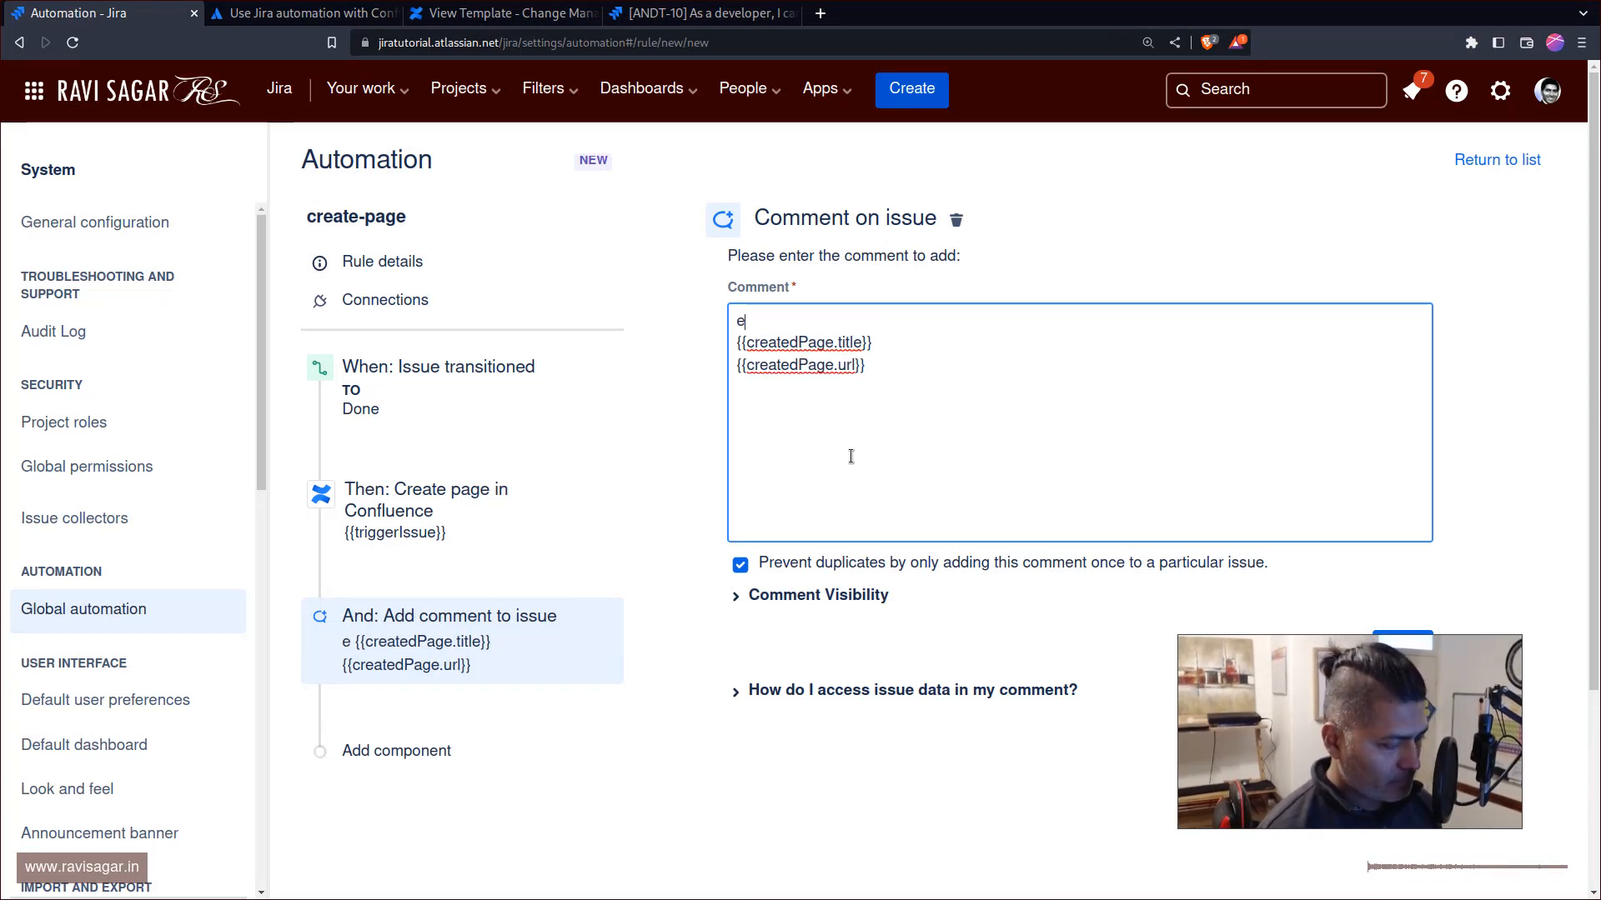
text(Recently)
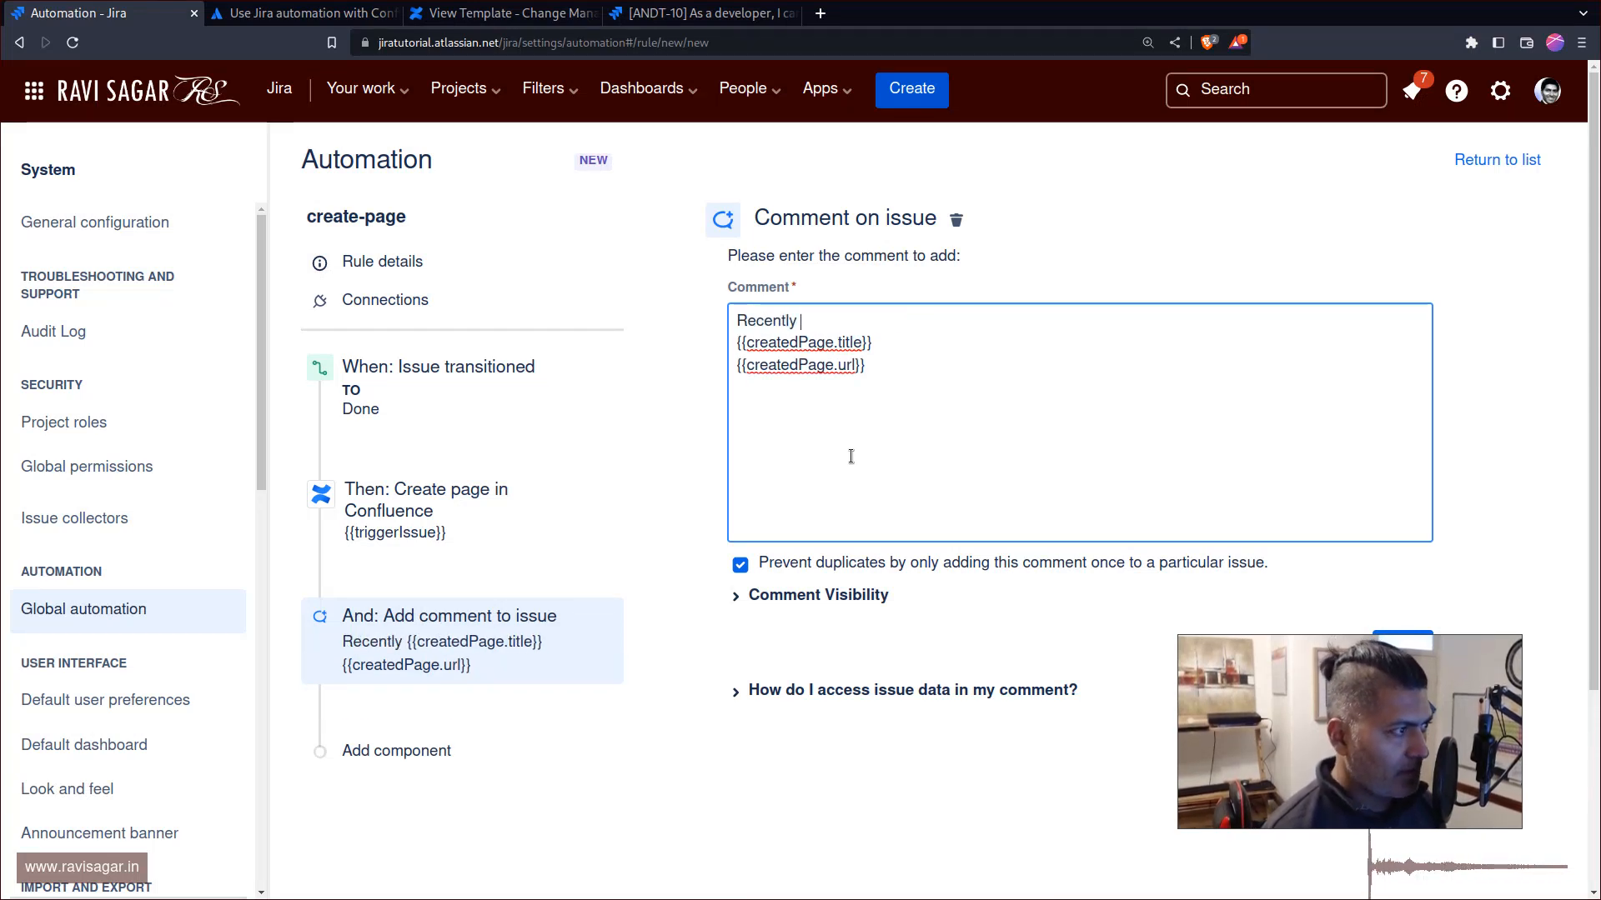
text(Created Pa)
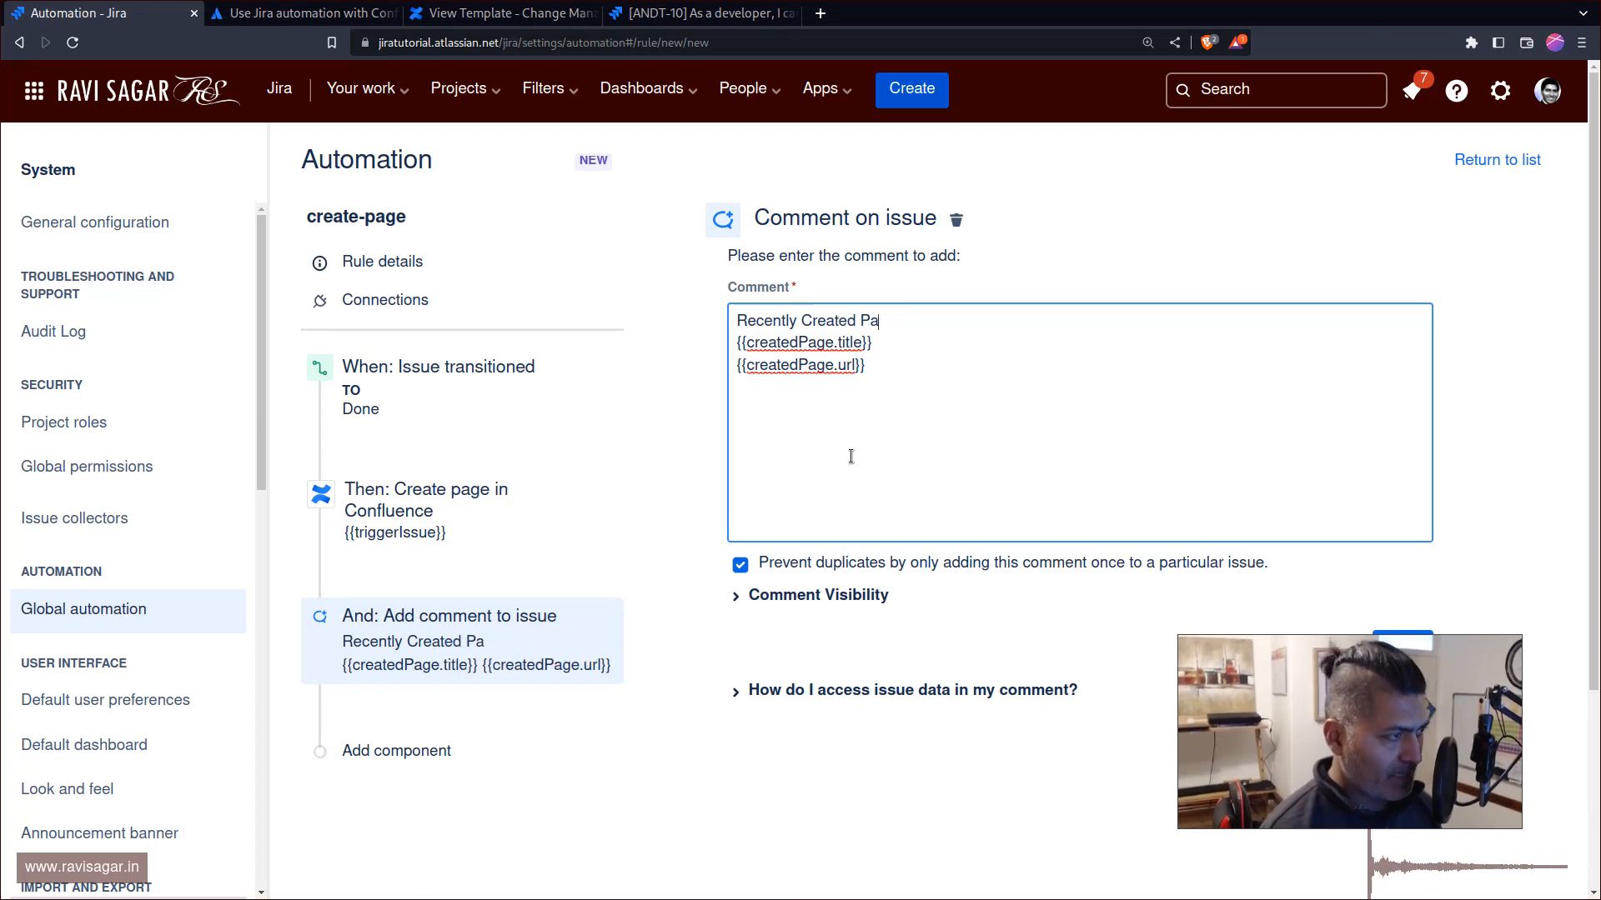
text(ge)
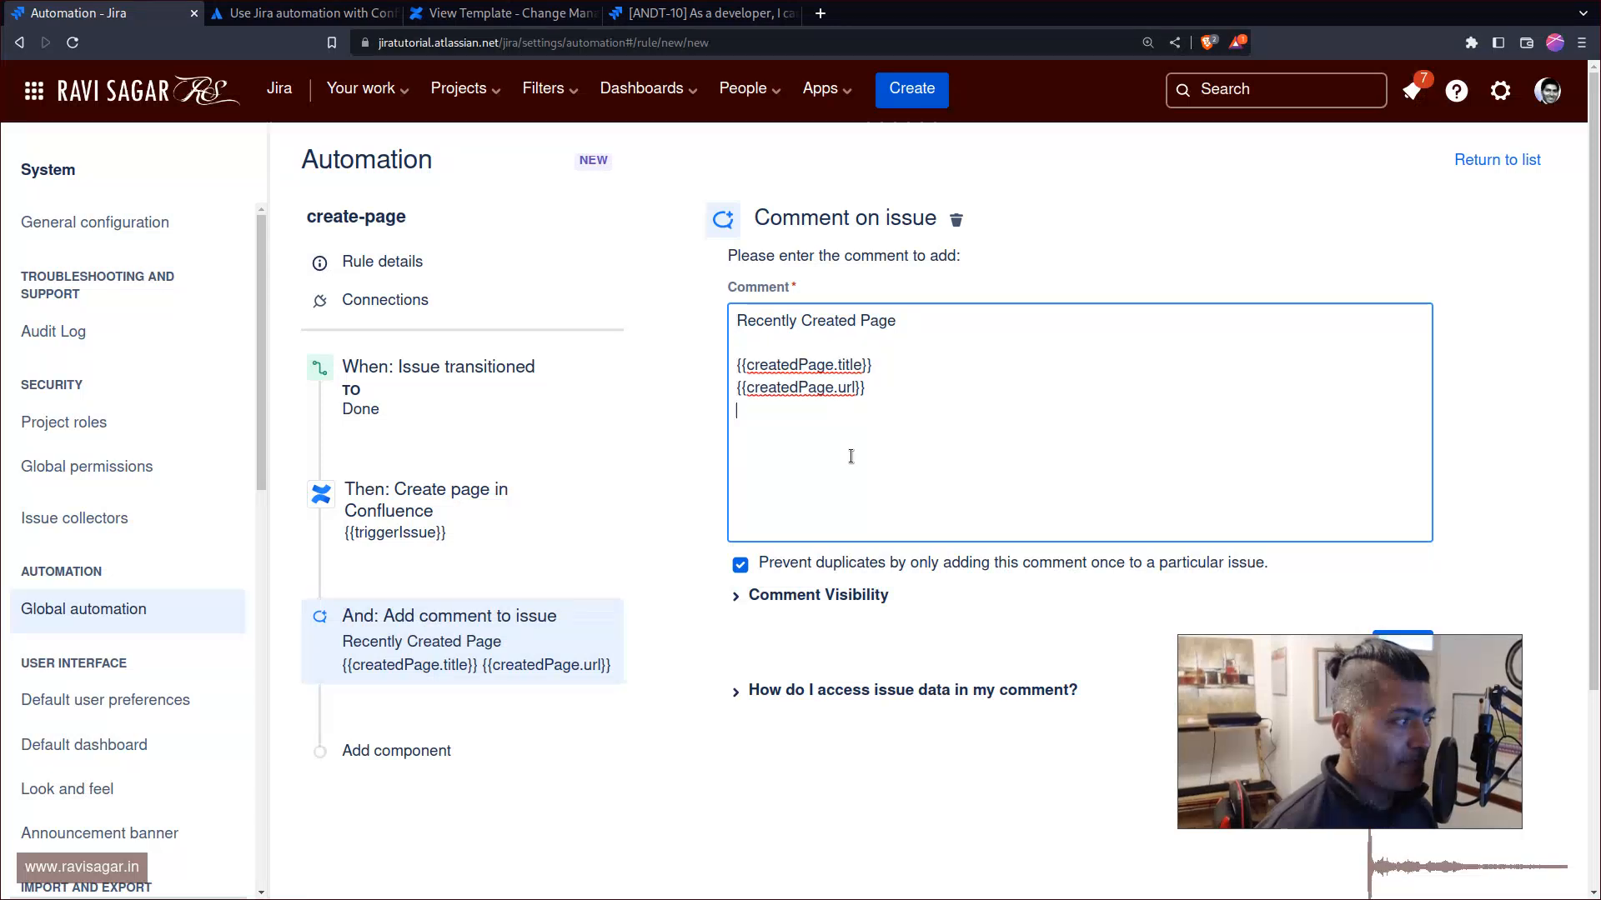
click(460, 510)
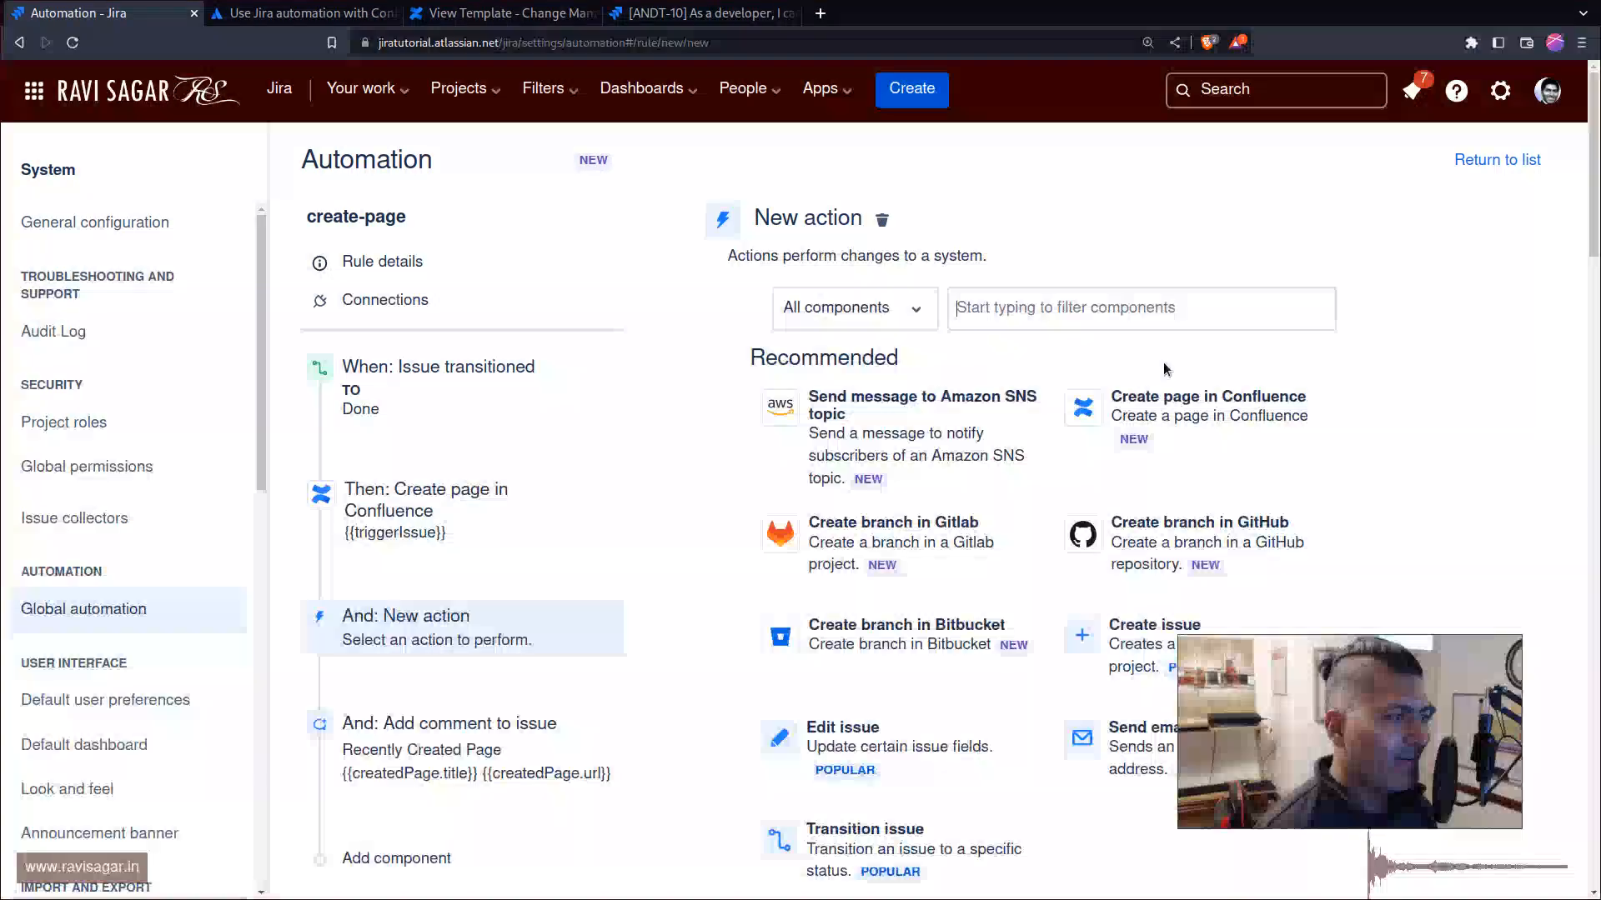
Add a second Create page in Confluence action titled {{triggerIssue}} Page 2.
click(1138, 307)
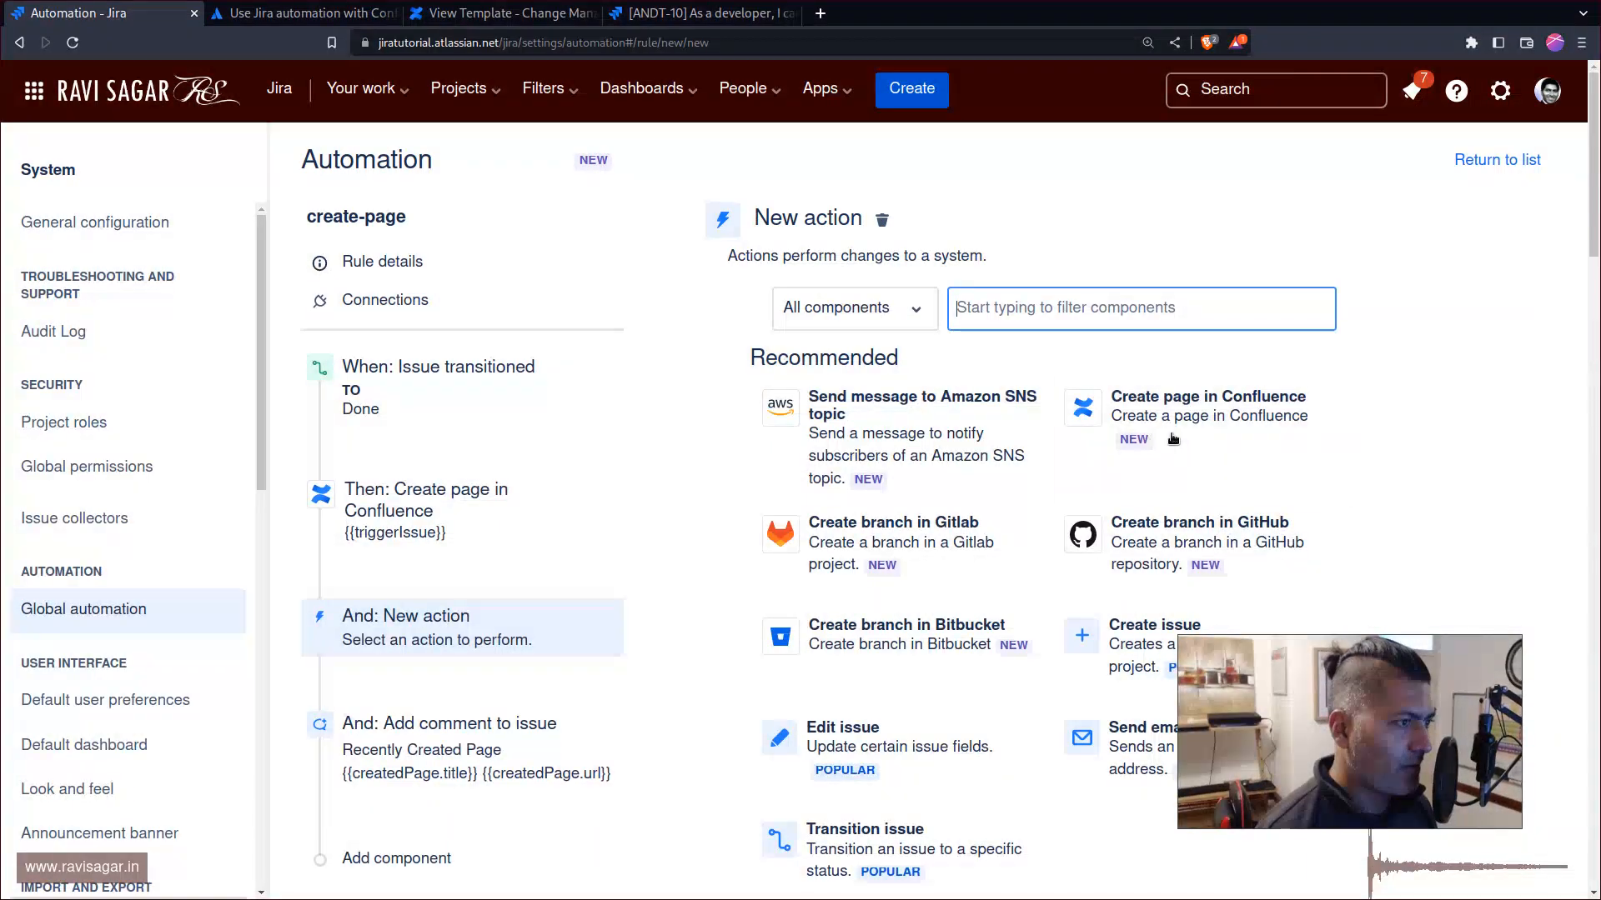
click(1207, 407)
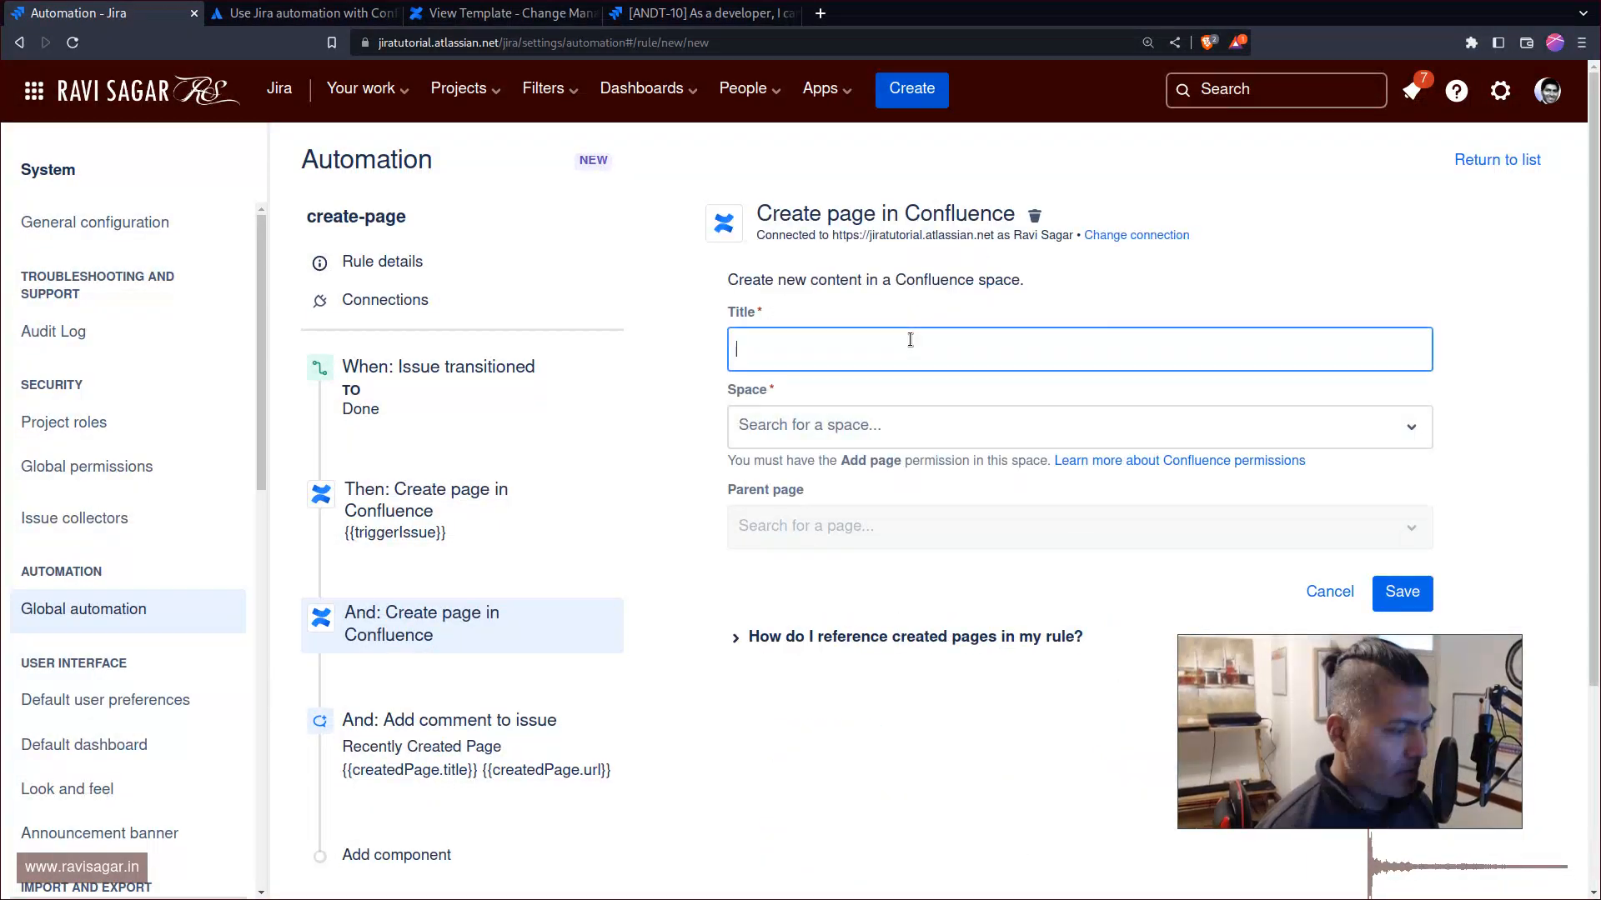
text({{}})
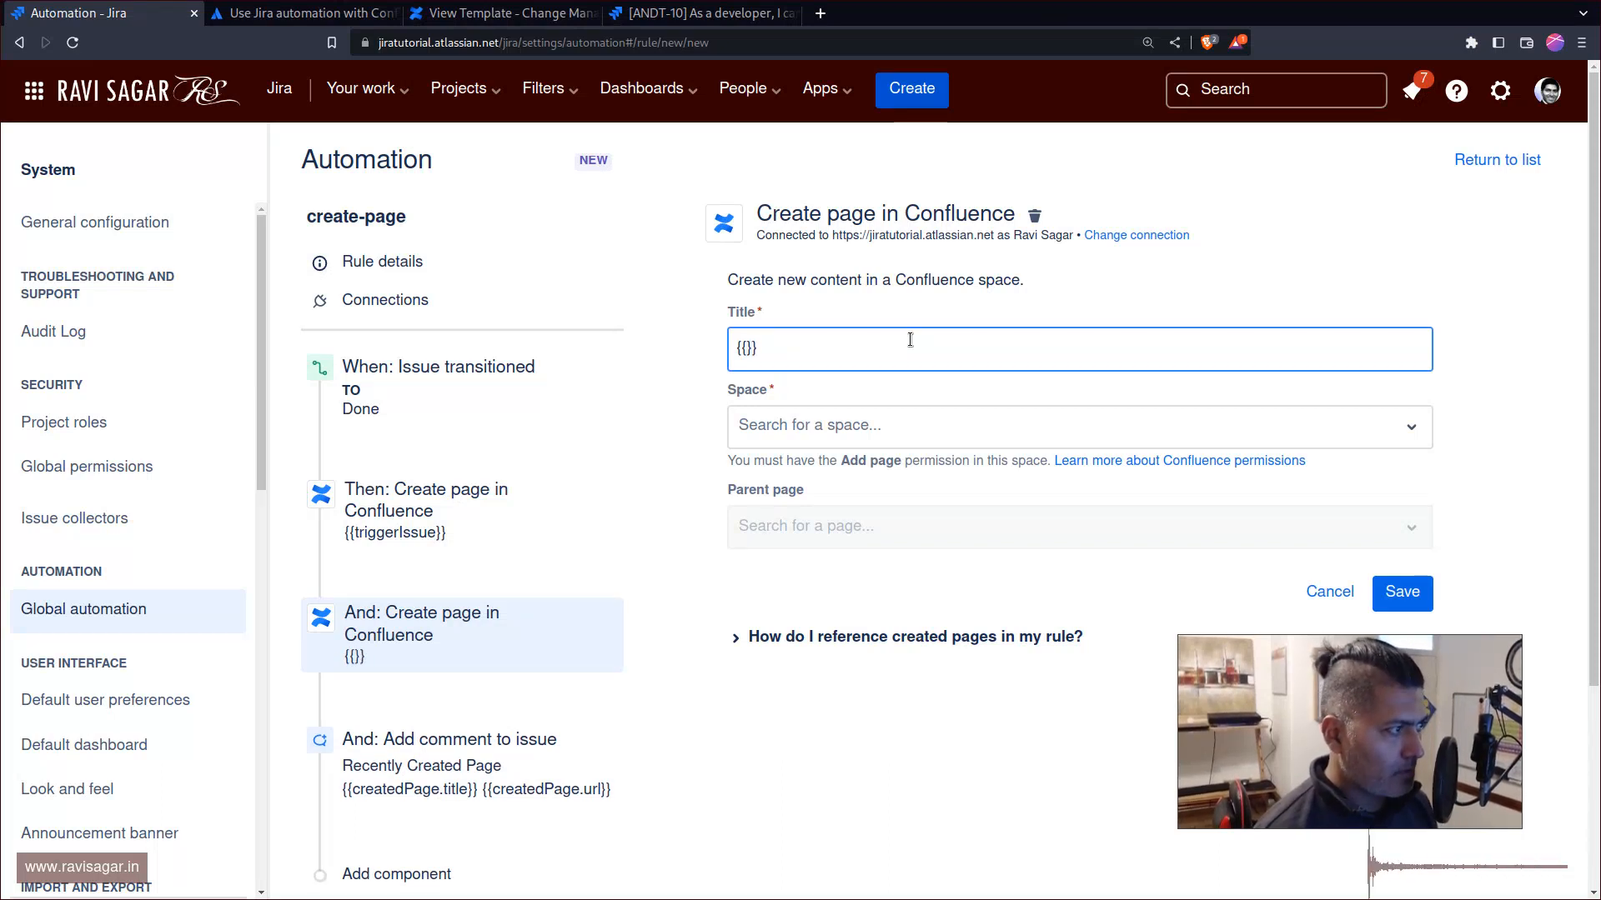
text(triggerIssu)
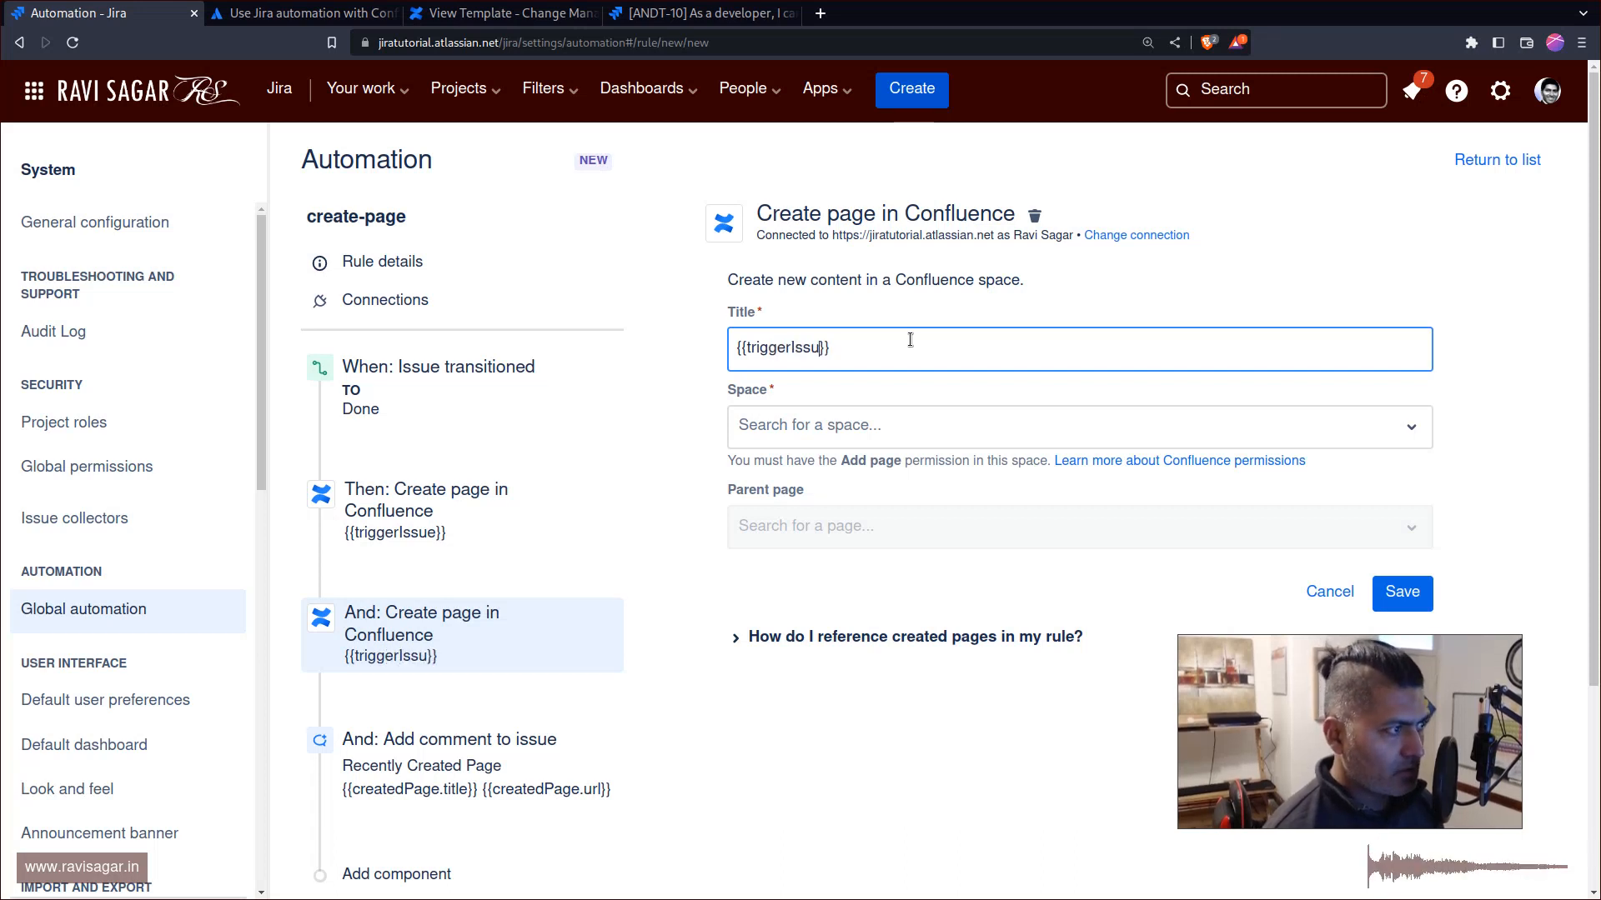
text(e)
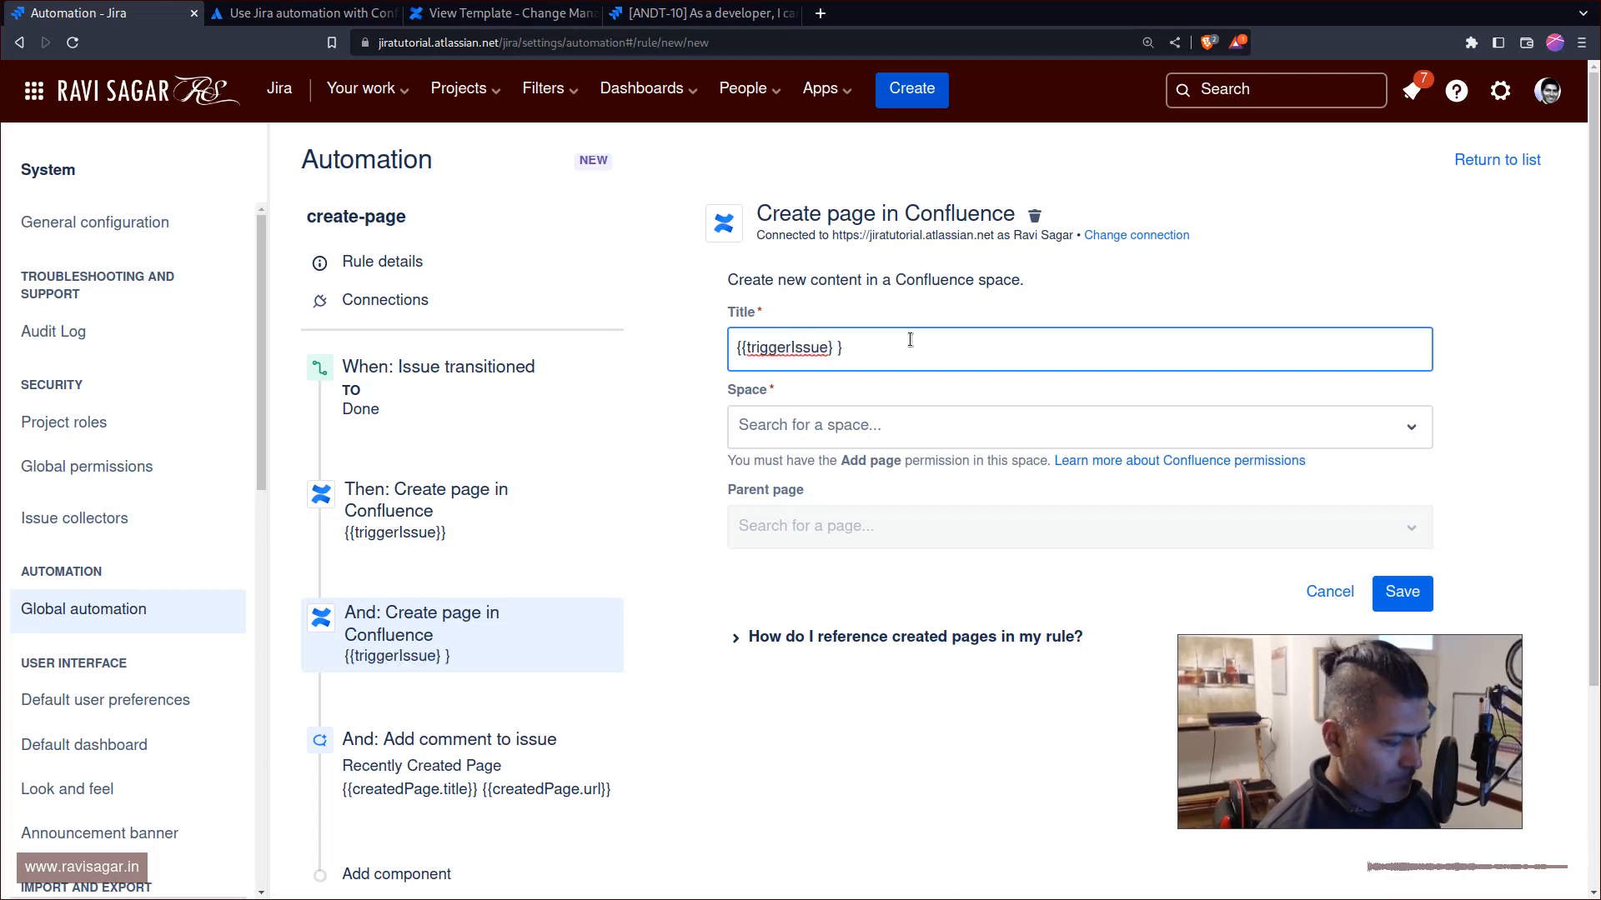
text(Page 2)
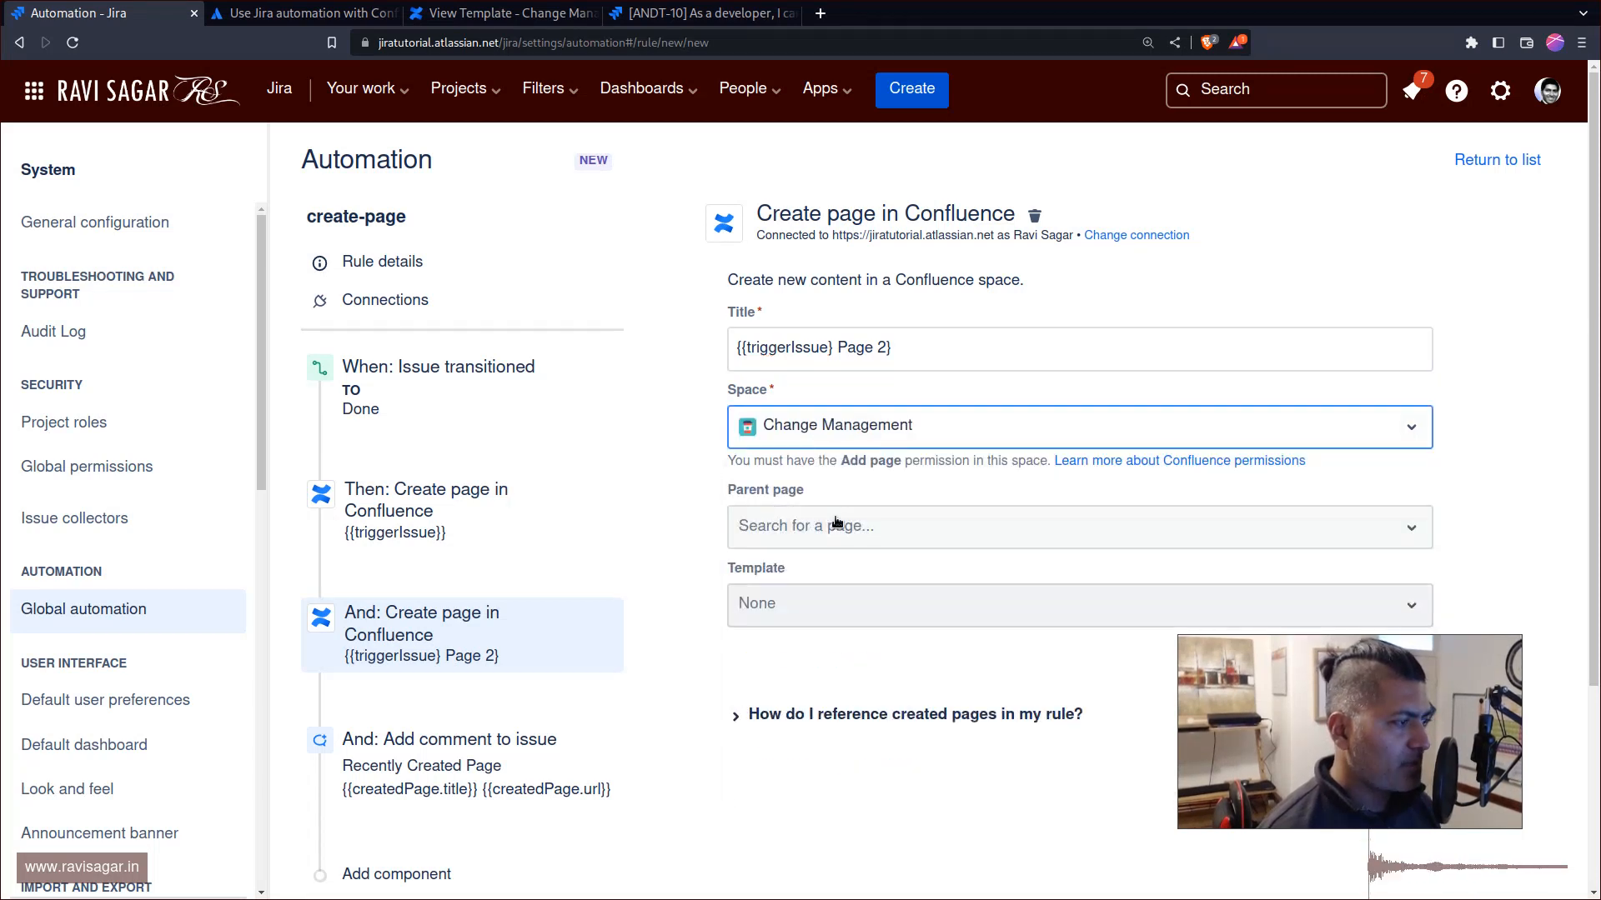
Set Change Management as the parent page, then reopen the first page step.
click(1020, 525)
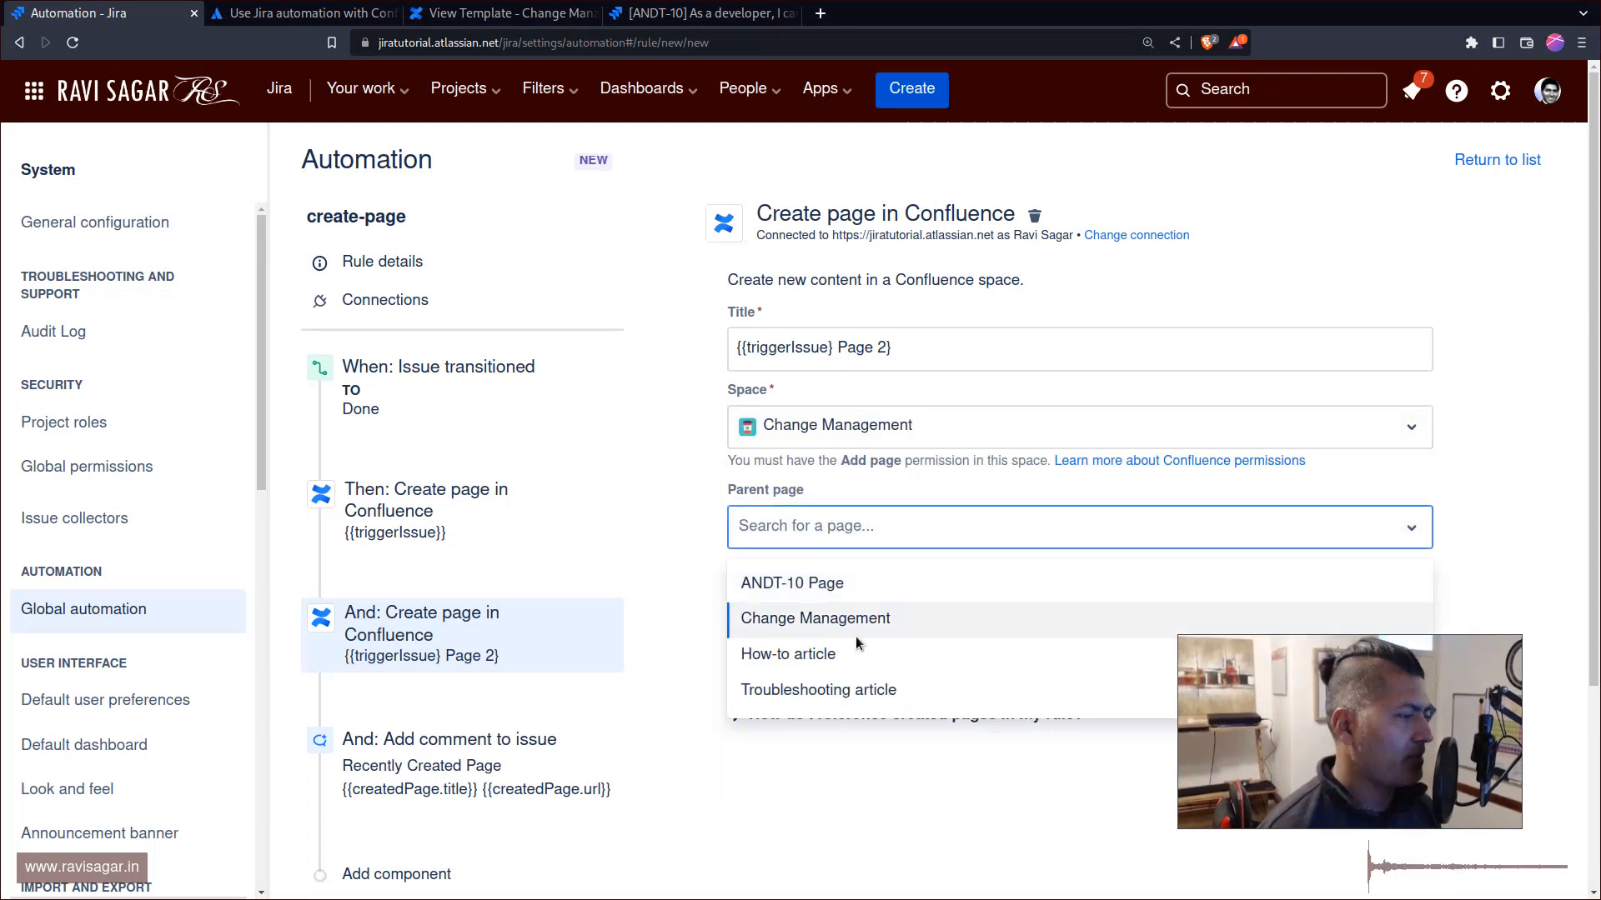
click(816, 616)
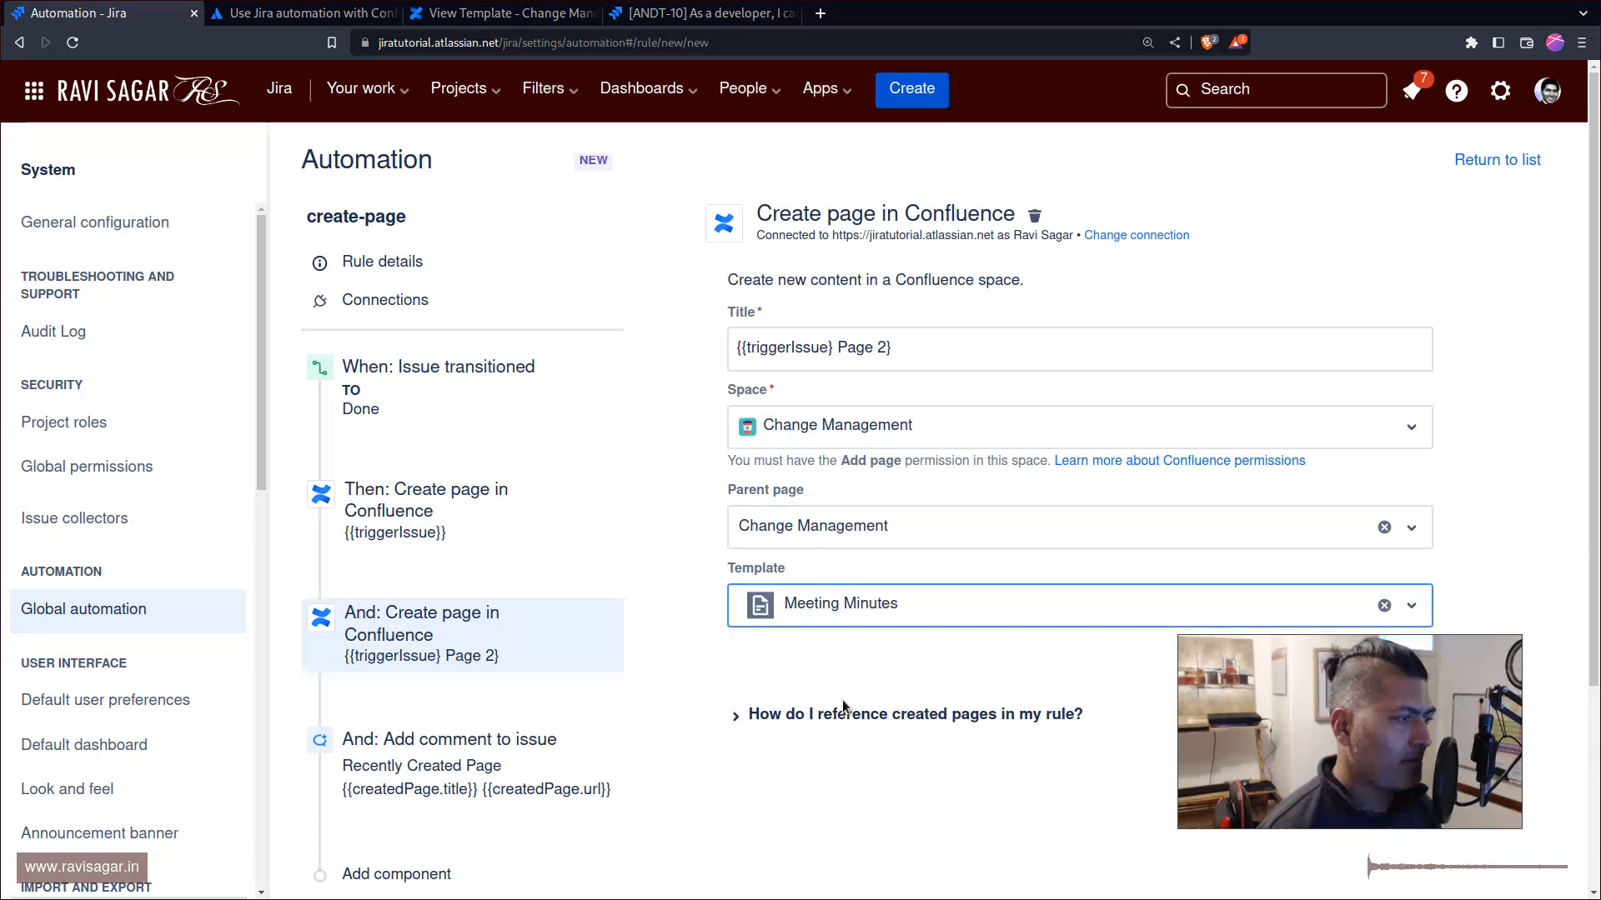
click(427, 511)
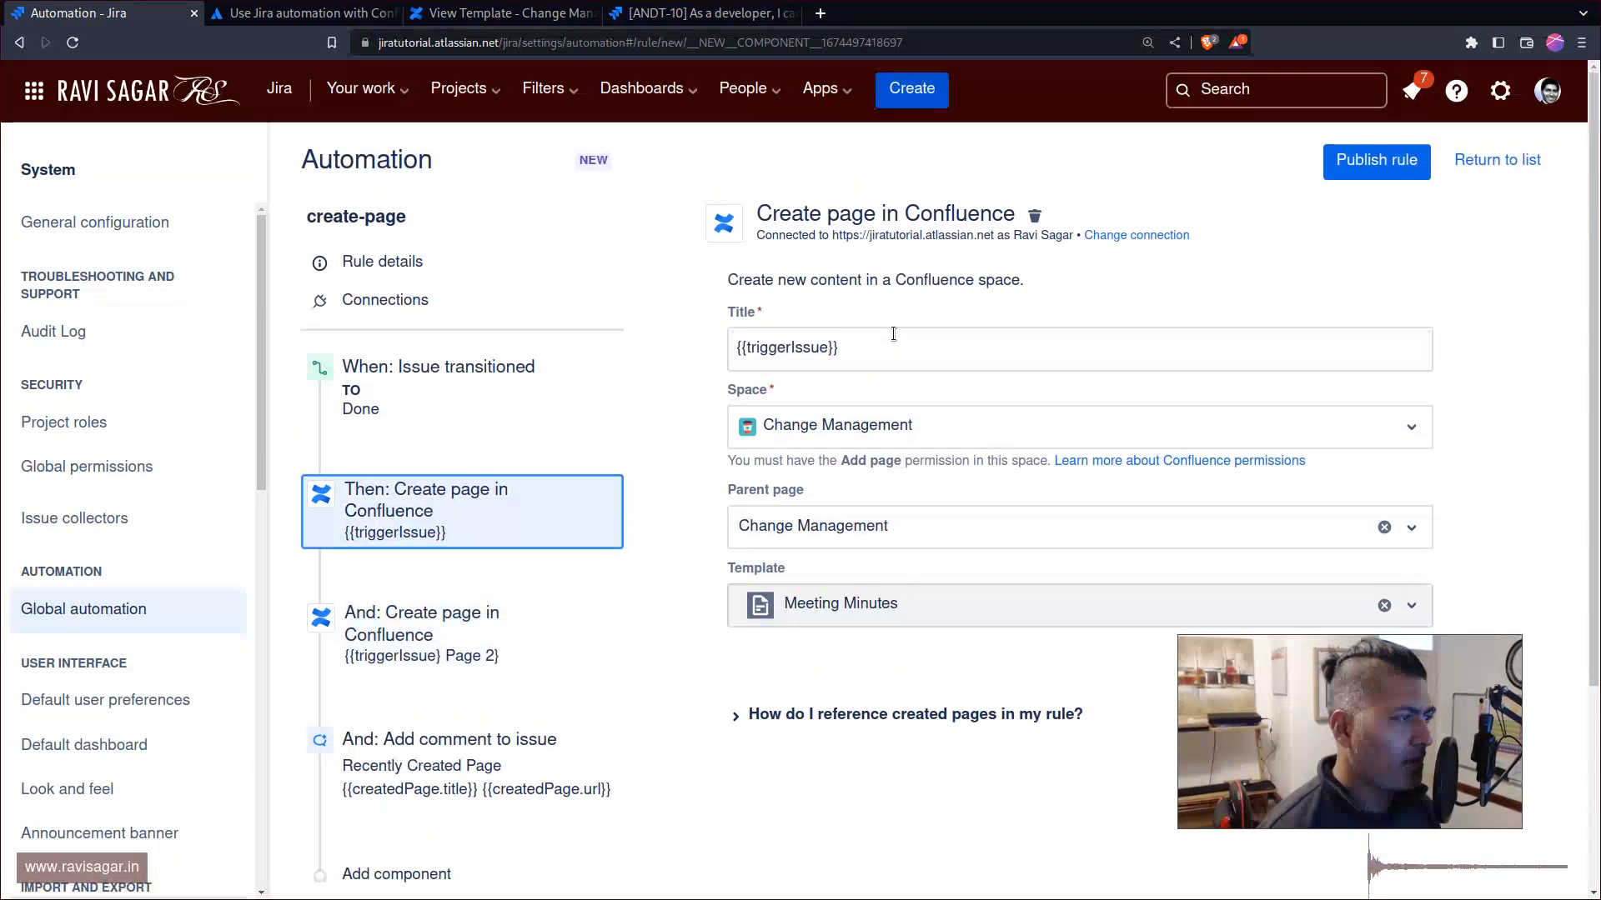
Append ' Page 1' to the first Confluence page title and drop 'Page 2' from the second.
text(Page 2)
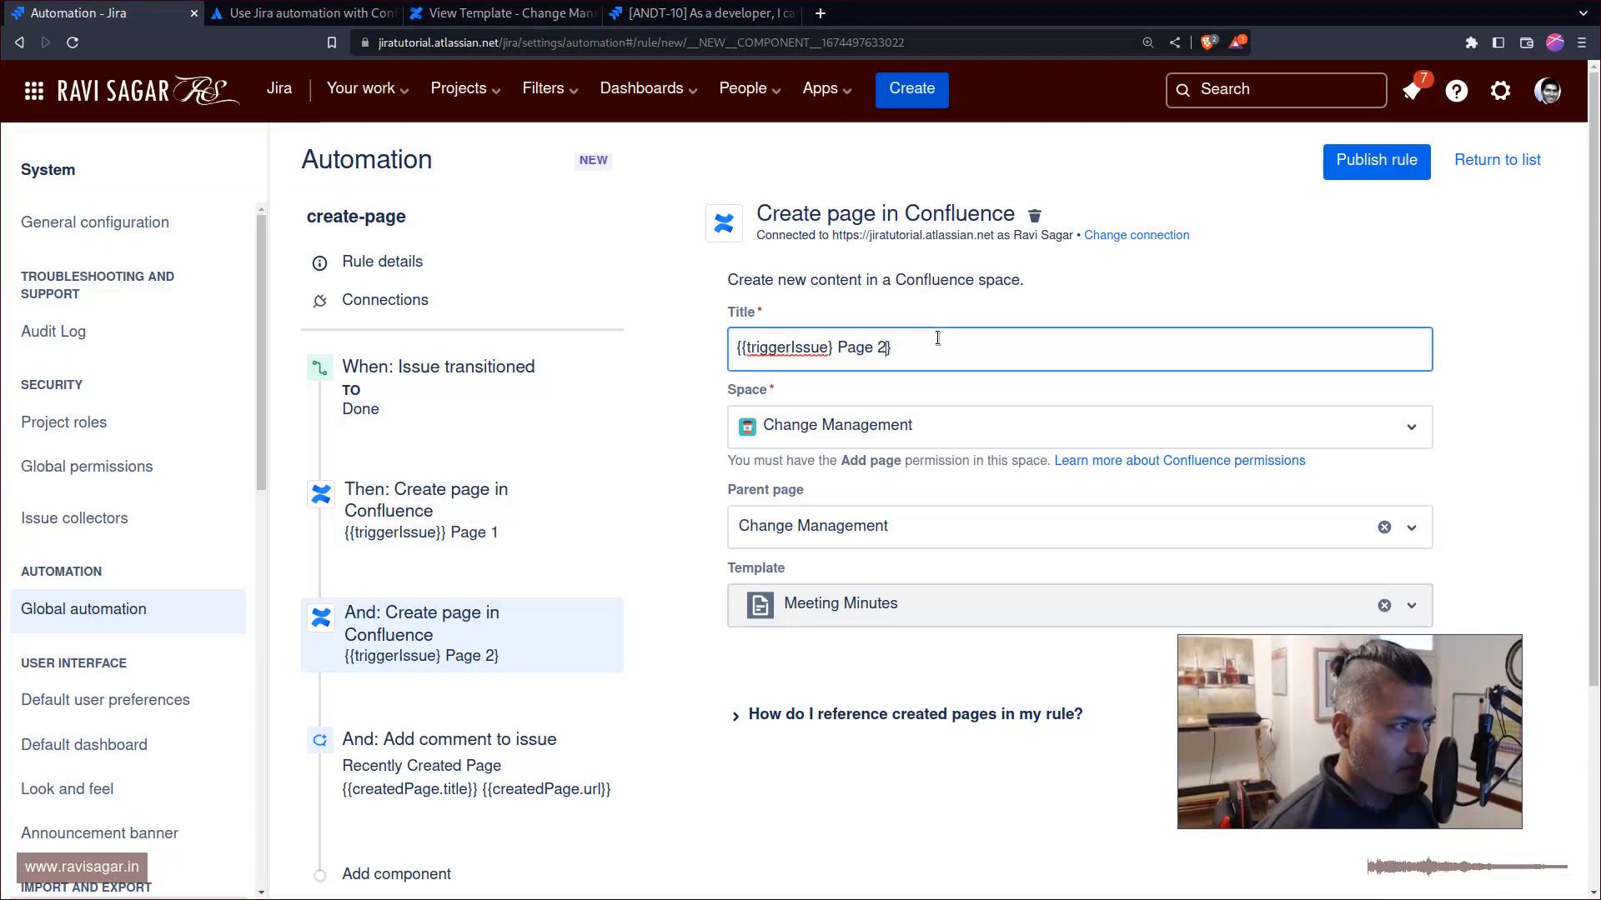
double_click(862, 349)
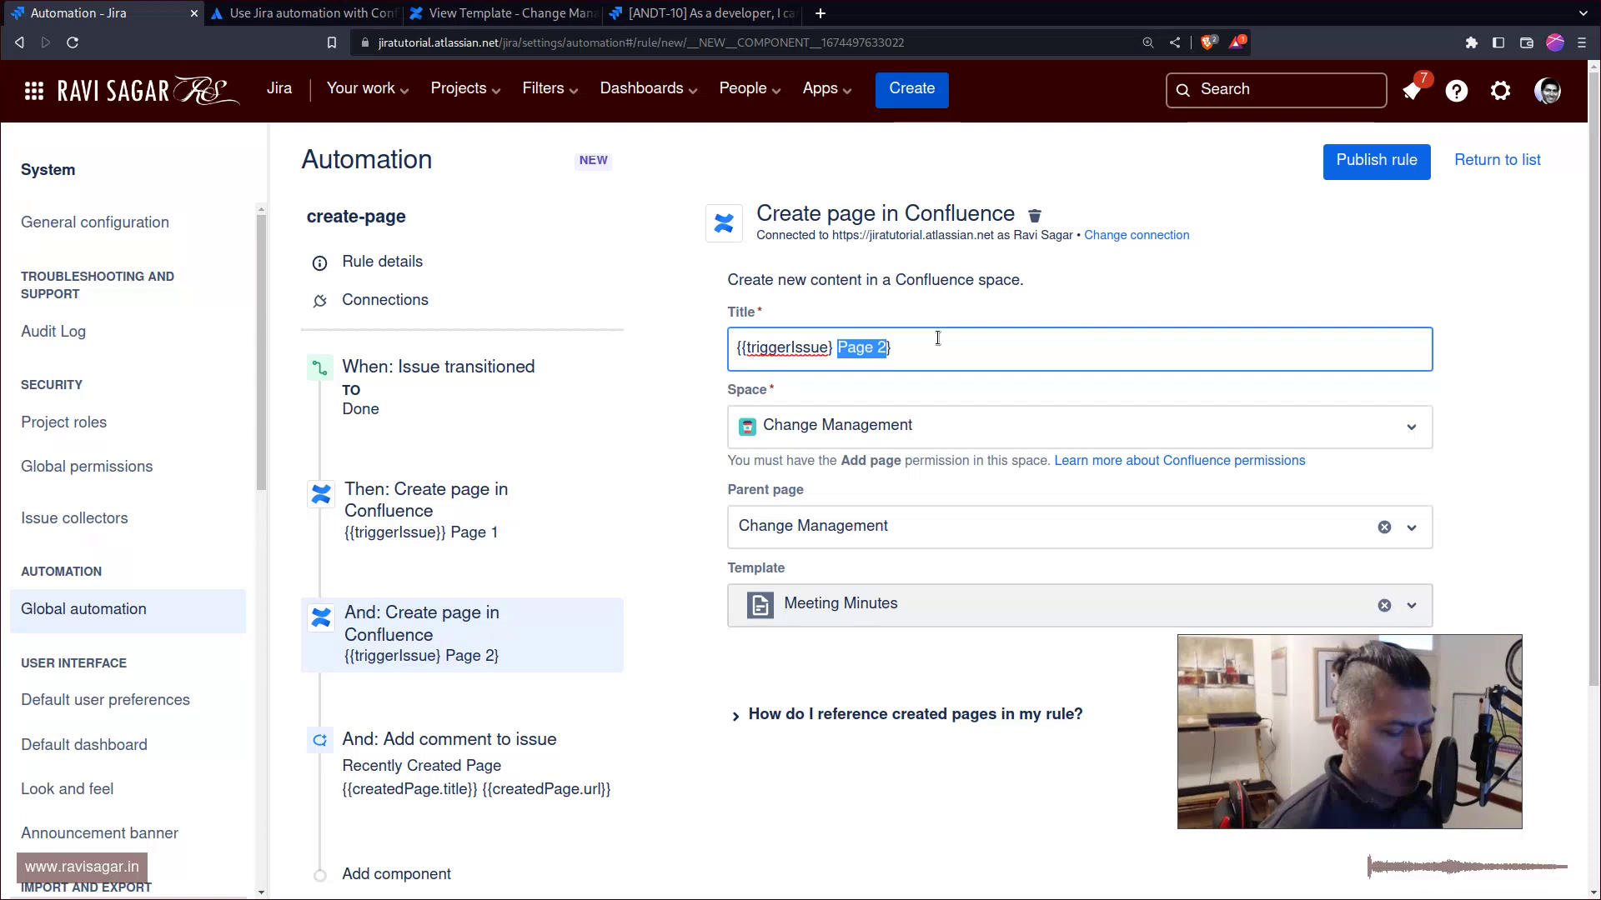
key(Backspace)
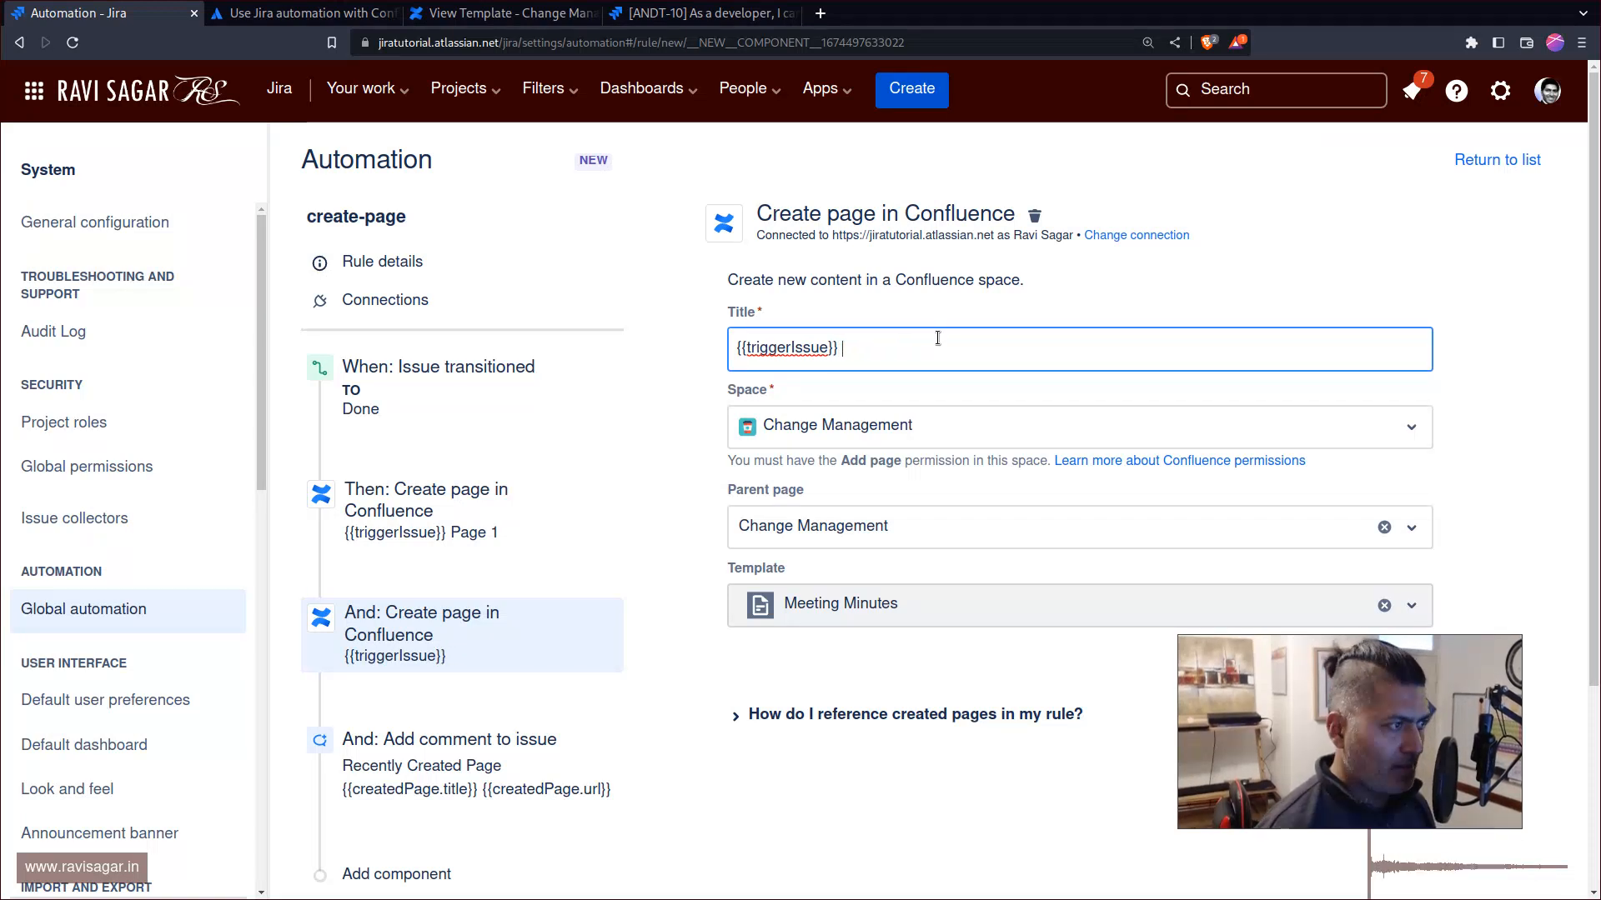
scroll(down, 3)
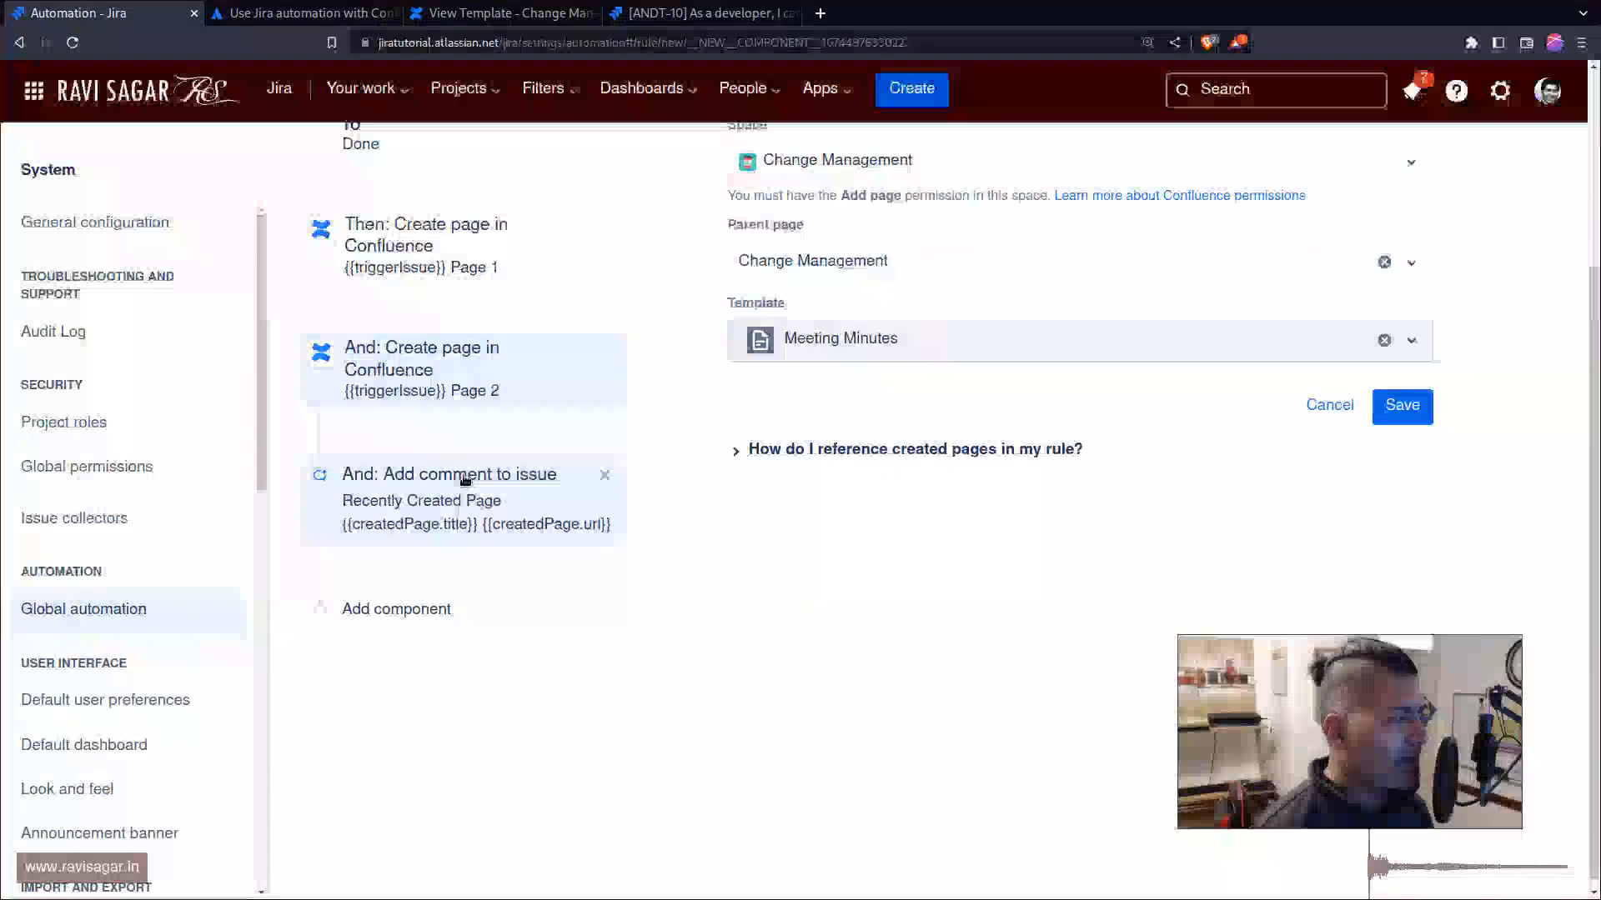
Review the comment action, checking the smart values docs that {{createdPage}} is the most recent page.
click(448, 474)
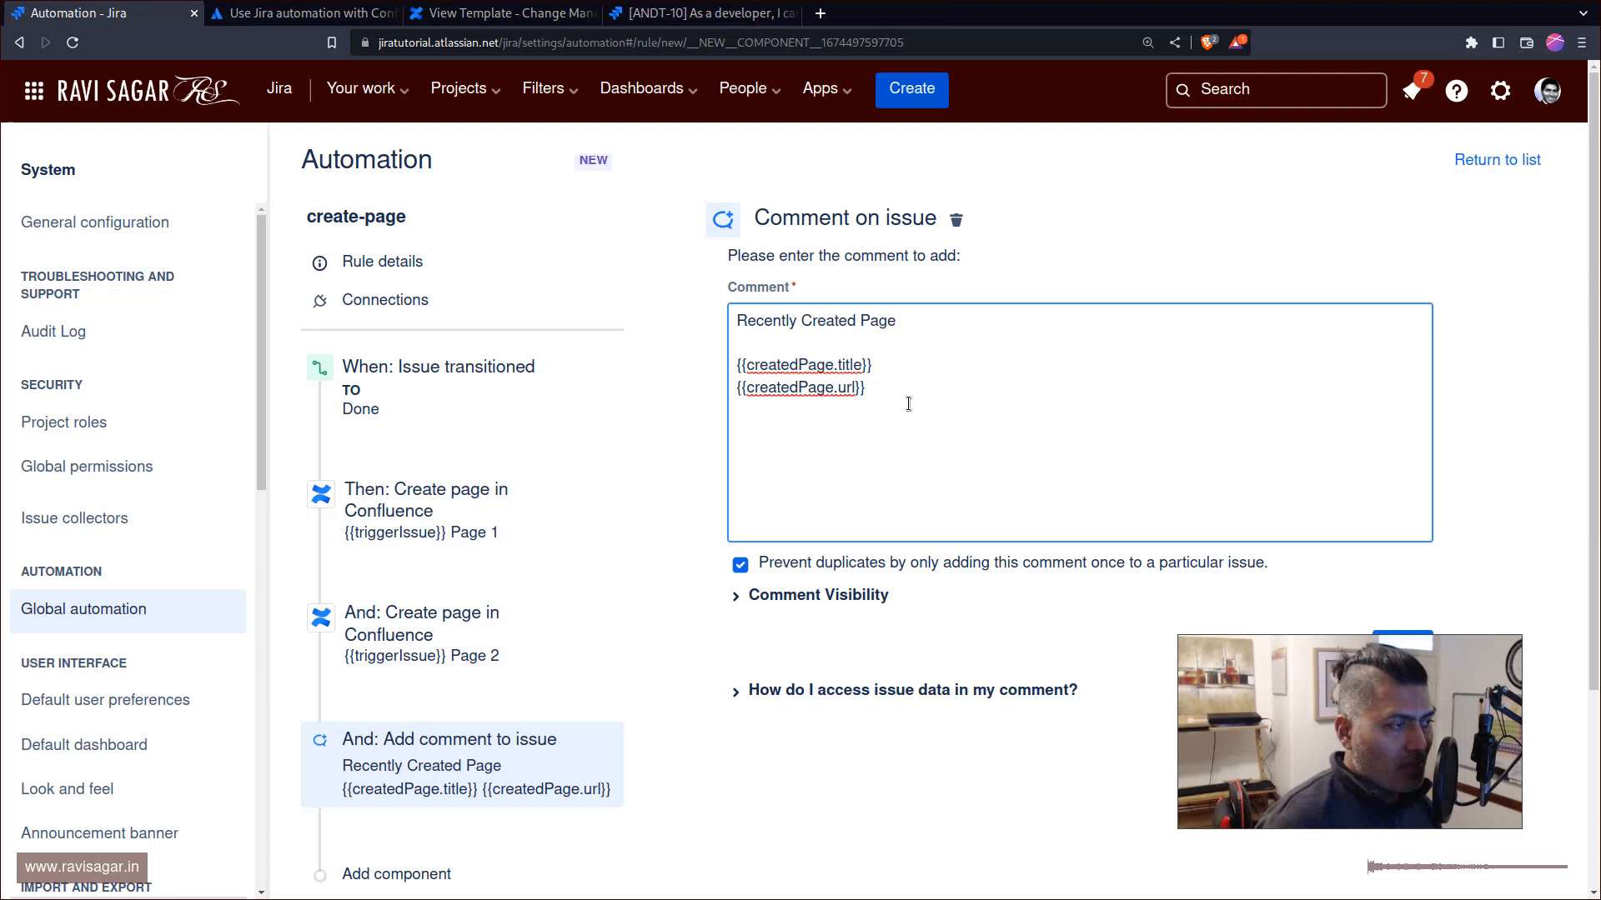
click(302, 11)
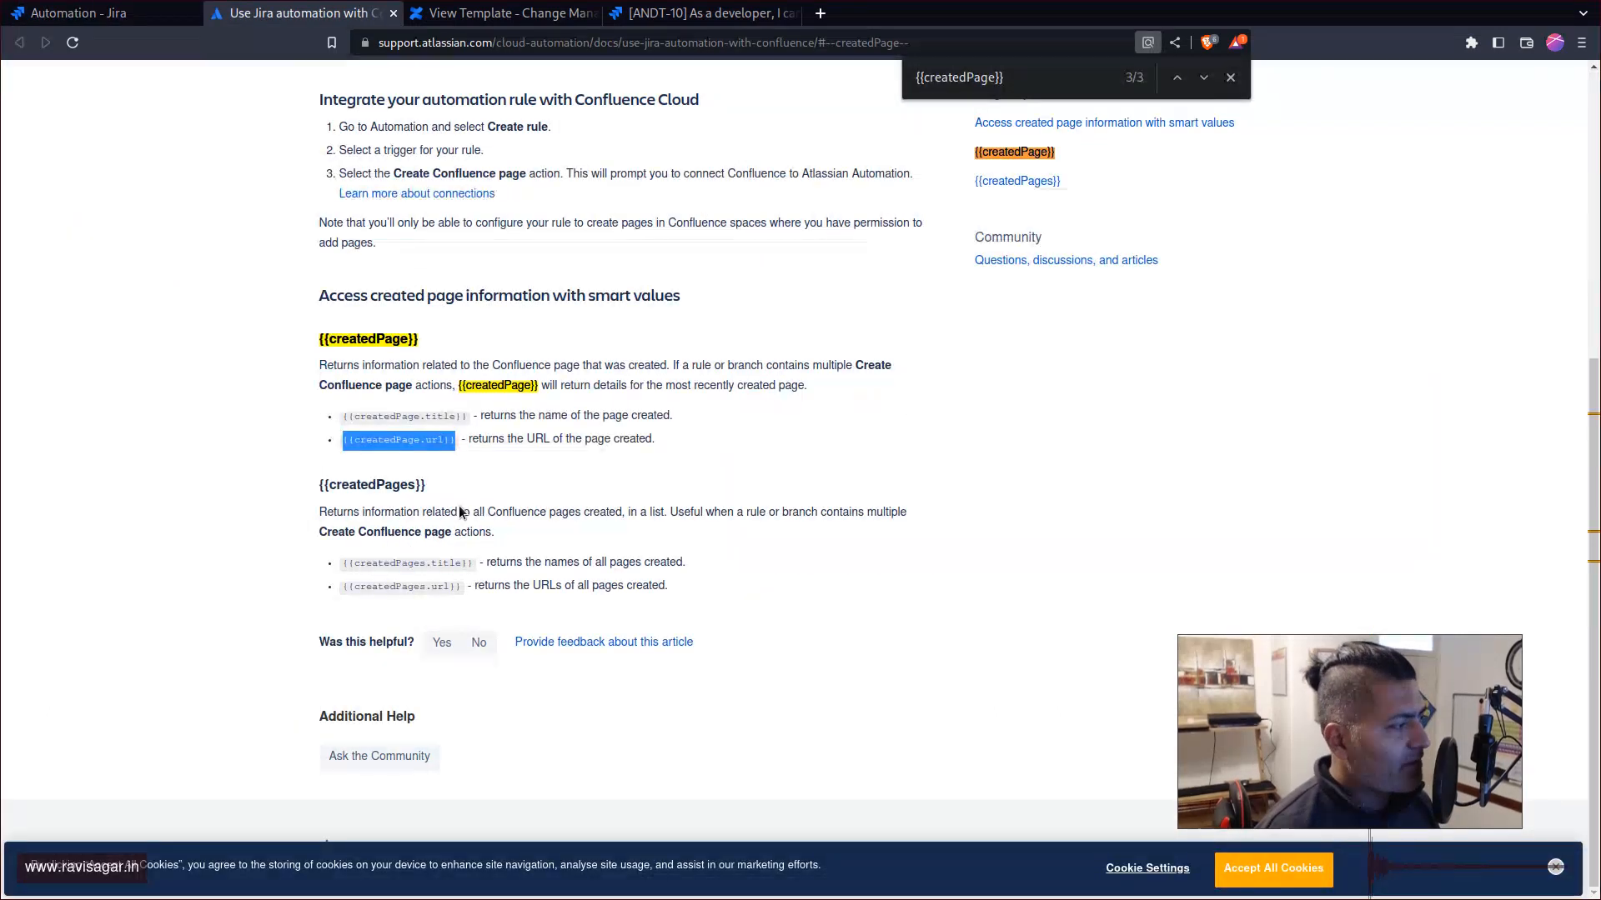
click(97, 11)
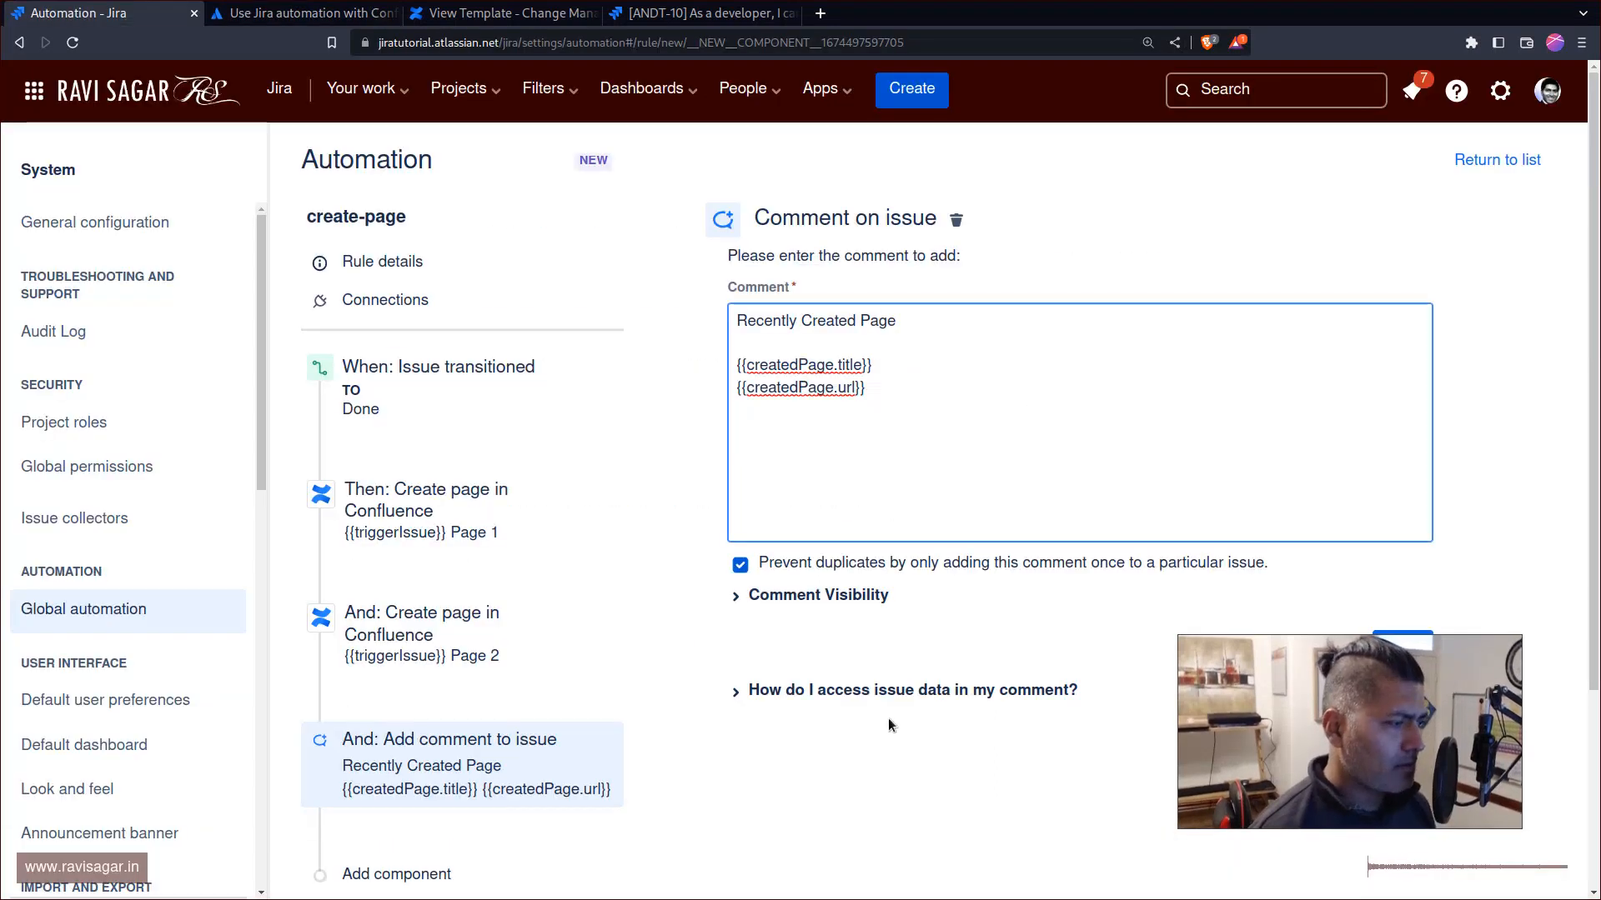
click(912, 688)
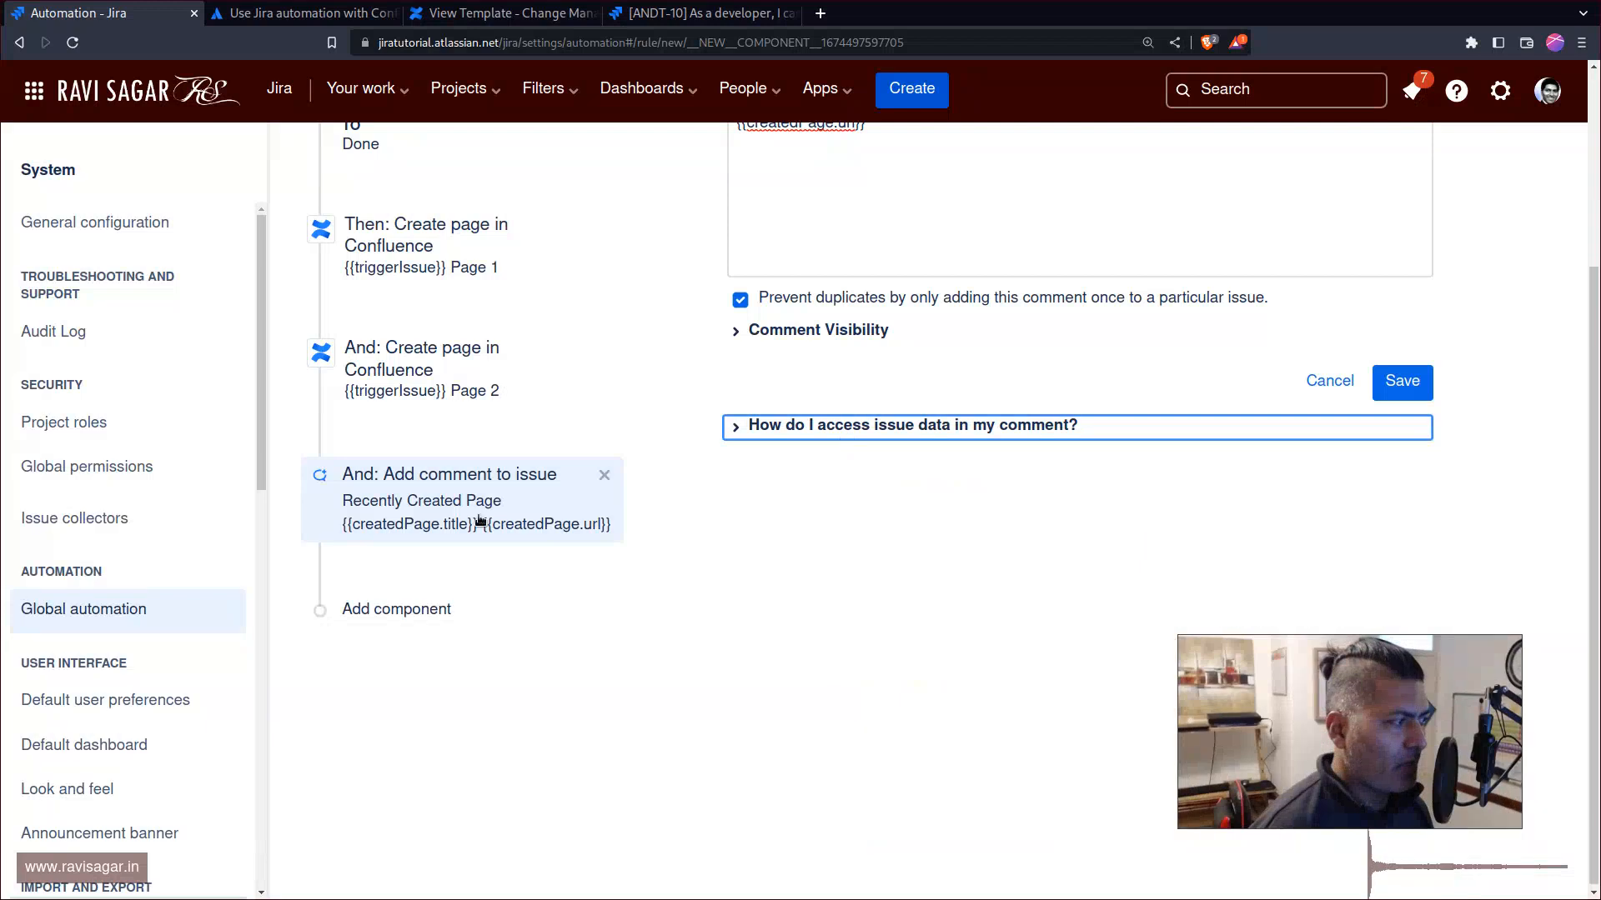
Add an 'All pages' section listing {{createdPages.title}} and {{createdPages.url}} to the comment.
click(422, 368)
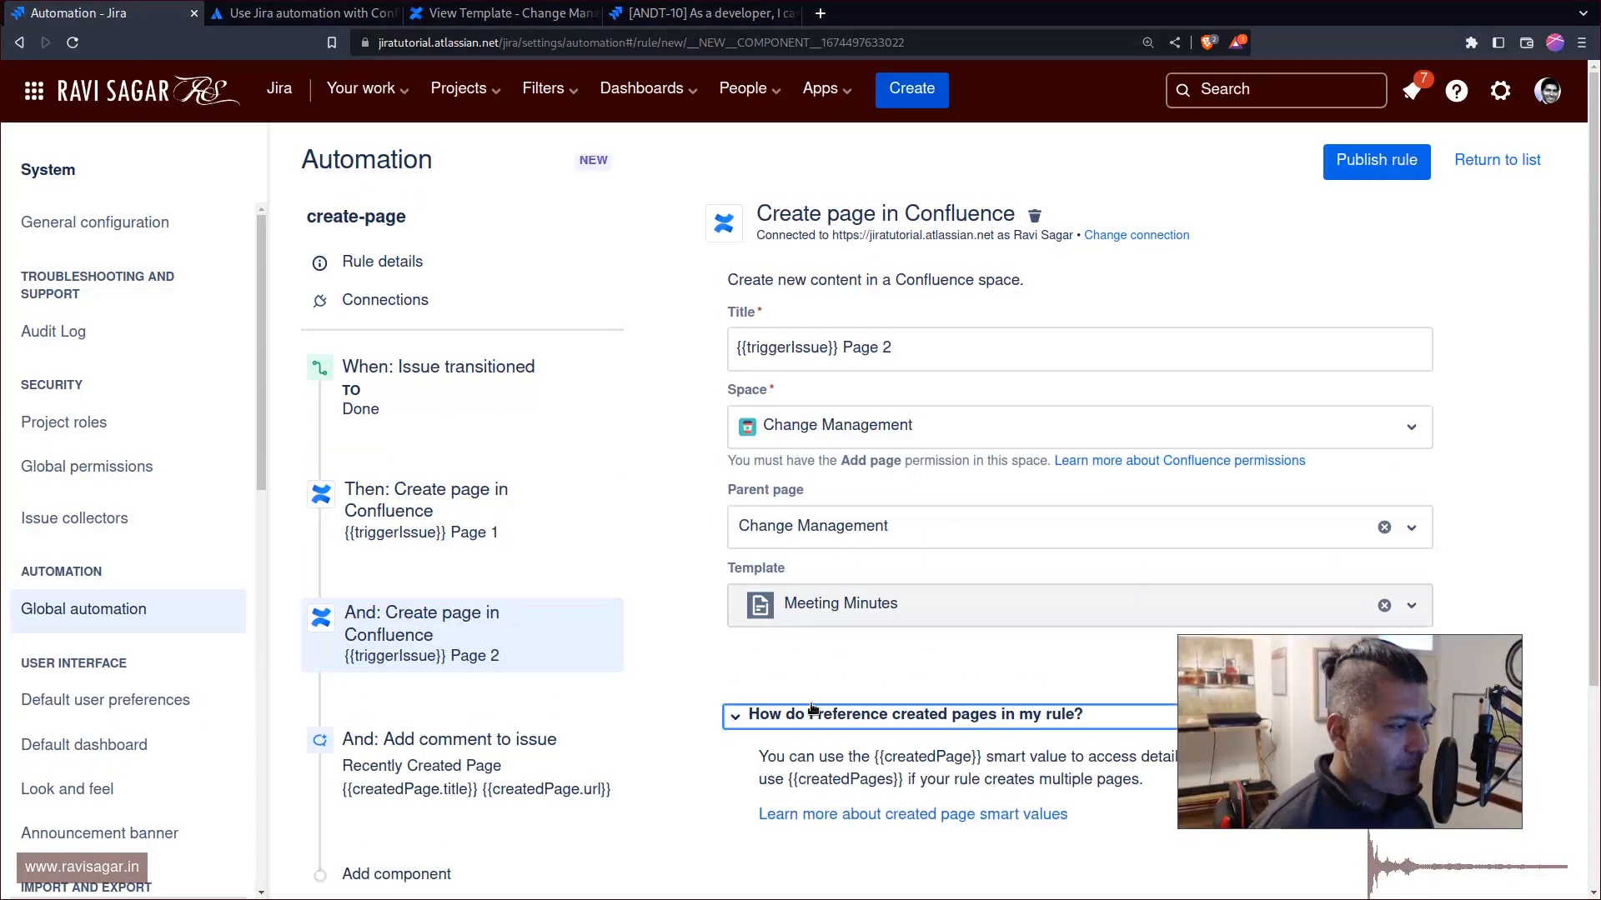
scroll(down, 3)
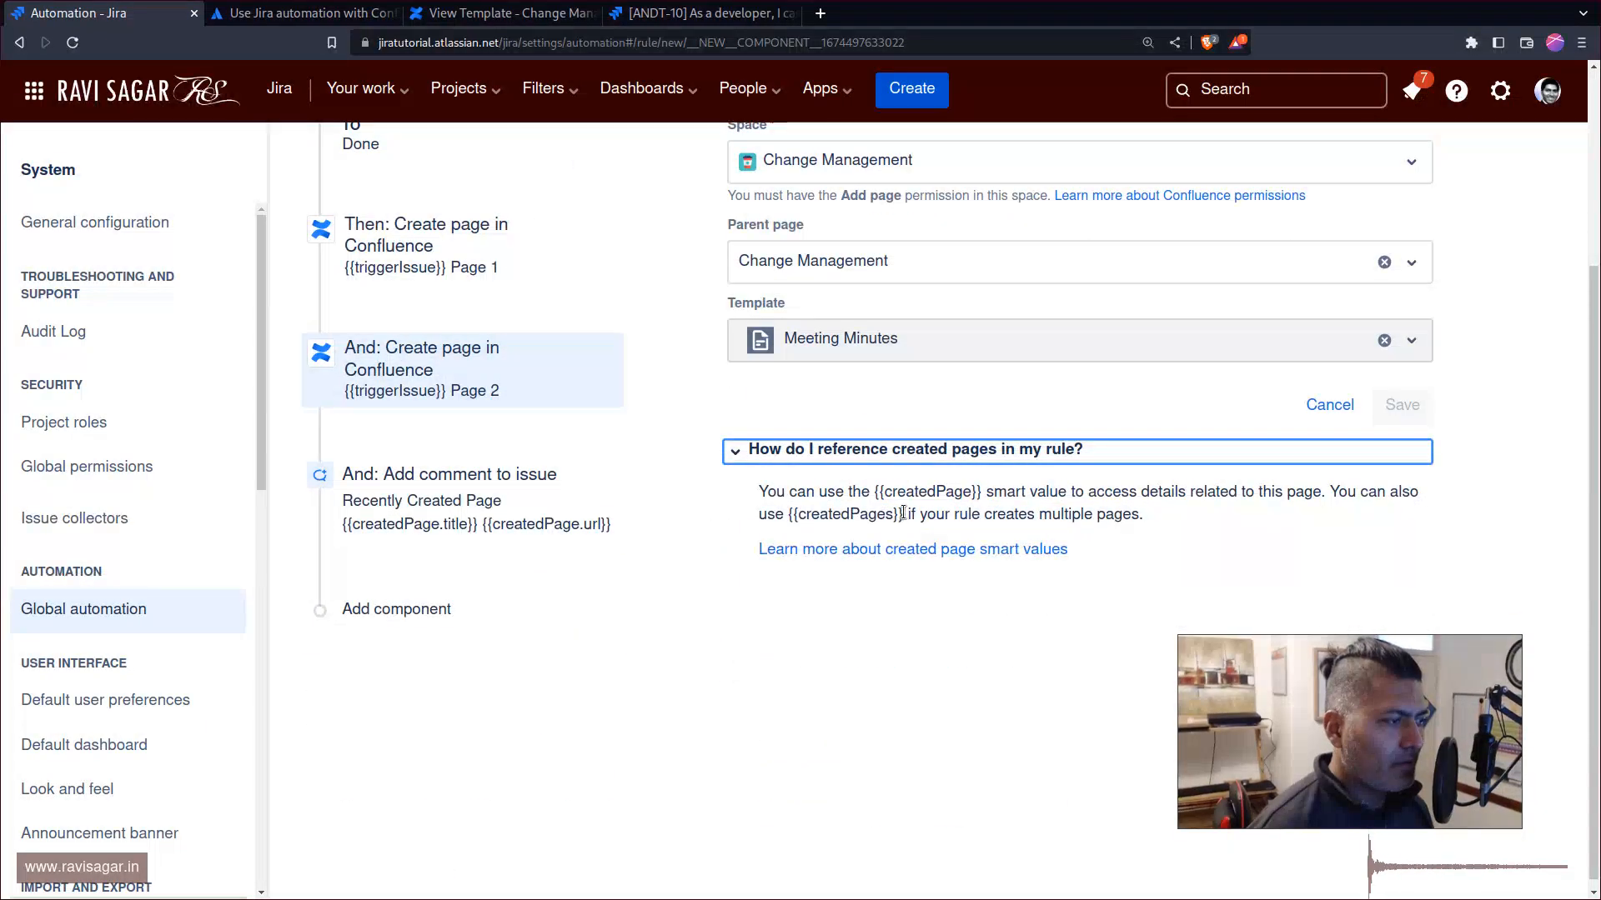
double_click(837, 515)
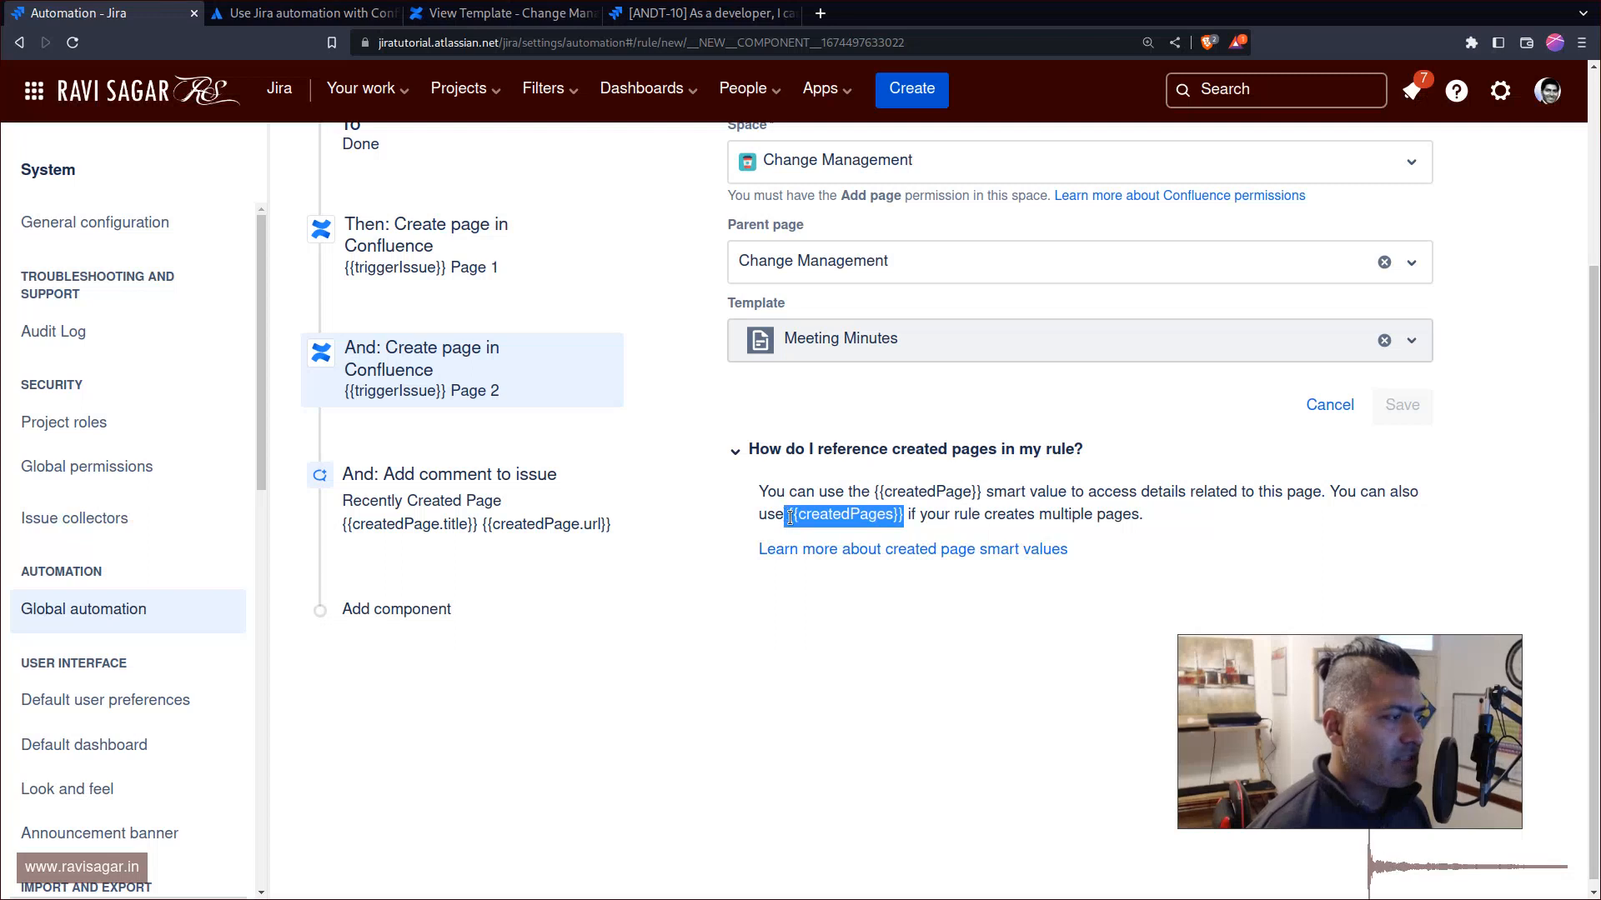
mouse_move(917, 635)
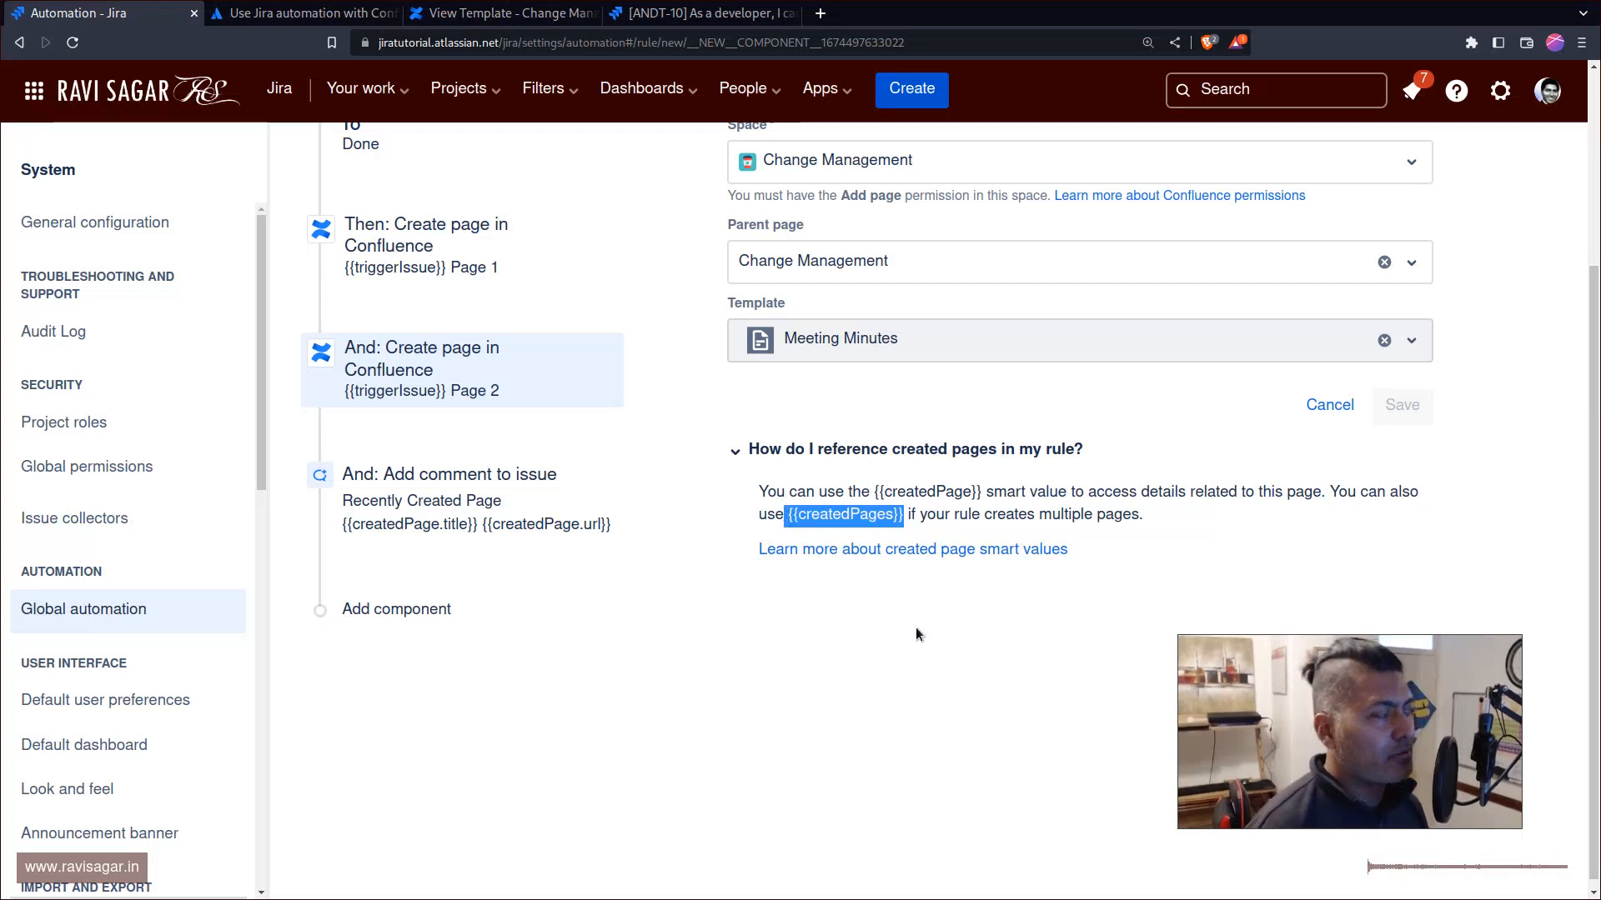
mouse_move(907, 633)
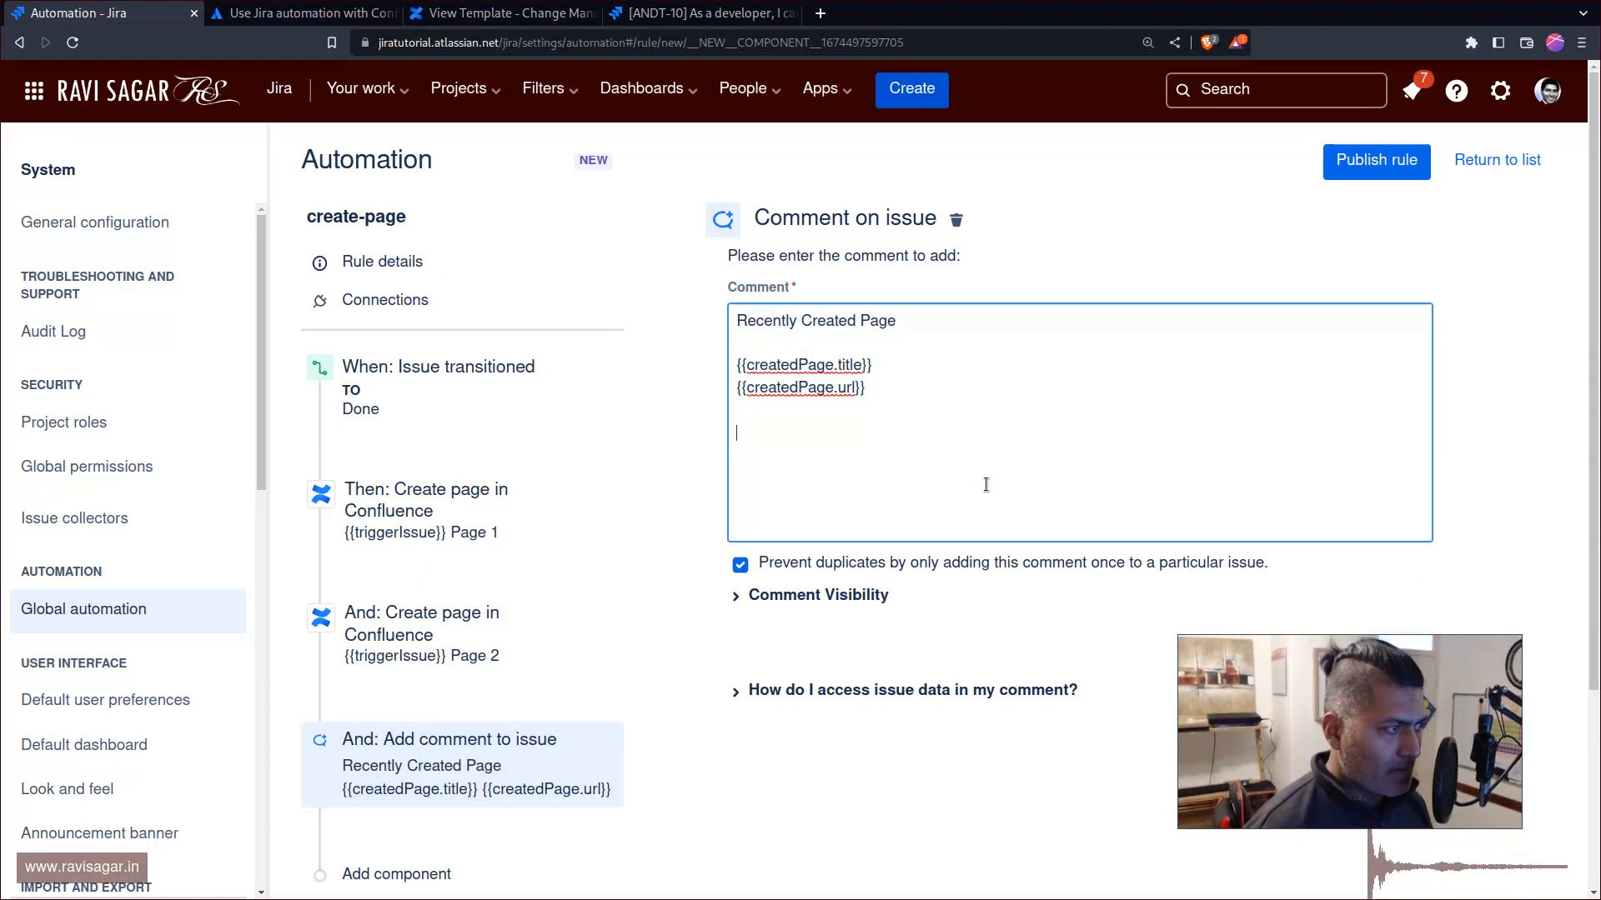
text({{createdPages}})
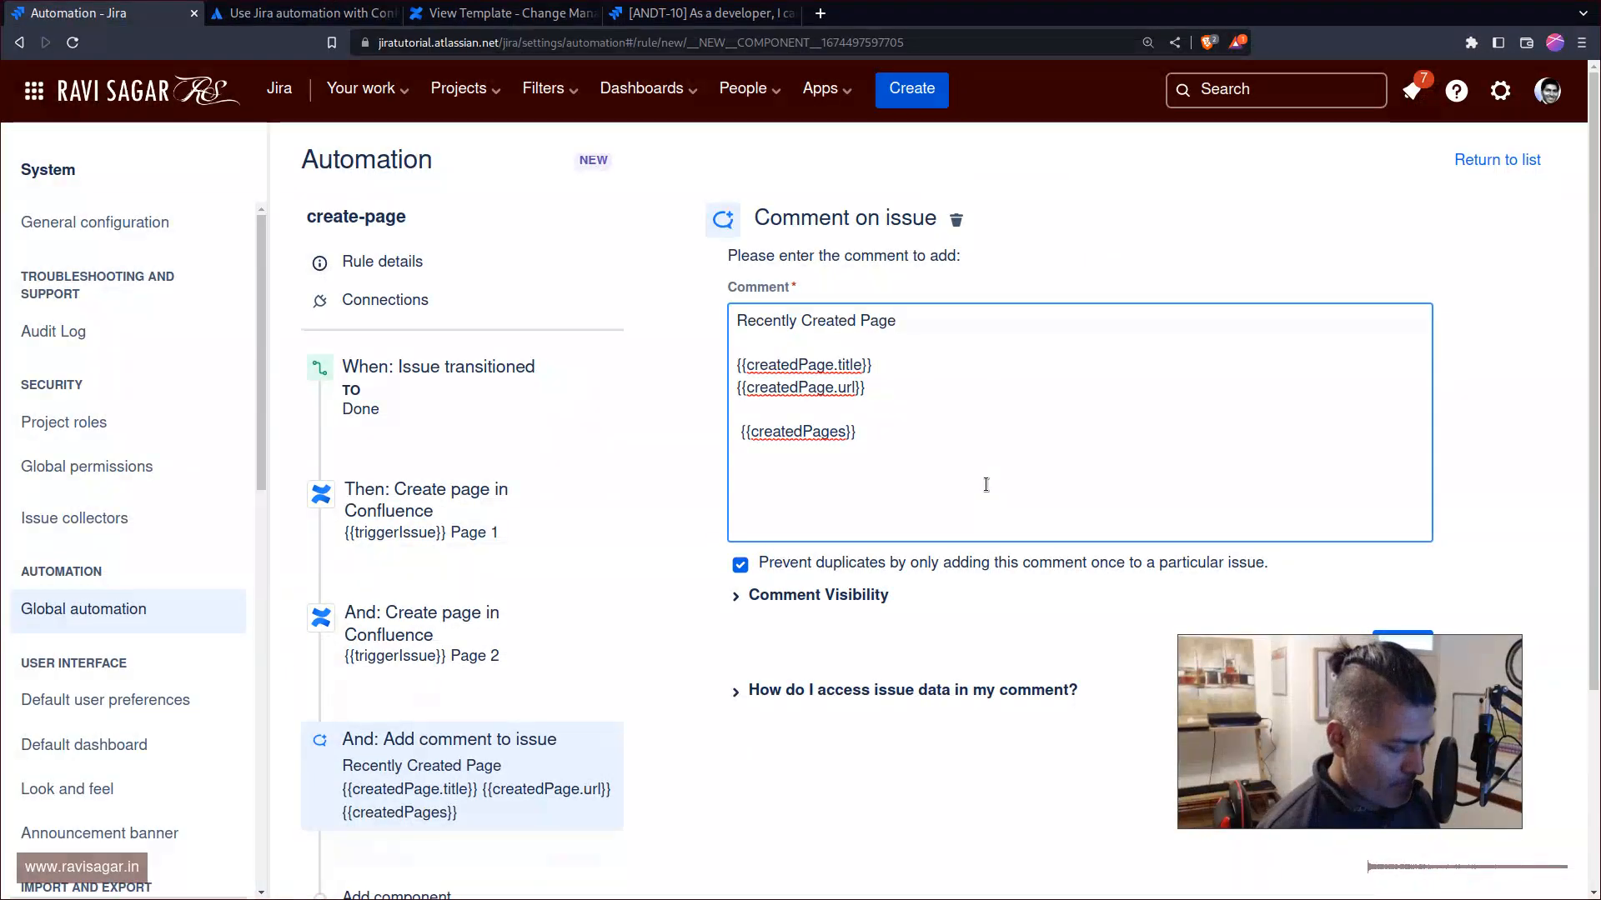
text(.title)
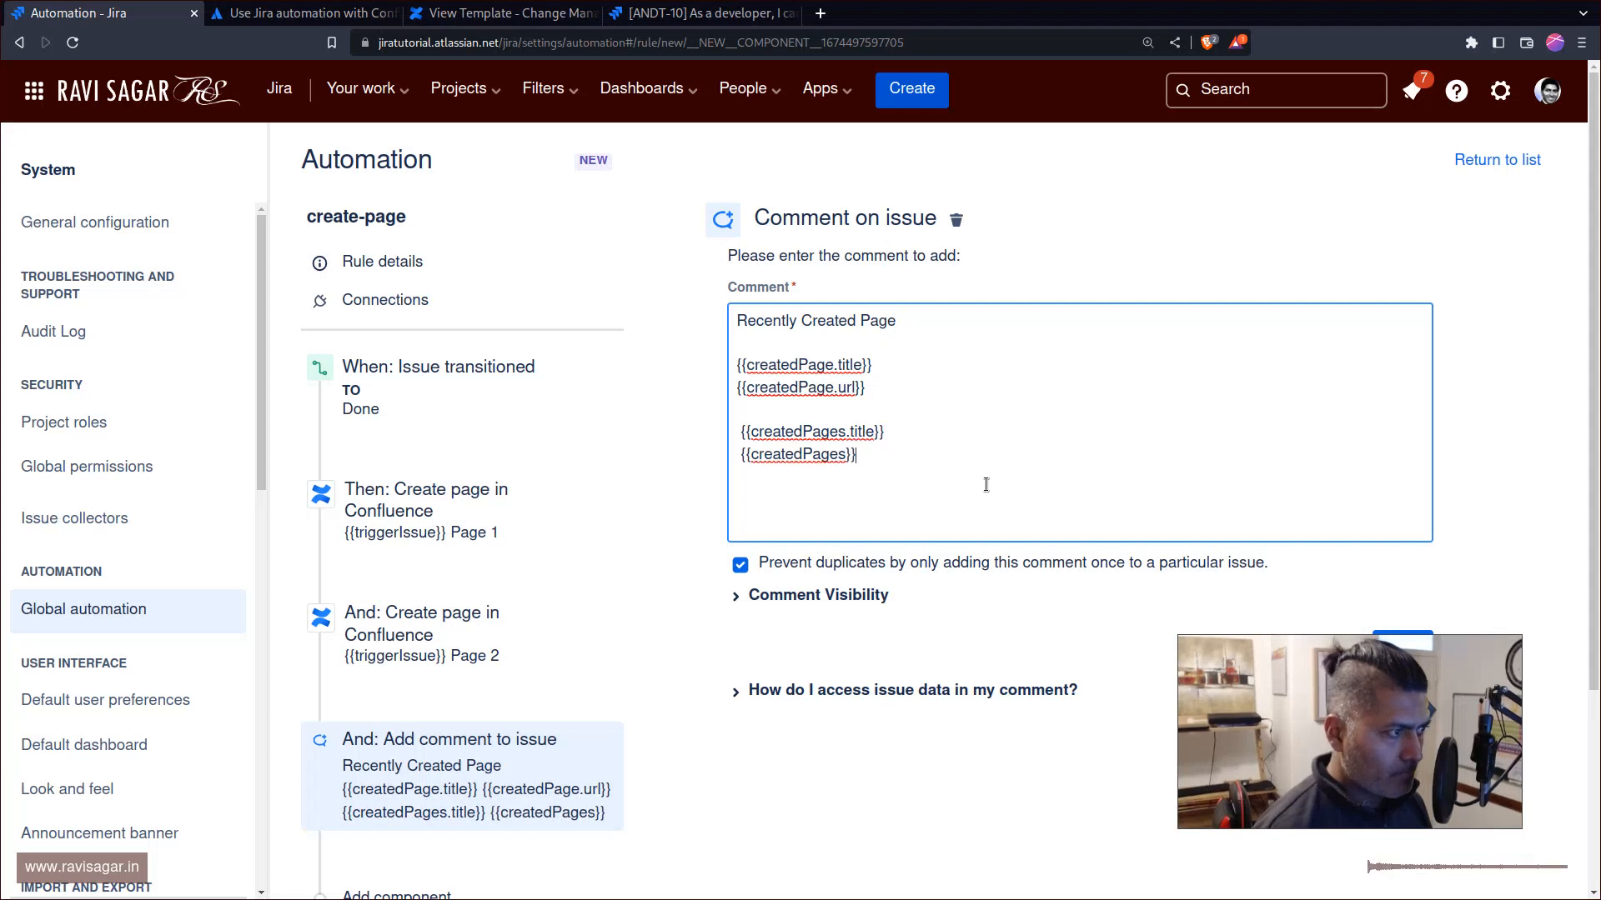
text(.url)
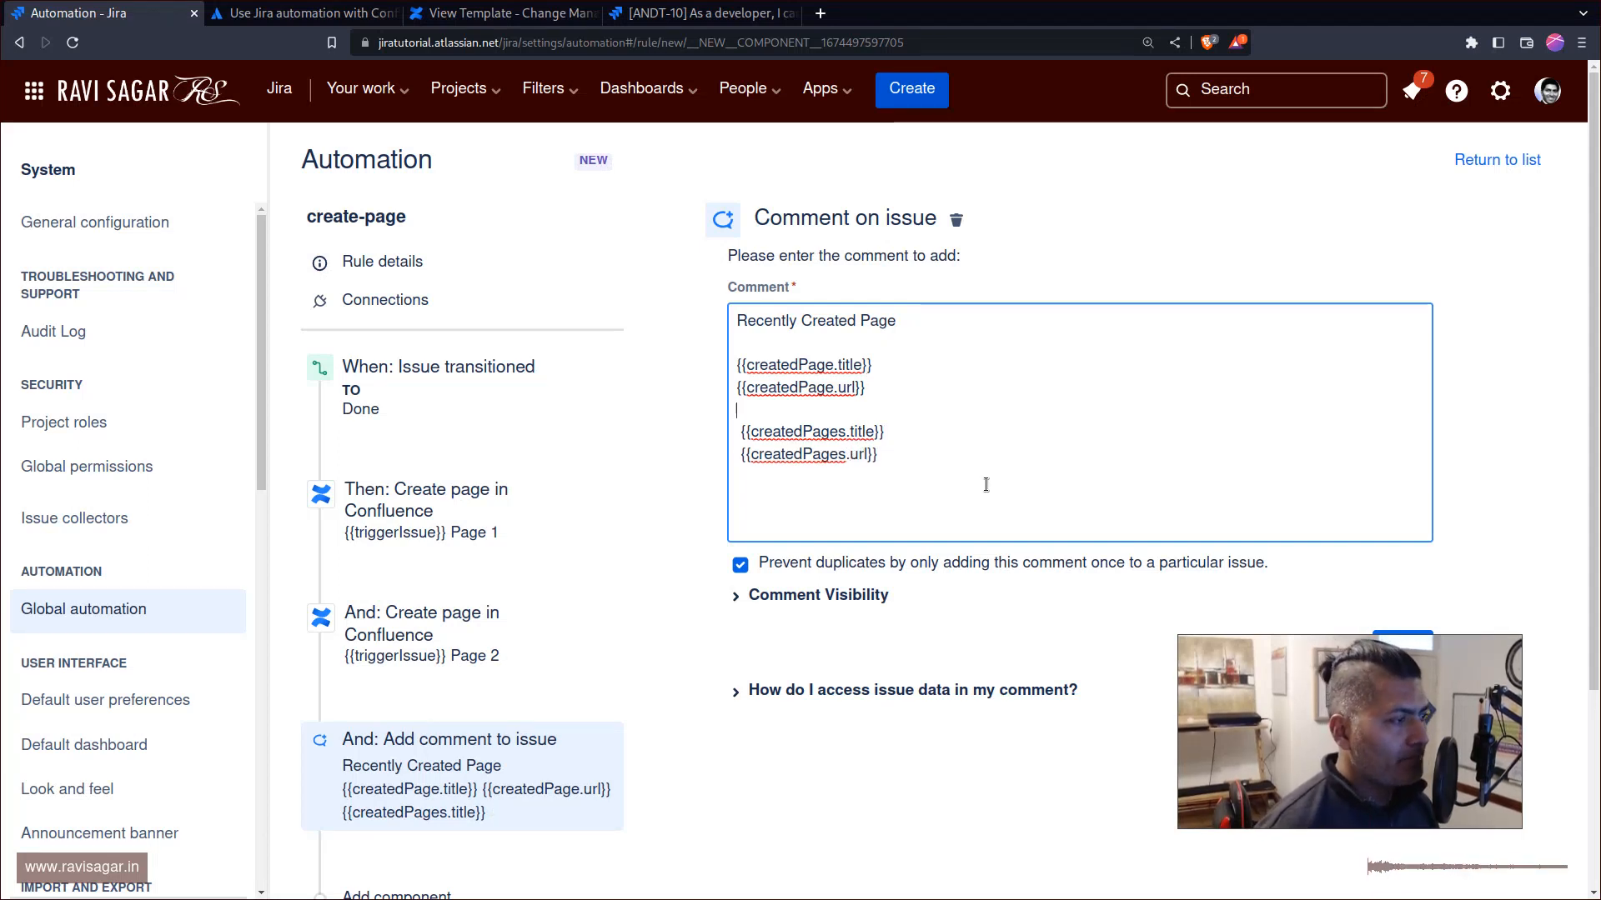
text(All)
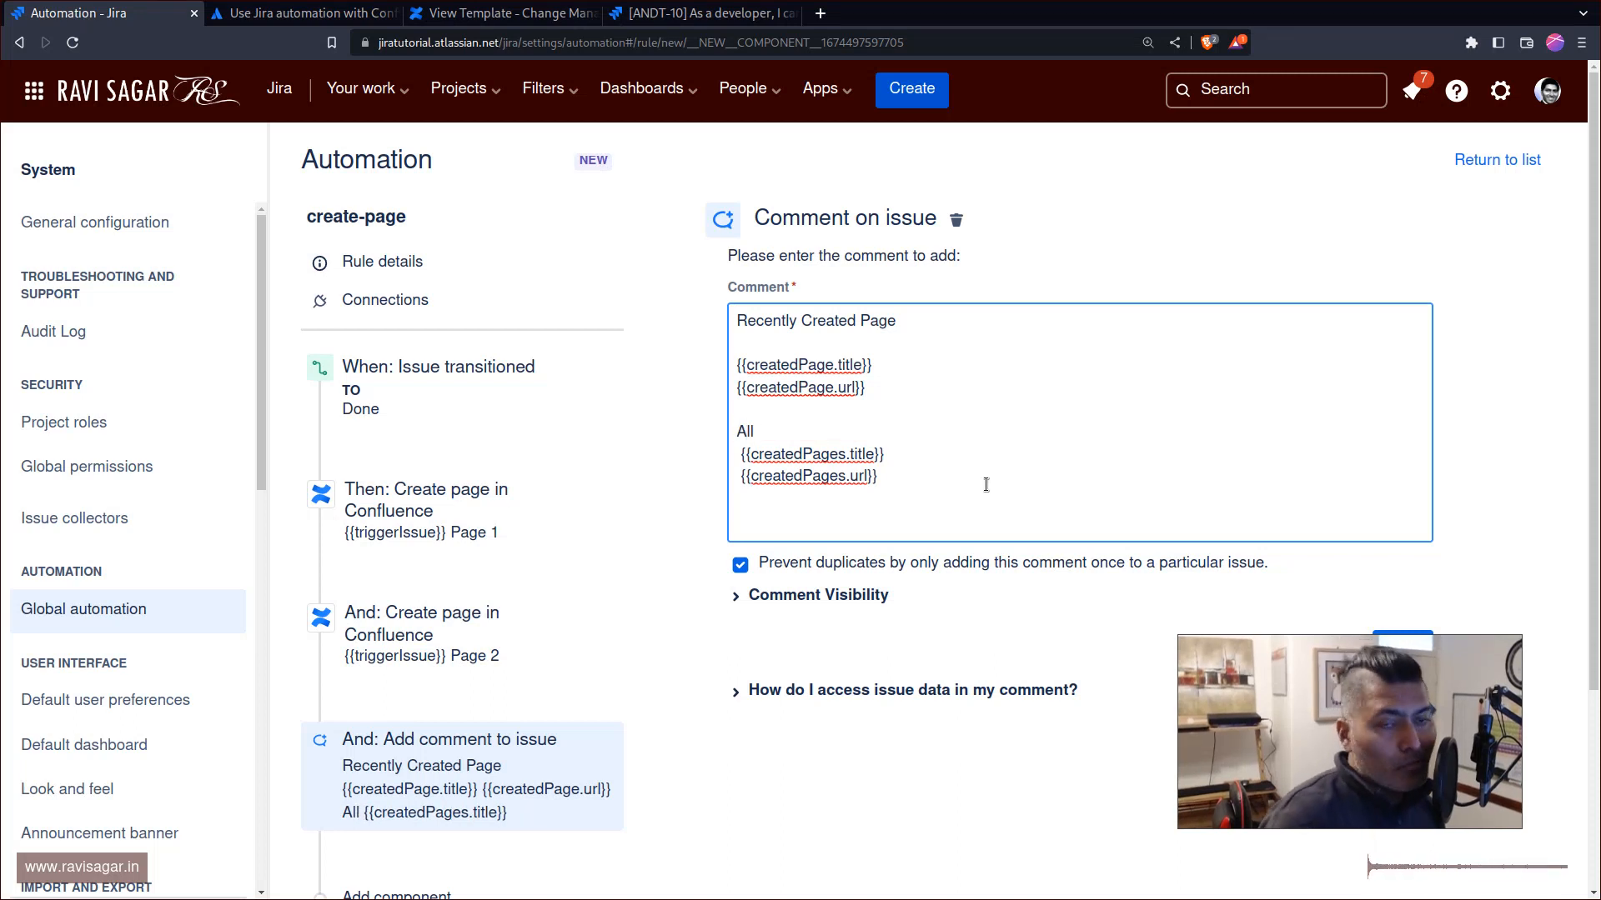
click(760, 430)
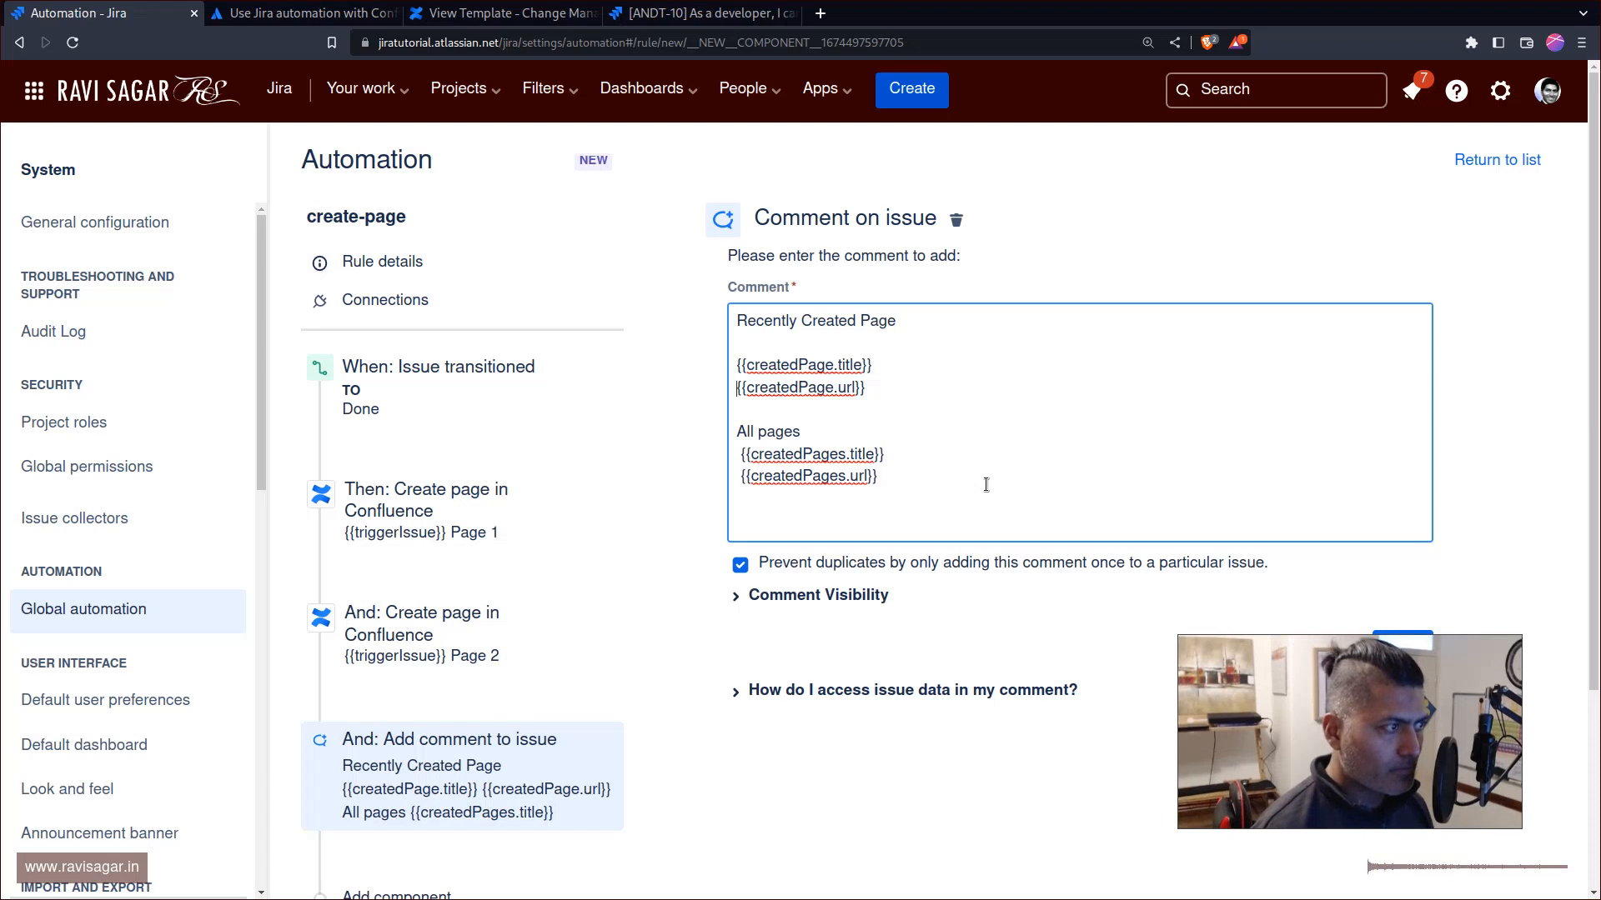
Save the comment action and turn on the create-page rule.
scroll(down, 3)
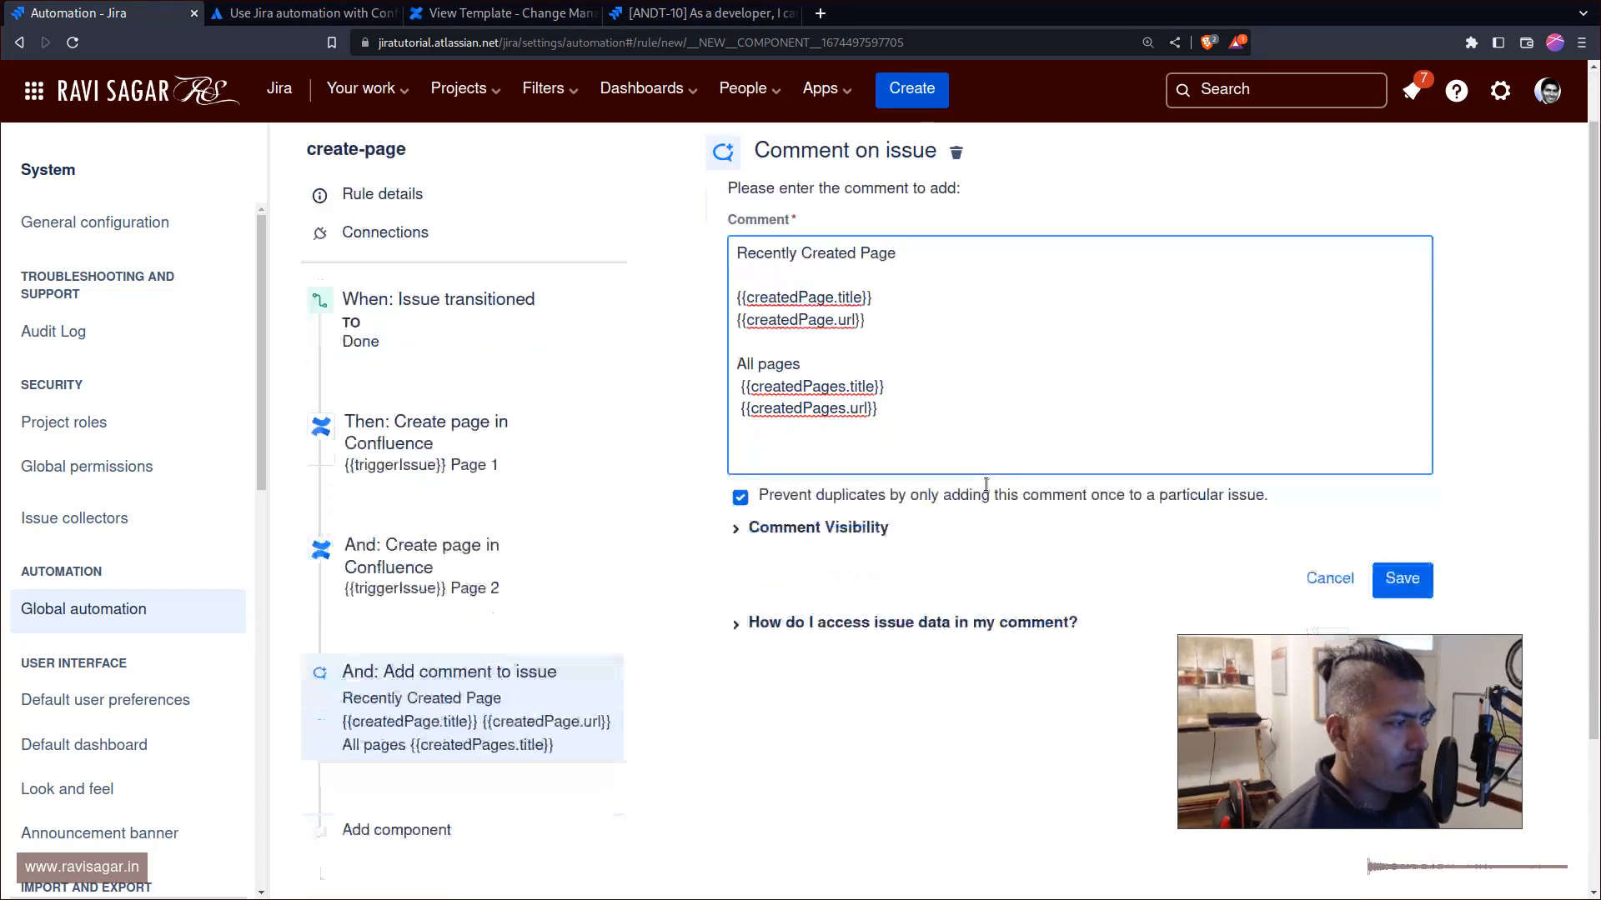
scroll(down, 3)
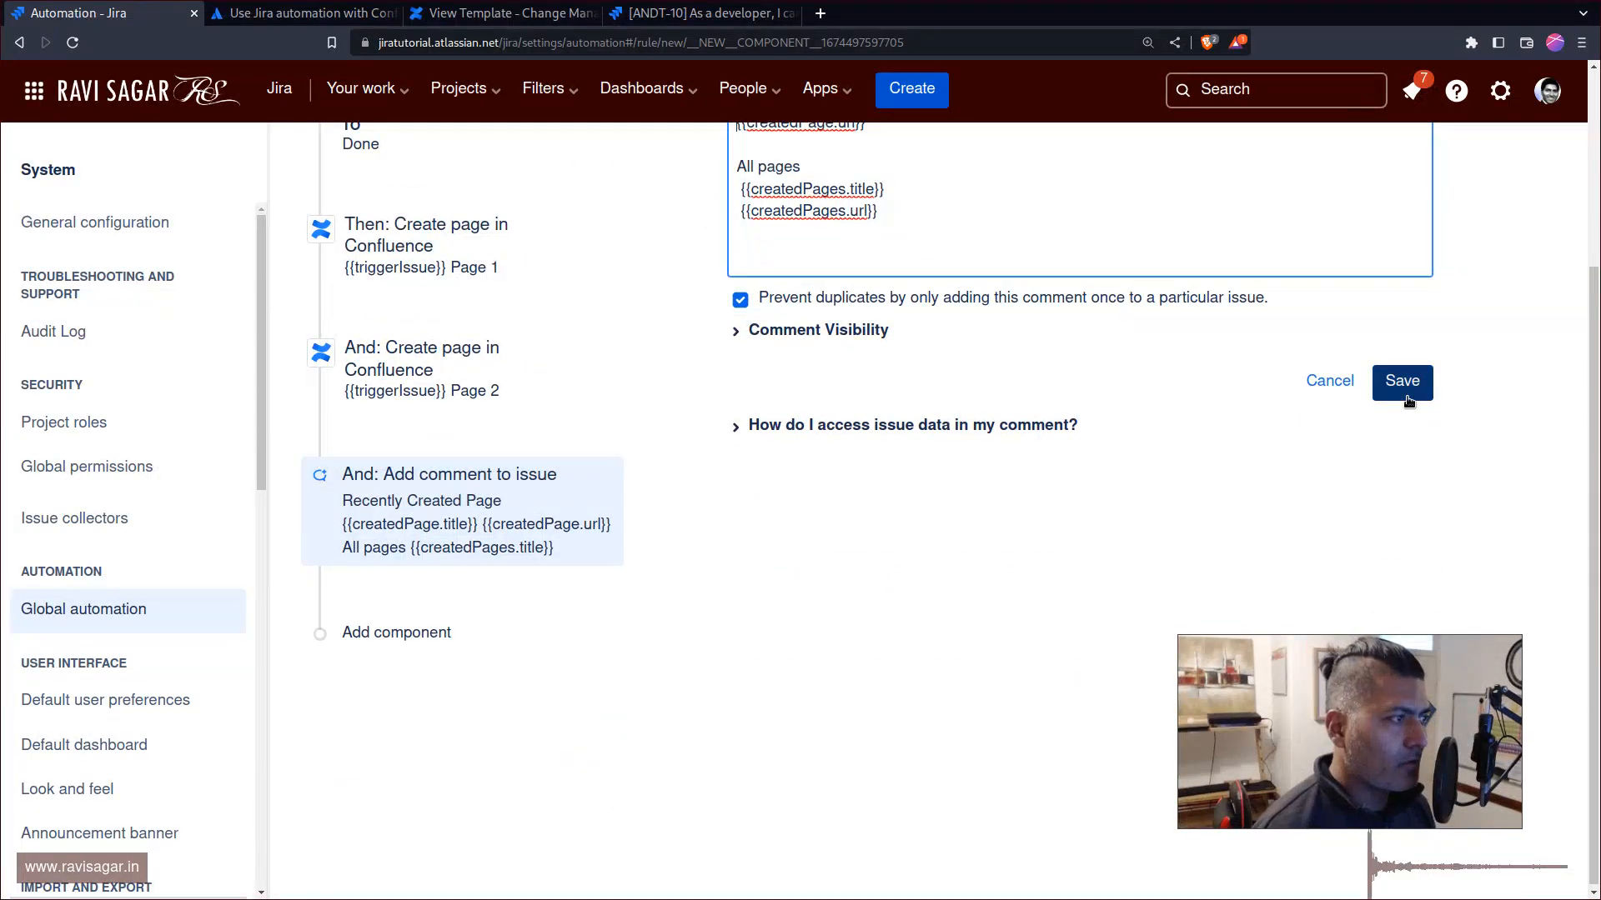
click(1402, 380)
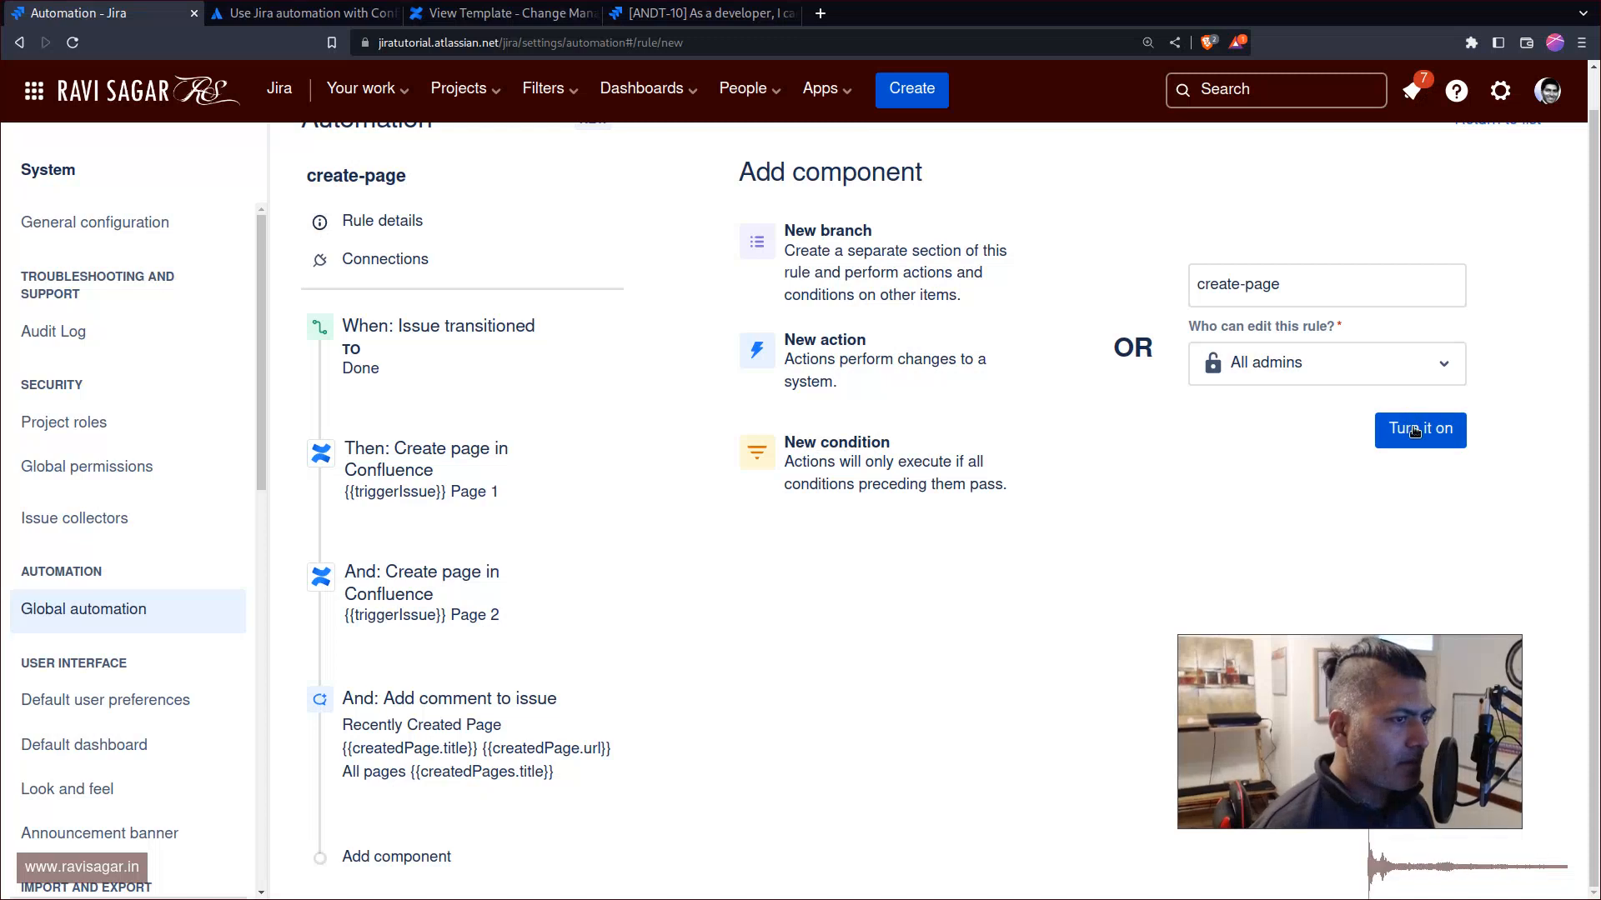
click(1419, 431)
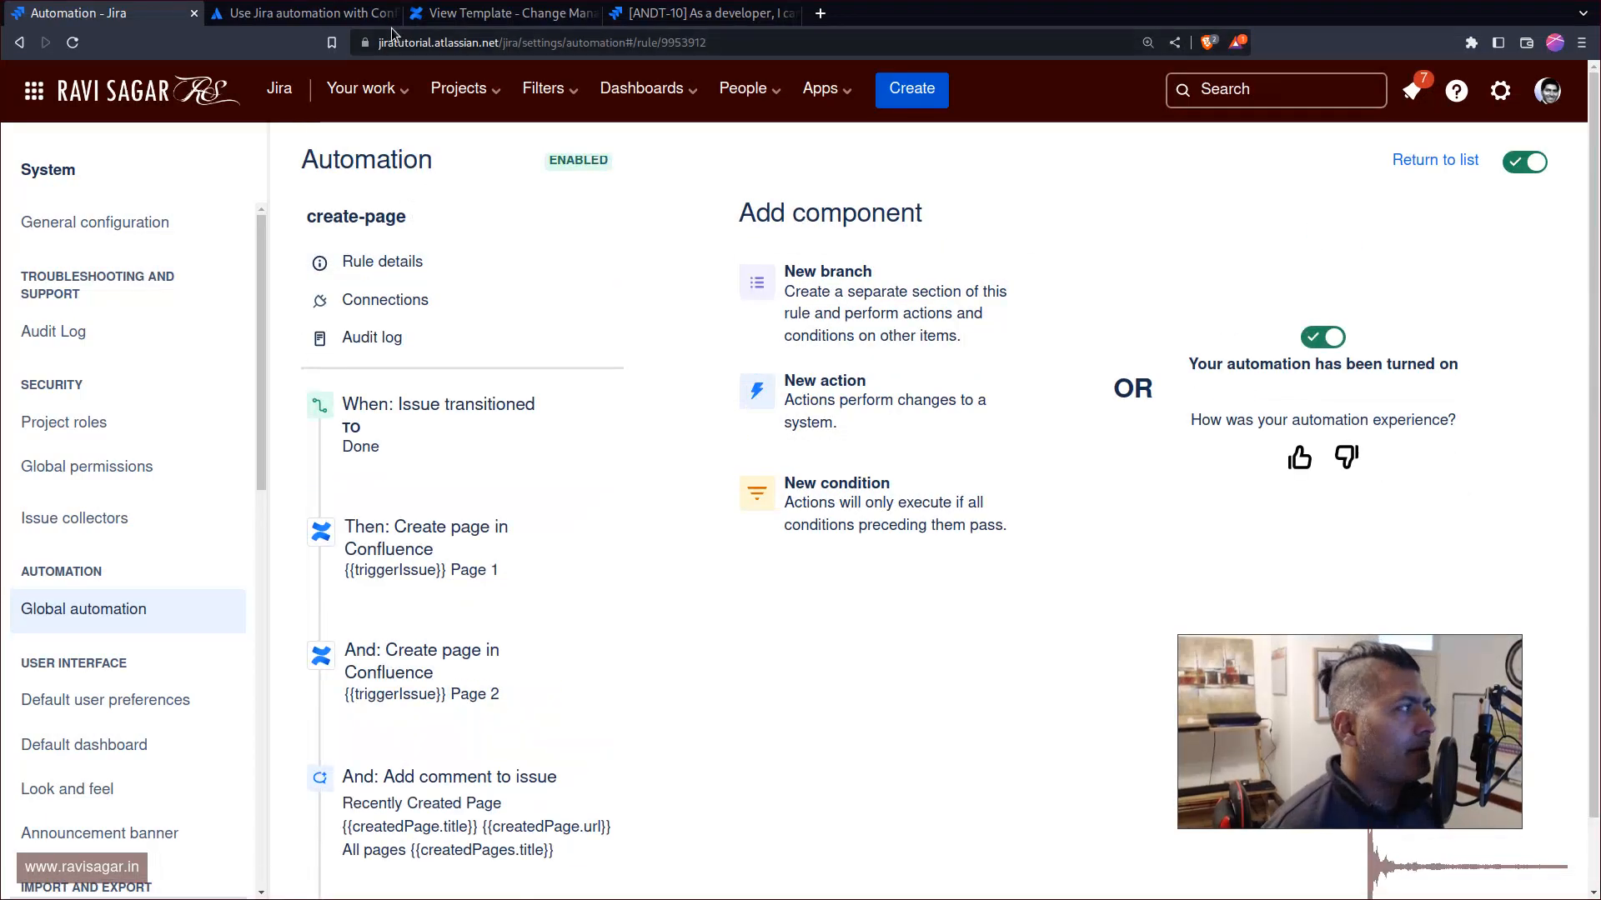
Move ANDT-10 from In Progress to Done, check the automated comment, and bring up the rule's audit log.
click(698, 13)
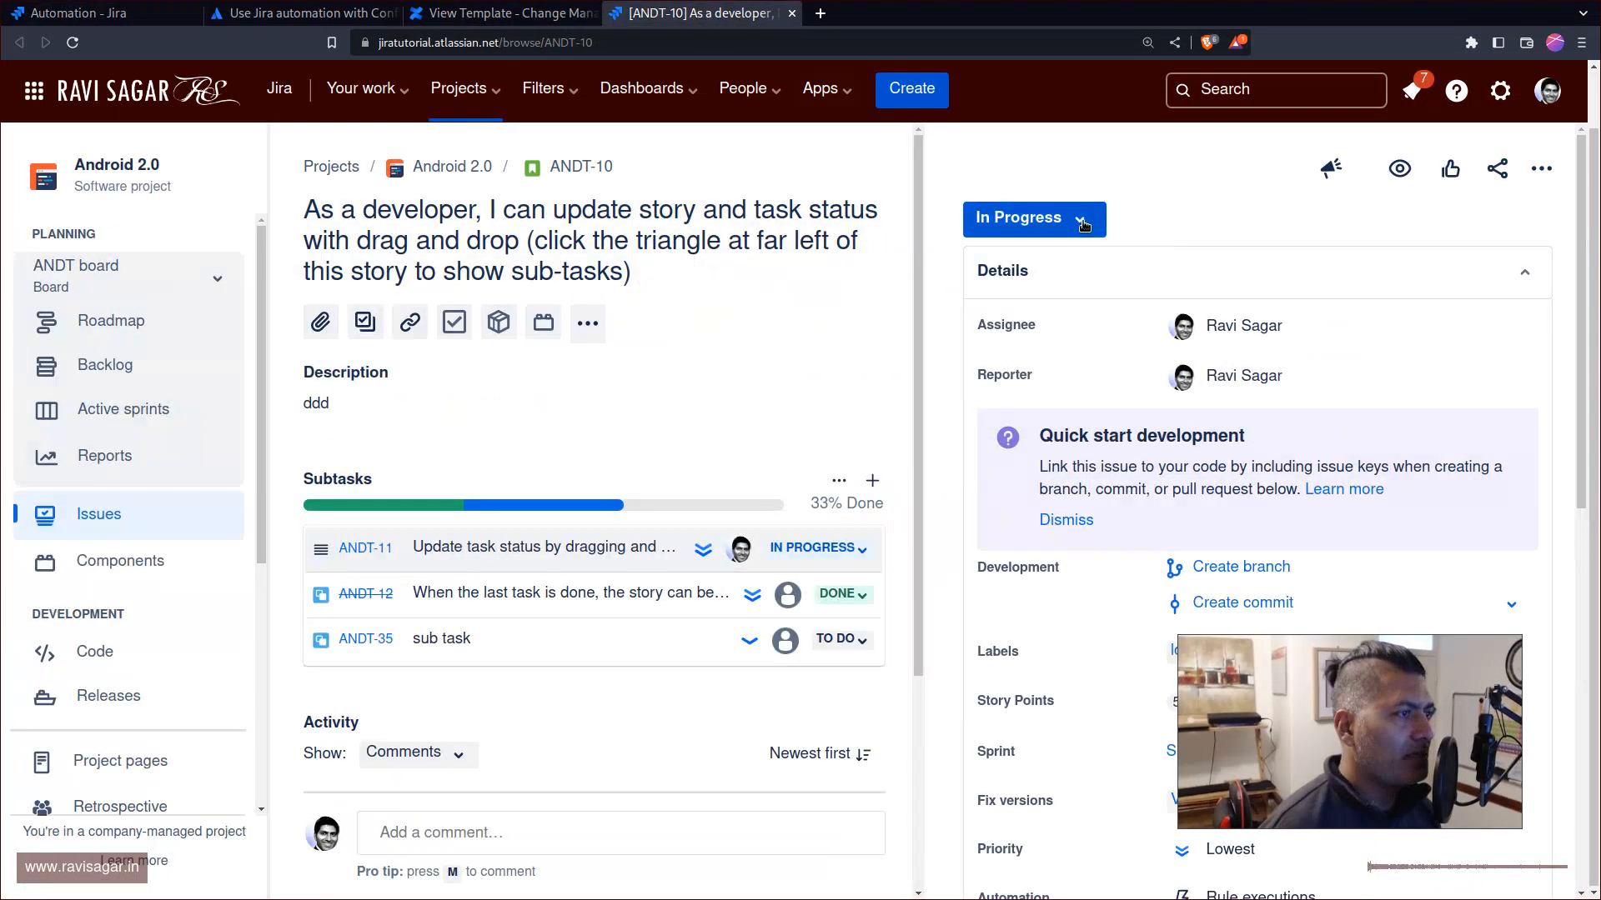
click(1032, 217)
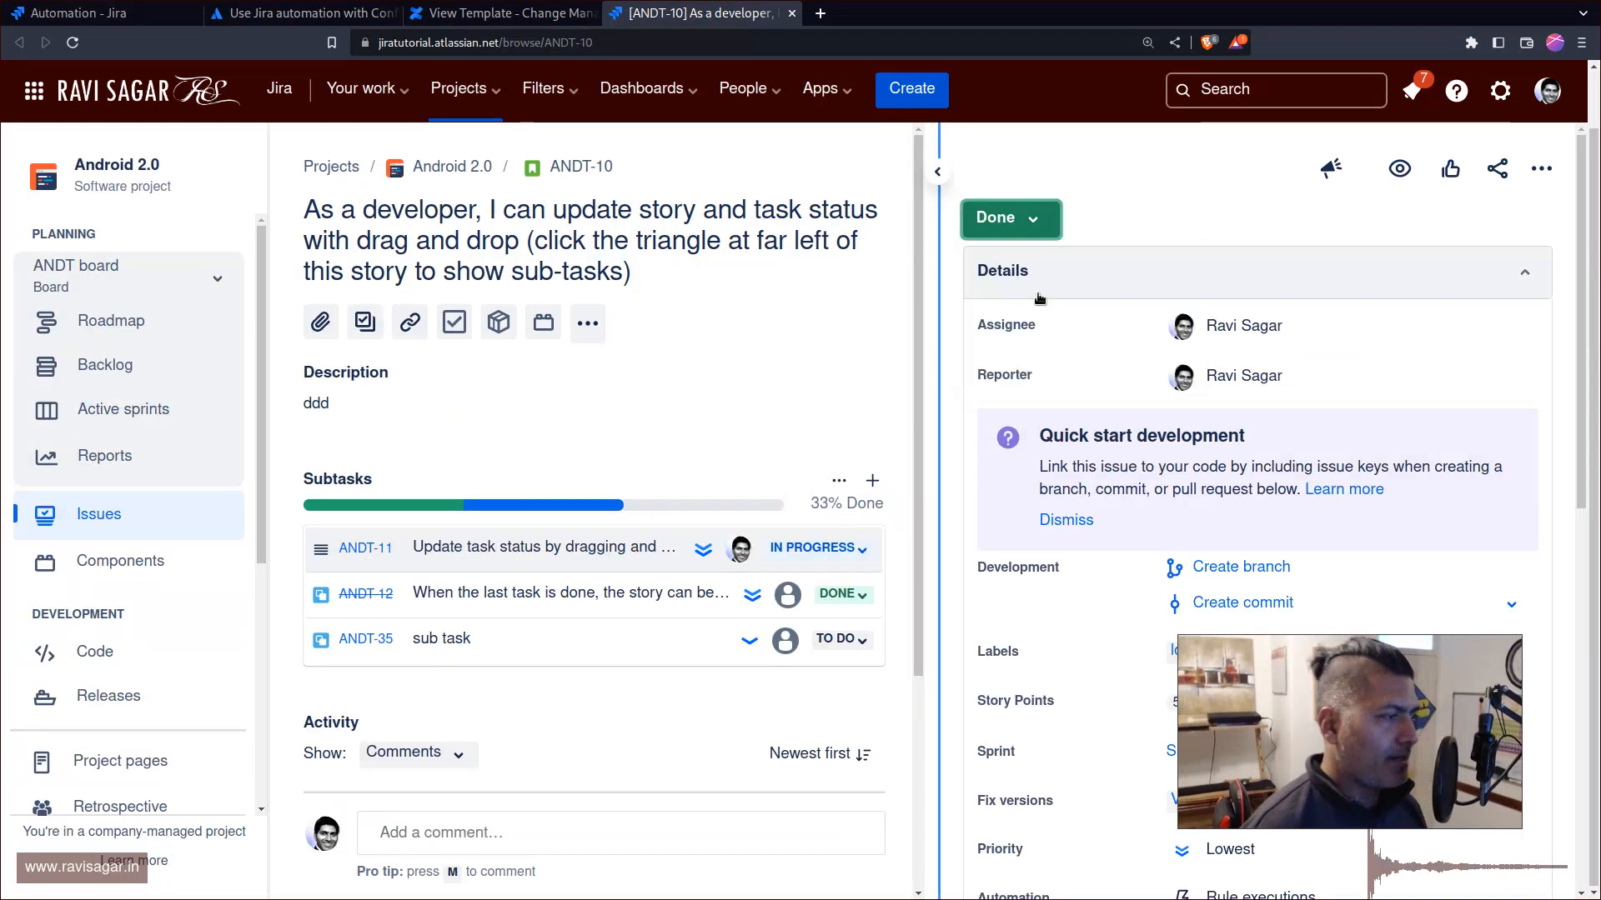
click(1007, 216)
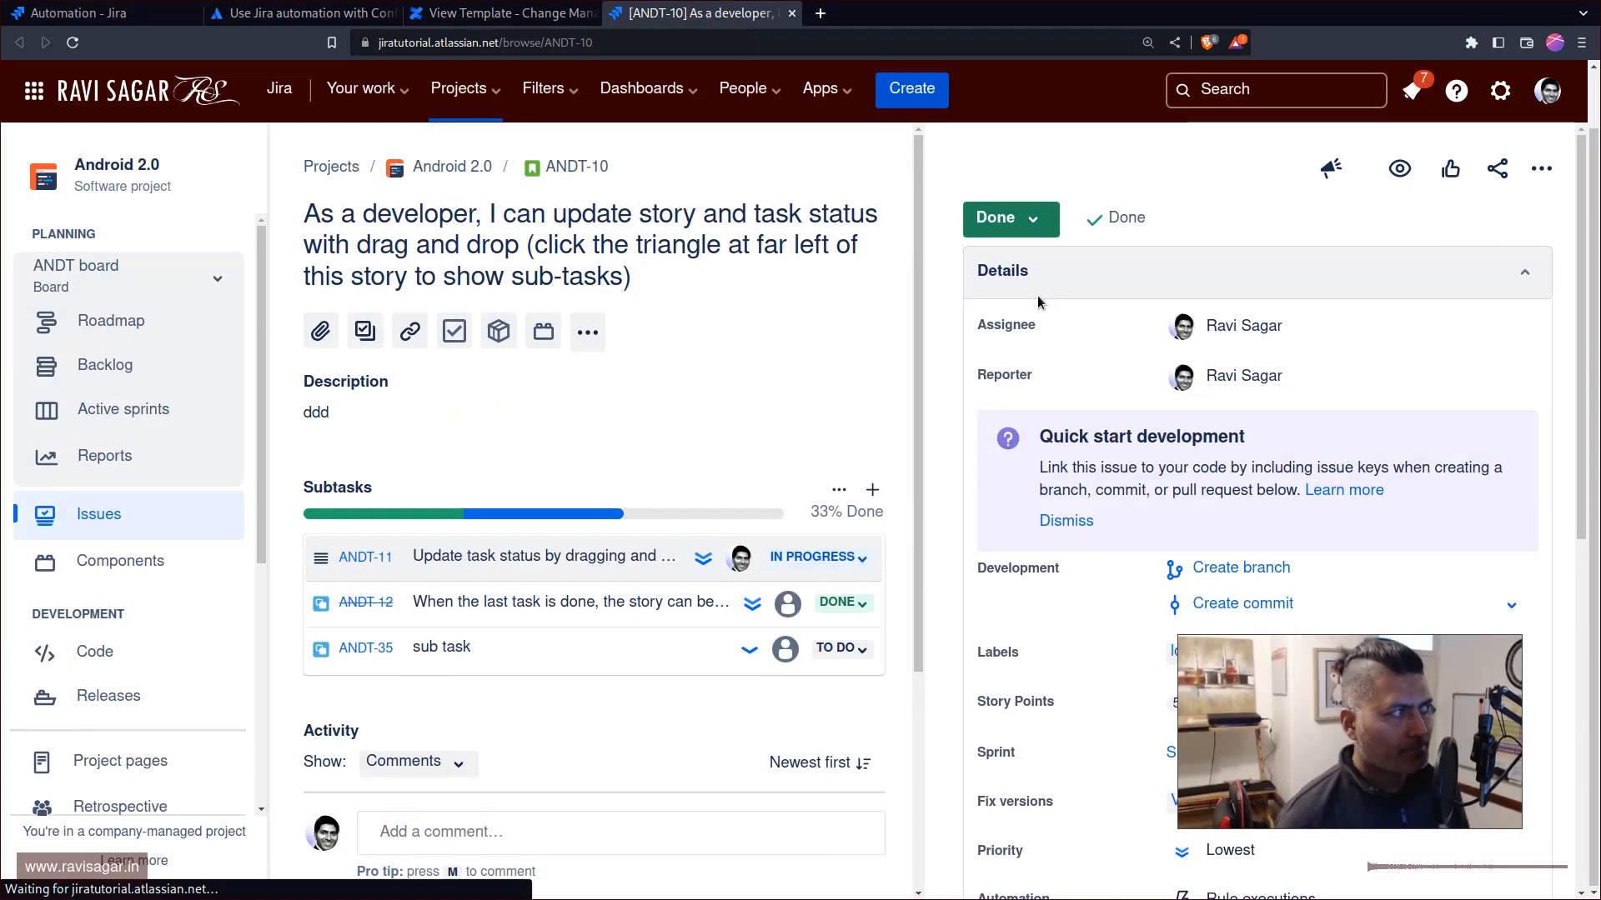
scroll(down, 3)
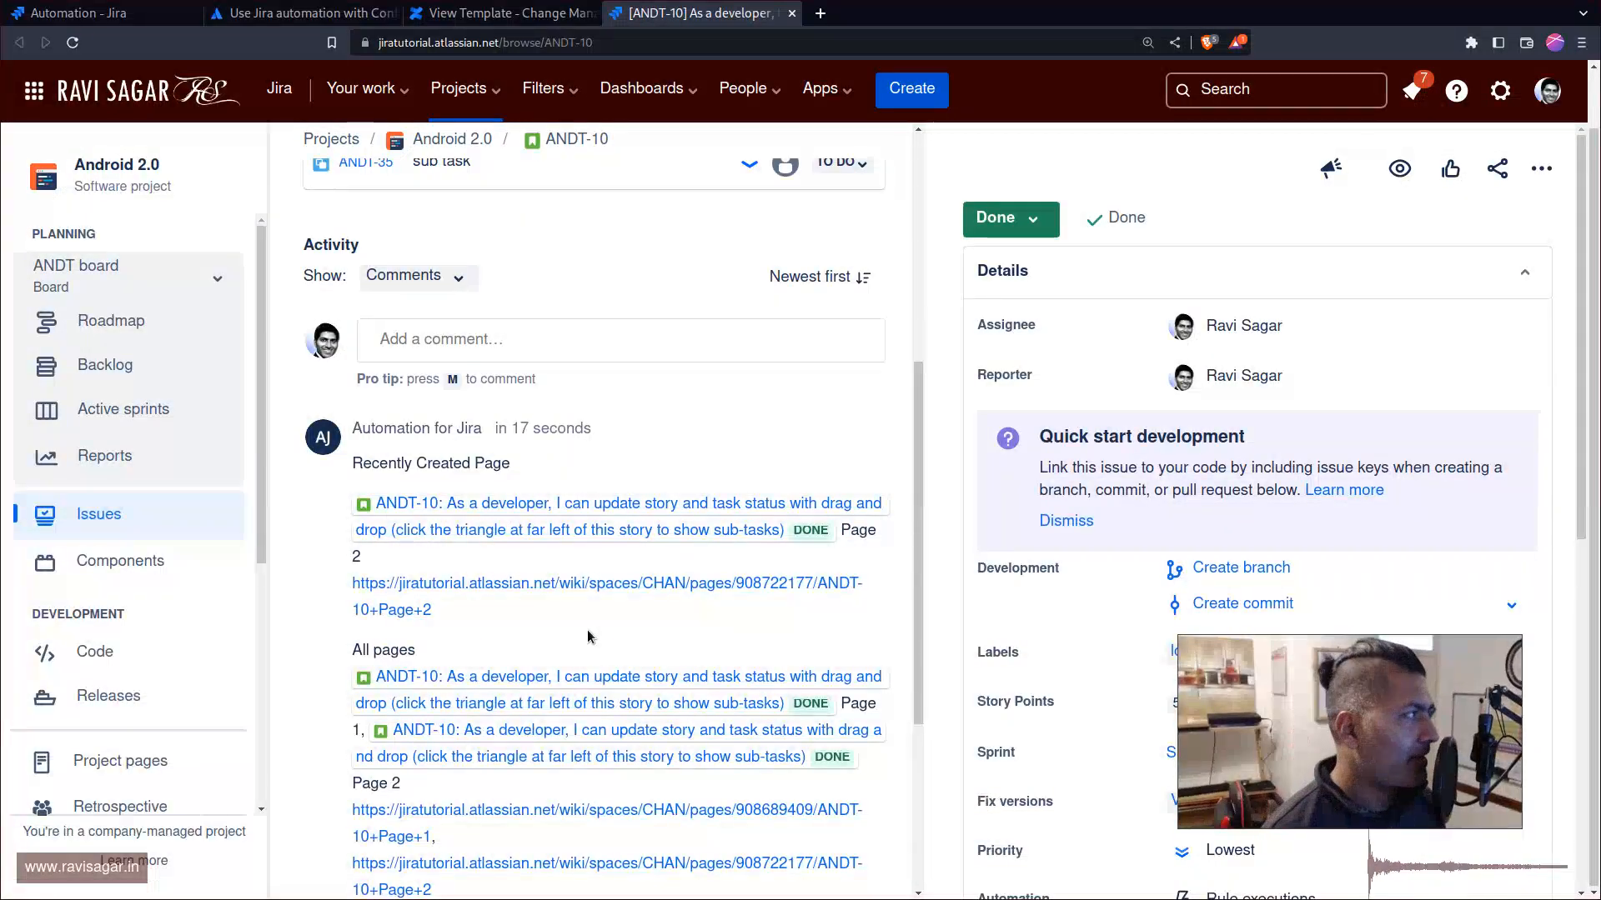
click(92, 13)
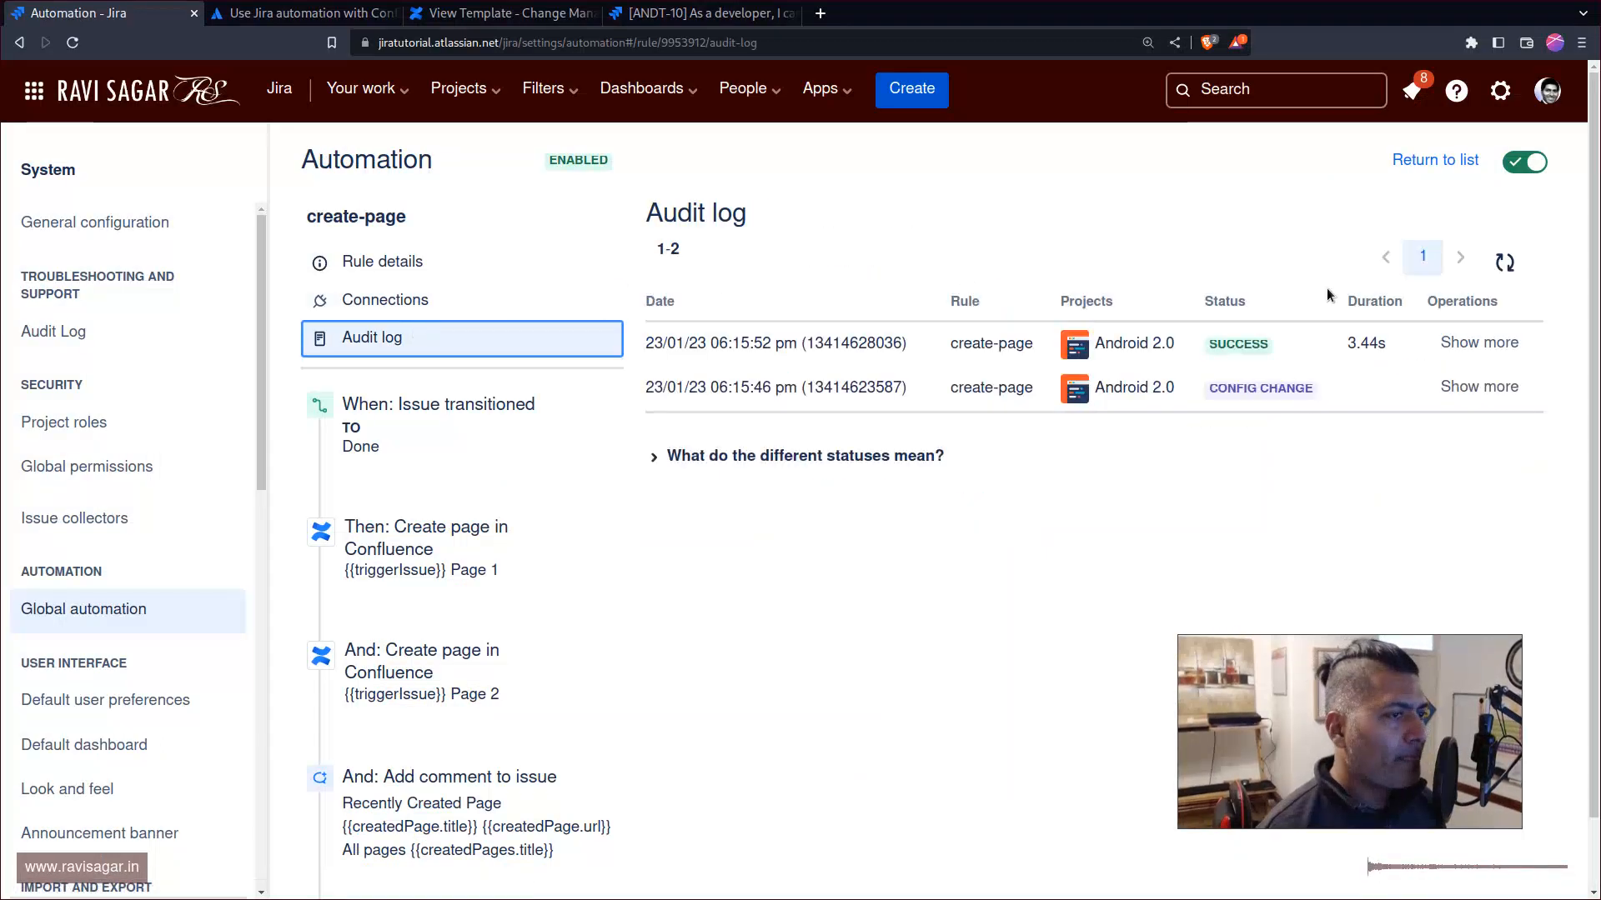
Expand the SUCCESS audit entry and open the ANDT-10 Page 1 and ANDT-10 Page 2 links.
click(1479, 342)
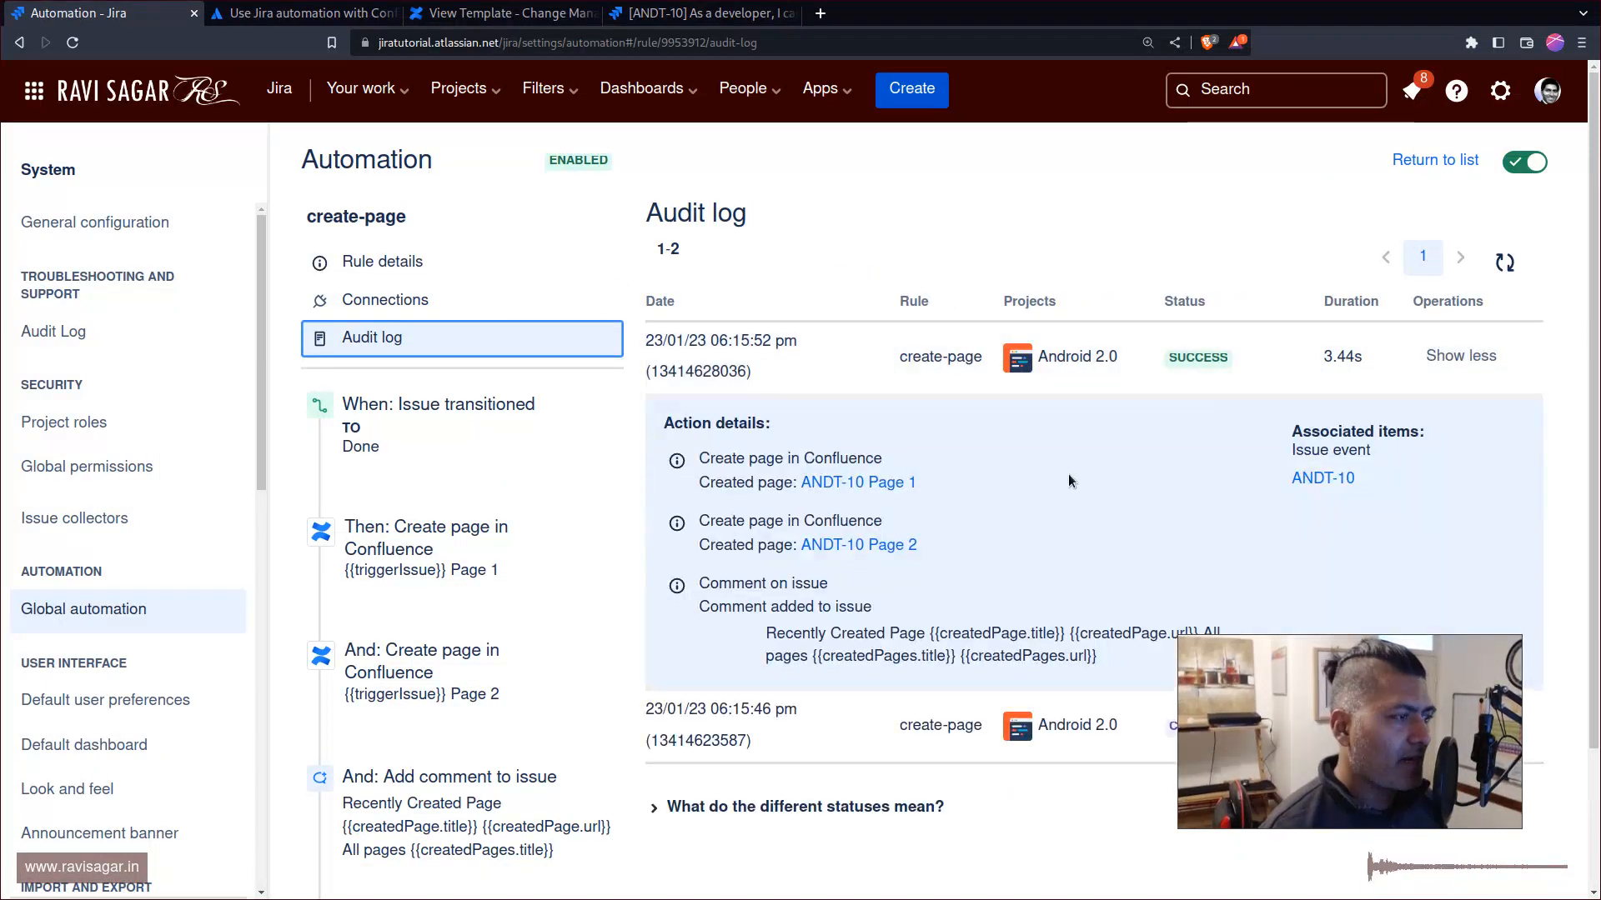
mouse_move(857, 543)
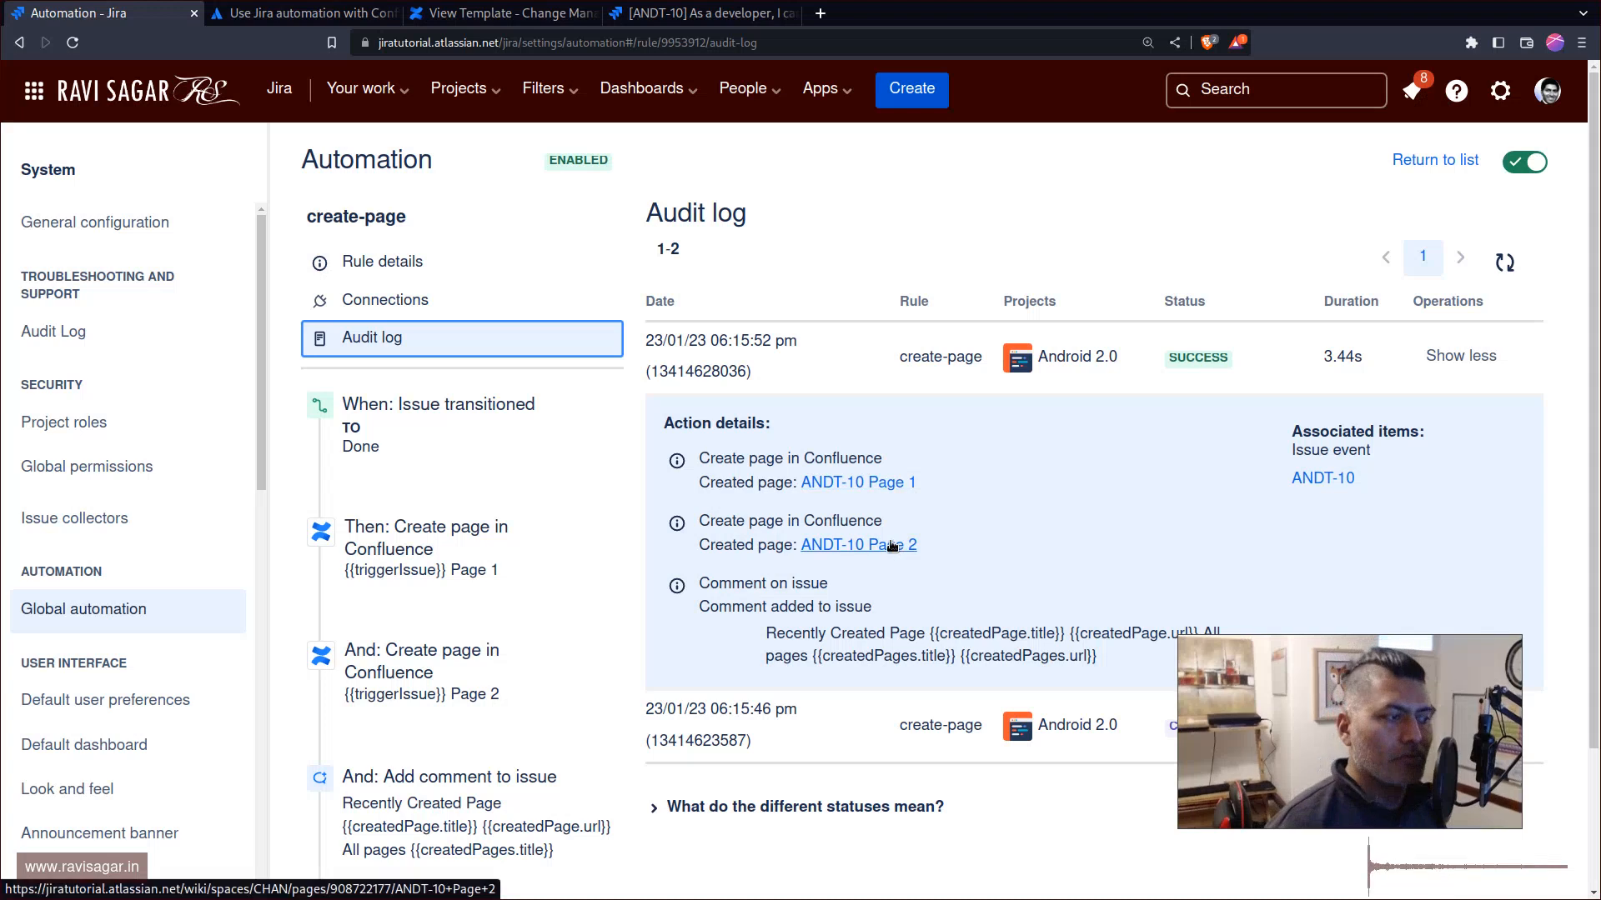
mouse_move(859, 482)
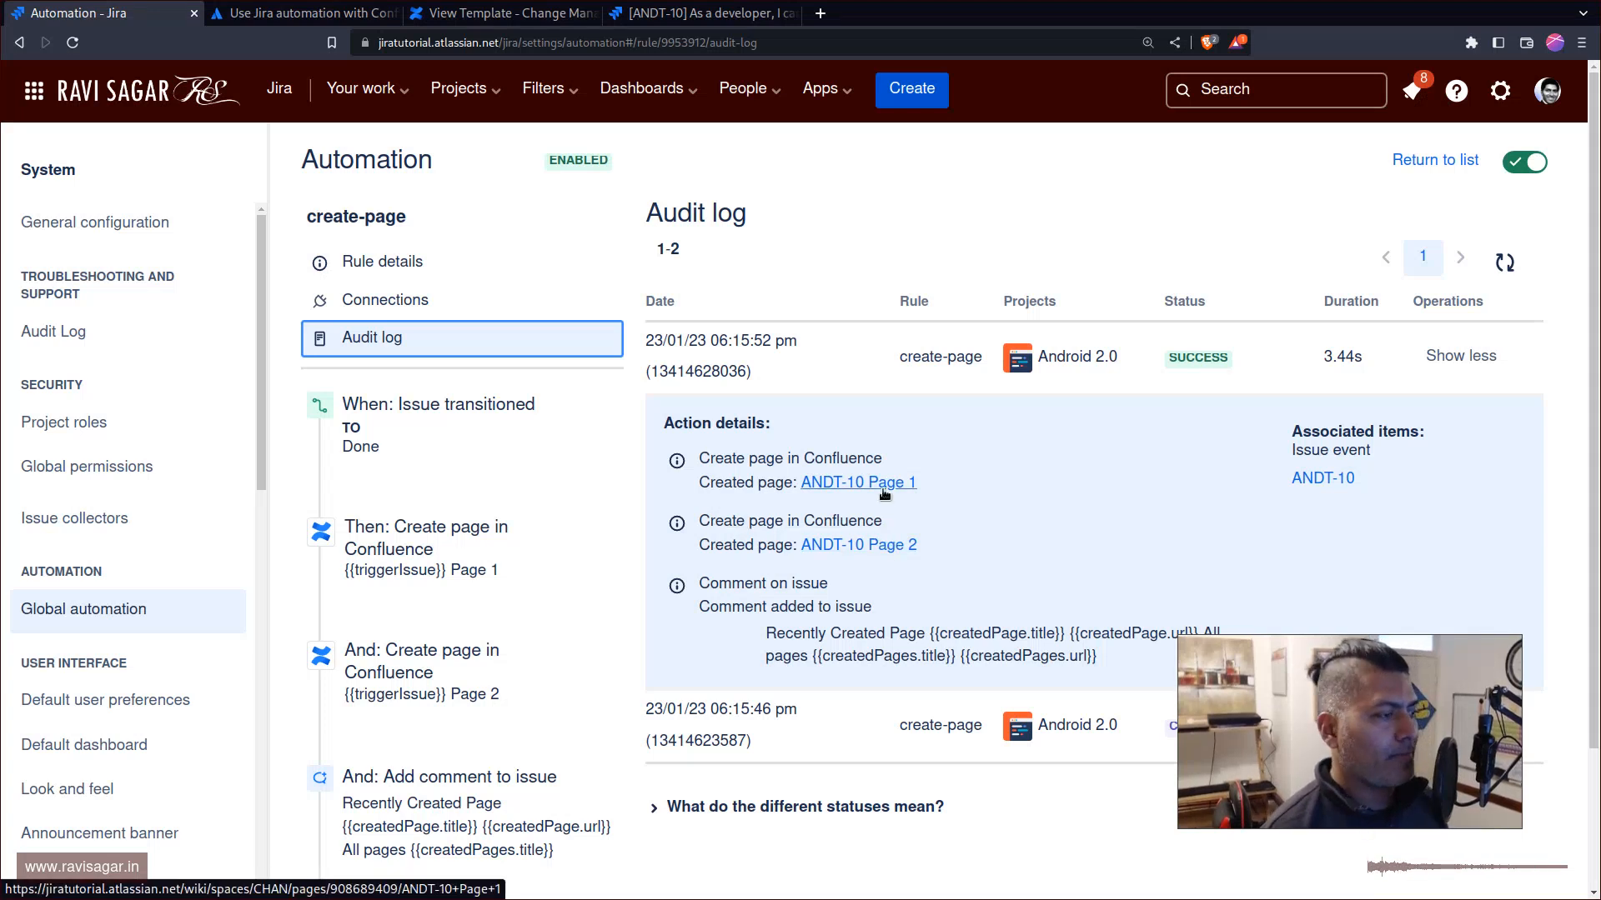
click(859, 544)
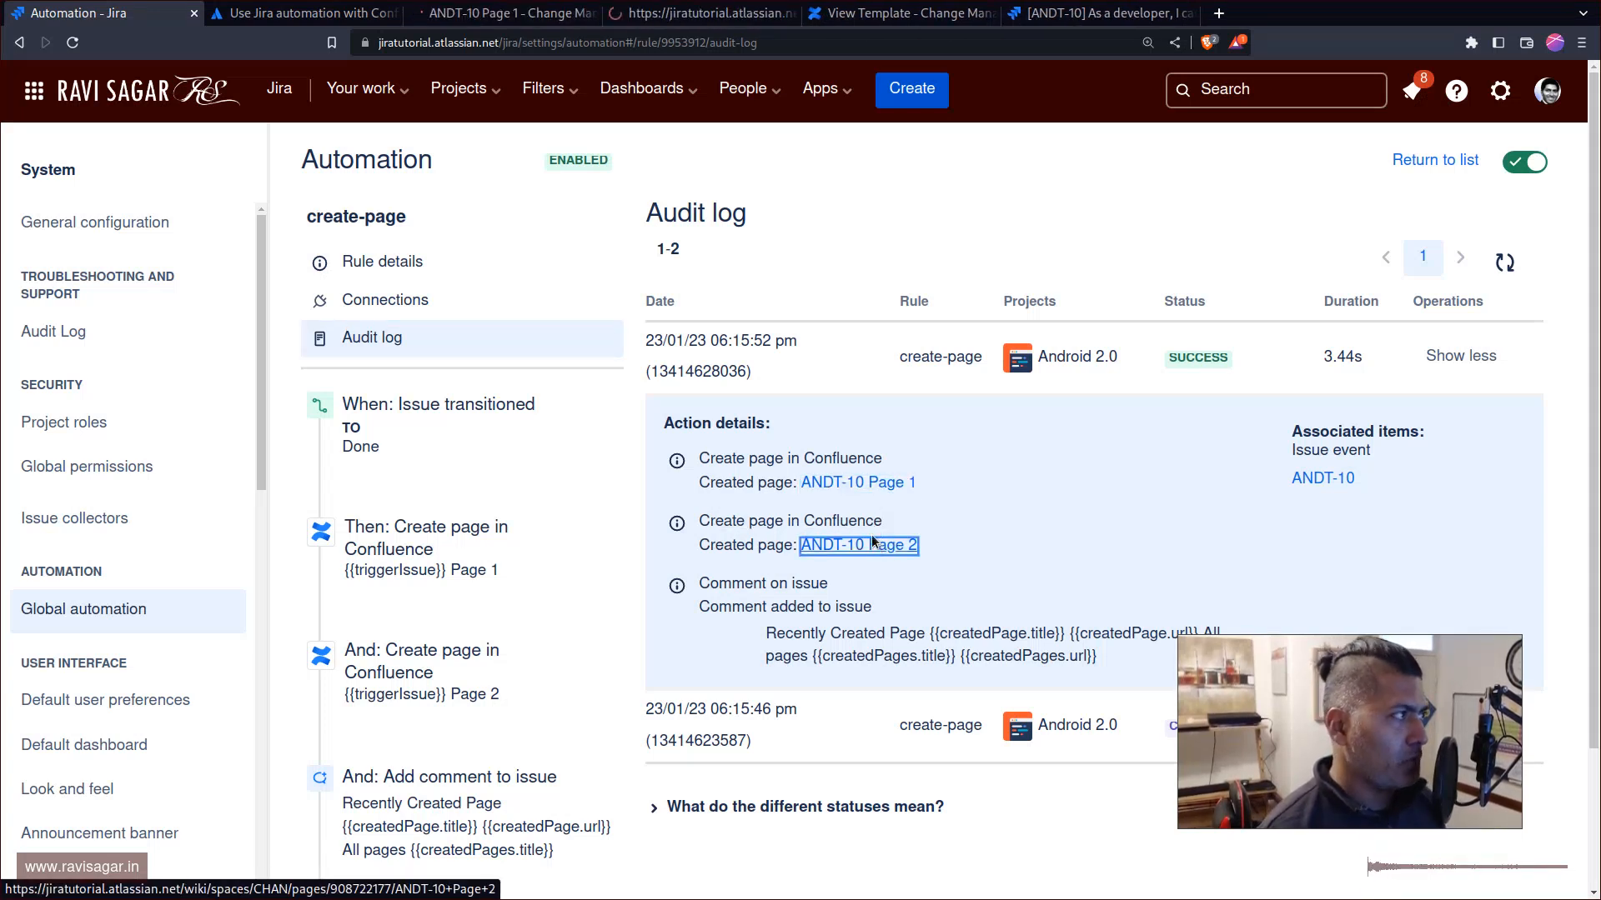
click(857, 482)
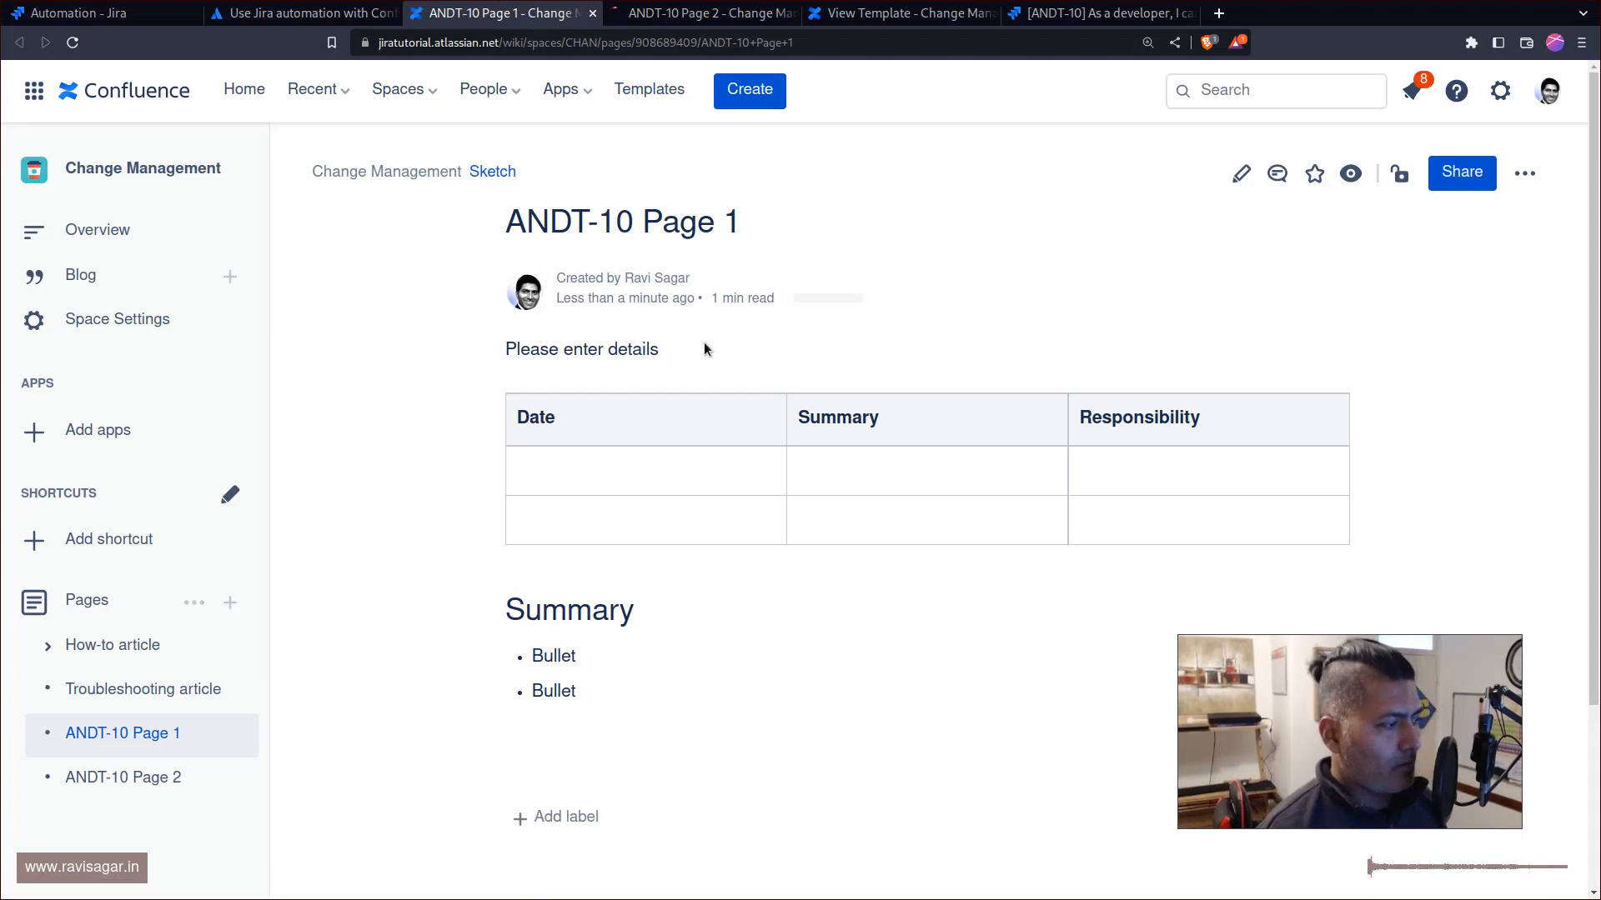
click(123, 777)
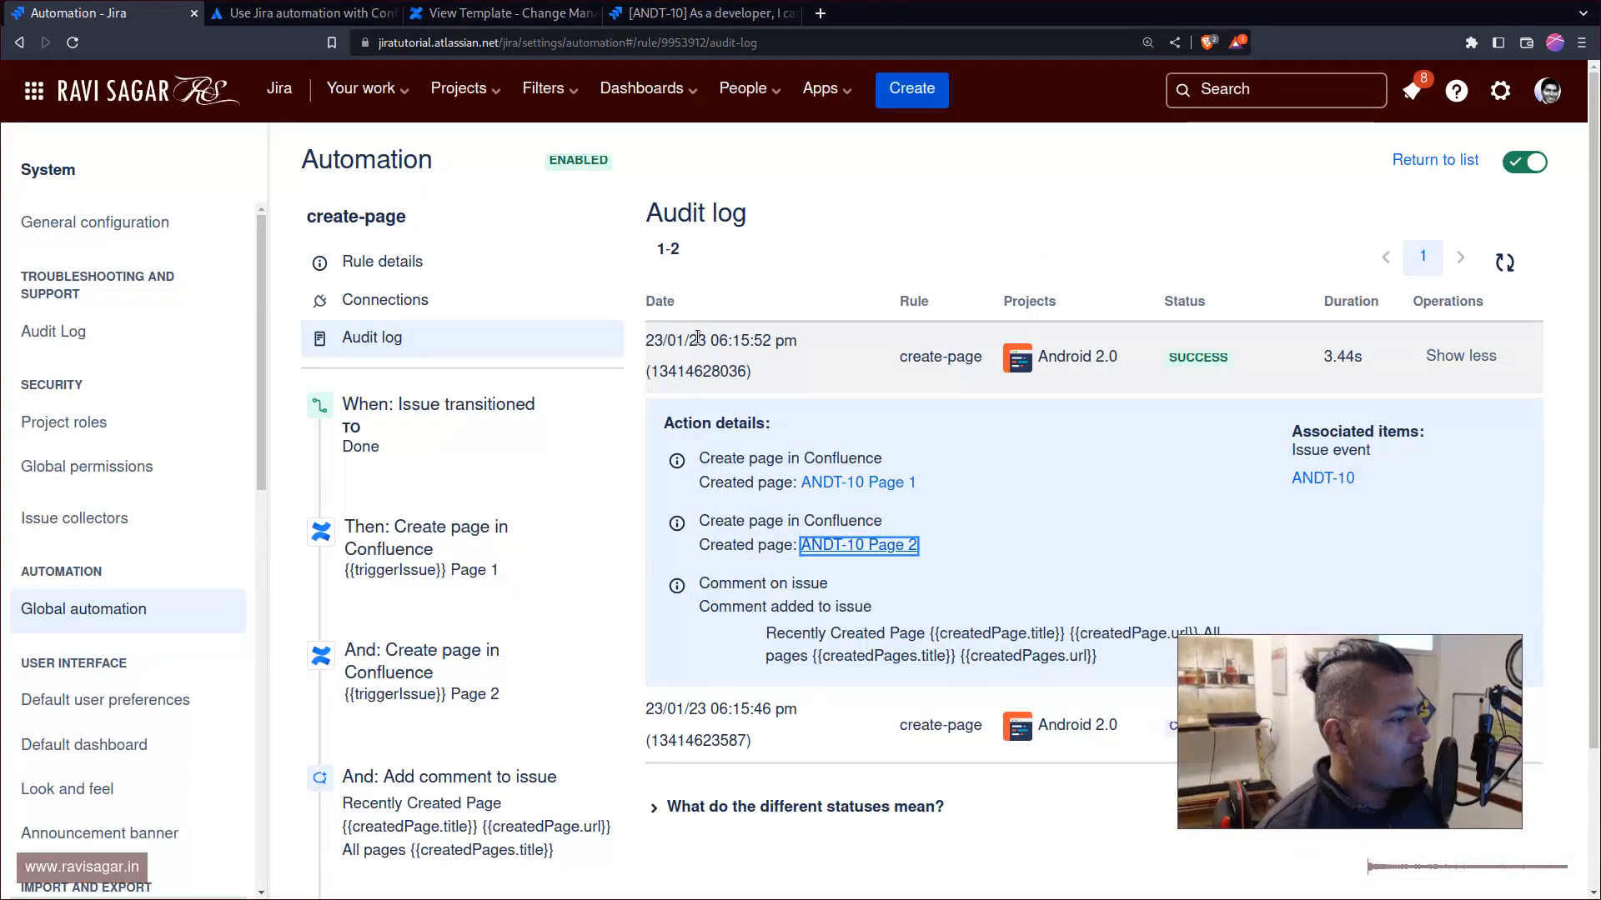
Scroll through ANDT-10's page-links comment, then bring up the create-page rule details.
click(500, 12)
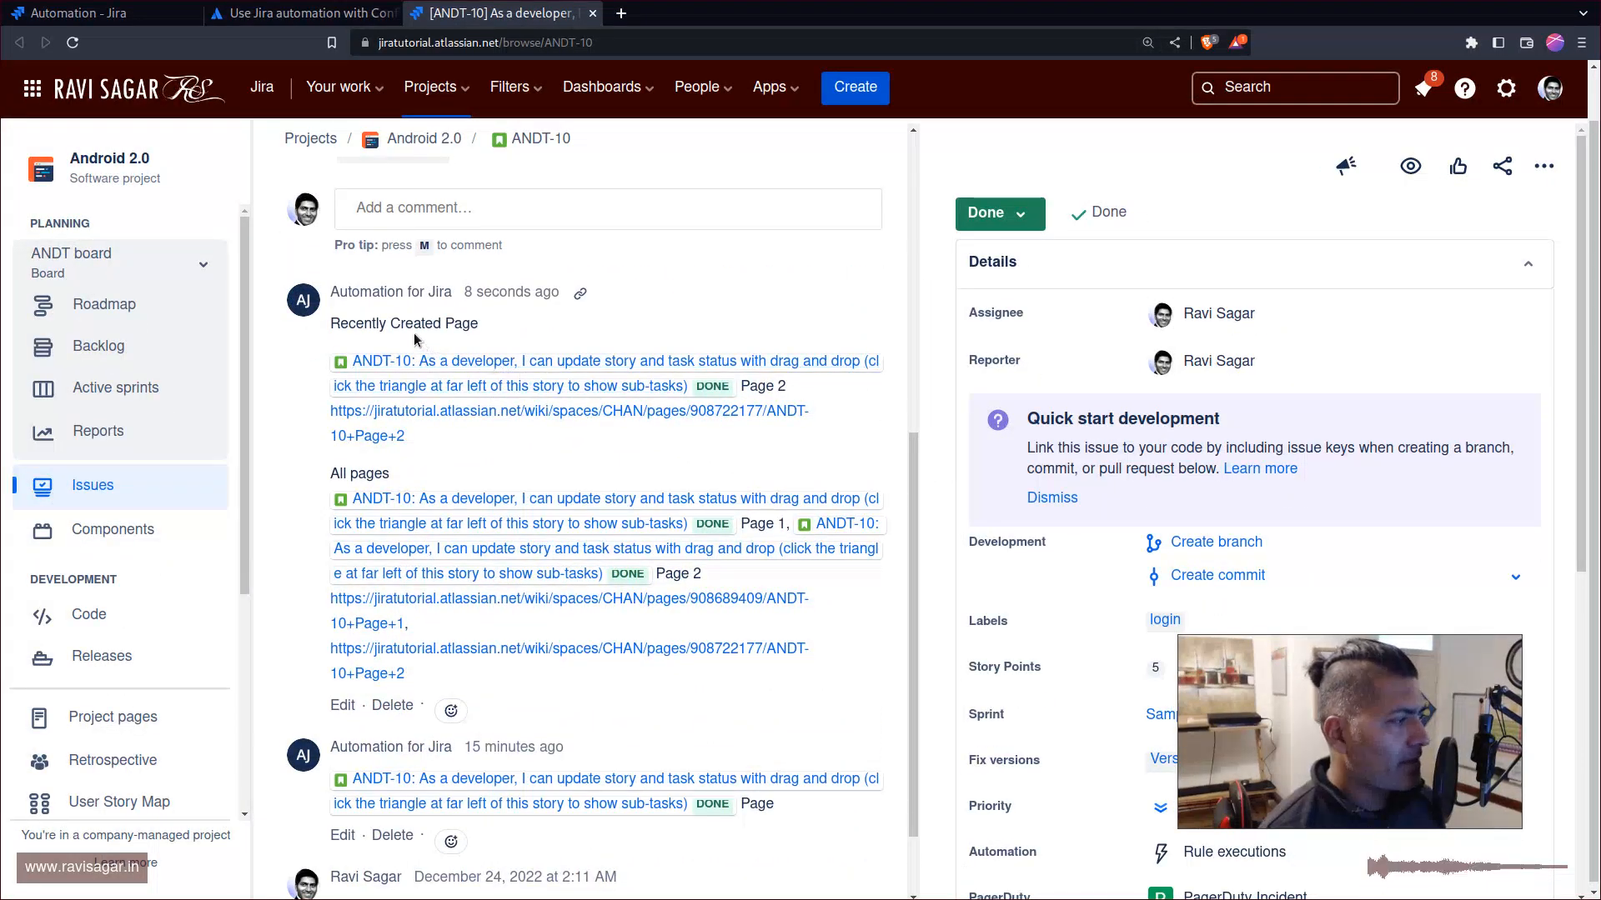
mouse_move(449, 360)
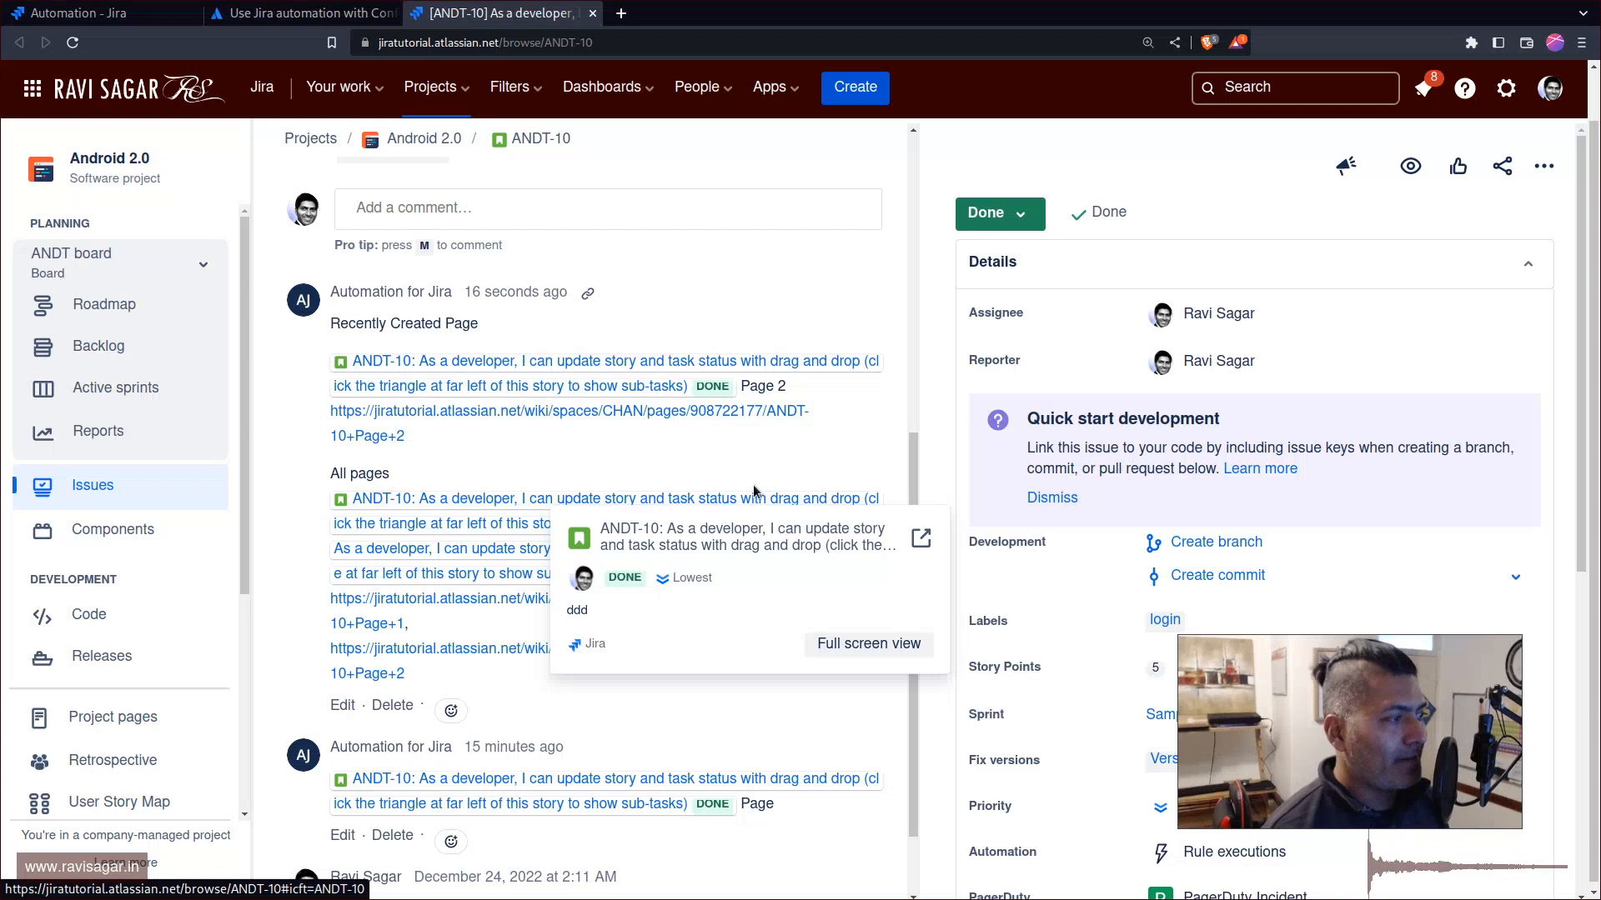
mouse_move(500, 497)
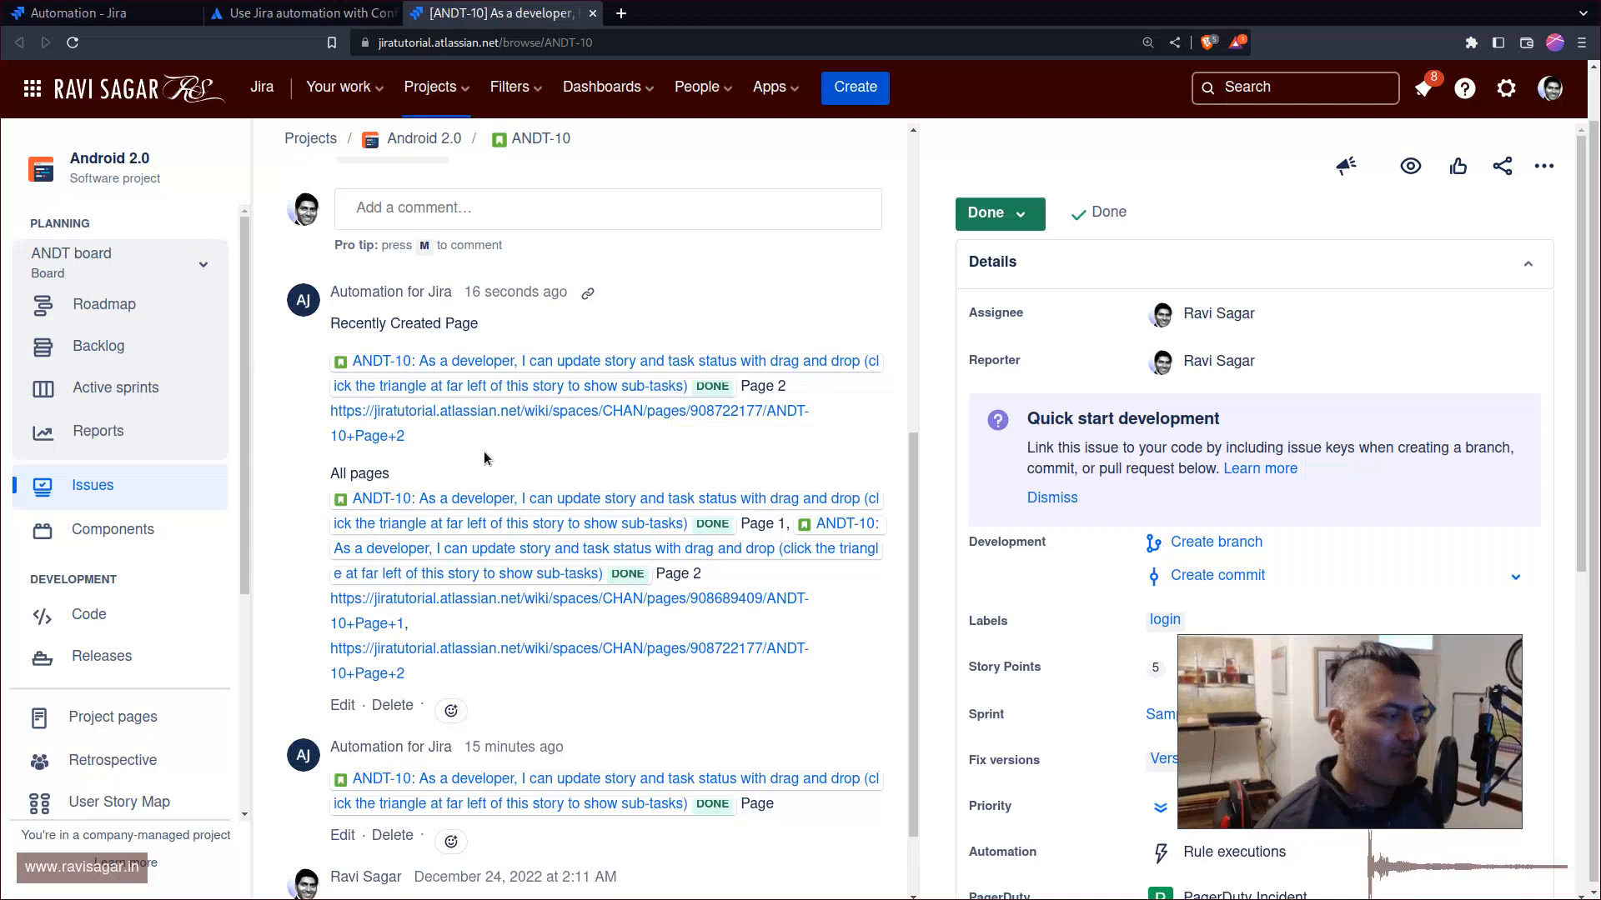
mouse_move(694, 599)
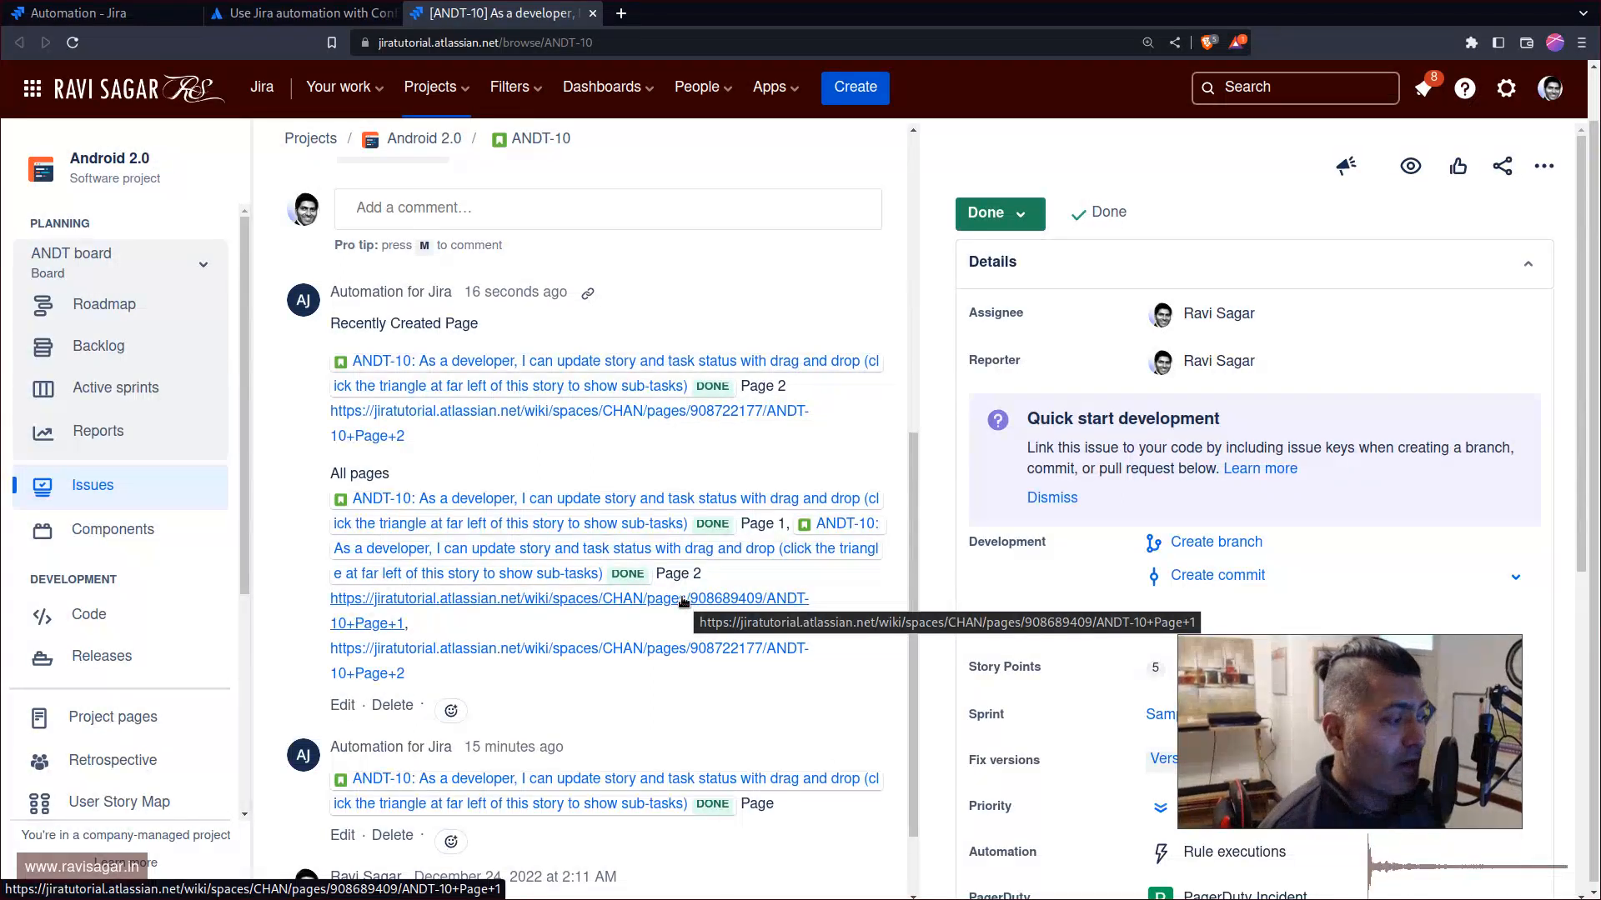
scroll(up, 3)
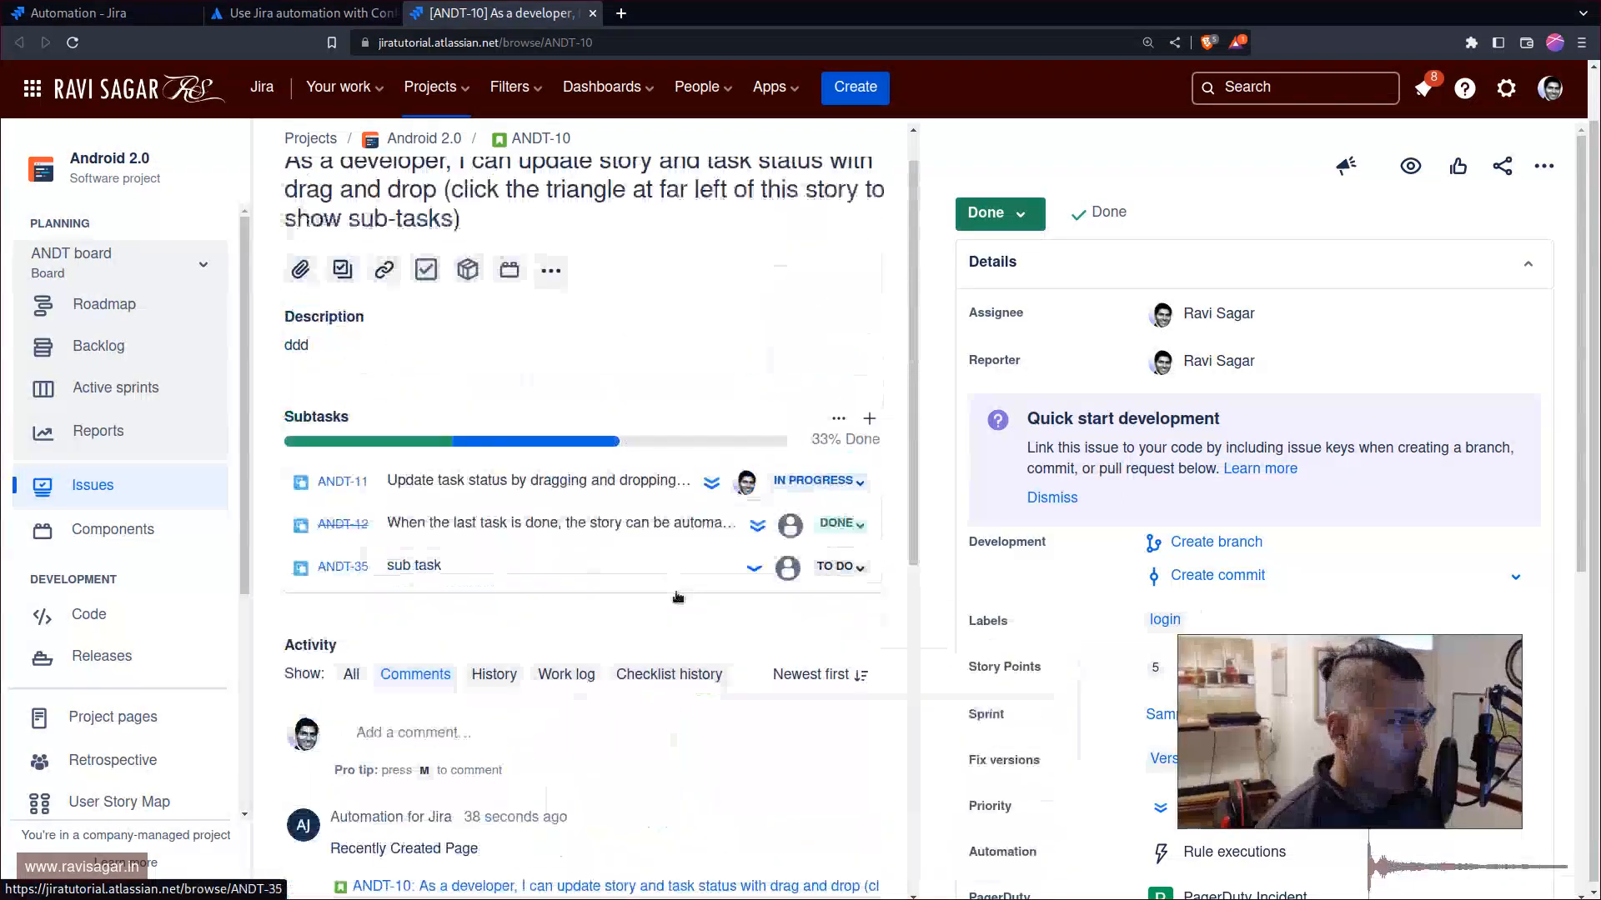
scroll(down, 3)
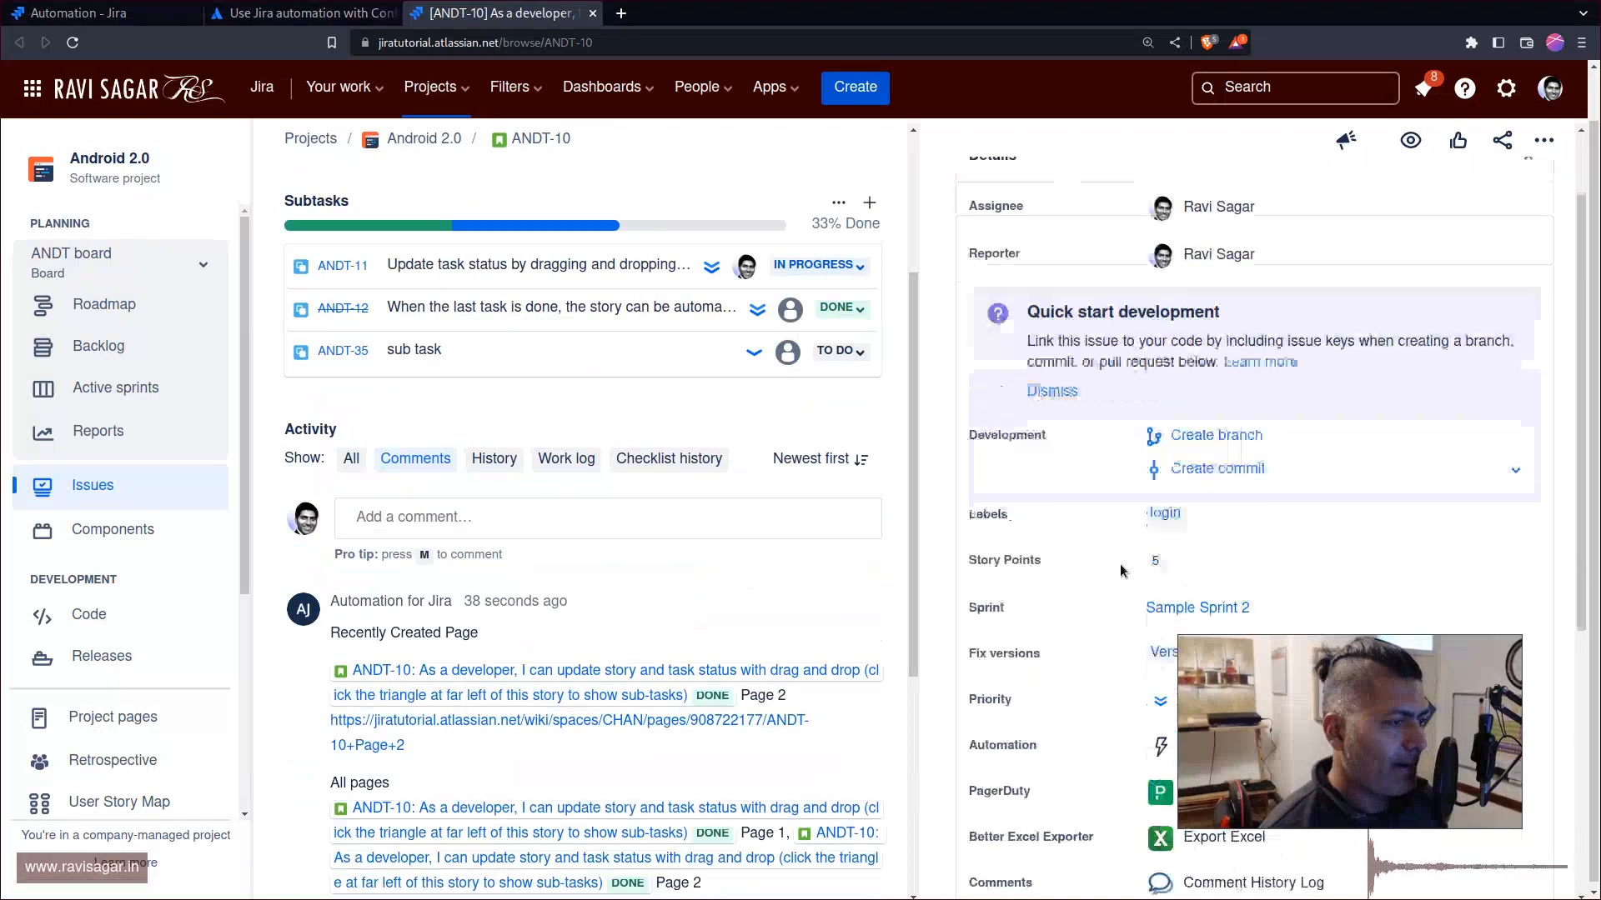
scroll(down, 3)
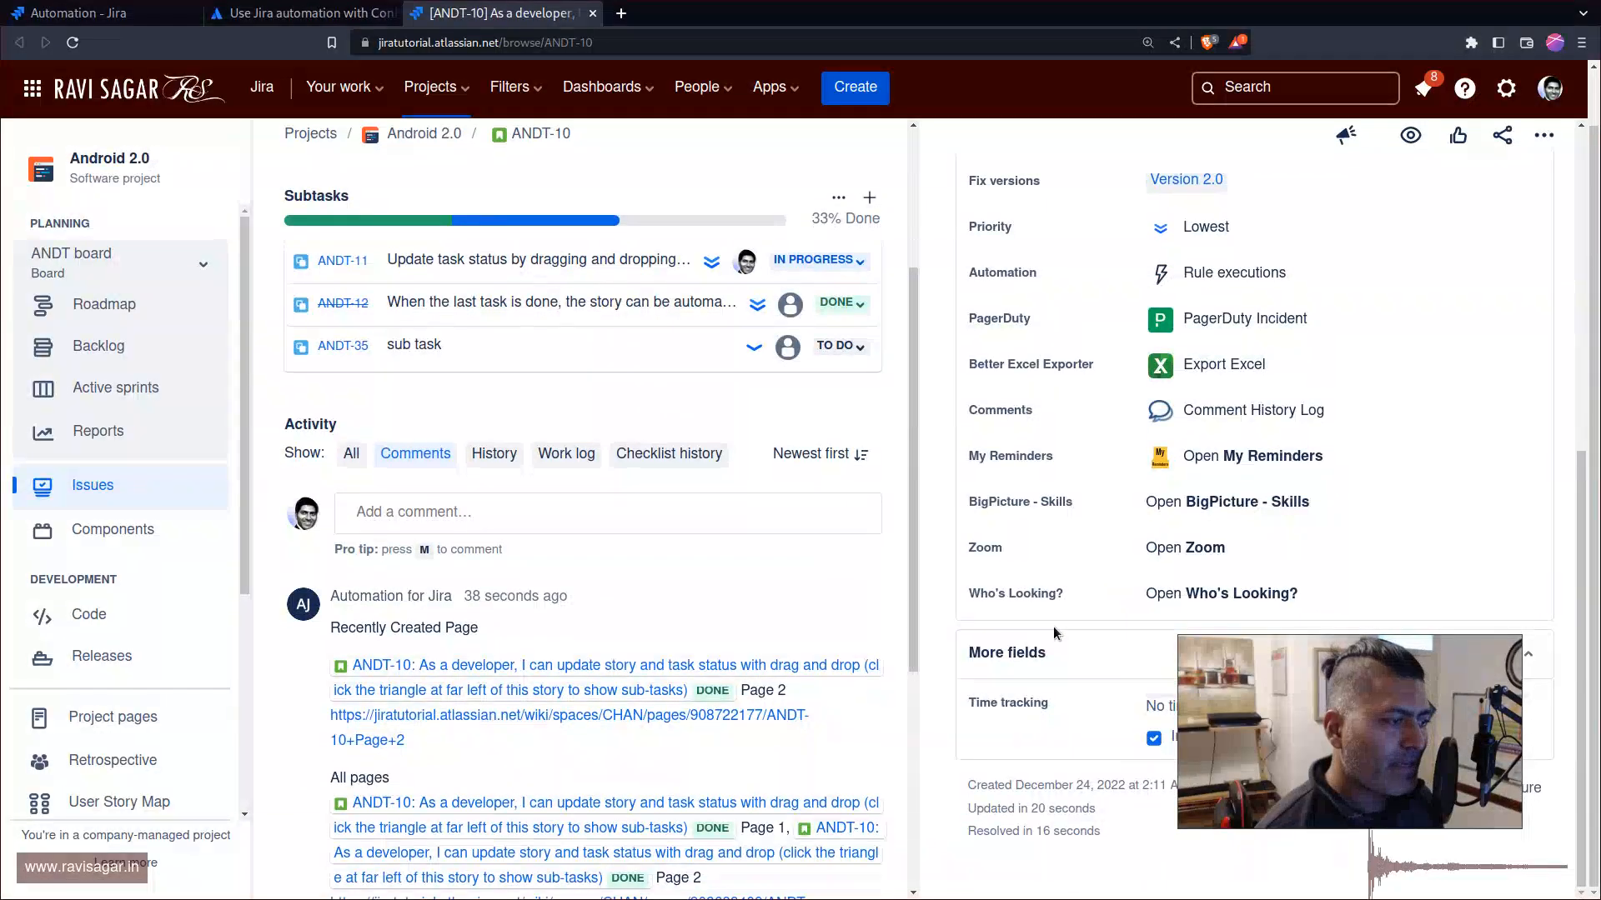
scroll(up, 3)
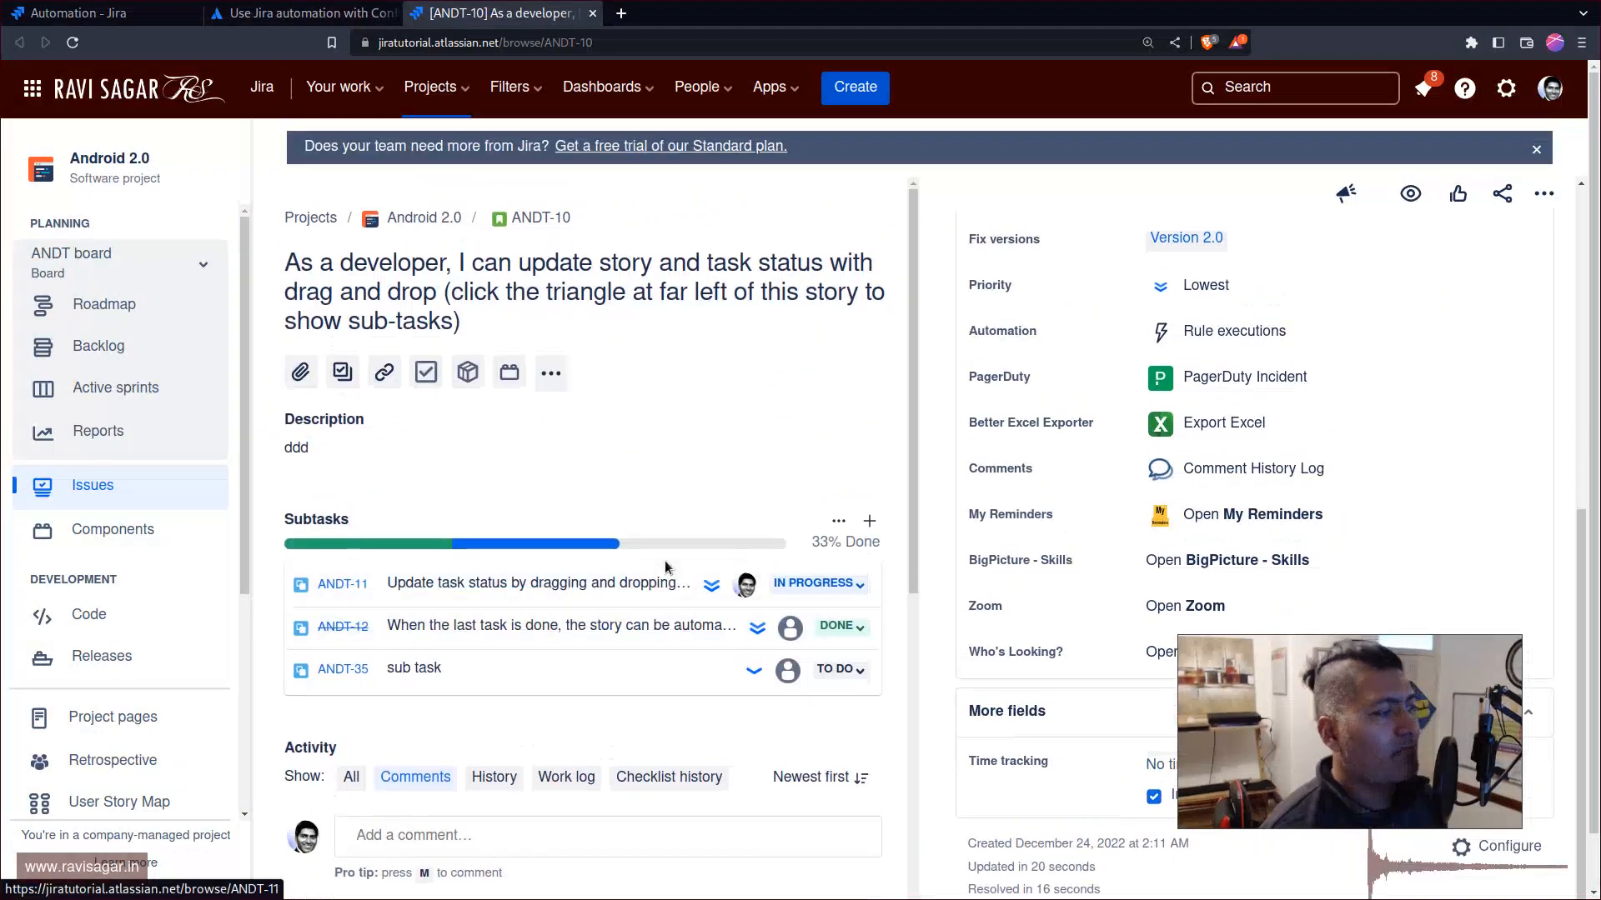
scroll(down, 3)
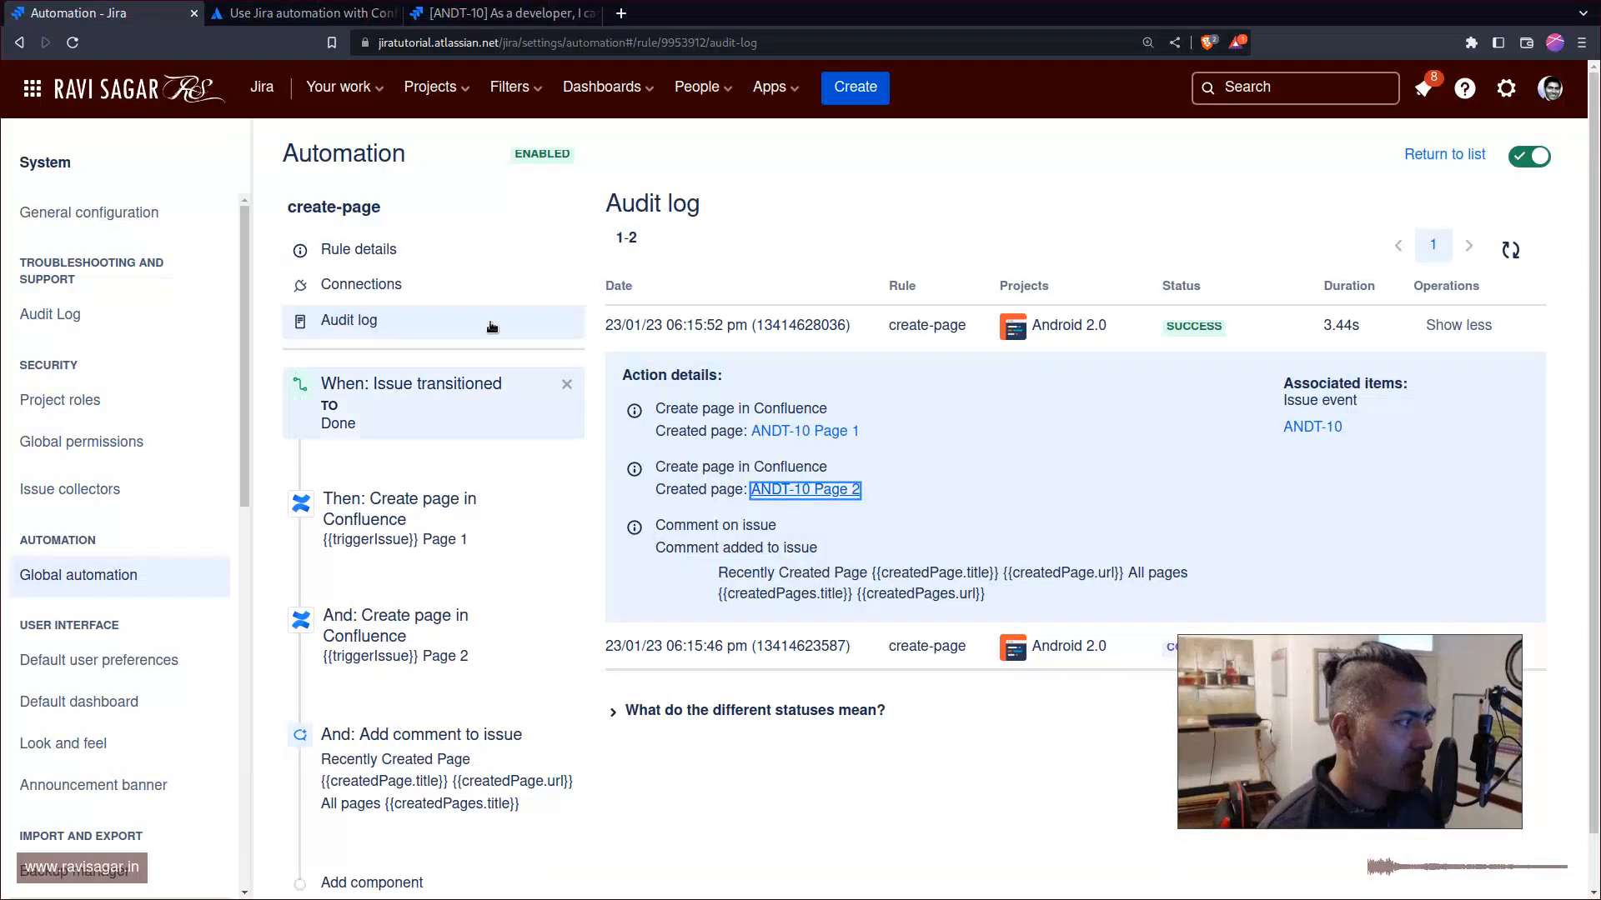
click(356, 248)
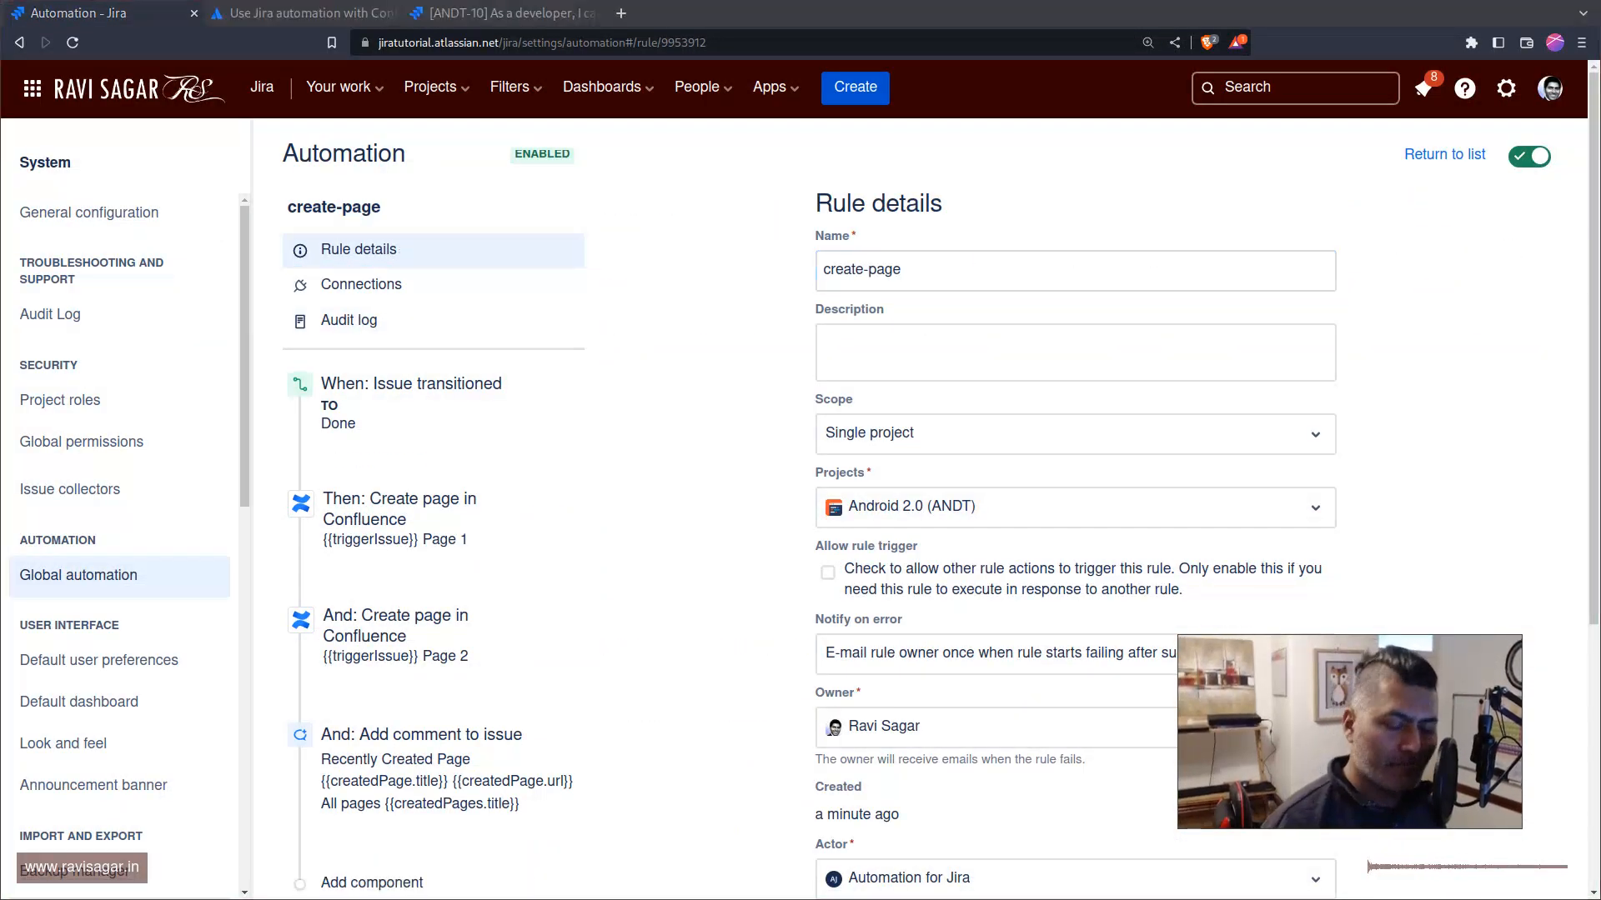